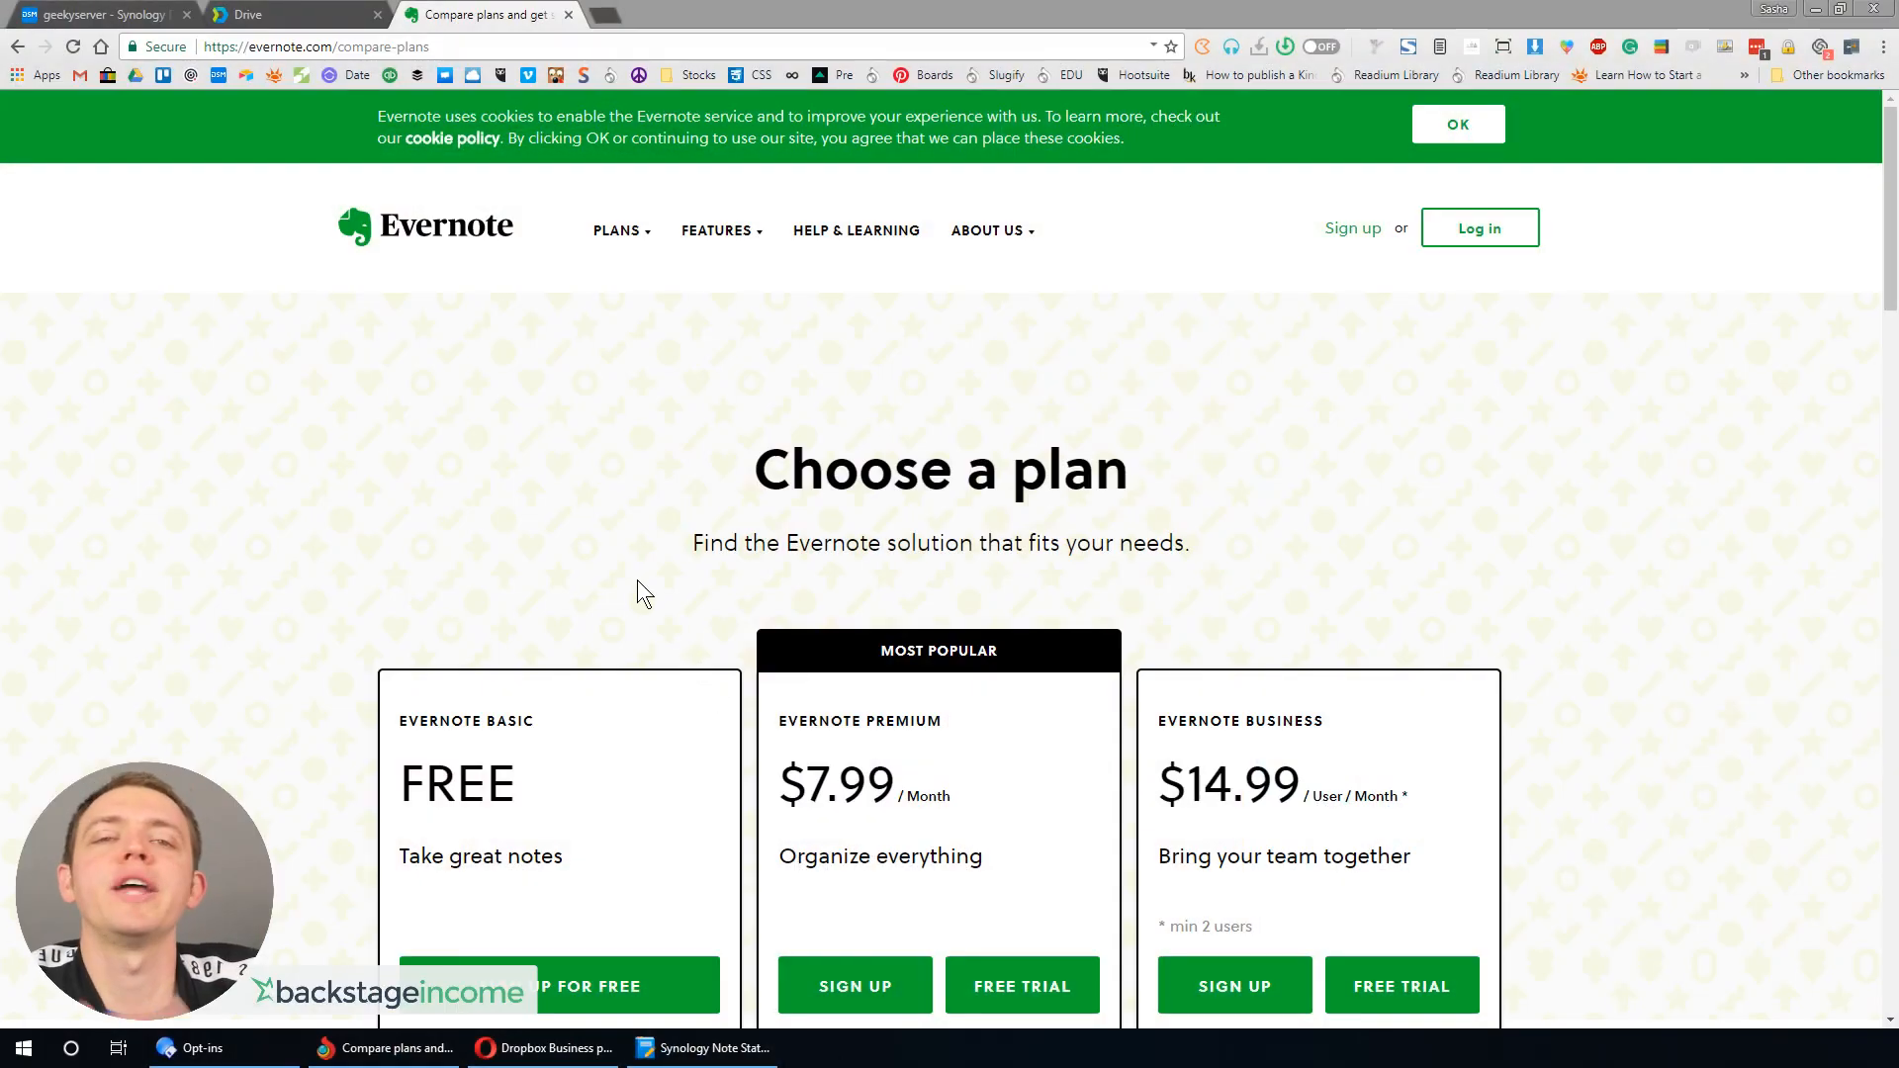
- Review Dropbox Business pricing ($12.50 Standard, $20 Advanced), then switch to Newegg's DS418 listing
scroll("down", 3)
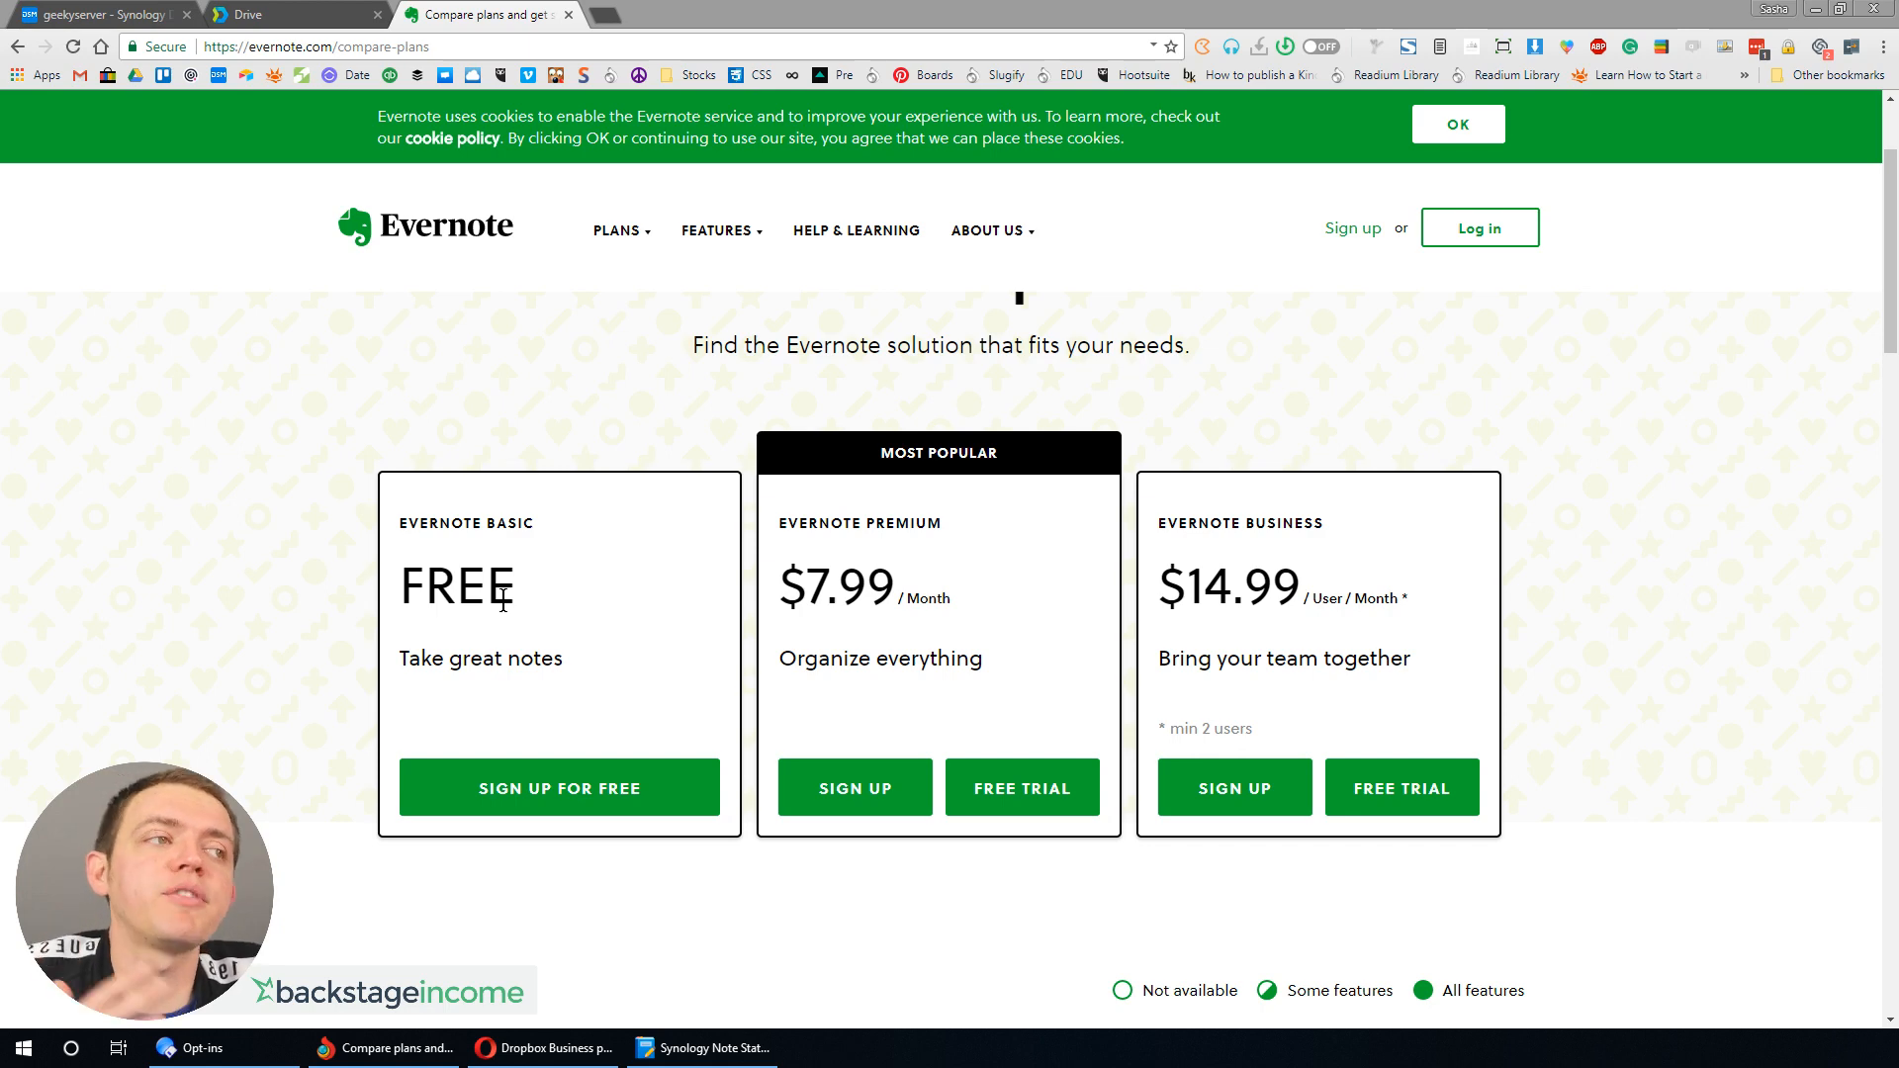
mouse_move(902, 642)
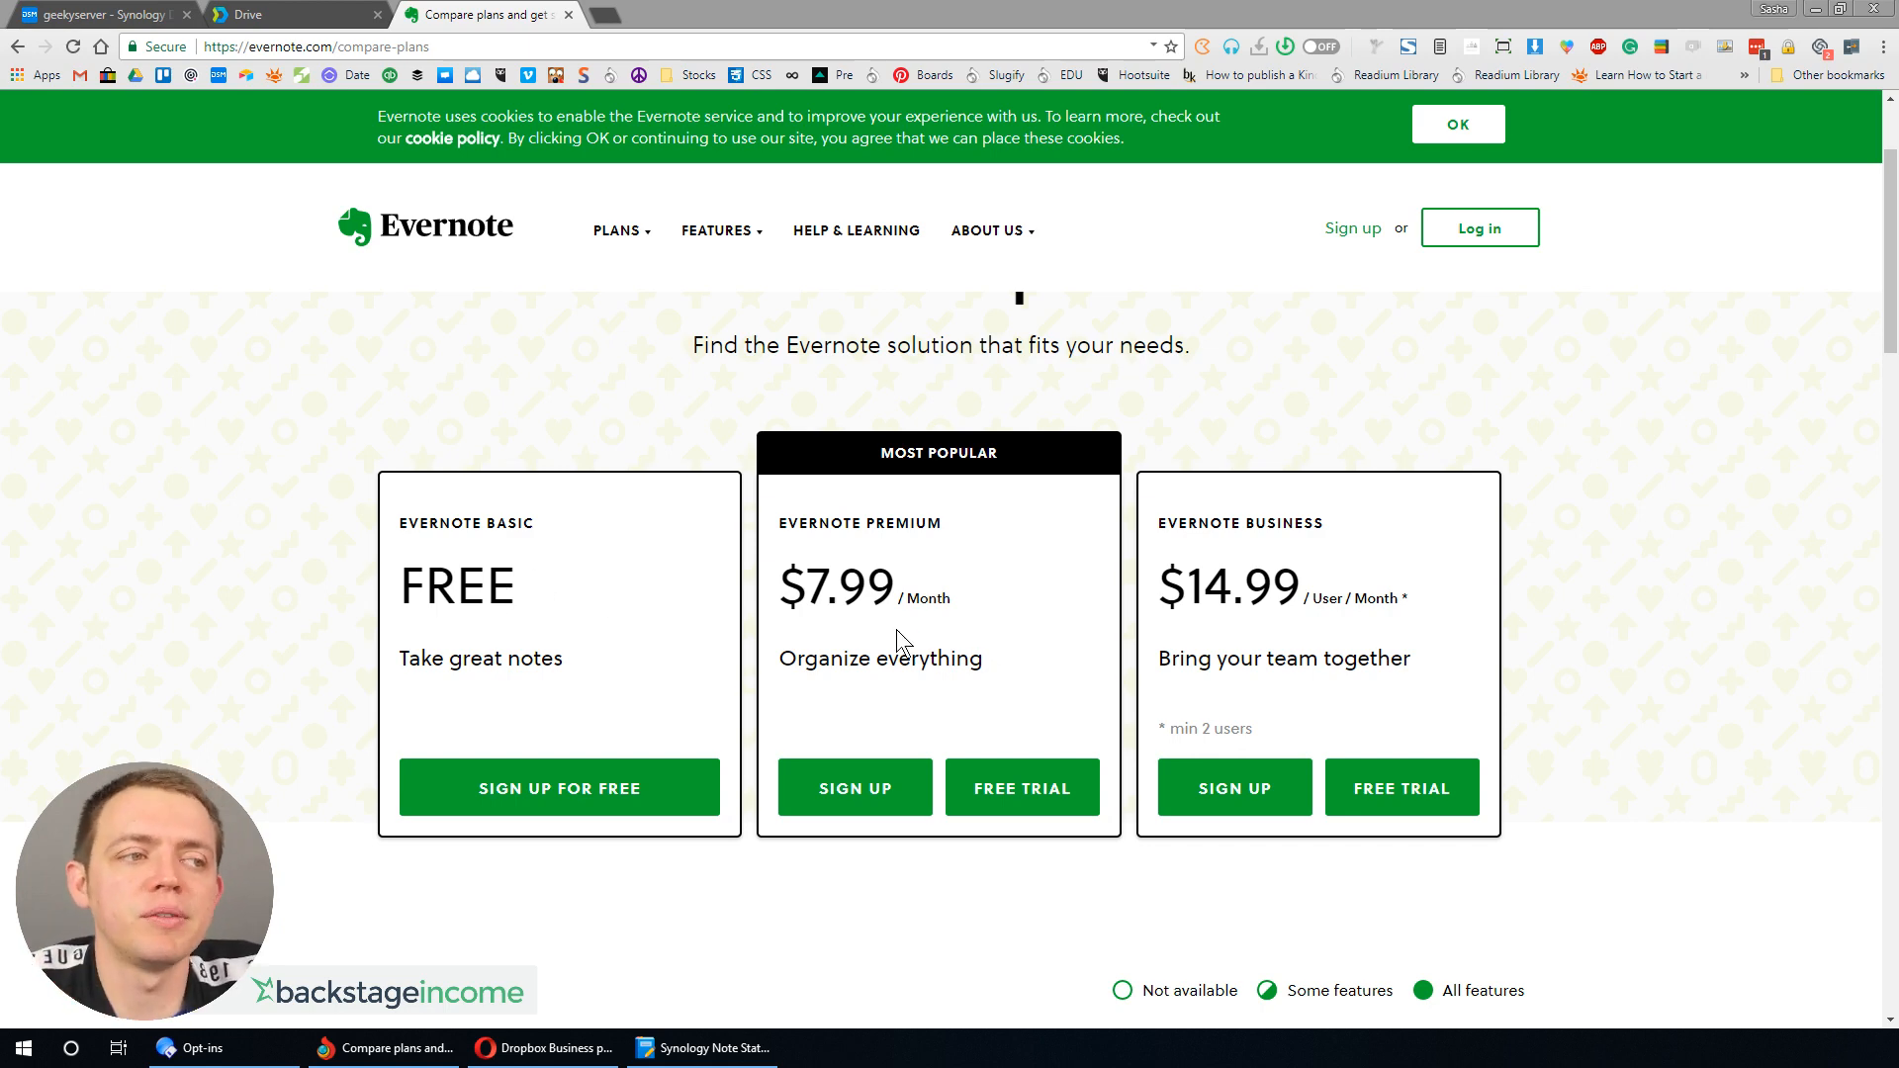
scroll("down", 3)
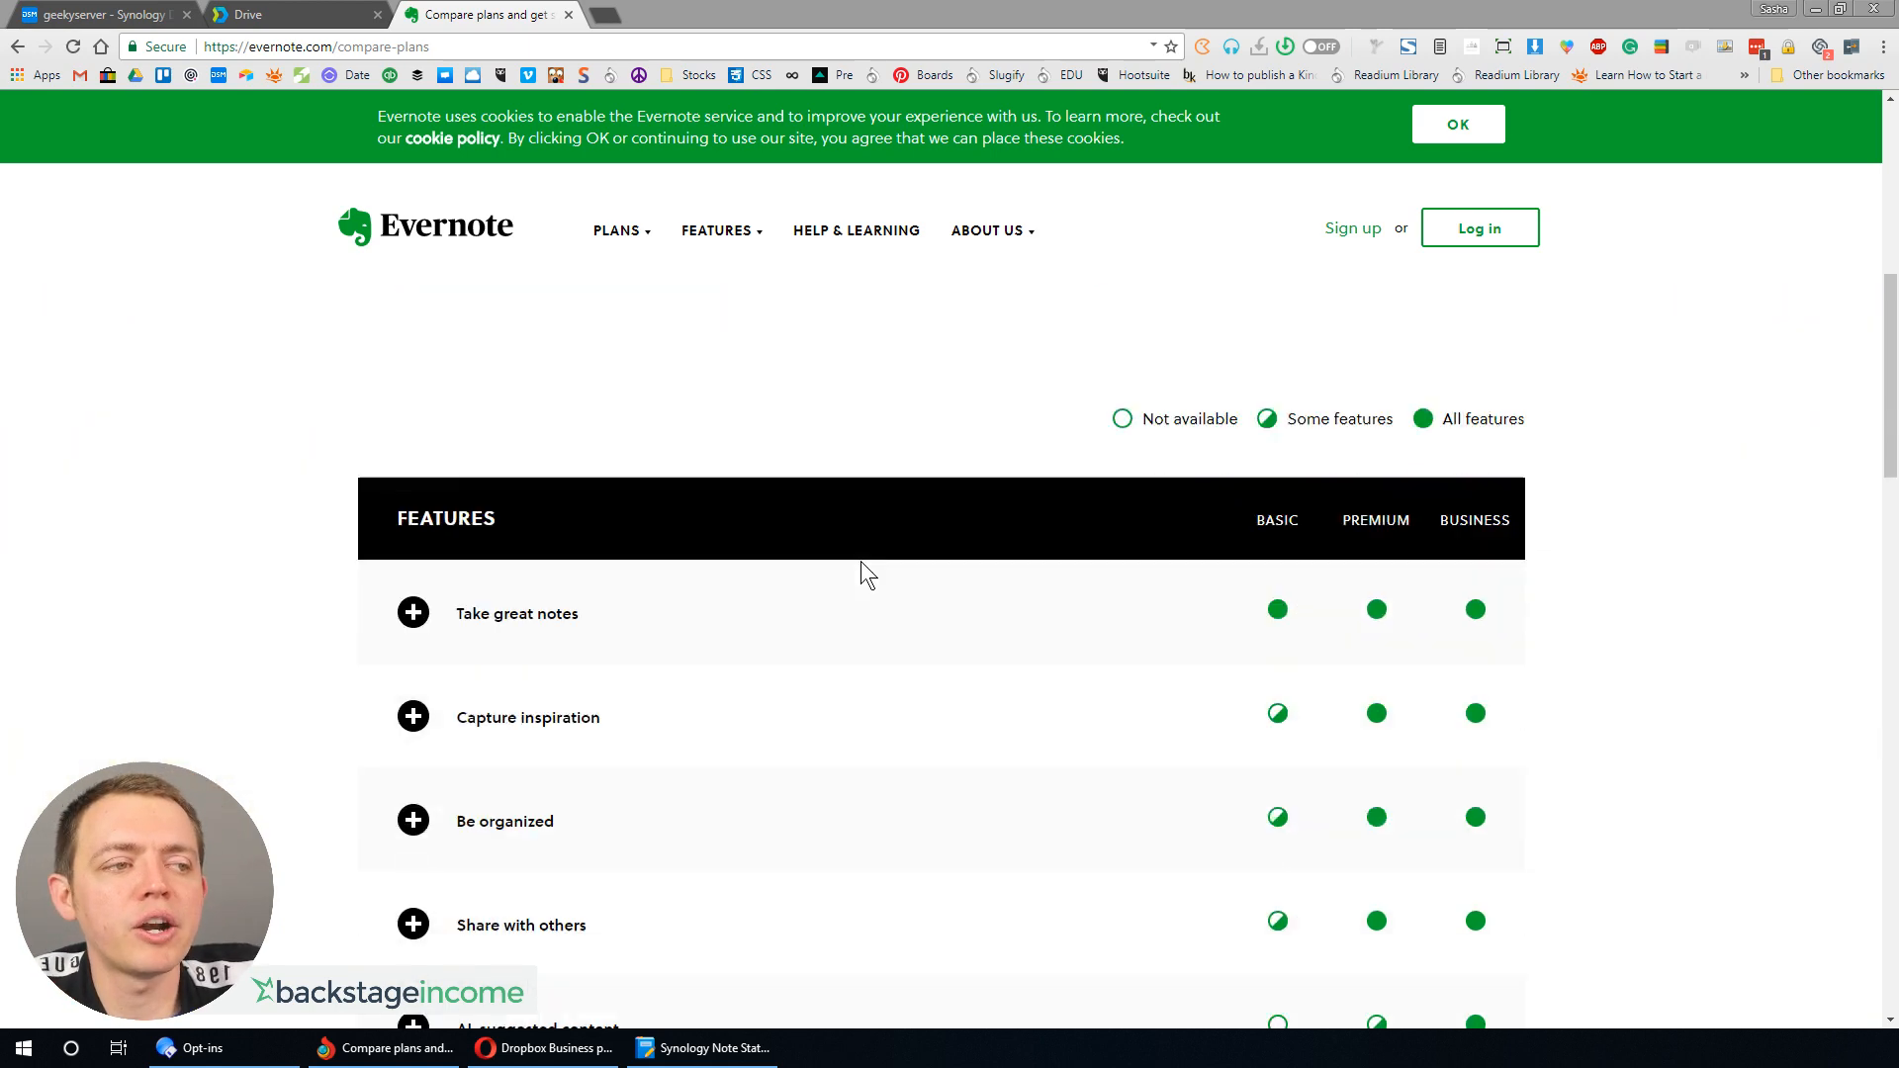
scroll("up", 3)
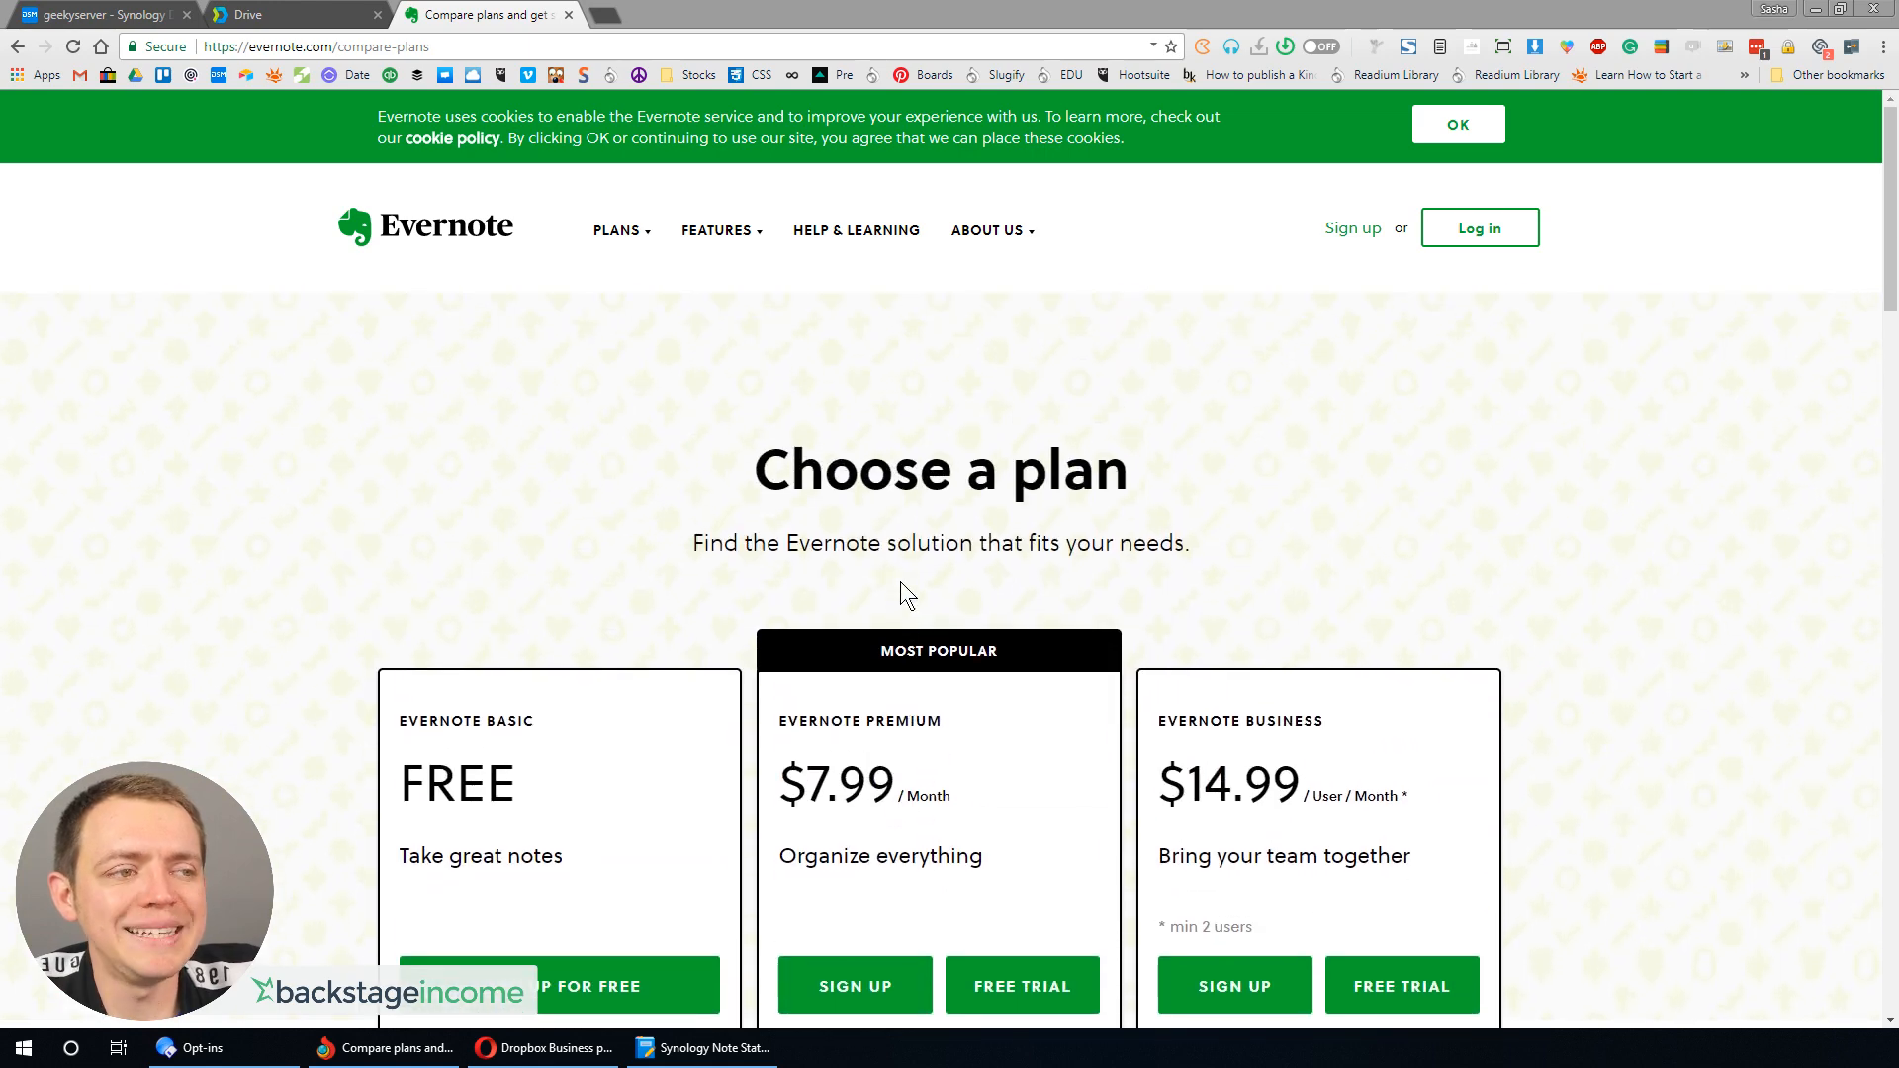
mouse_move(470, 558)
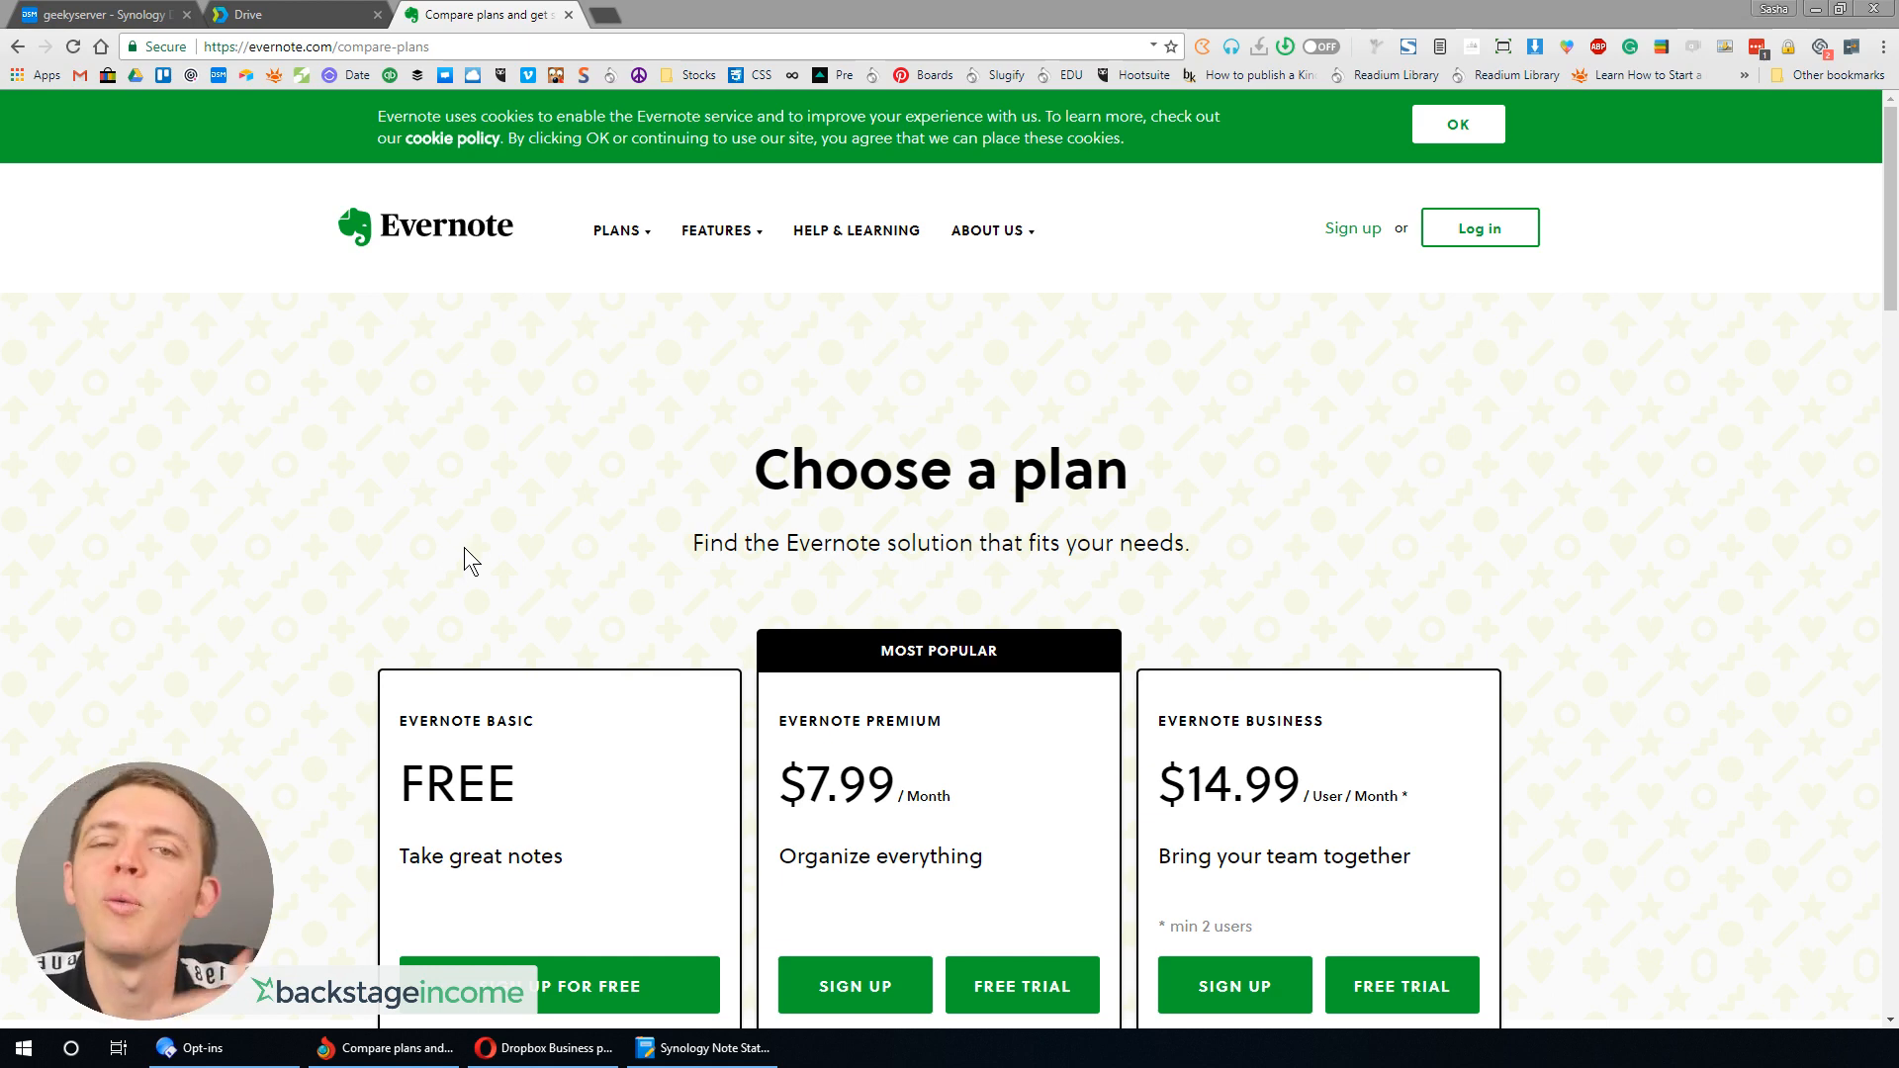
mouse_move(390, 543)
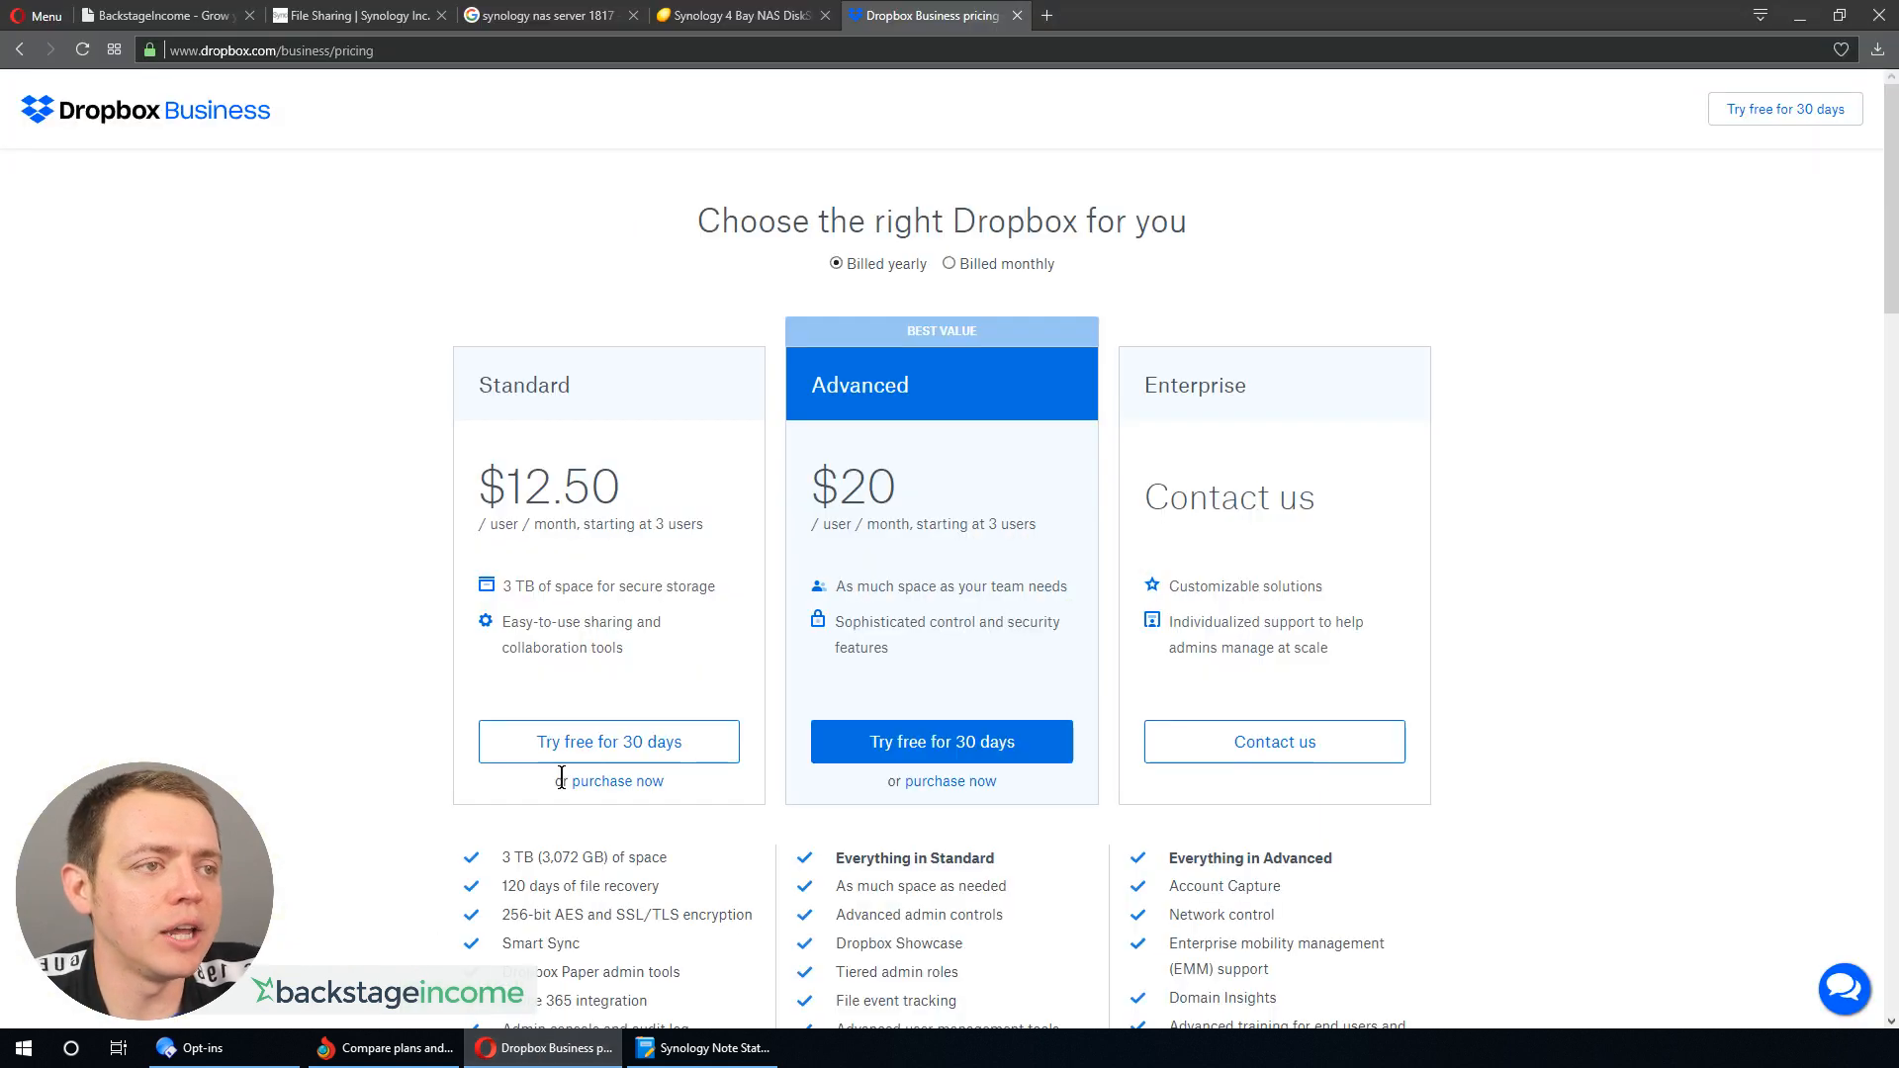
mouse_move(536, 476)
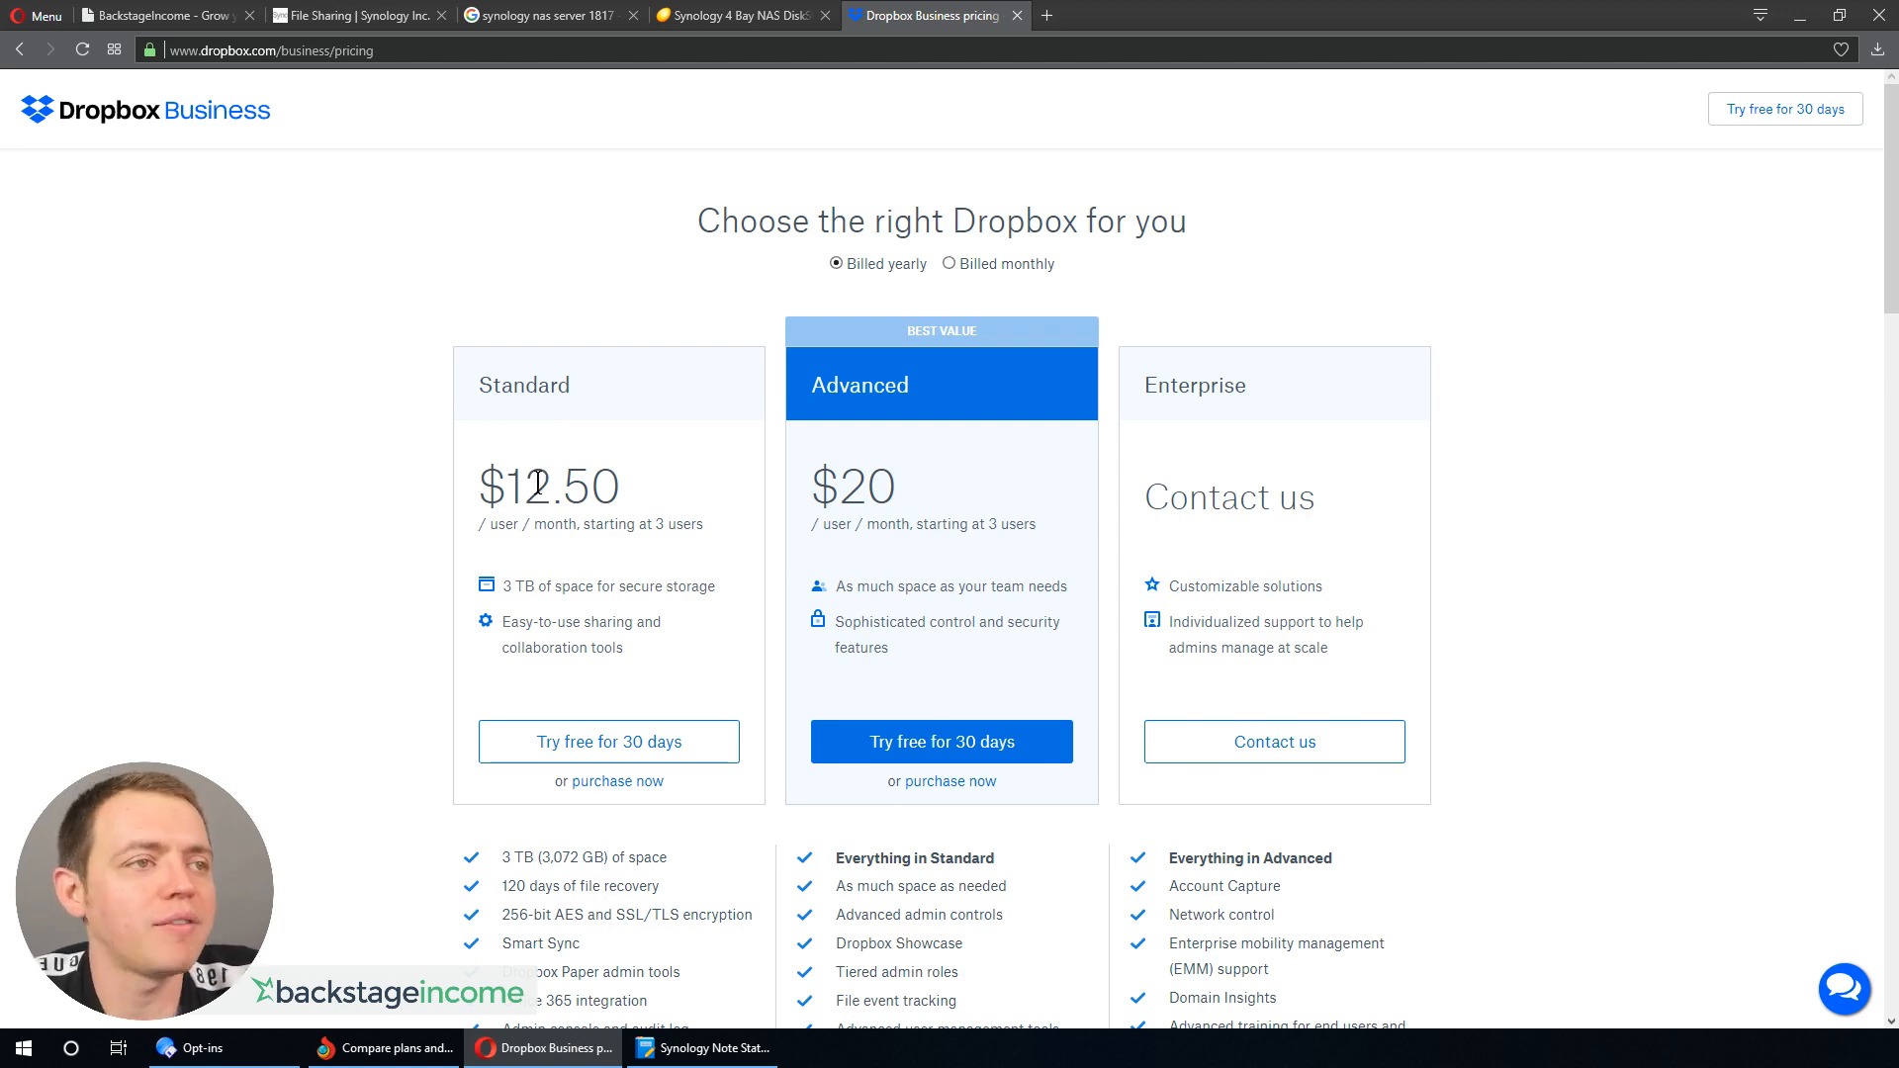
left_click(739, 15)
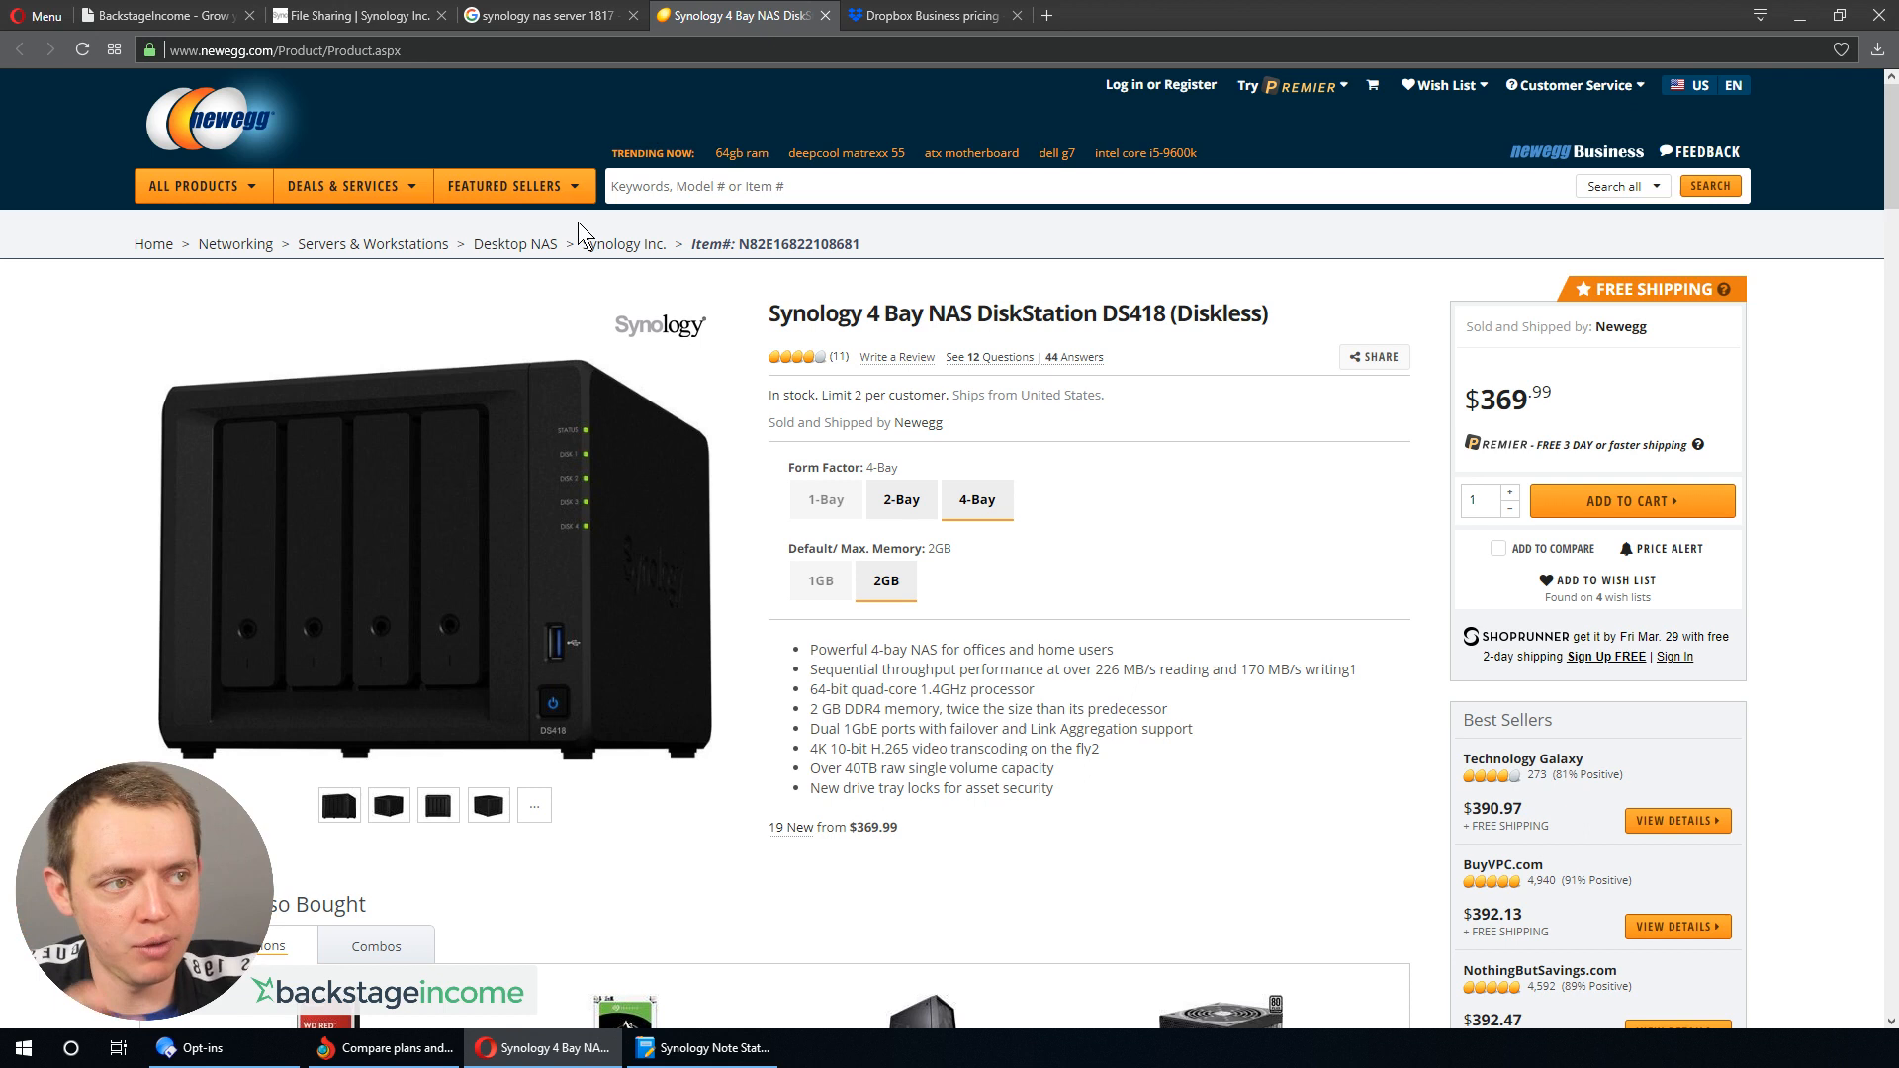
mouse_move(1187, 339)
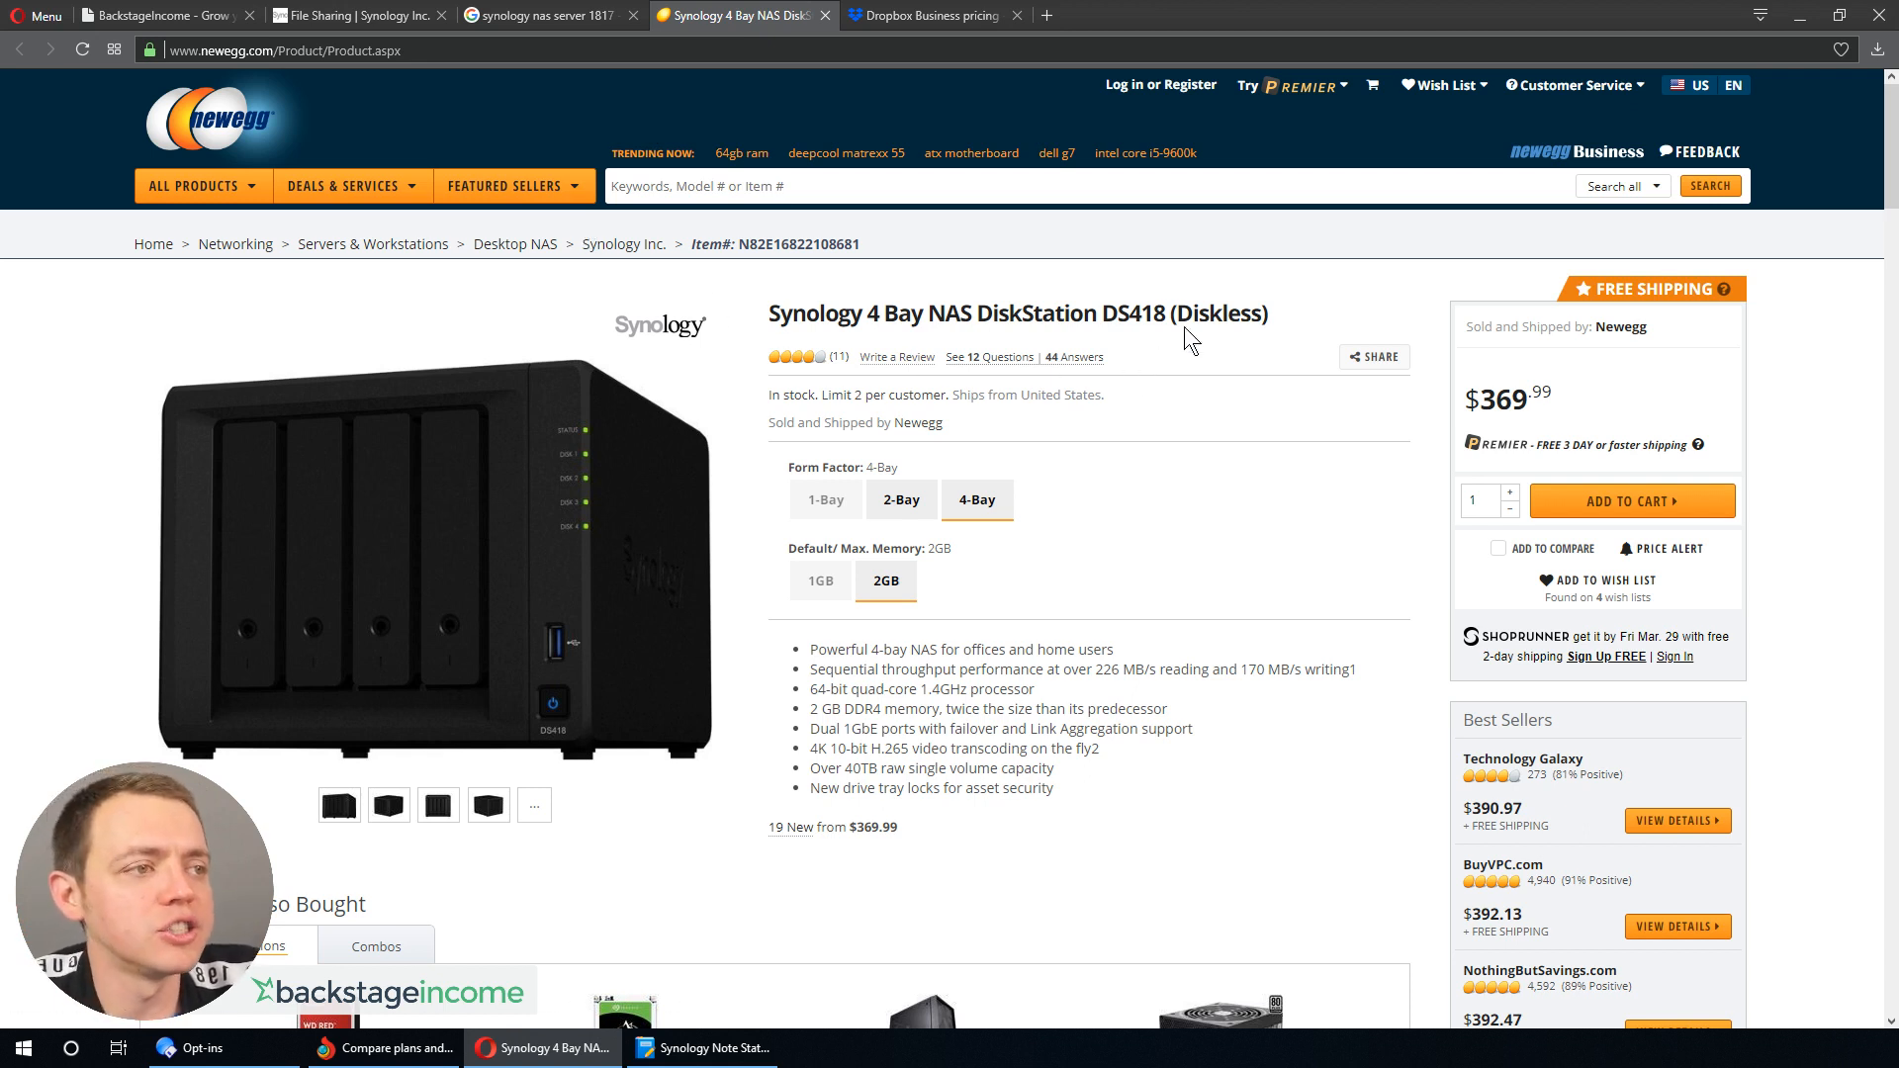
- Search Newegg for 'synology' and scroll through the NAS models, DS218j to DS1819+
type("synology")
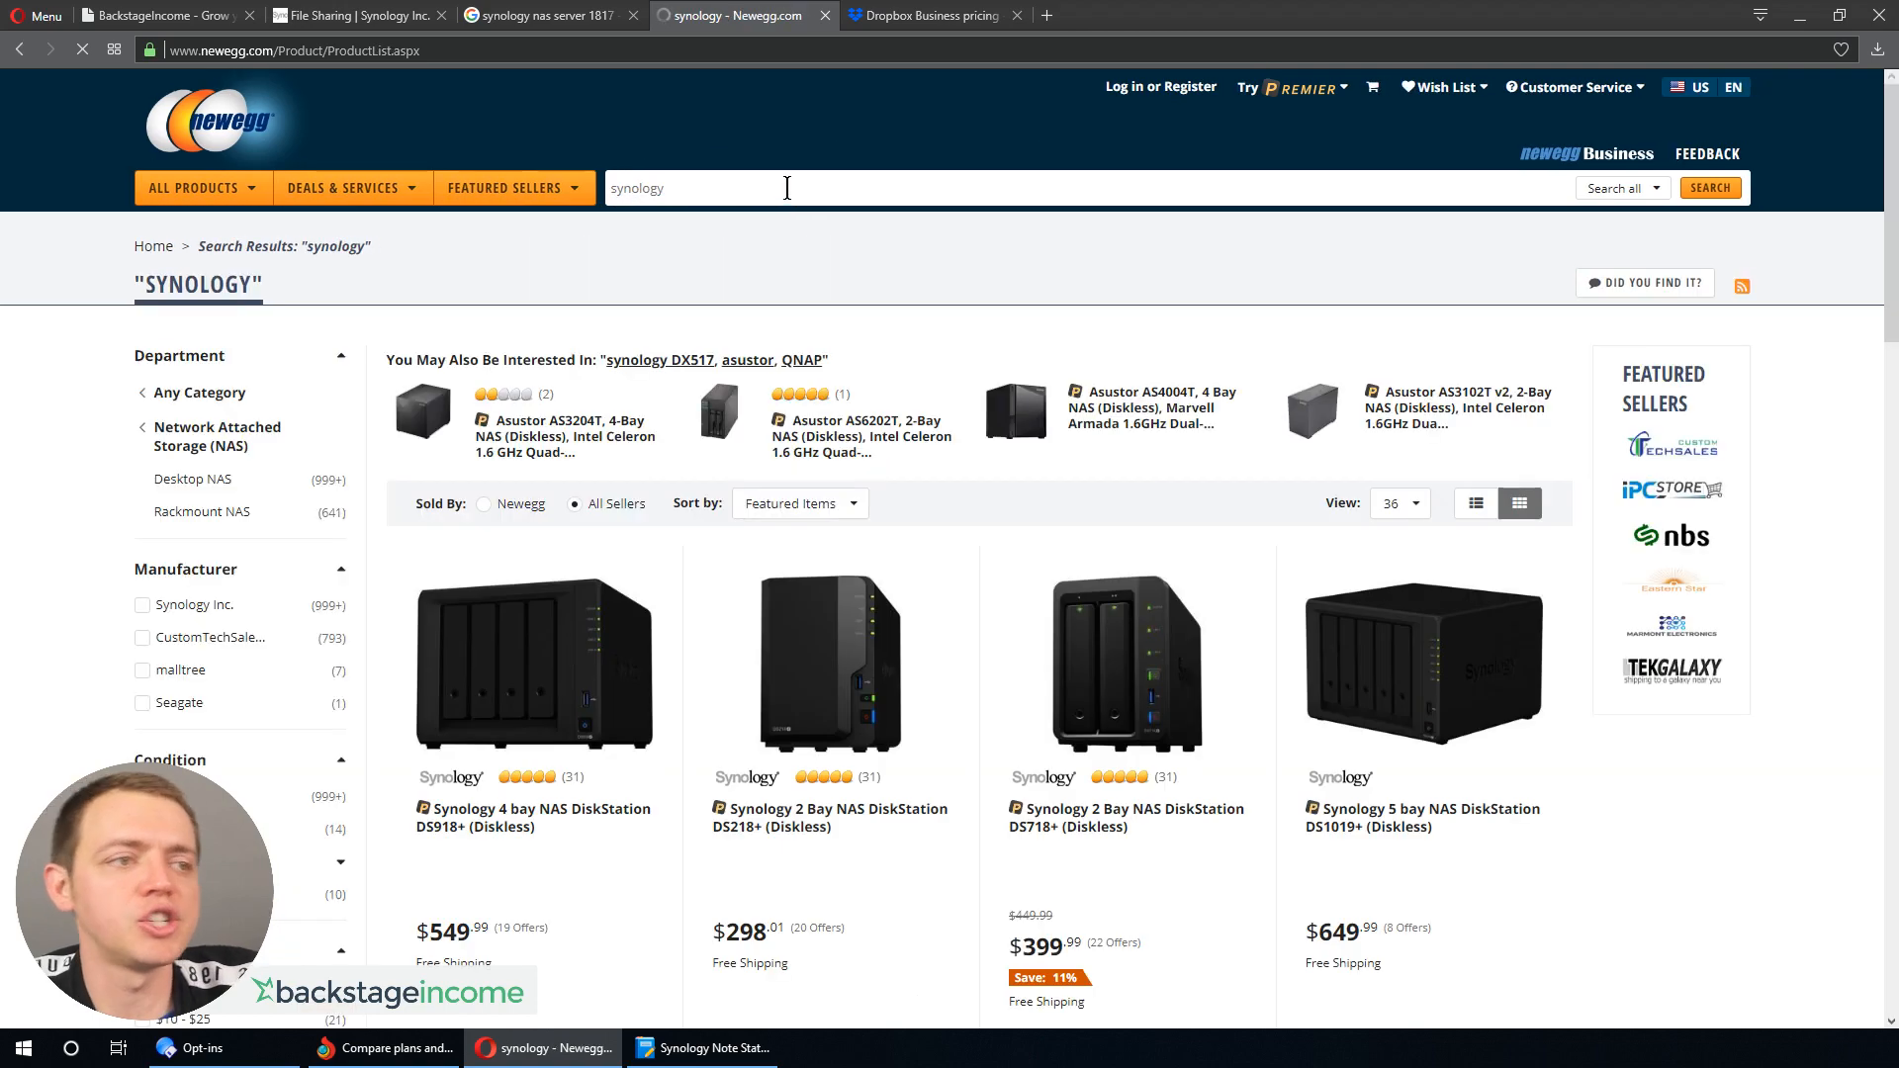
scroll("down", 3)
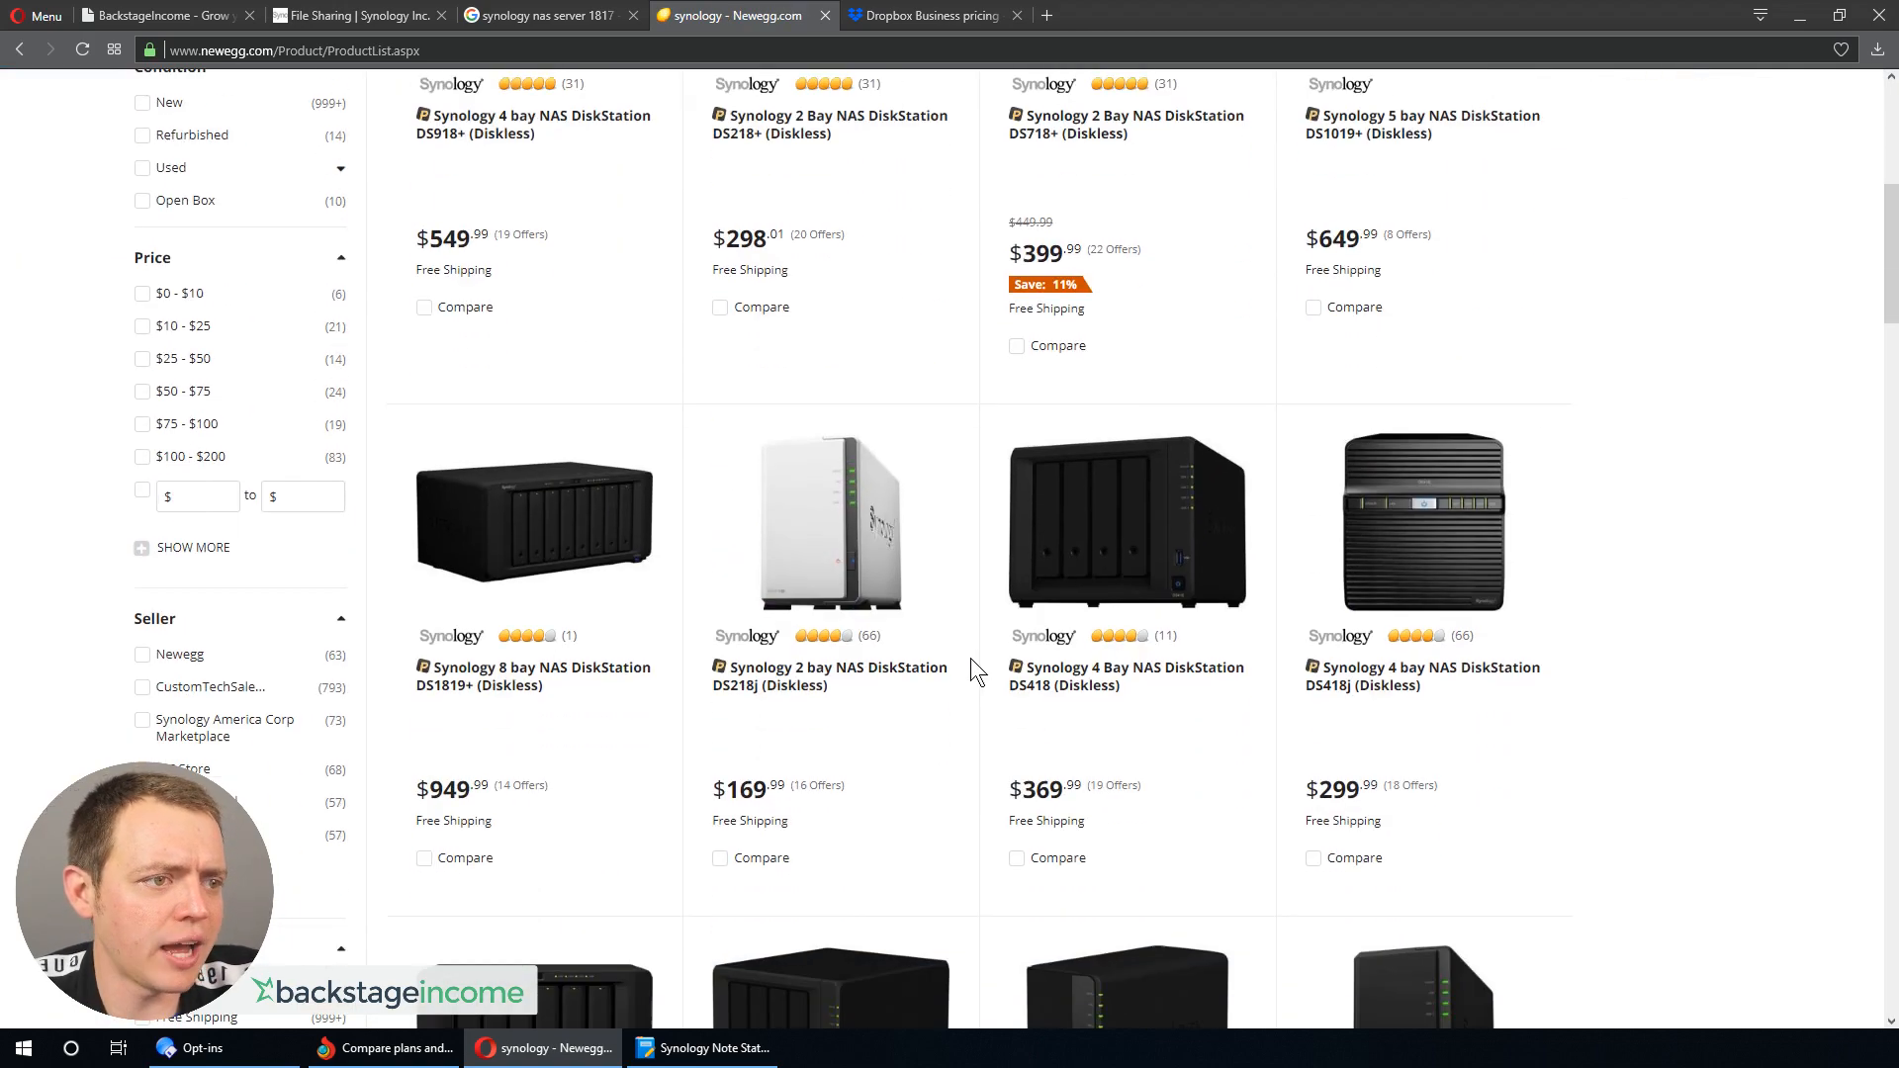
scroll("down", 3)
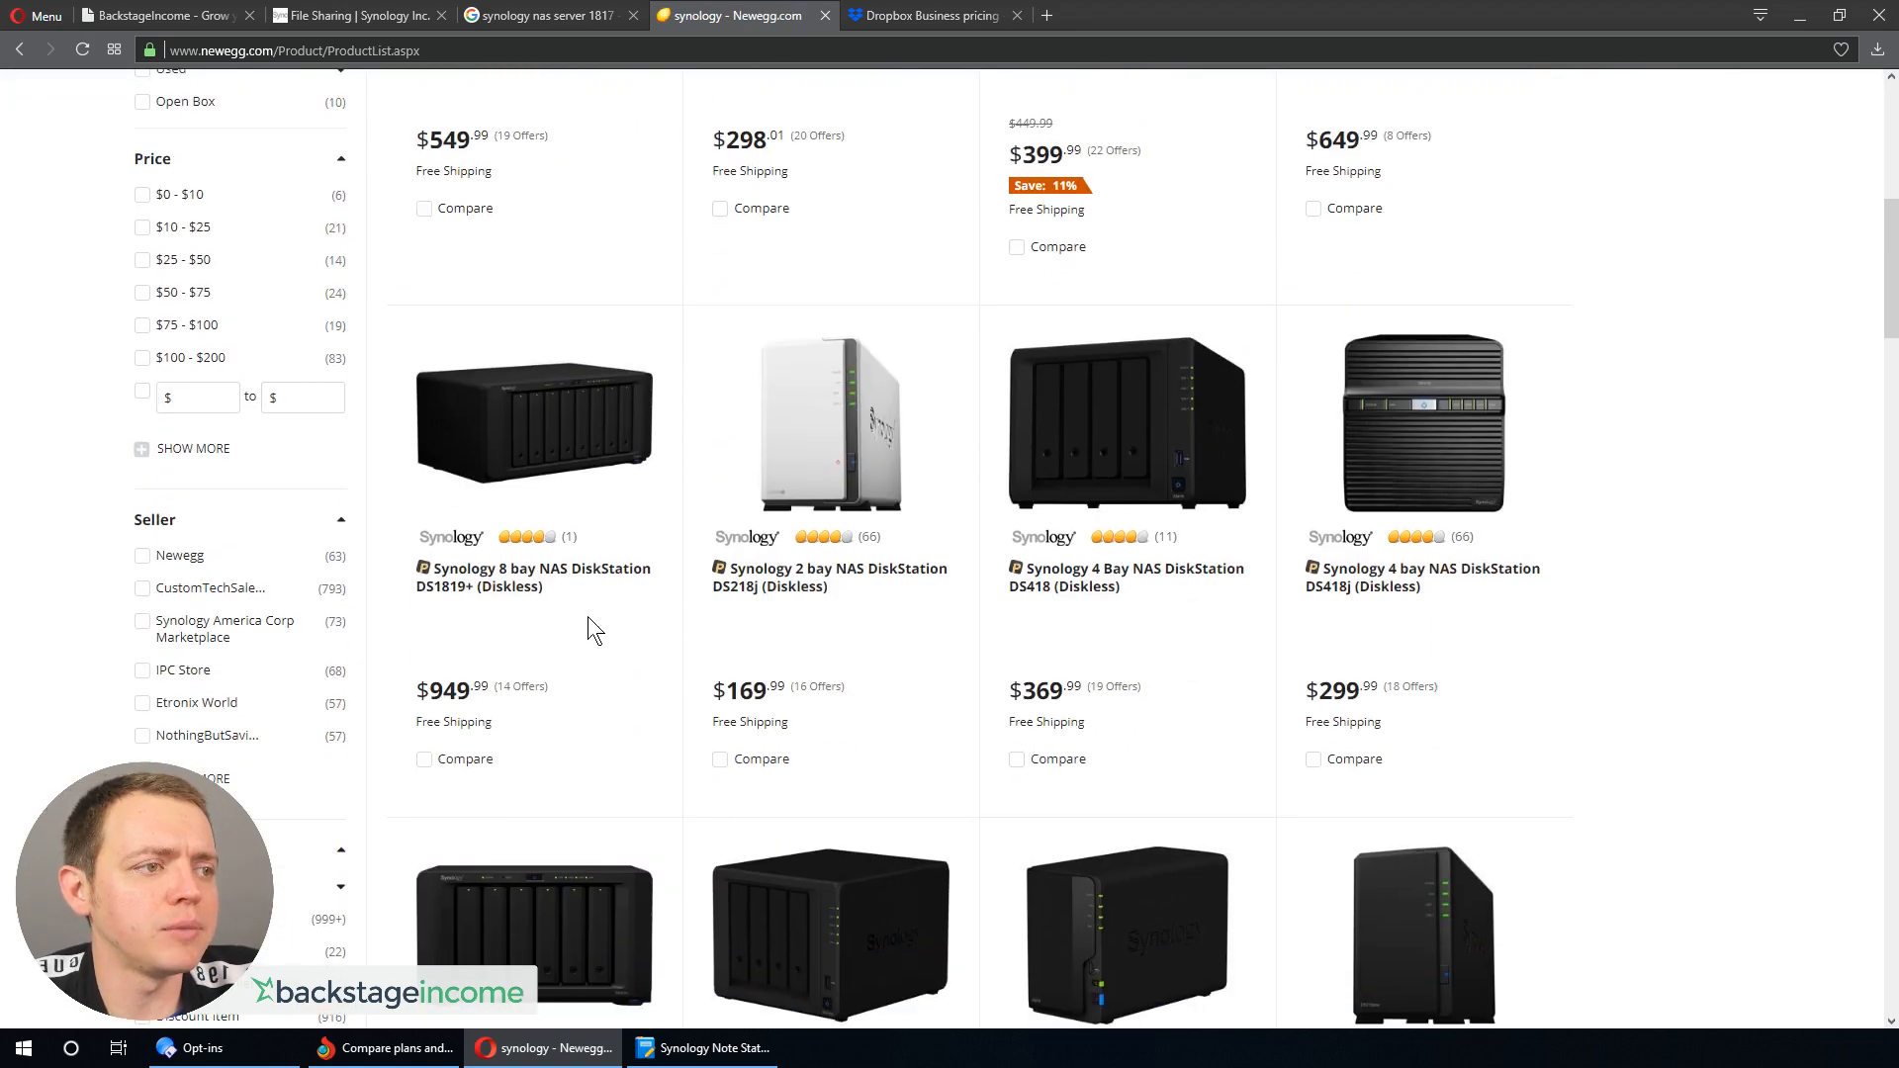
mouse_move(576, 439)
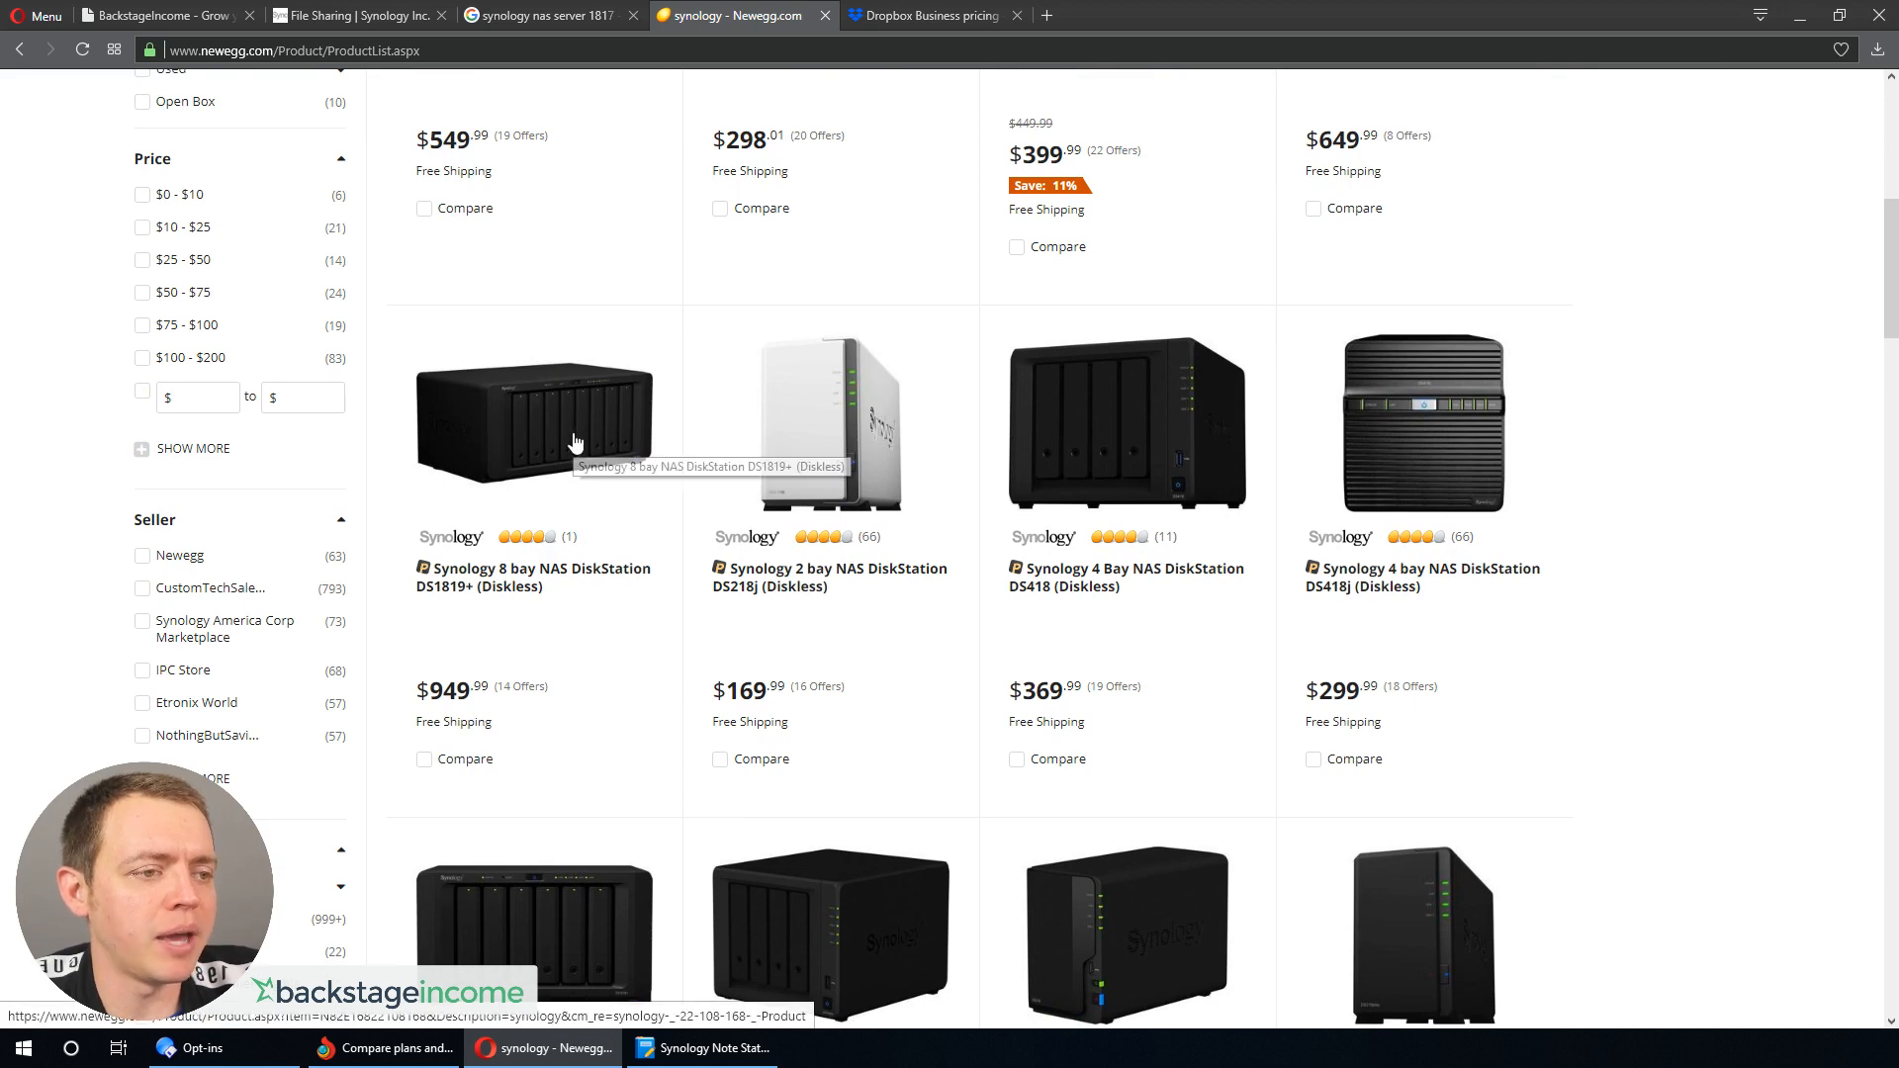
scroll("up", 3)
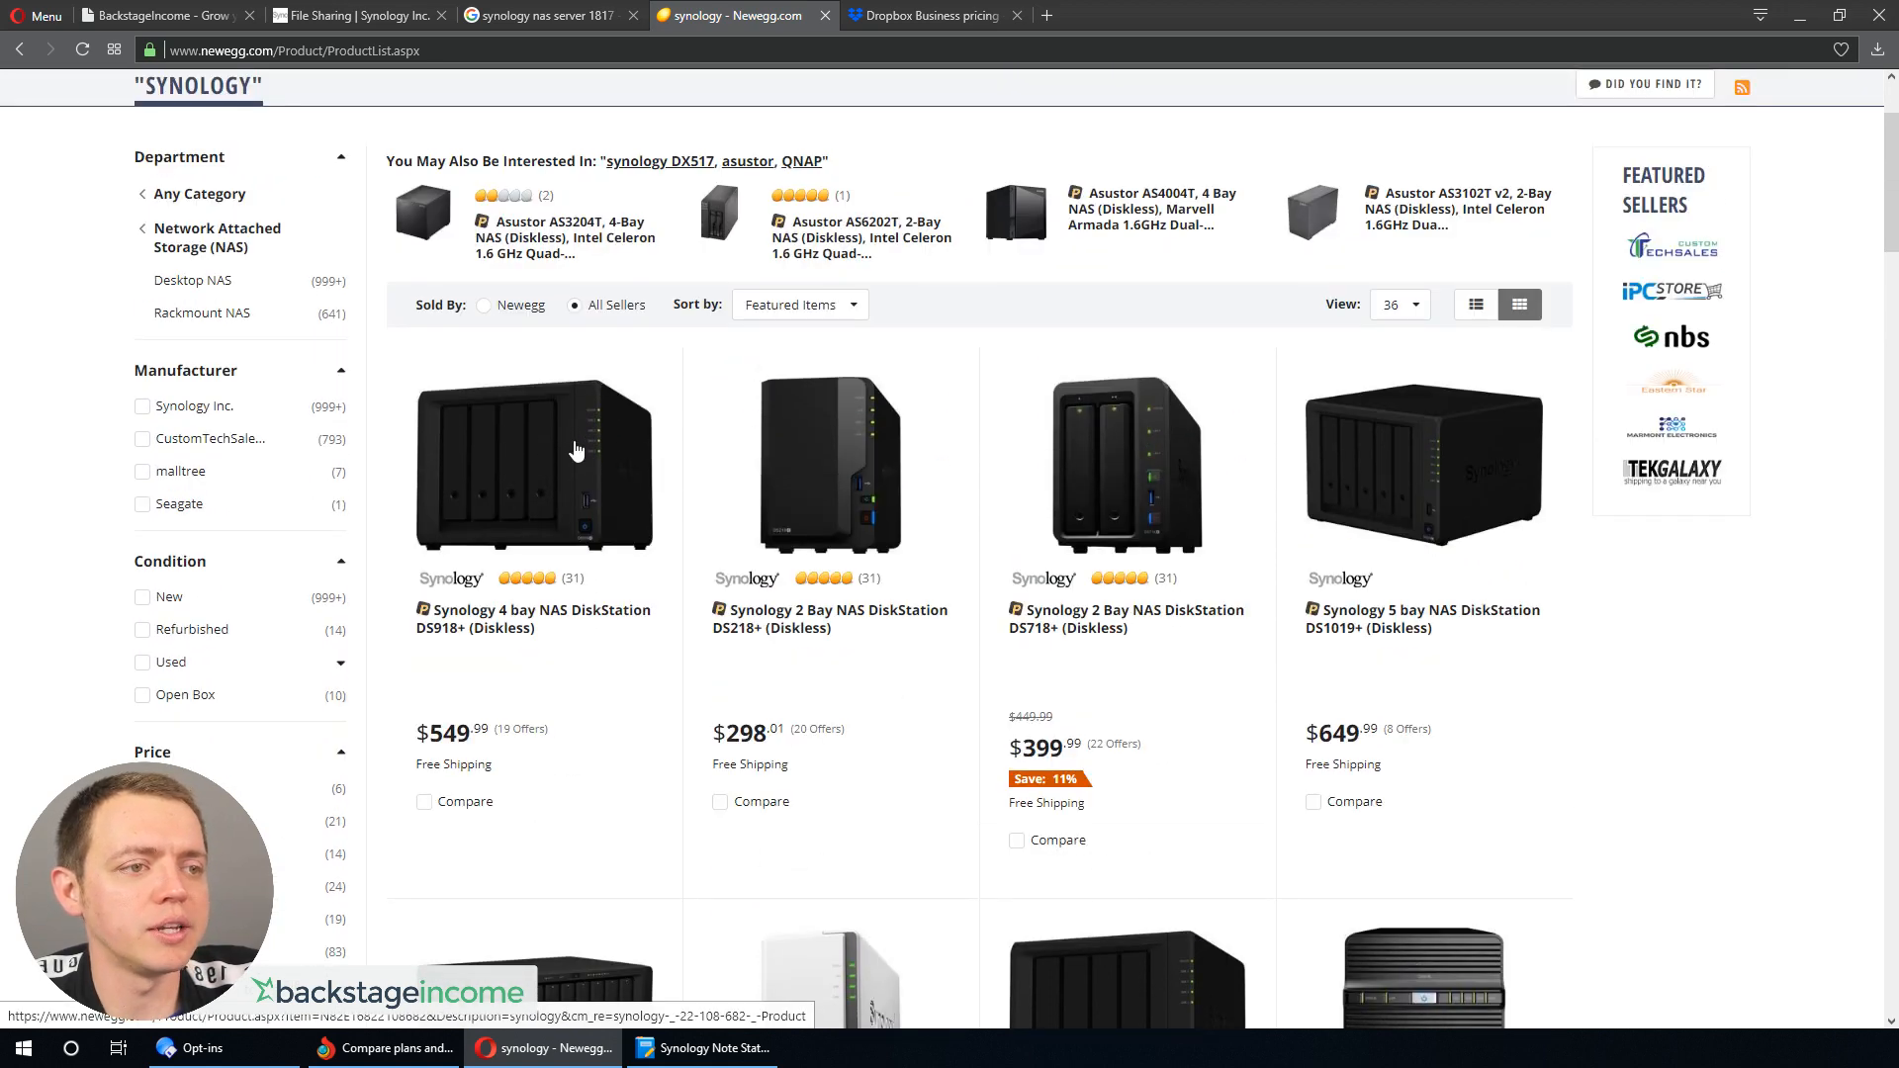
scroll("up", 3)
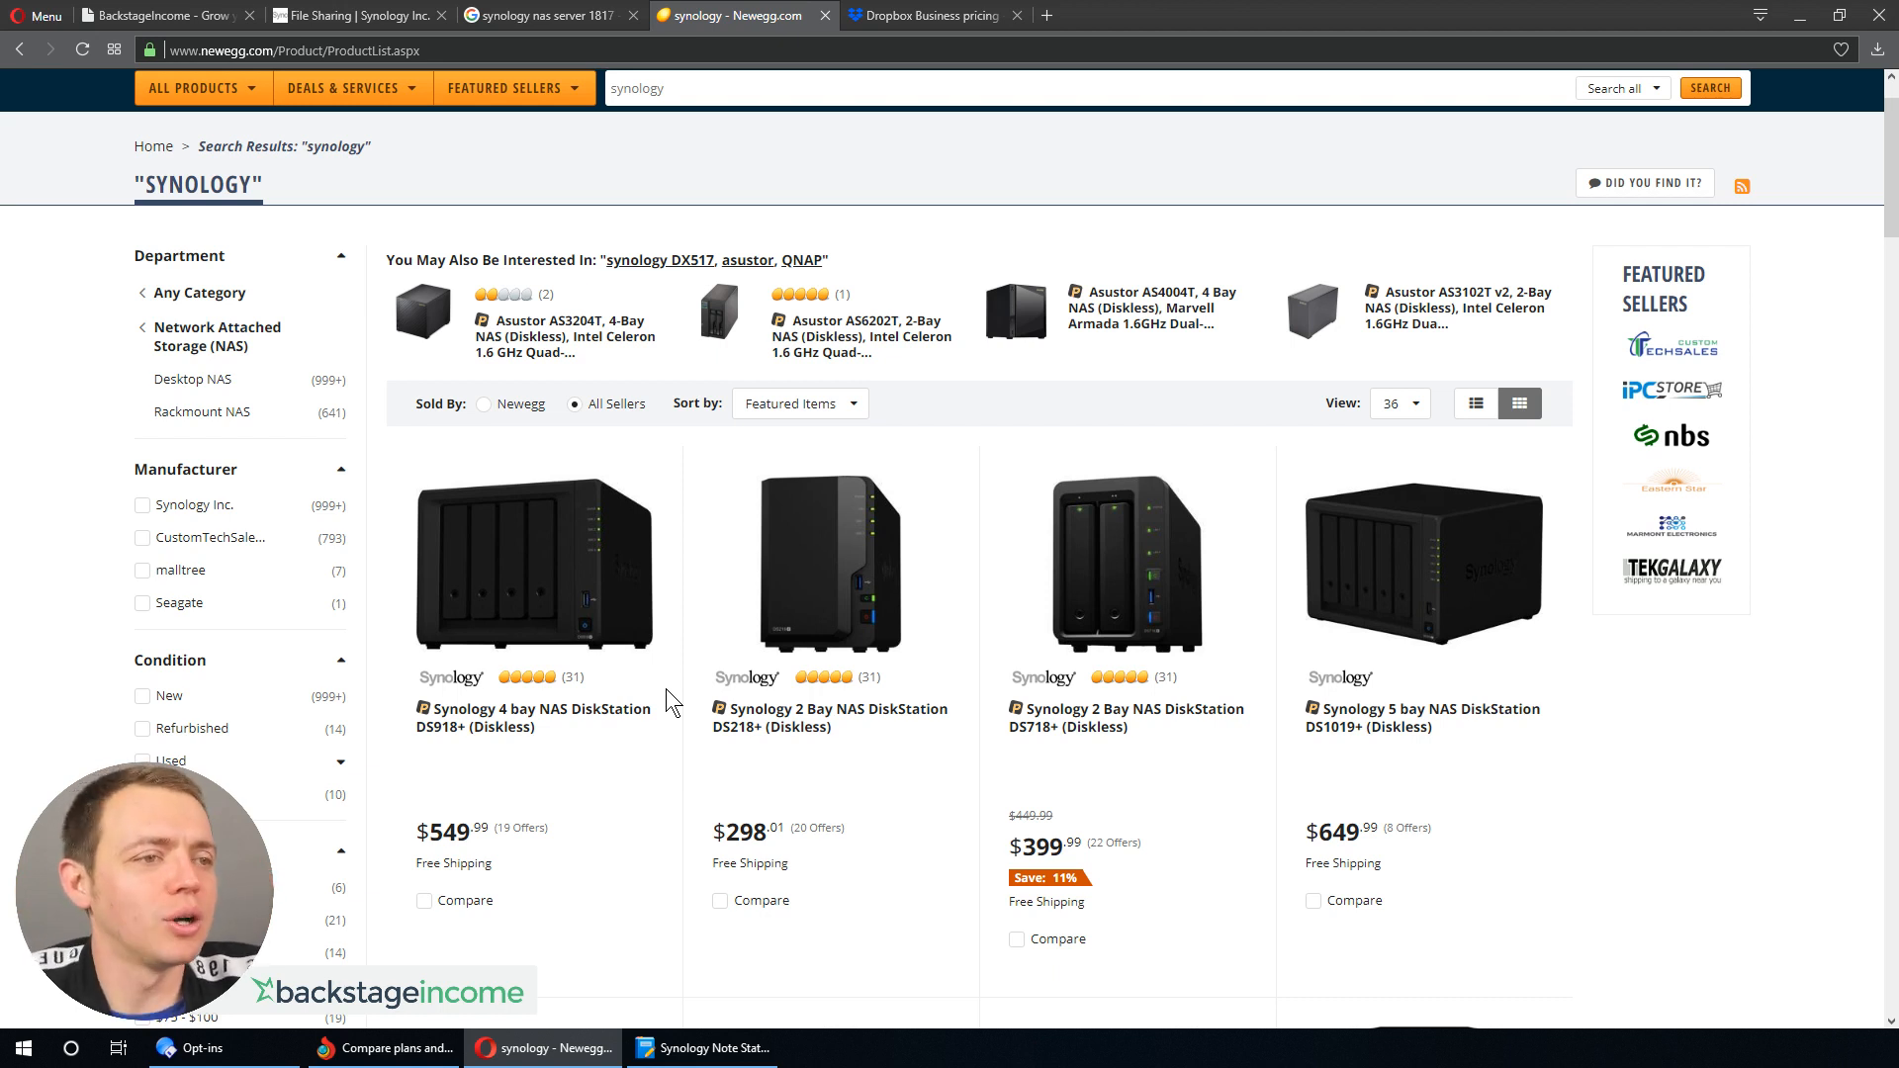
mouse_move(544, 631)
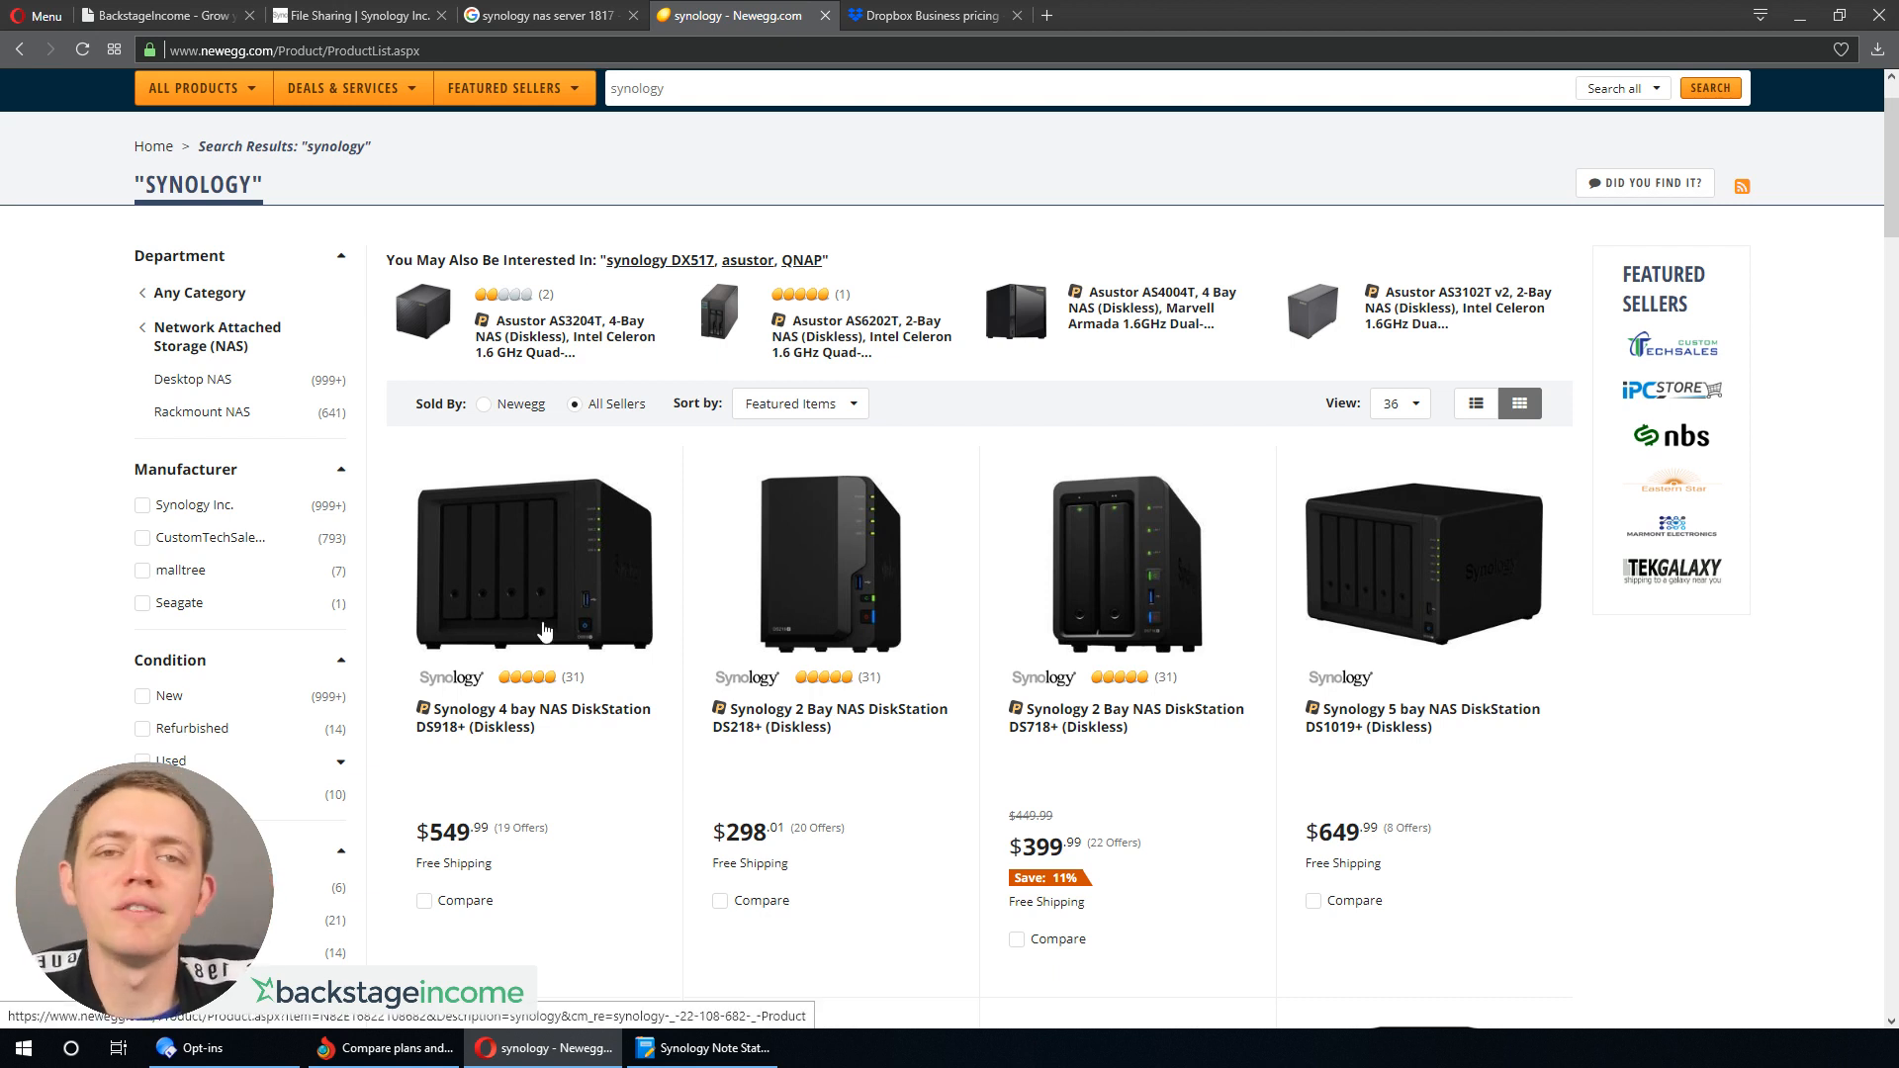
mouse_move(544, 630)
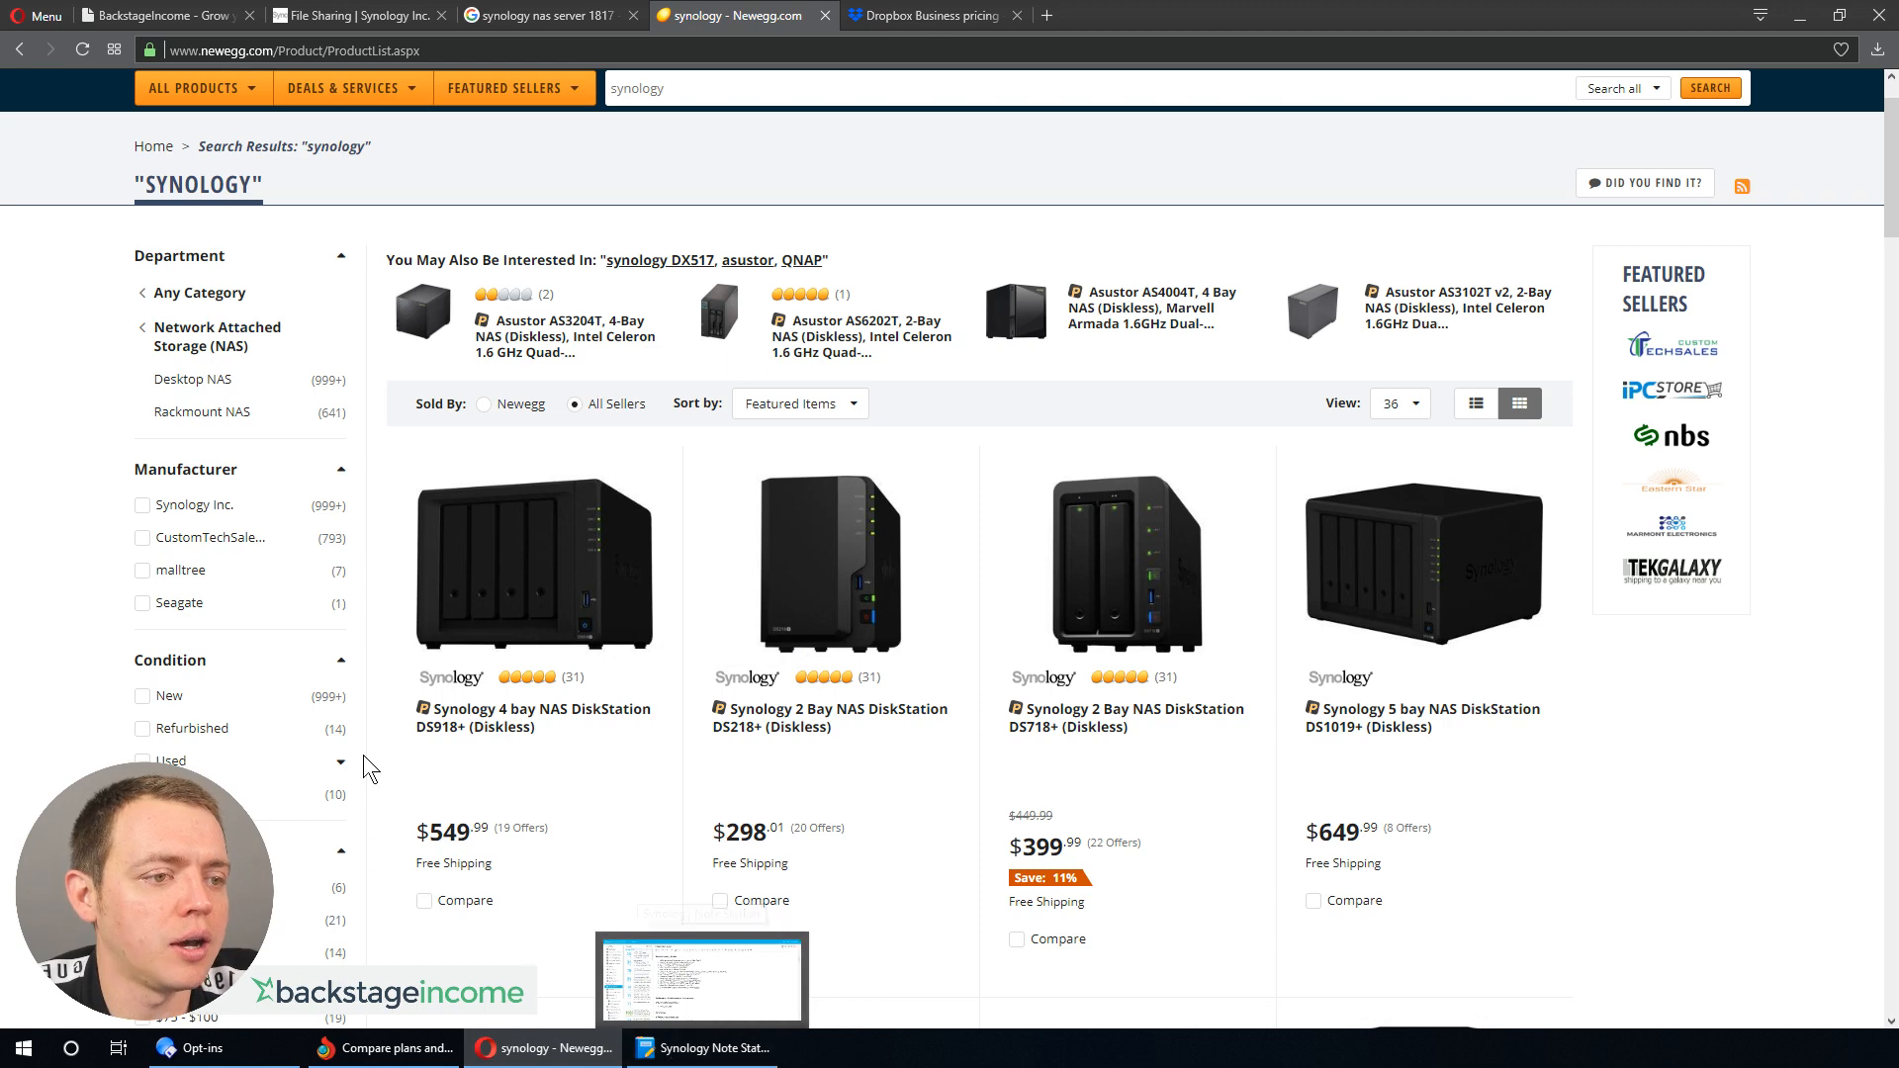
- Bring up Chrome's geekyserver tab to view the VIDEO IDEA BANK note
left_click(383, 1048)
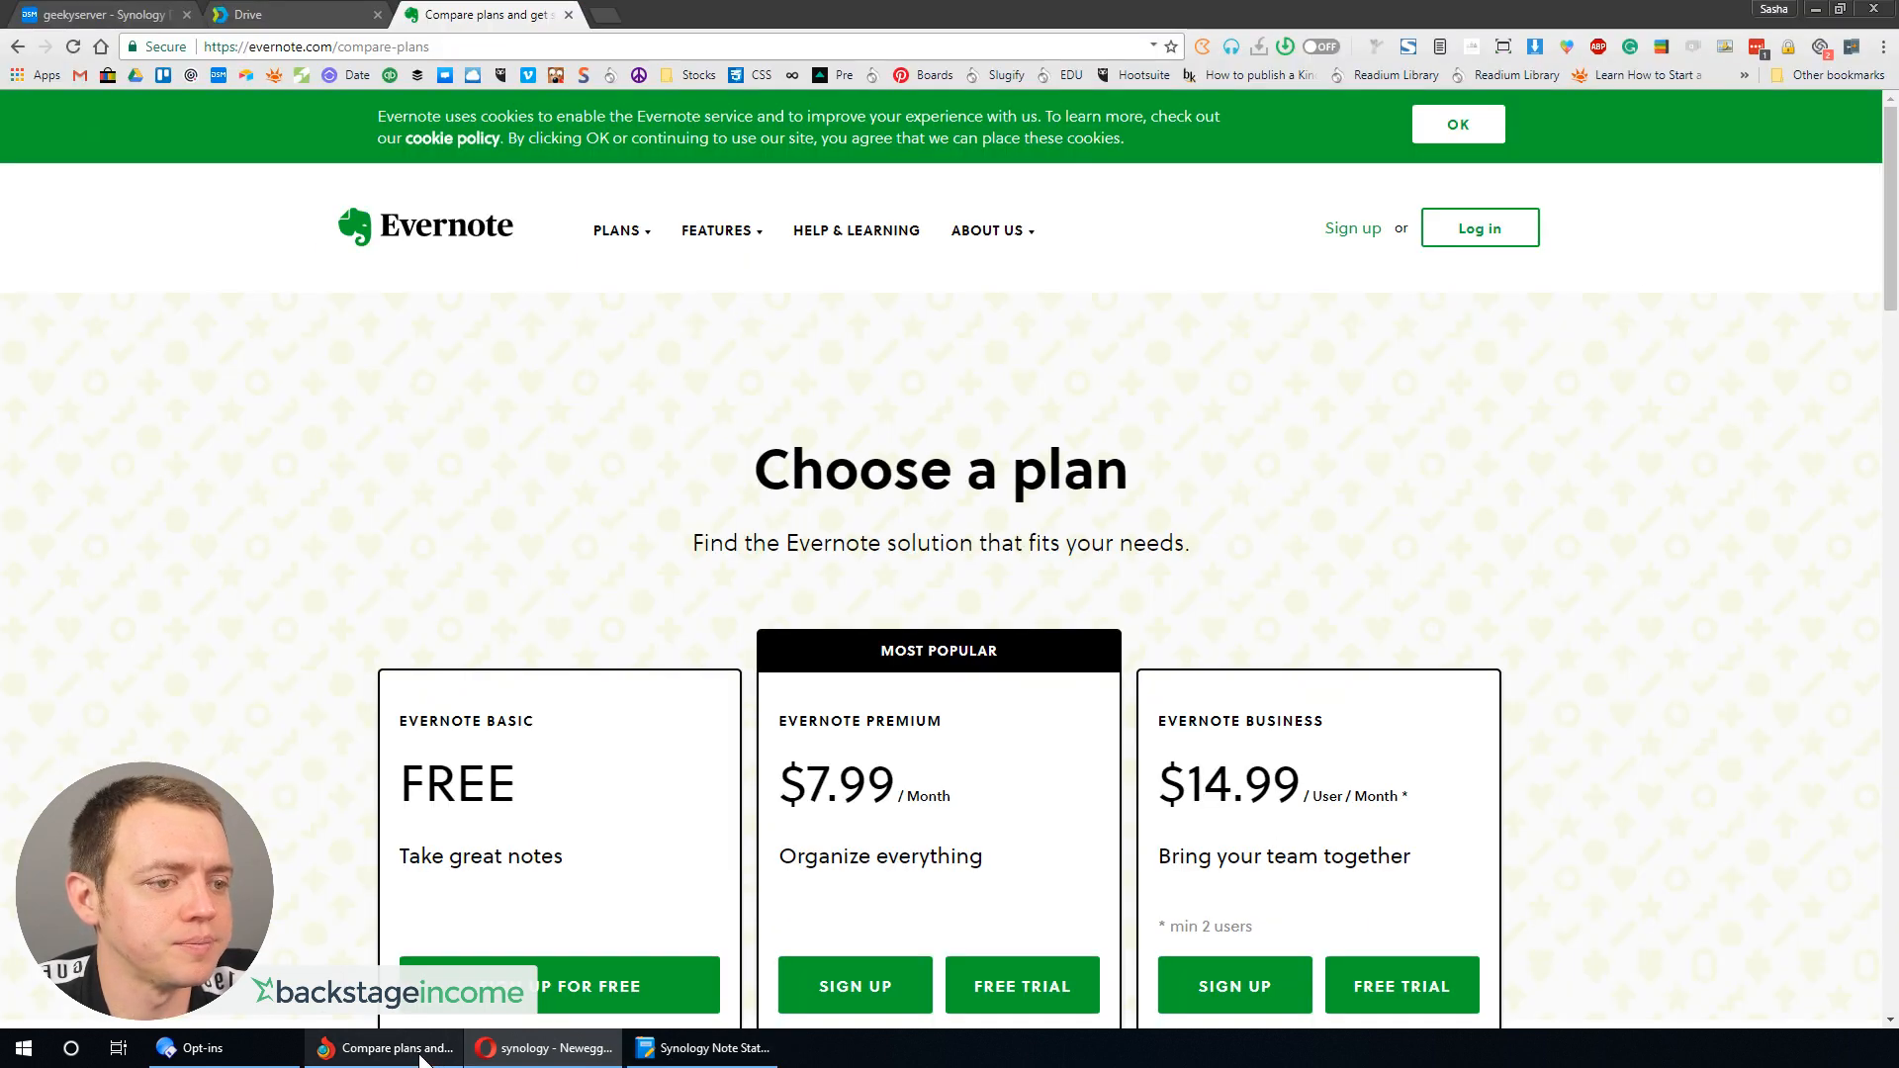
left_click(95, 15)
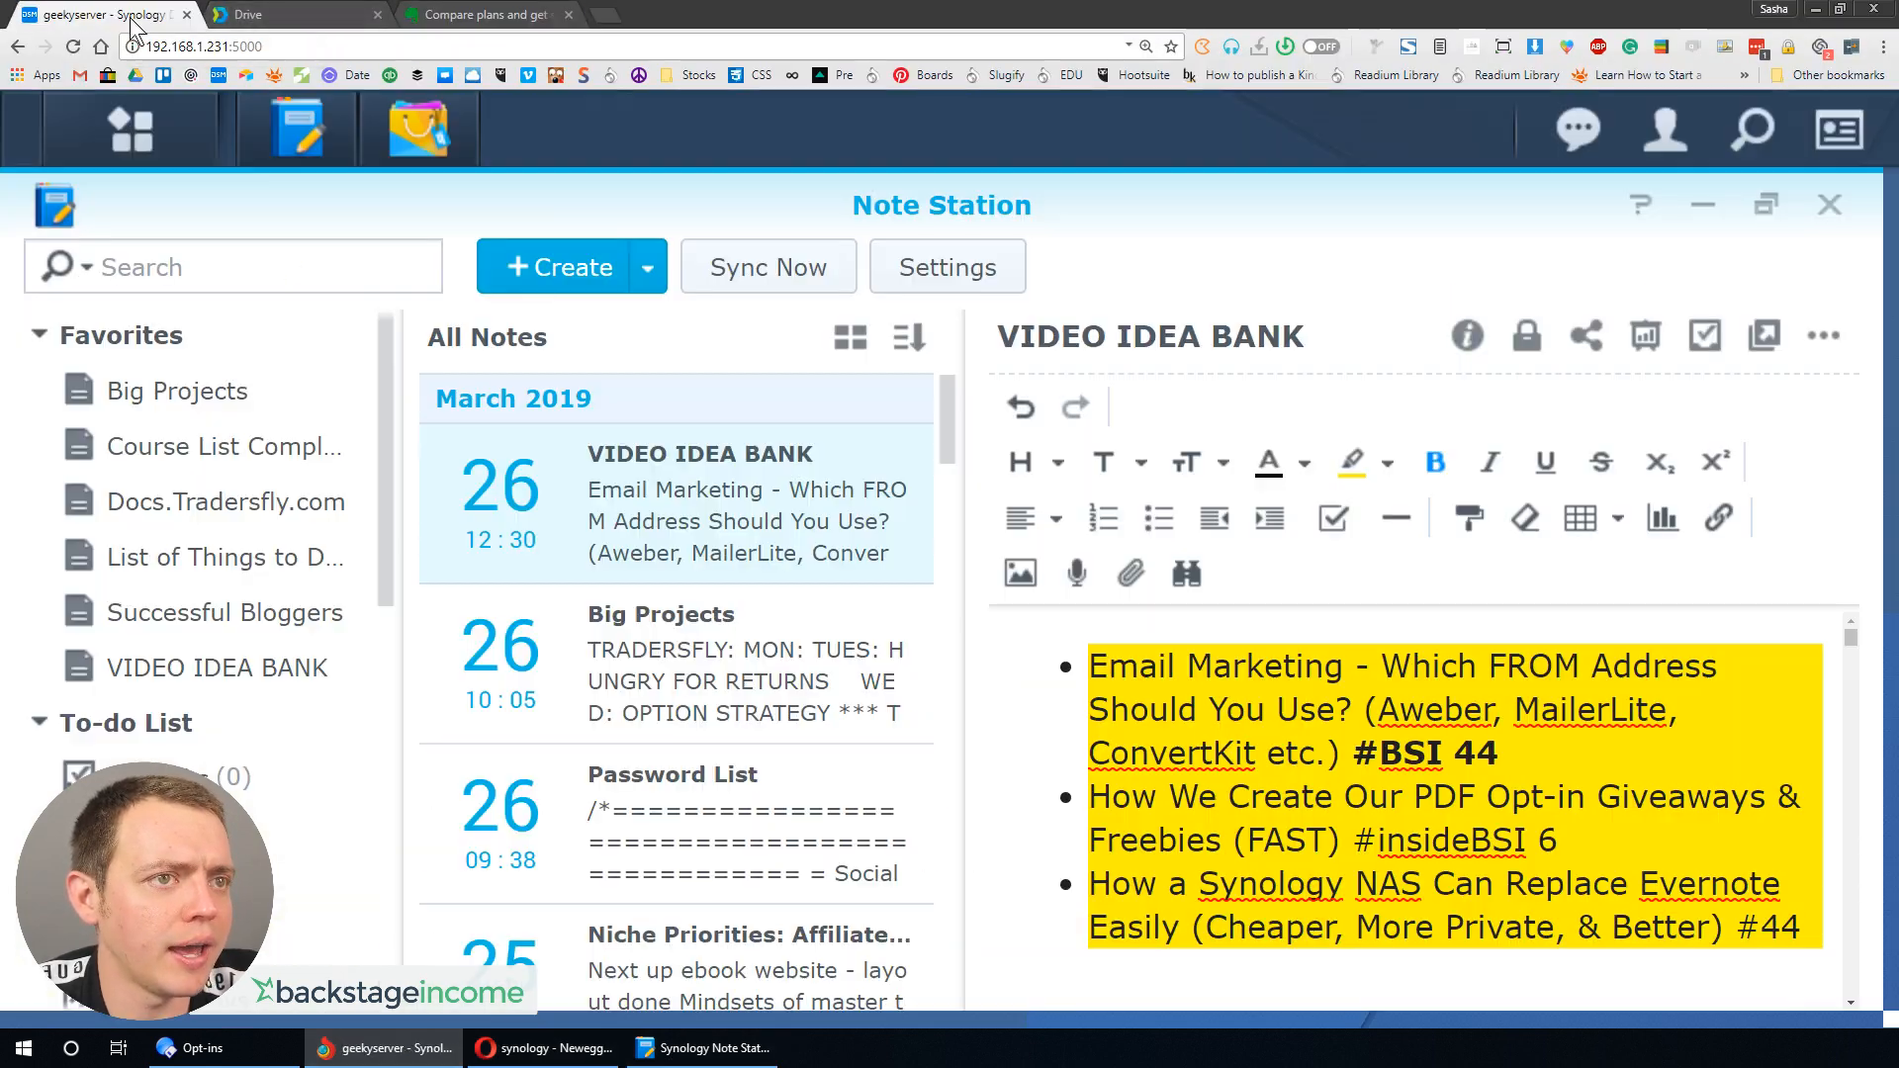
mouse_move(1104, 518)
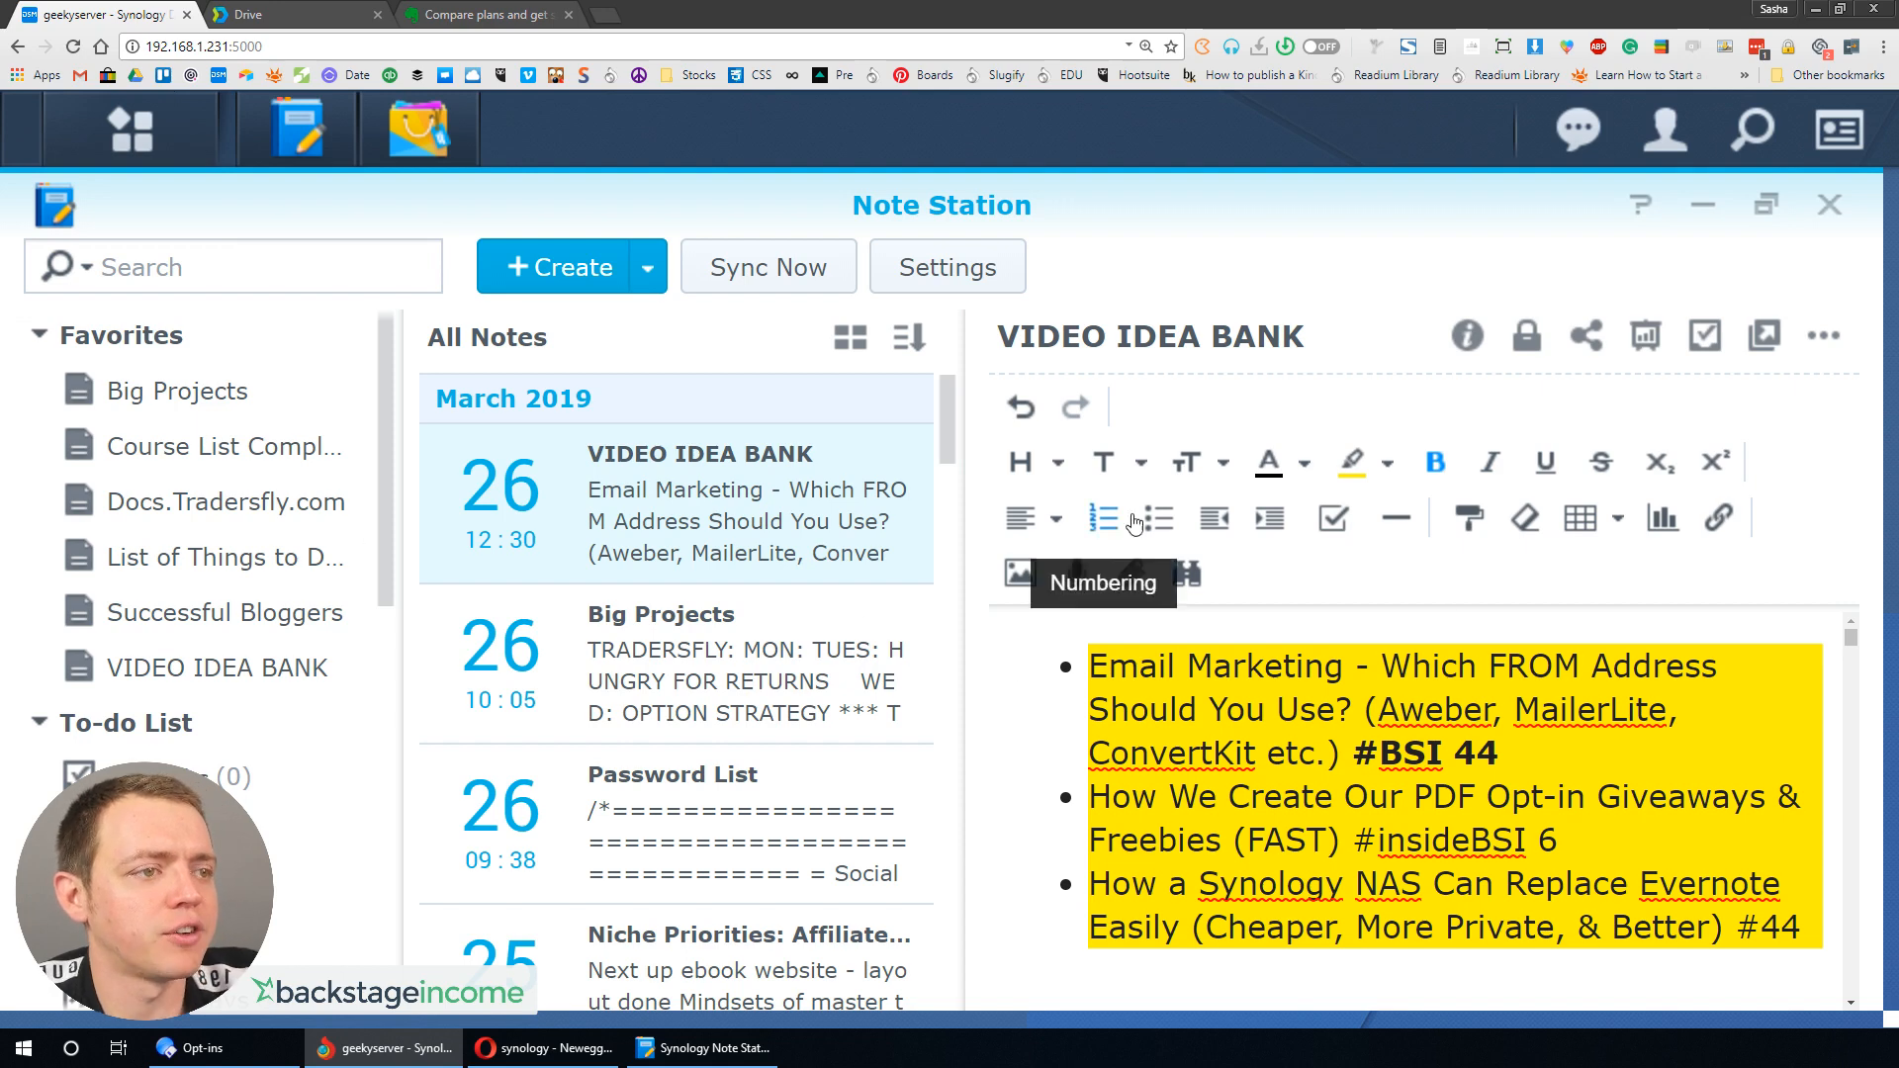
mouse_move(621, 407)
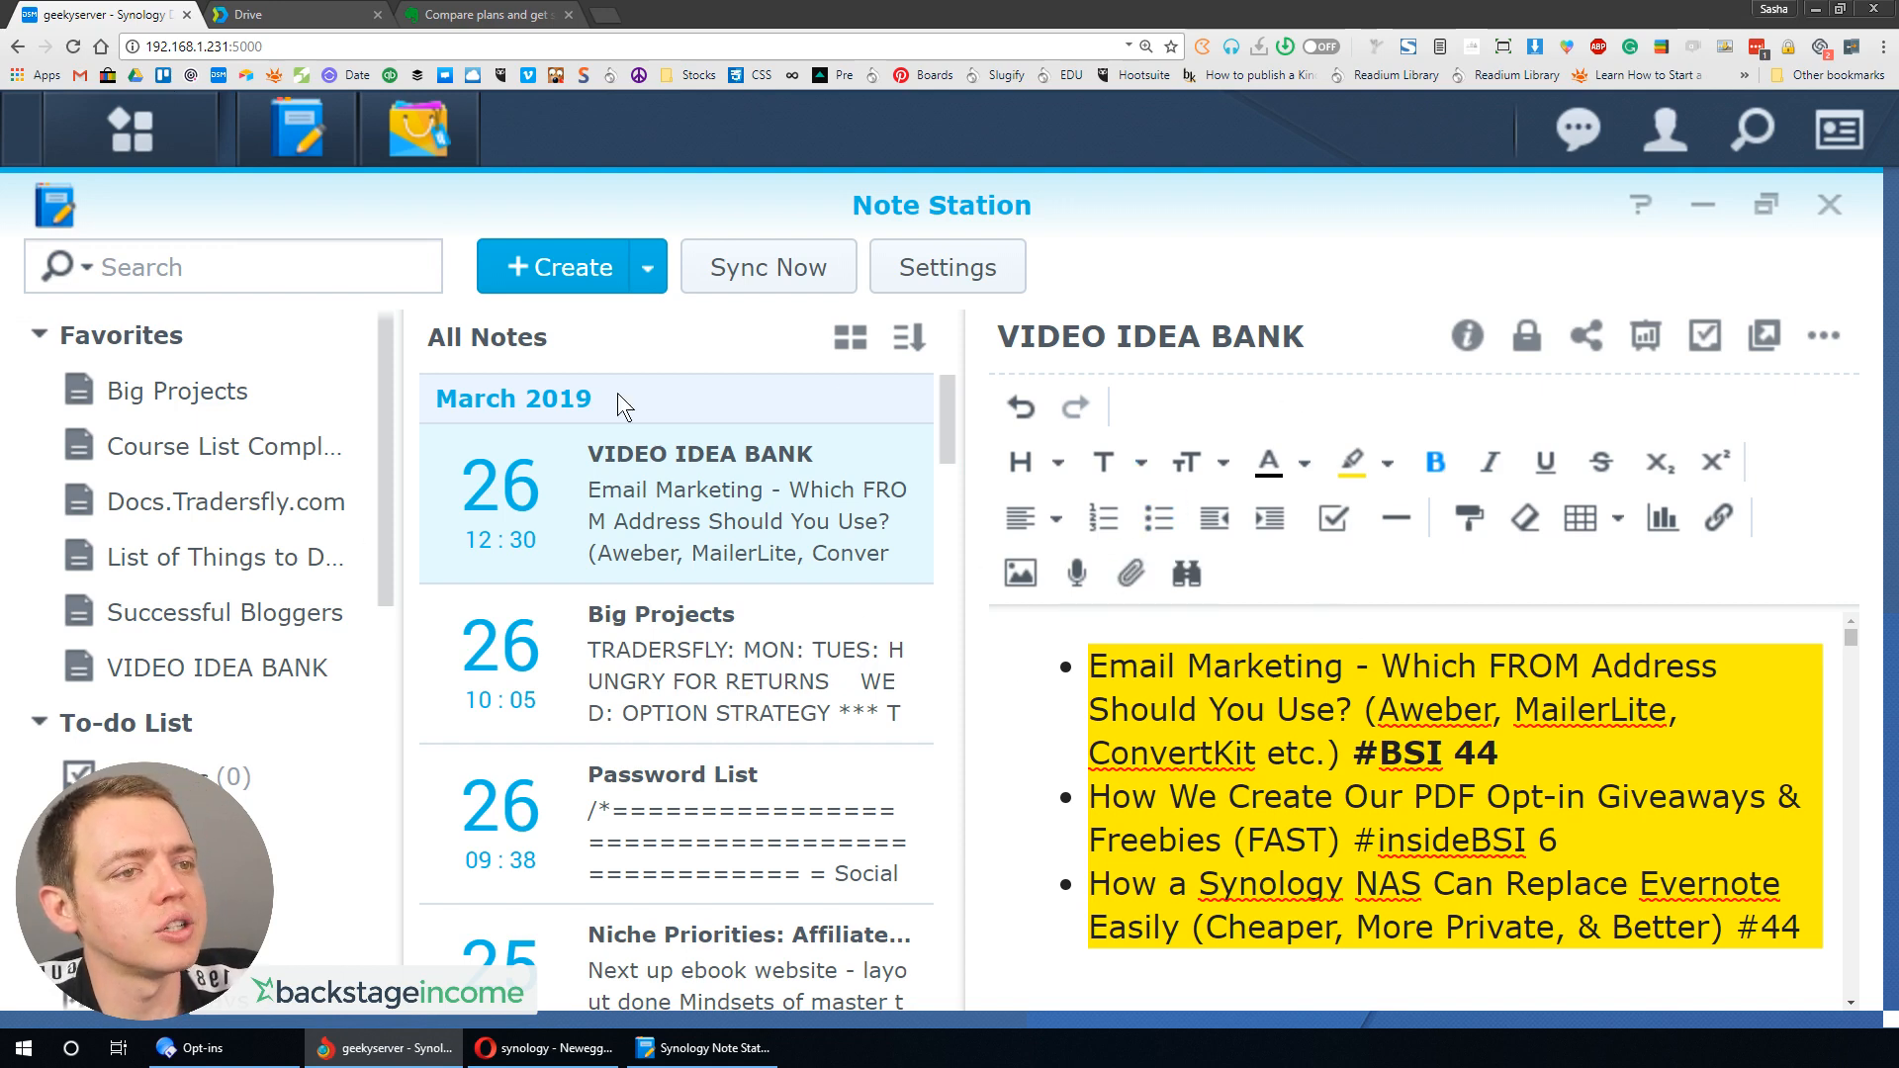
scroll("down", 3)
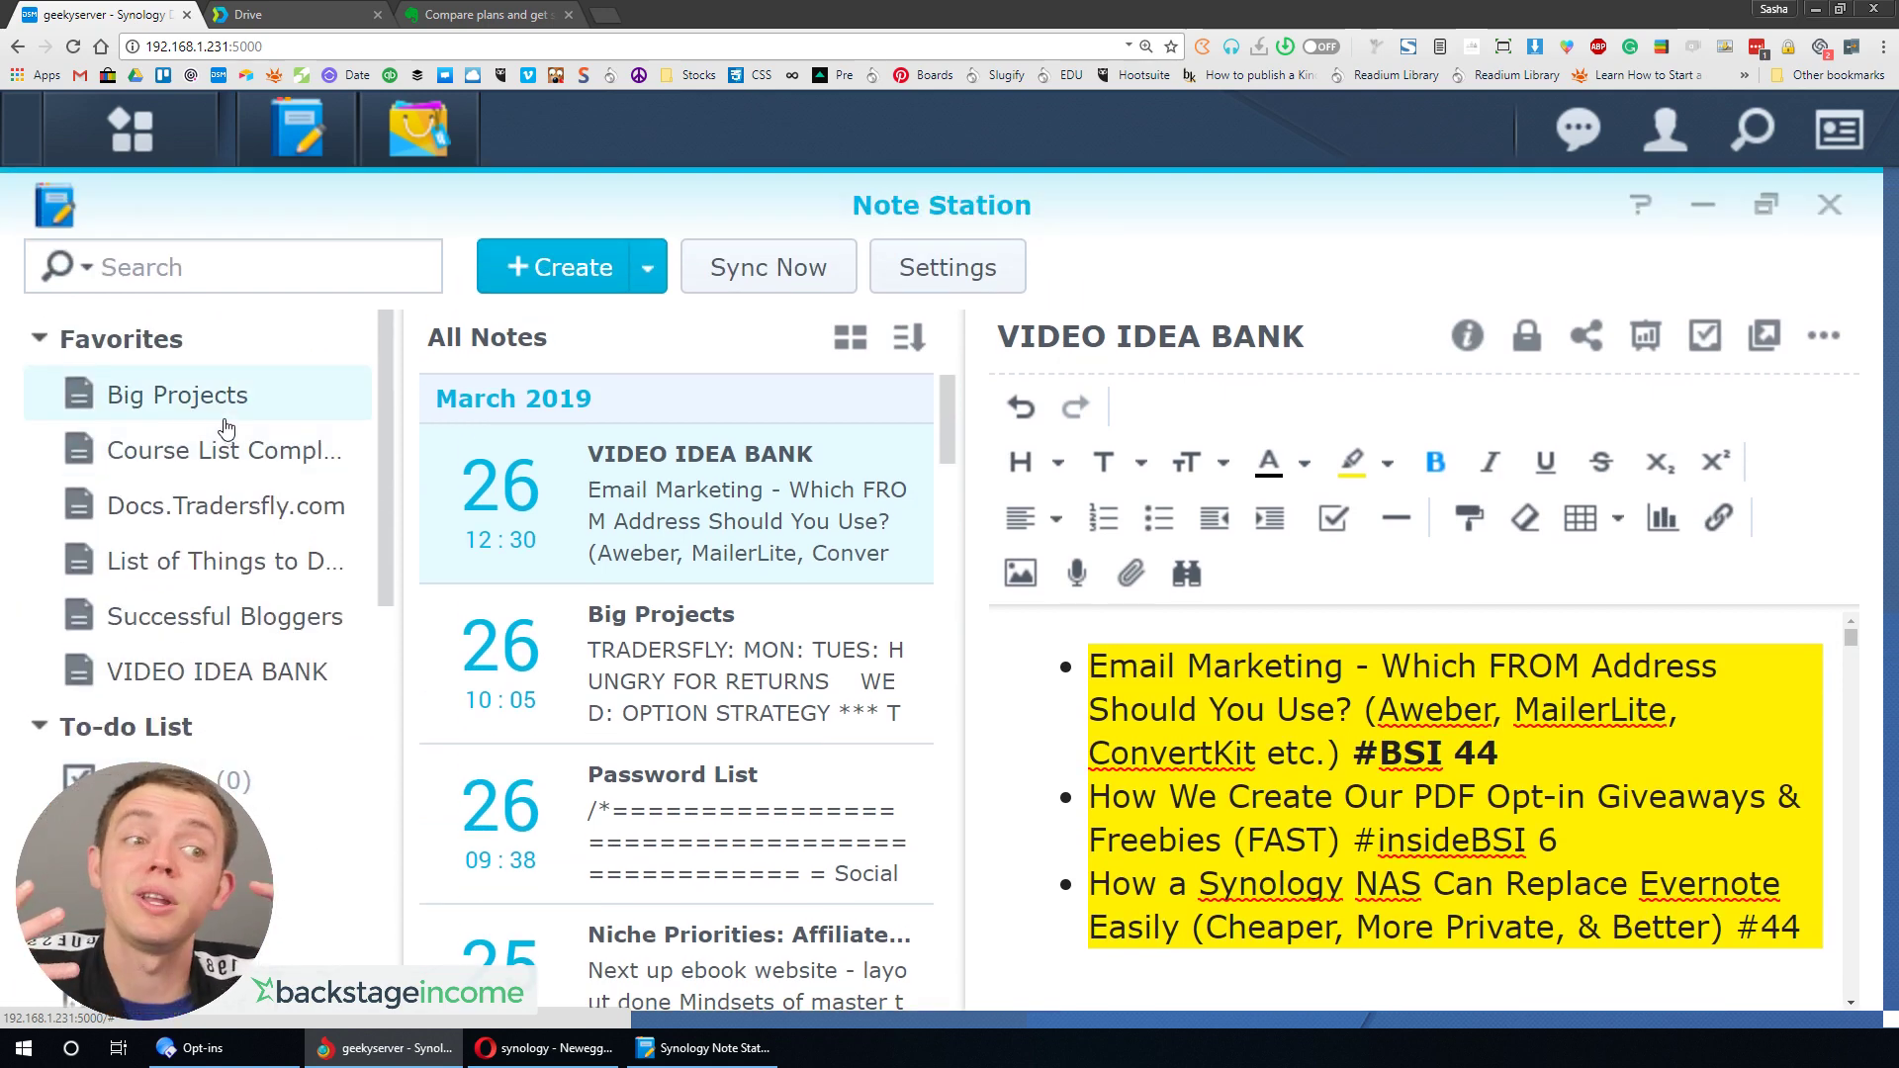
mouse_move(888, 827)
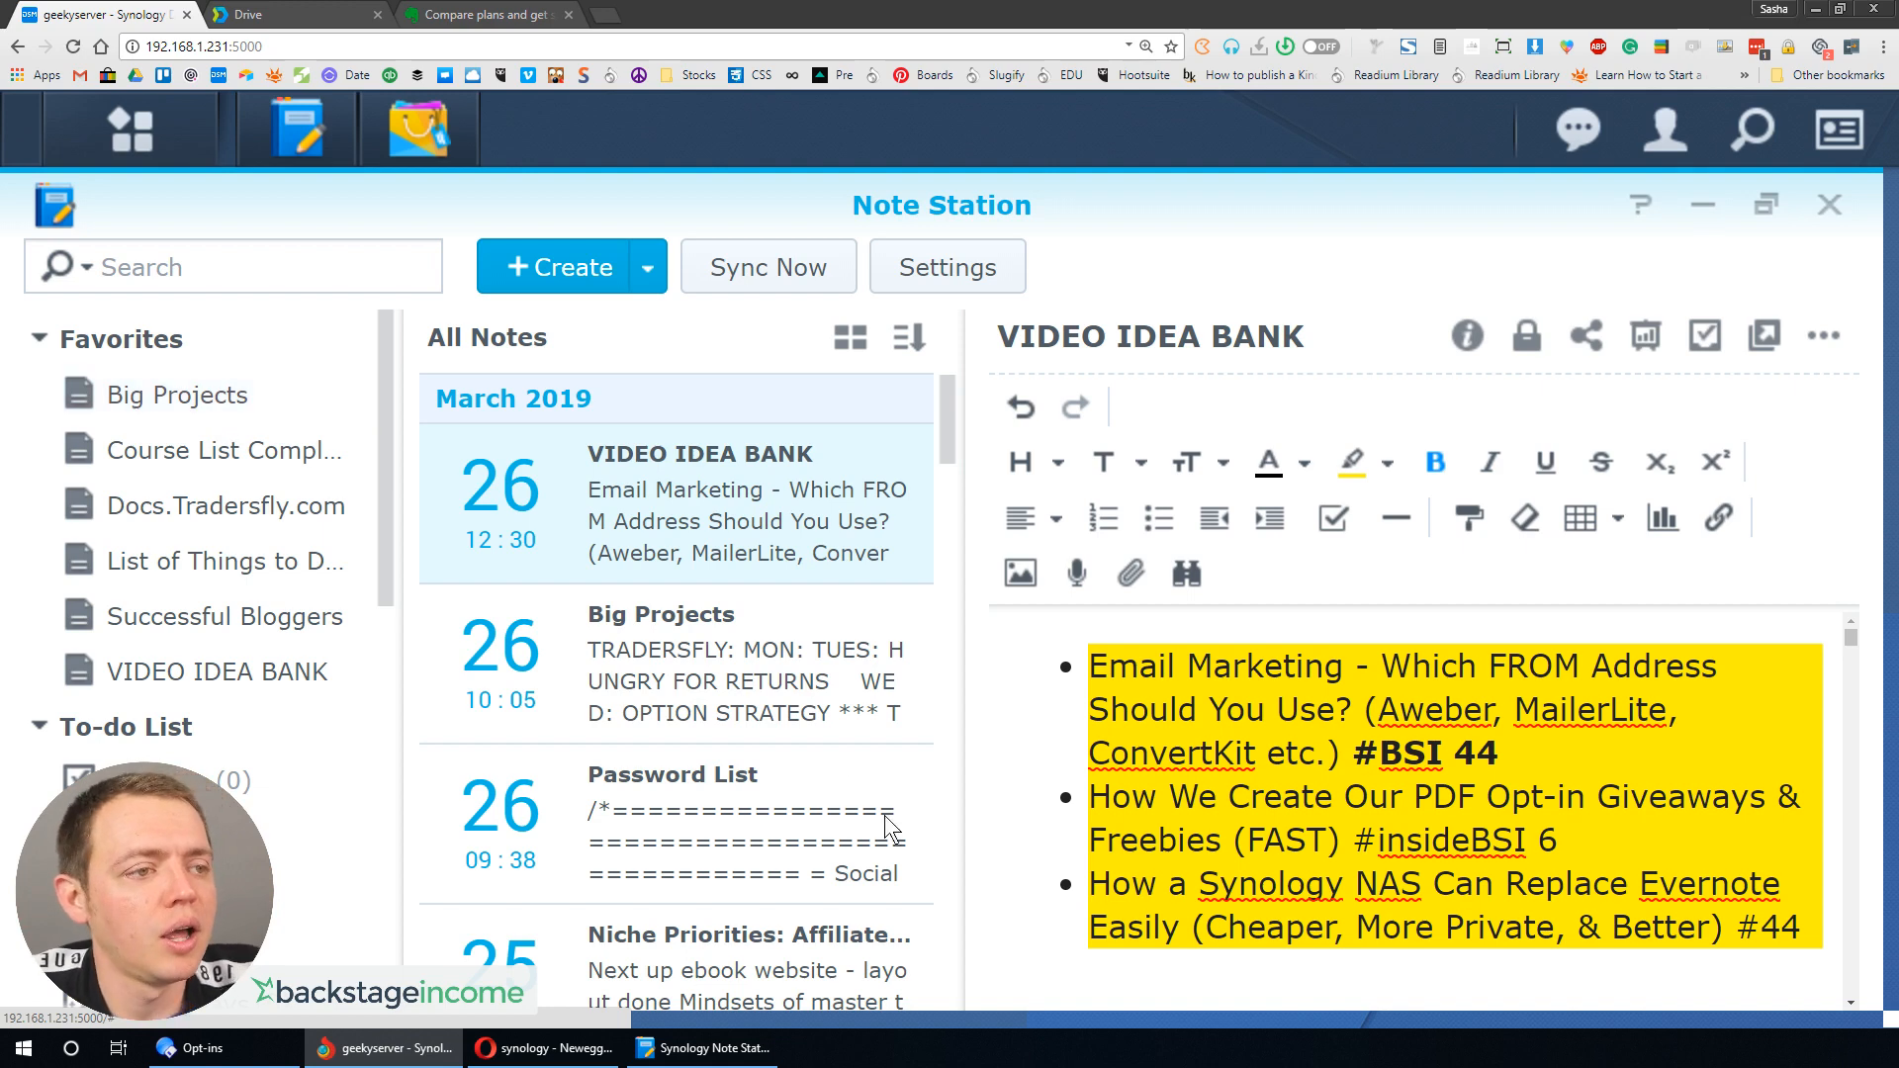
mouse_move(533, 503)
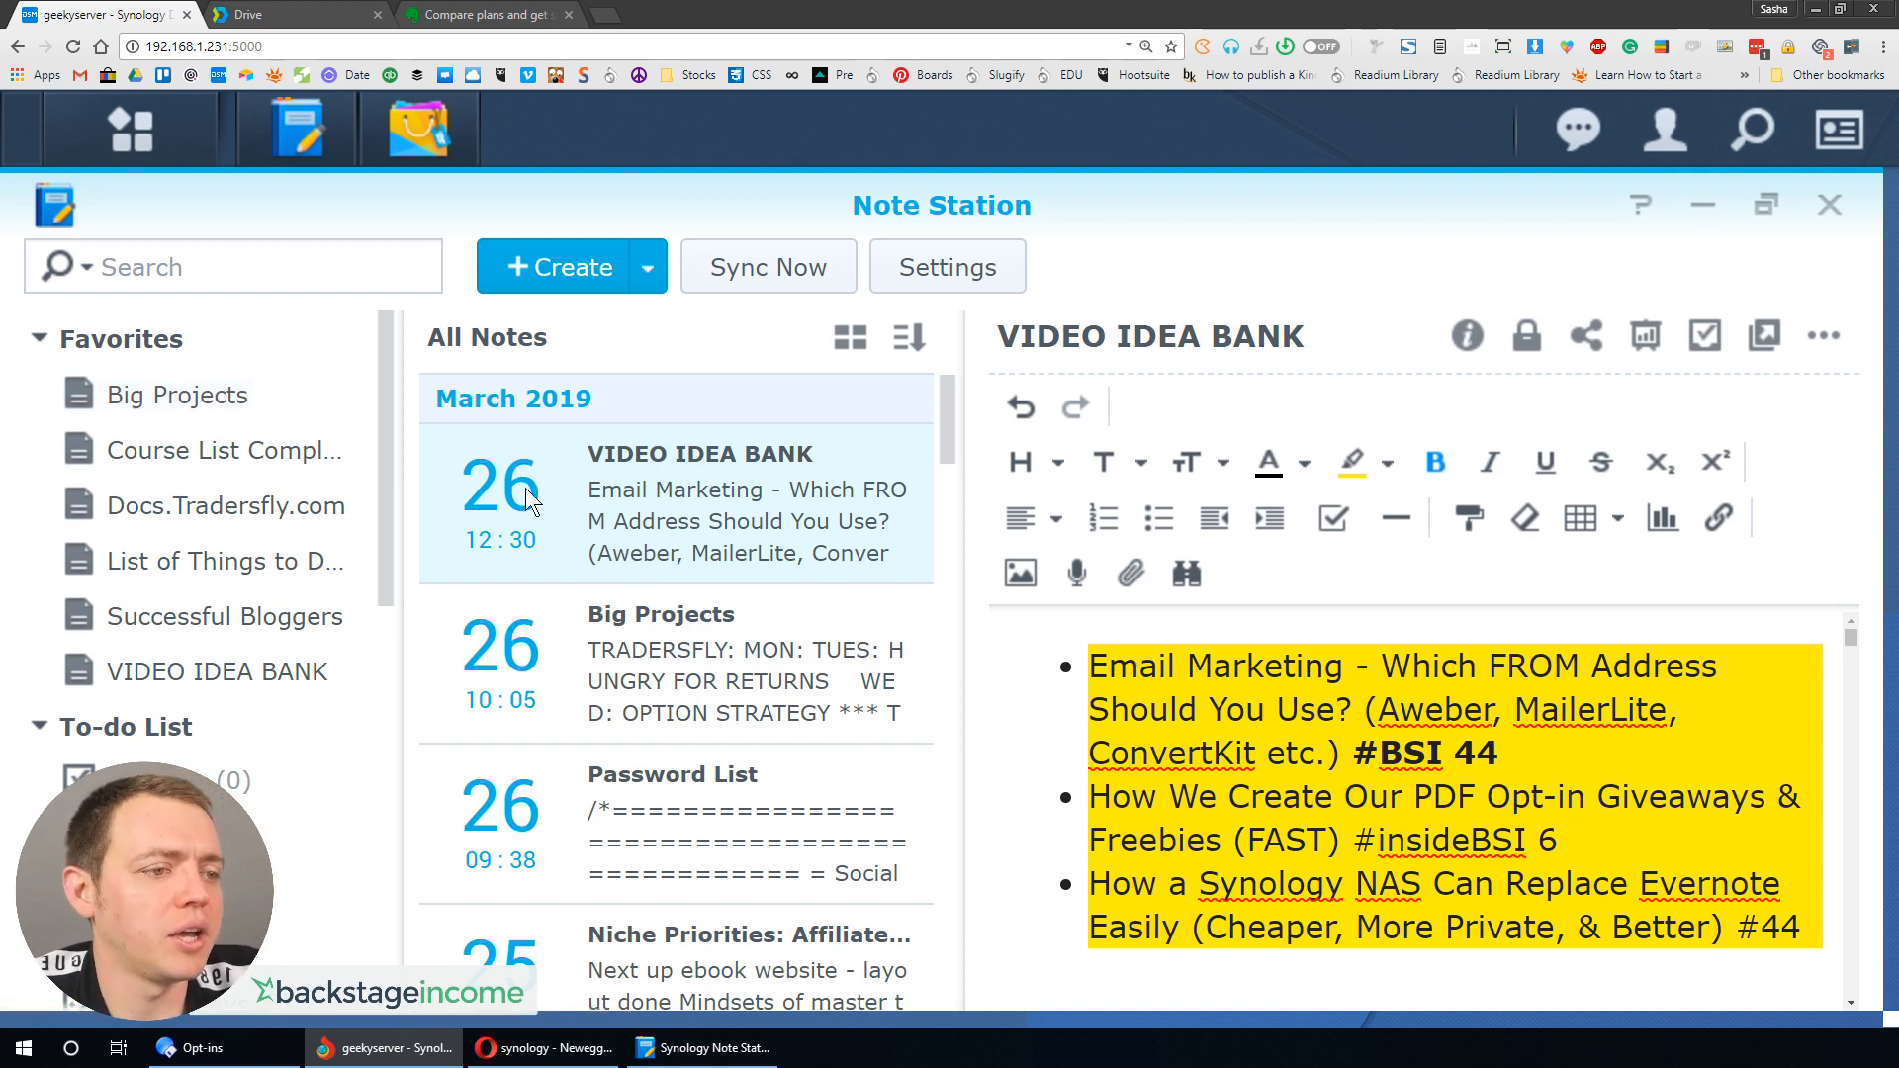
mouse_move(736, 544)
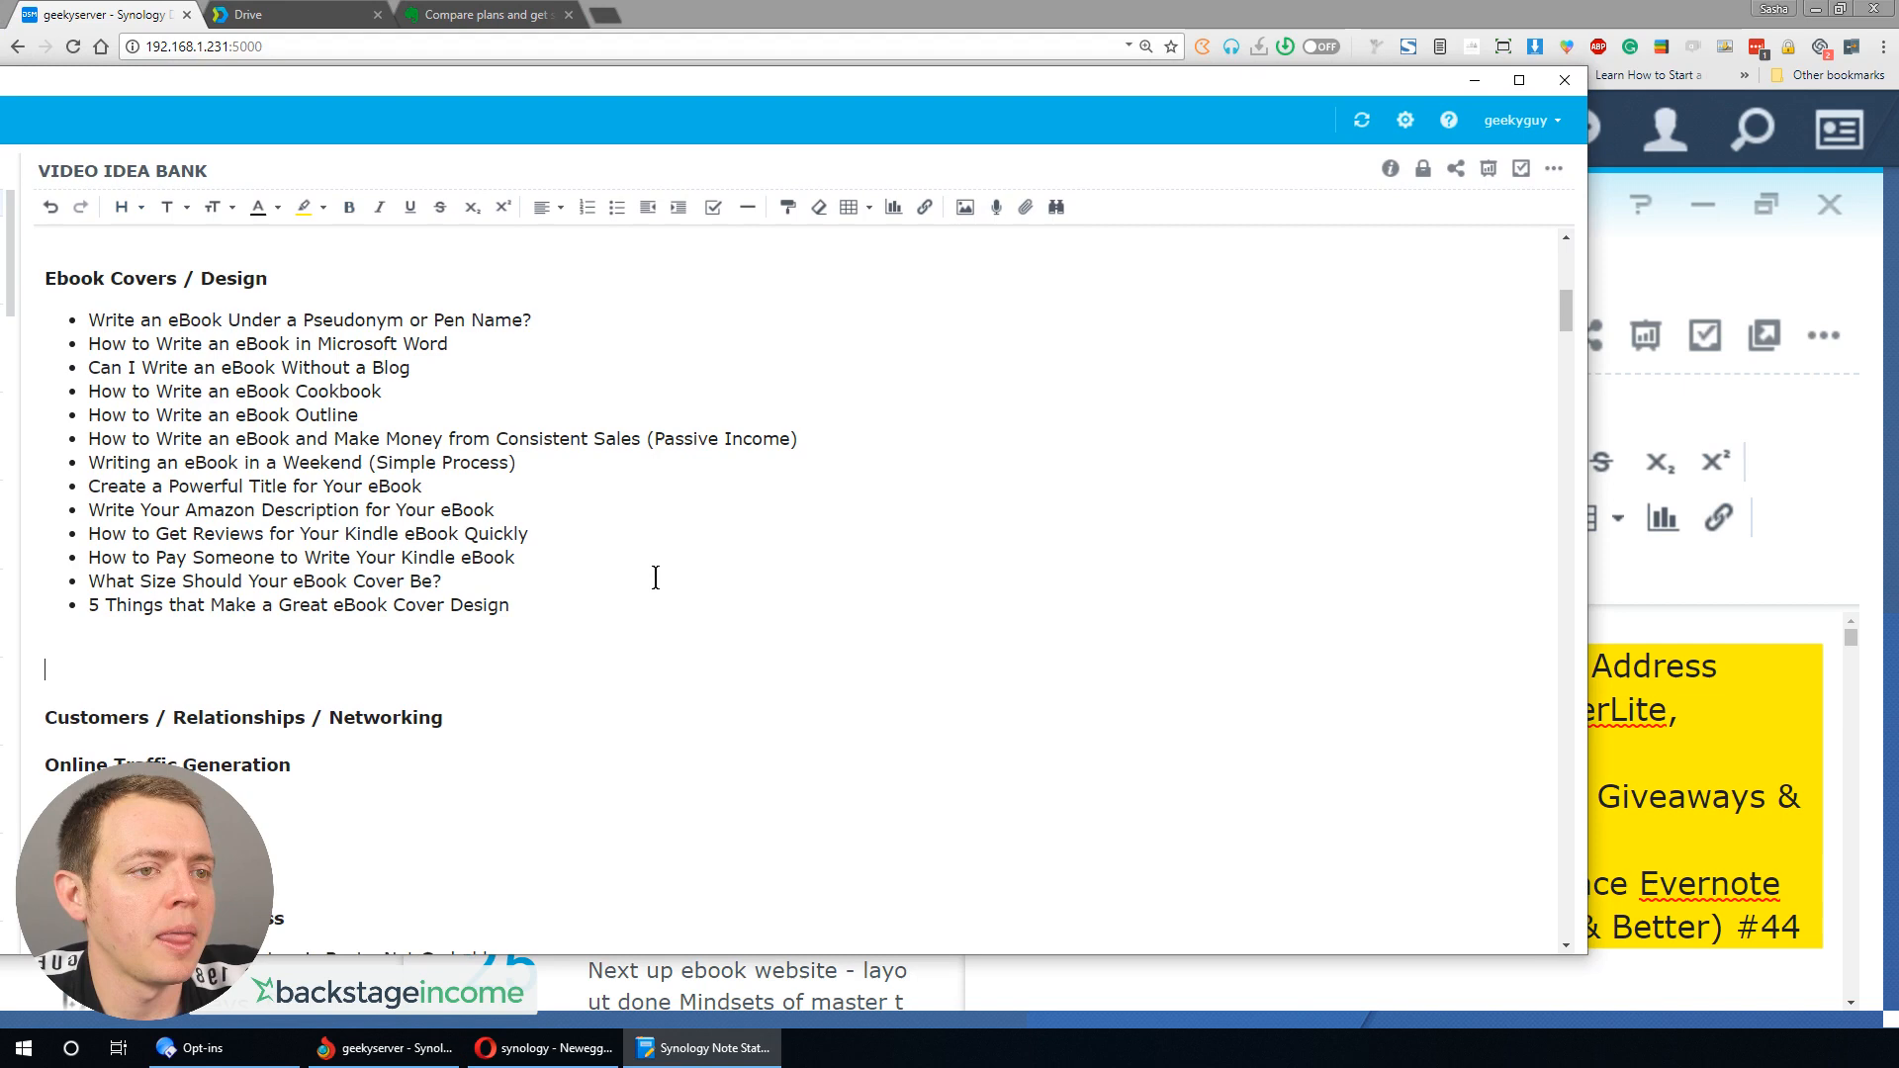
mouse_move(1026, 207)
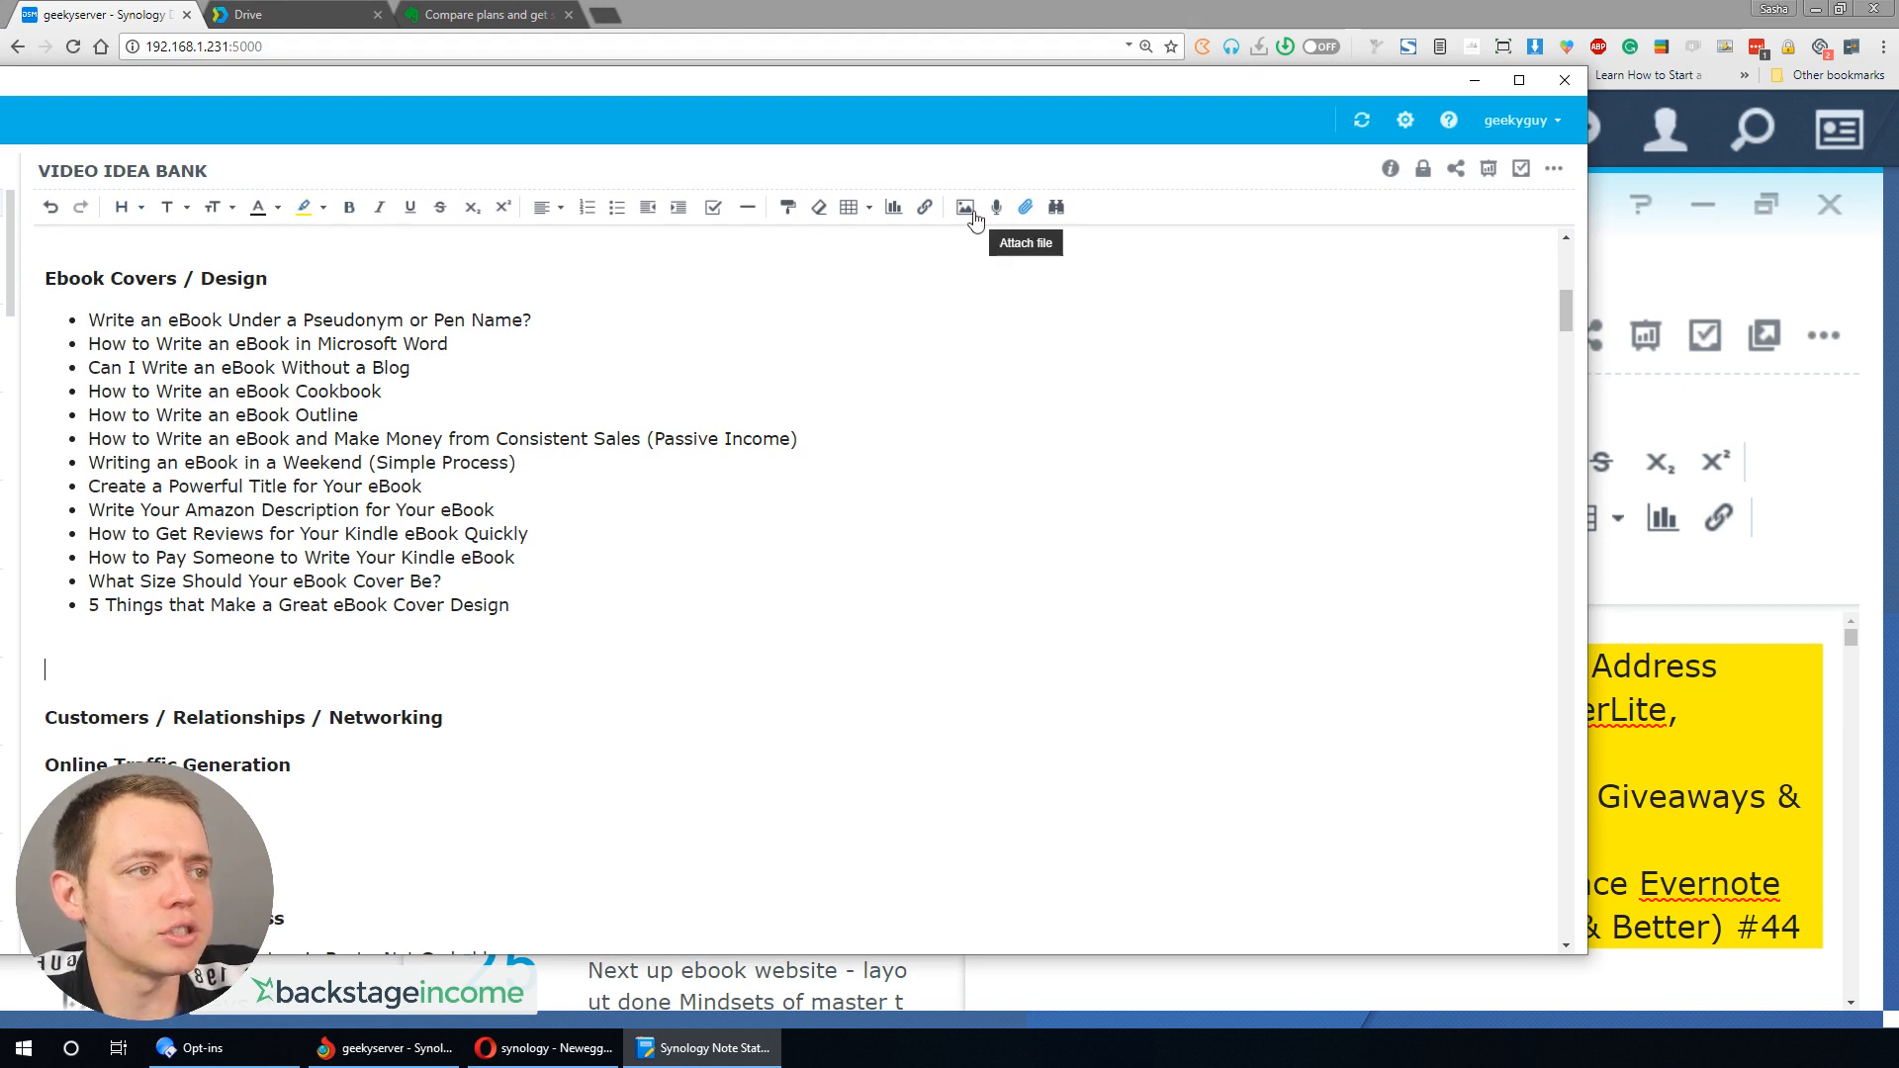
mouse_move(547, 207)
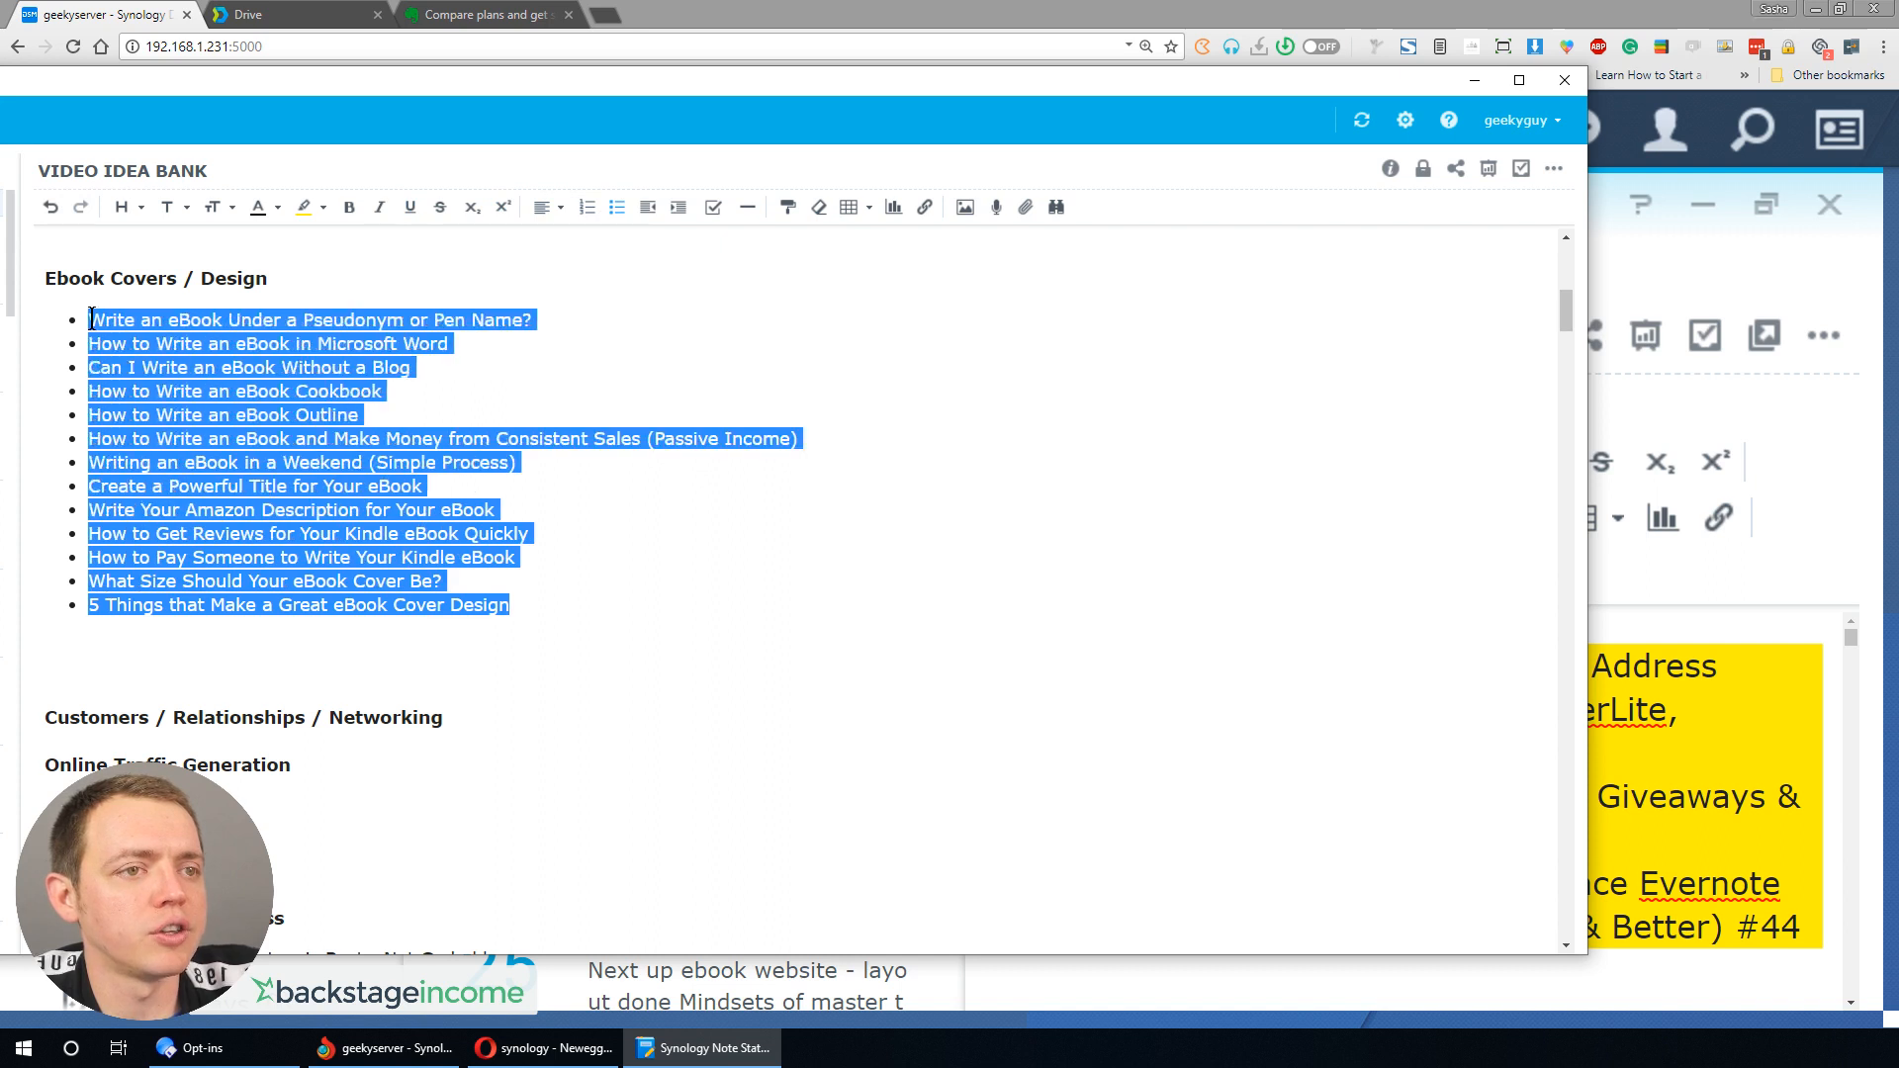
- Try numbered, bullet and checkbox formats on the Ebook Covers / Design list, leaving bullets
left_click(587, 207)
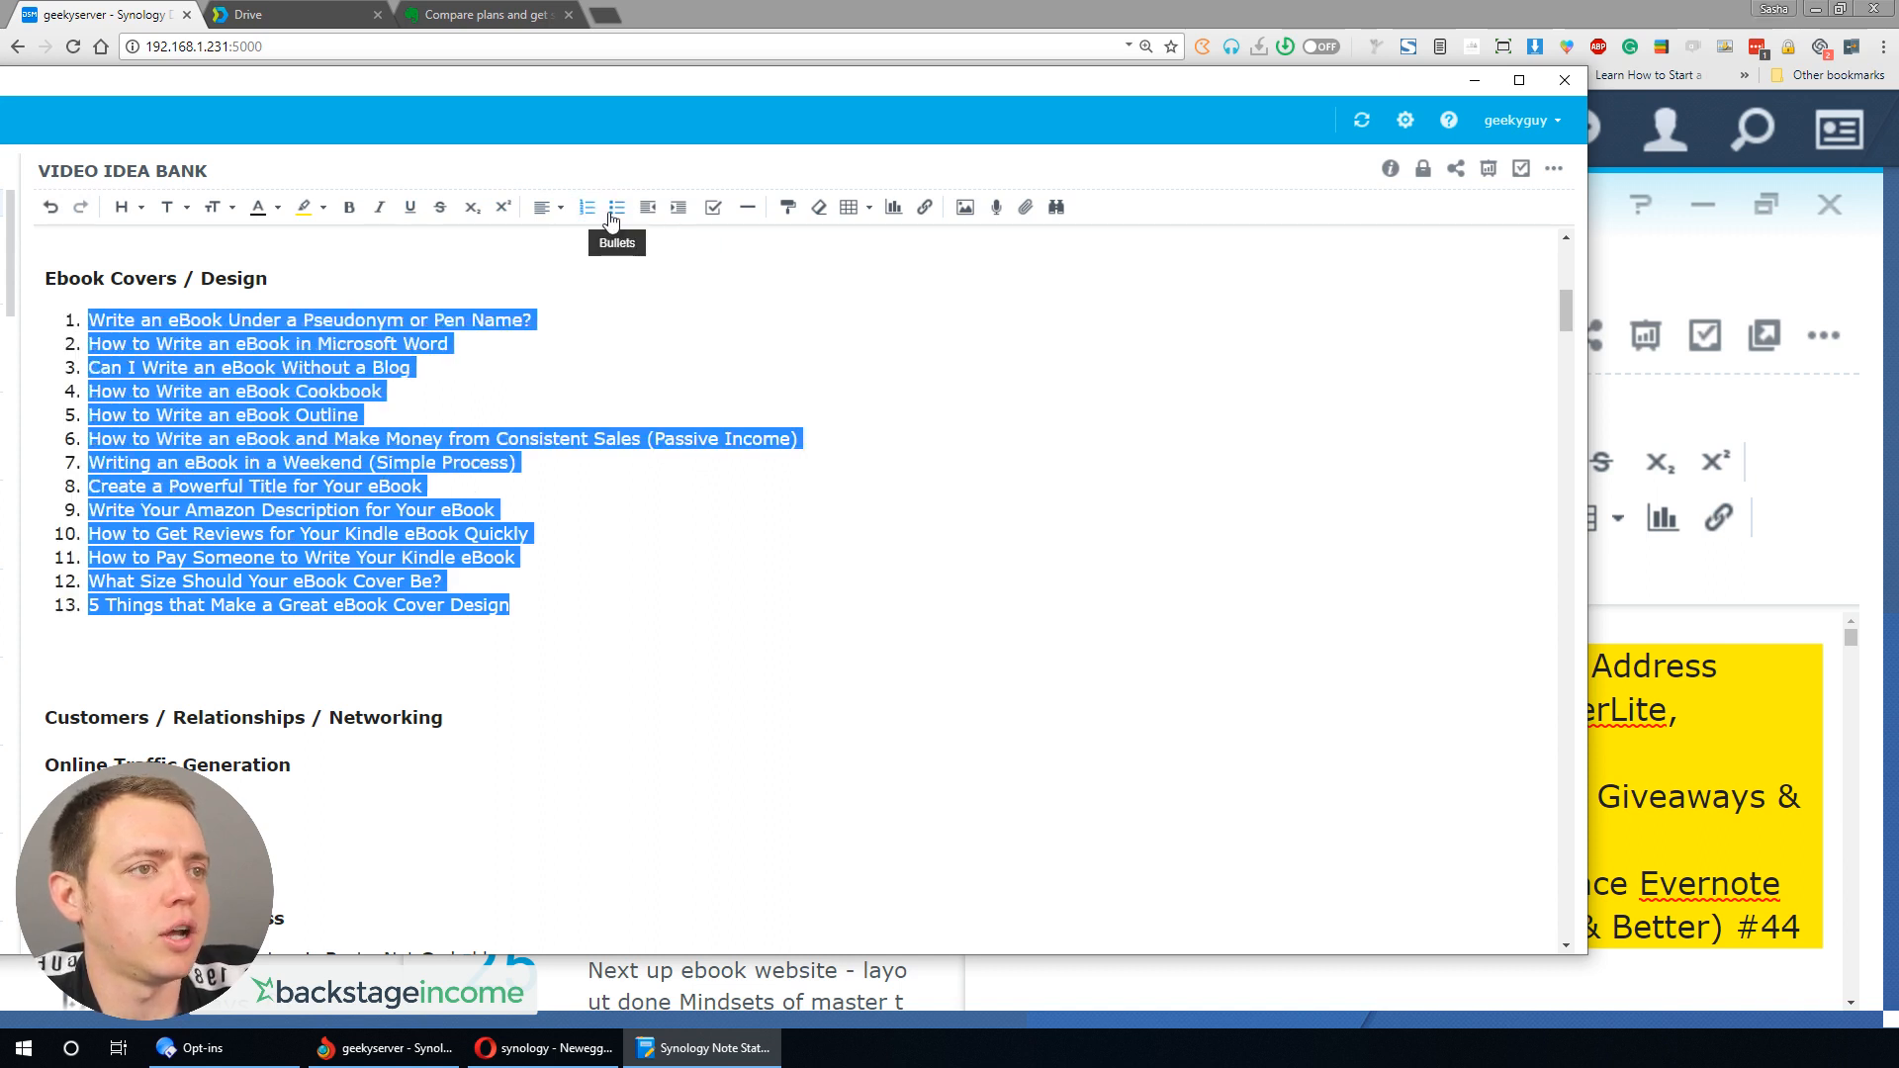
left_click(616, 207)
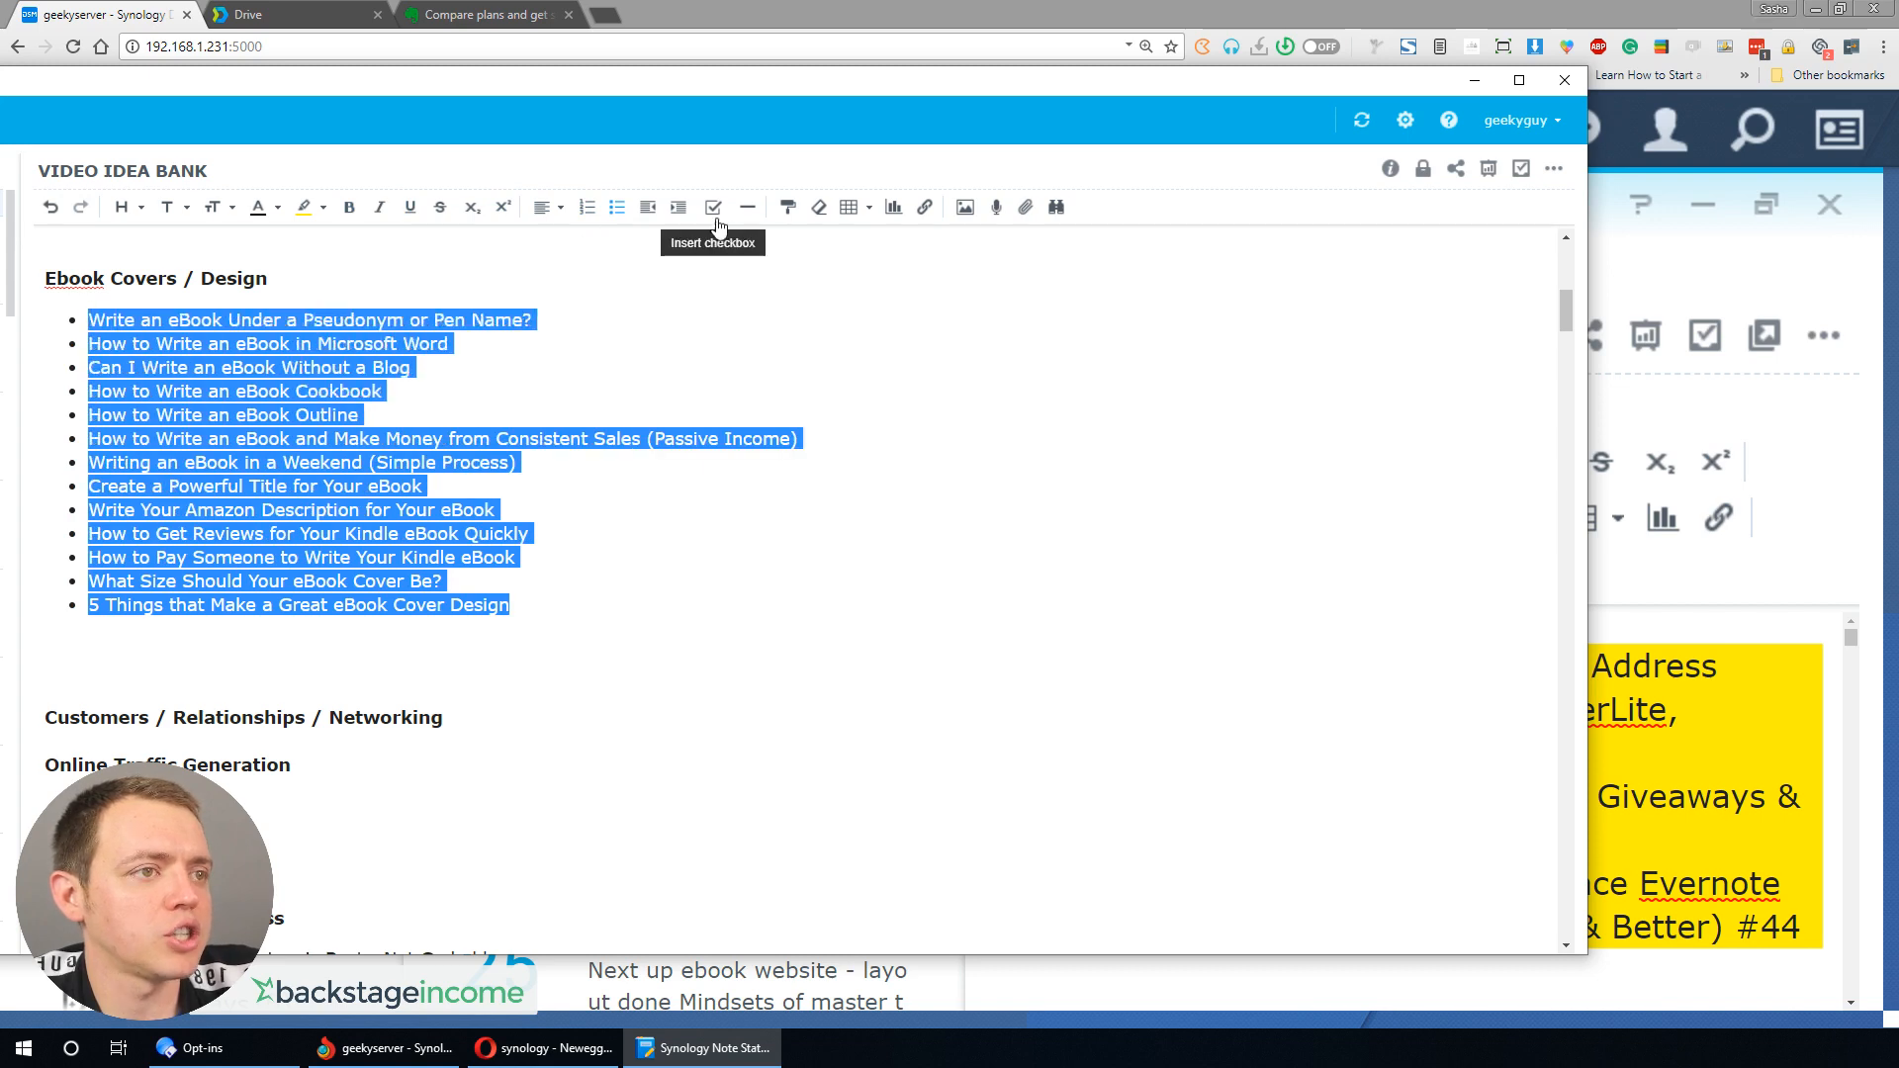
left_click(712, 207)
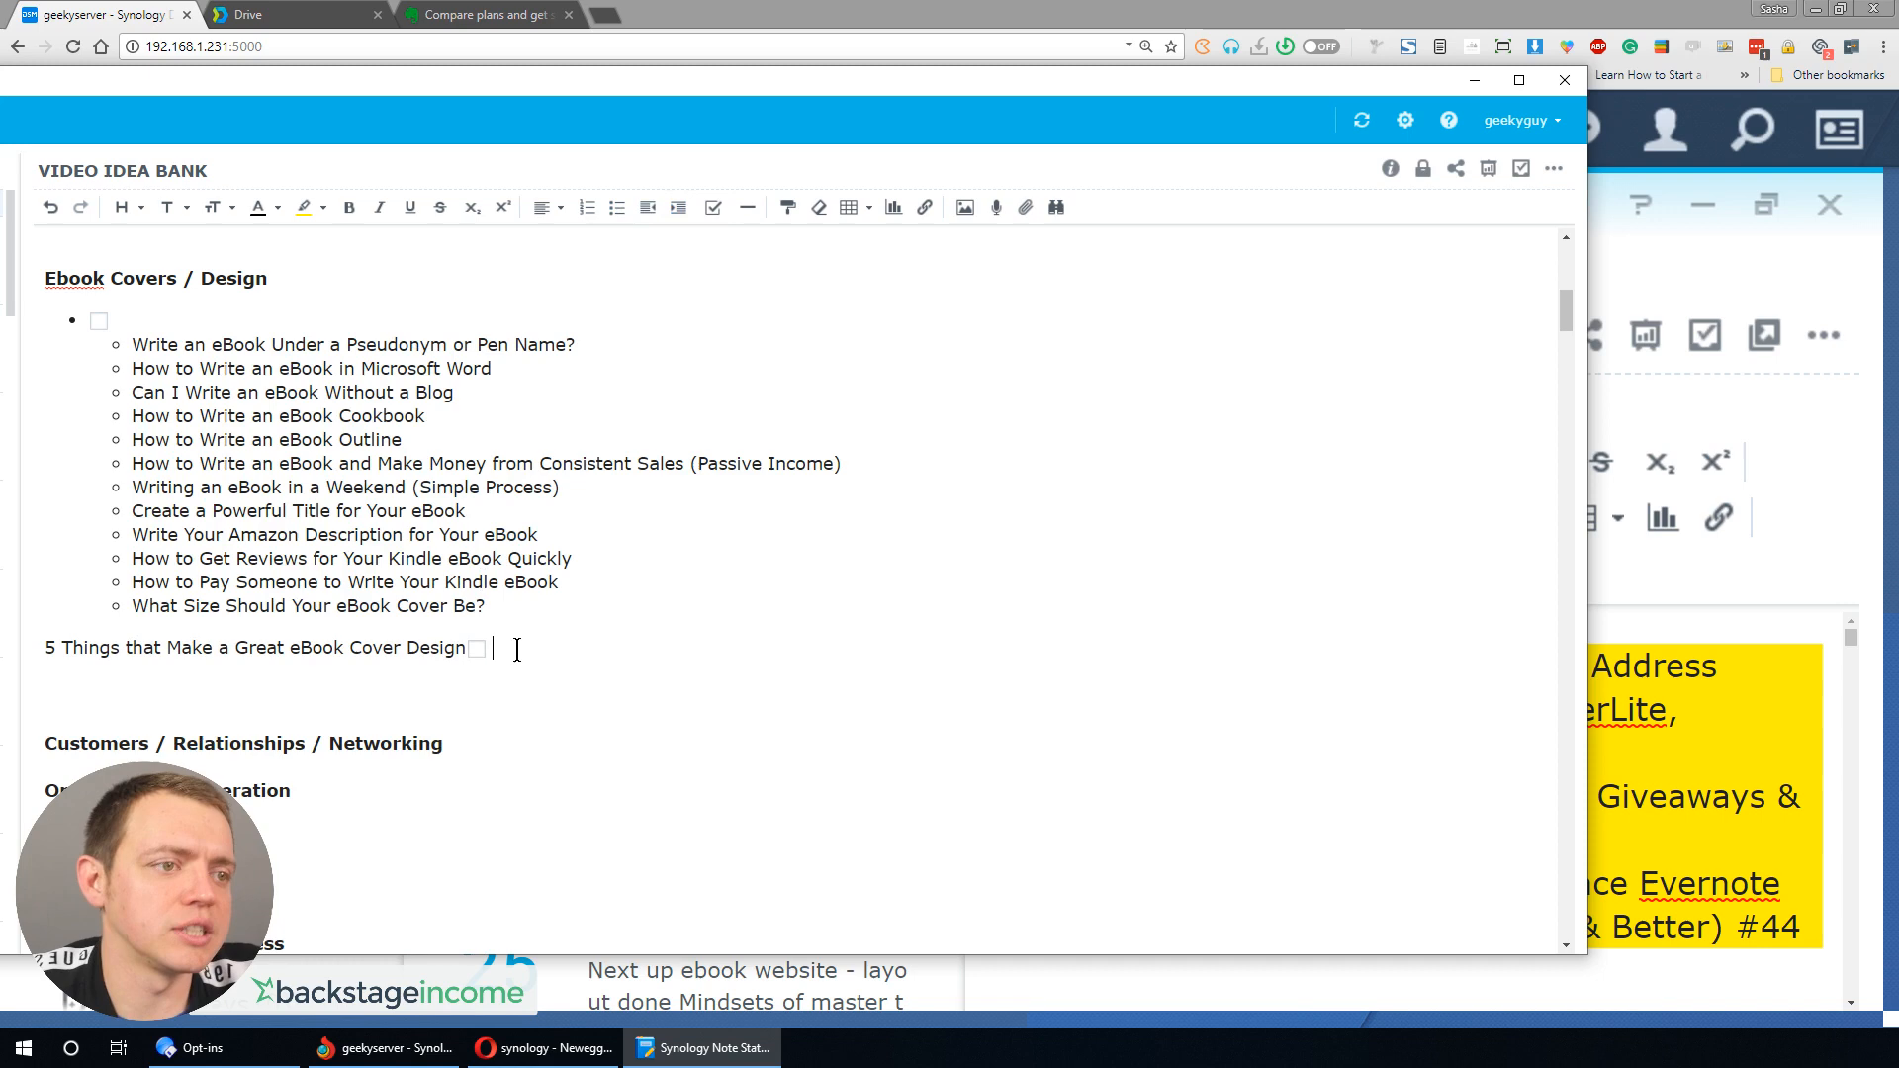
mouse_move(713, 207)
type("gjfjfj")
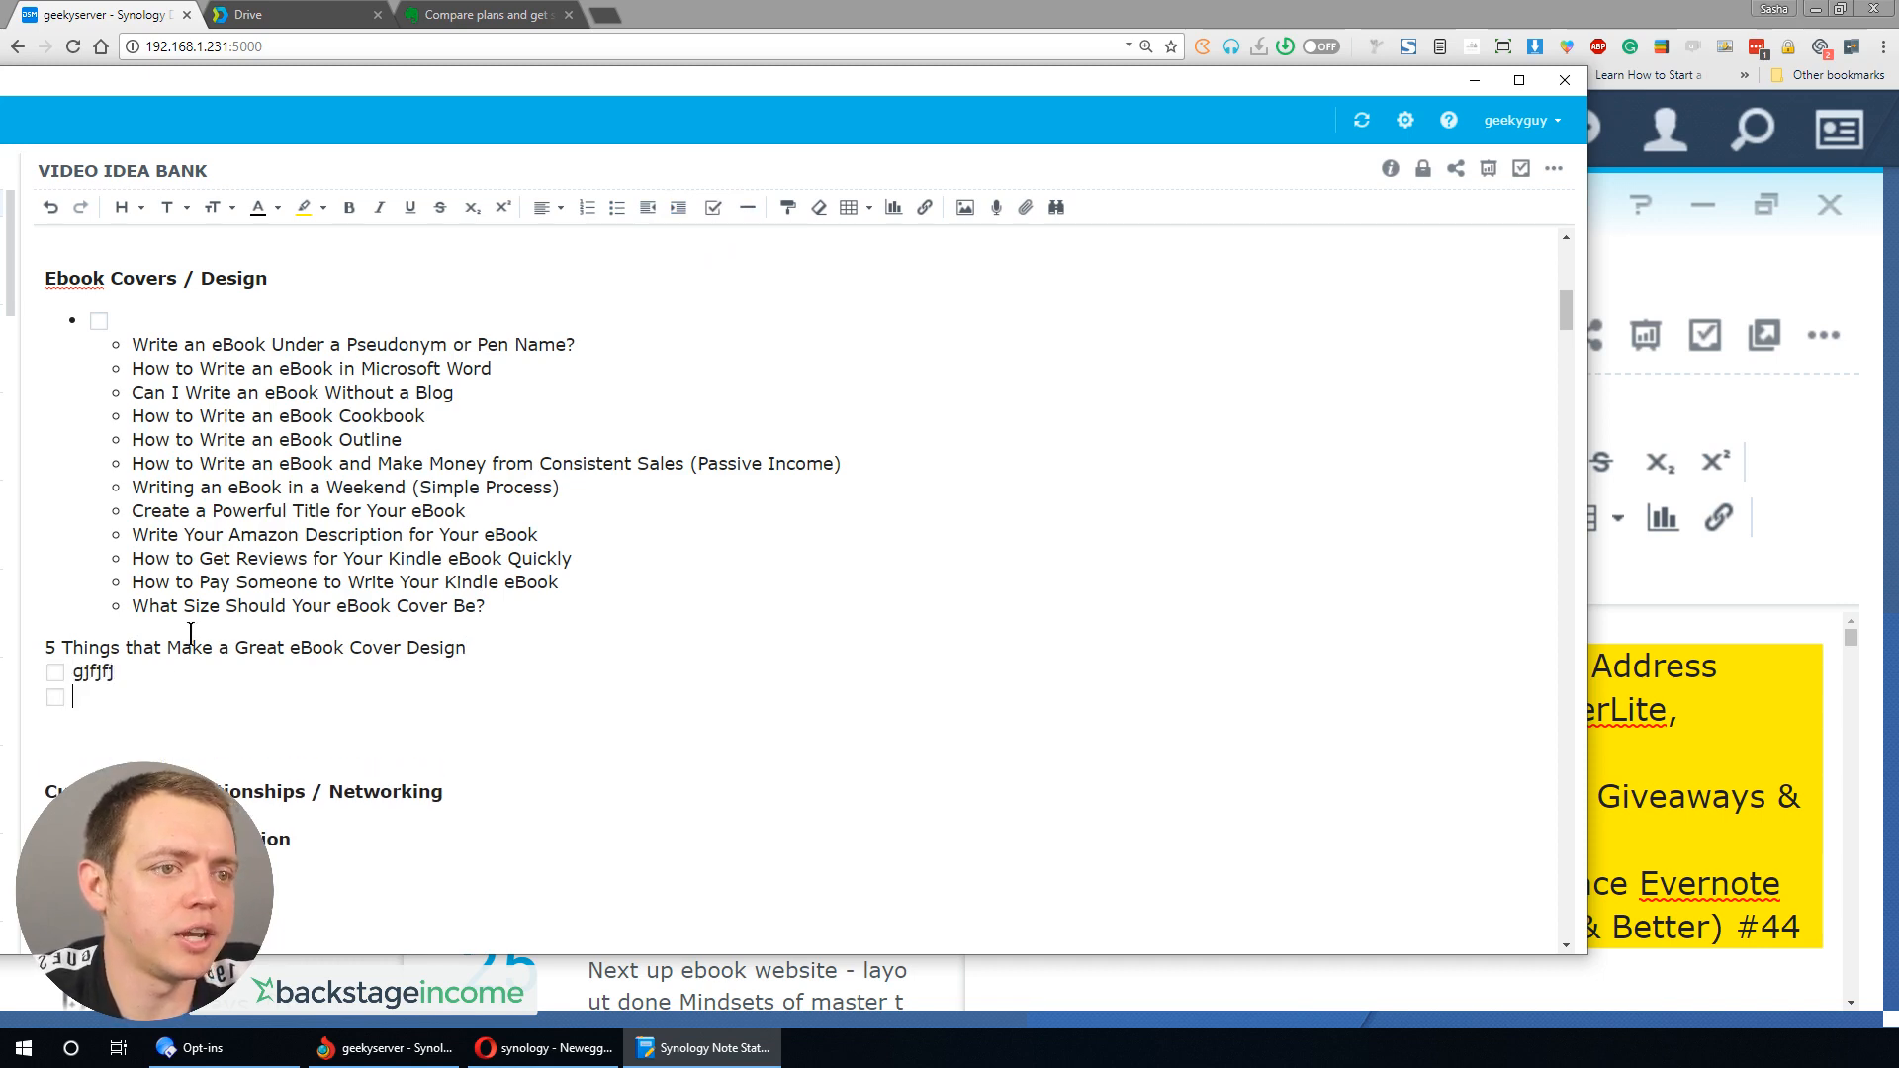
left_click(56, 698)
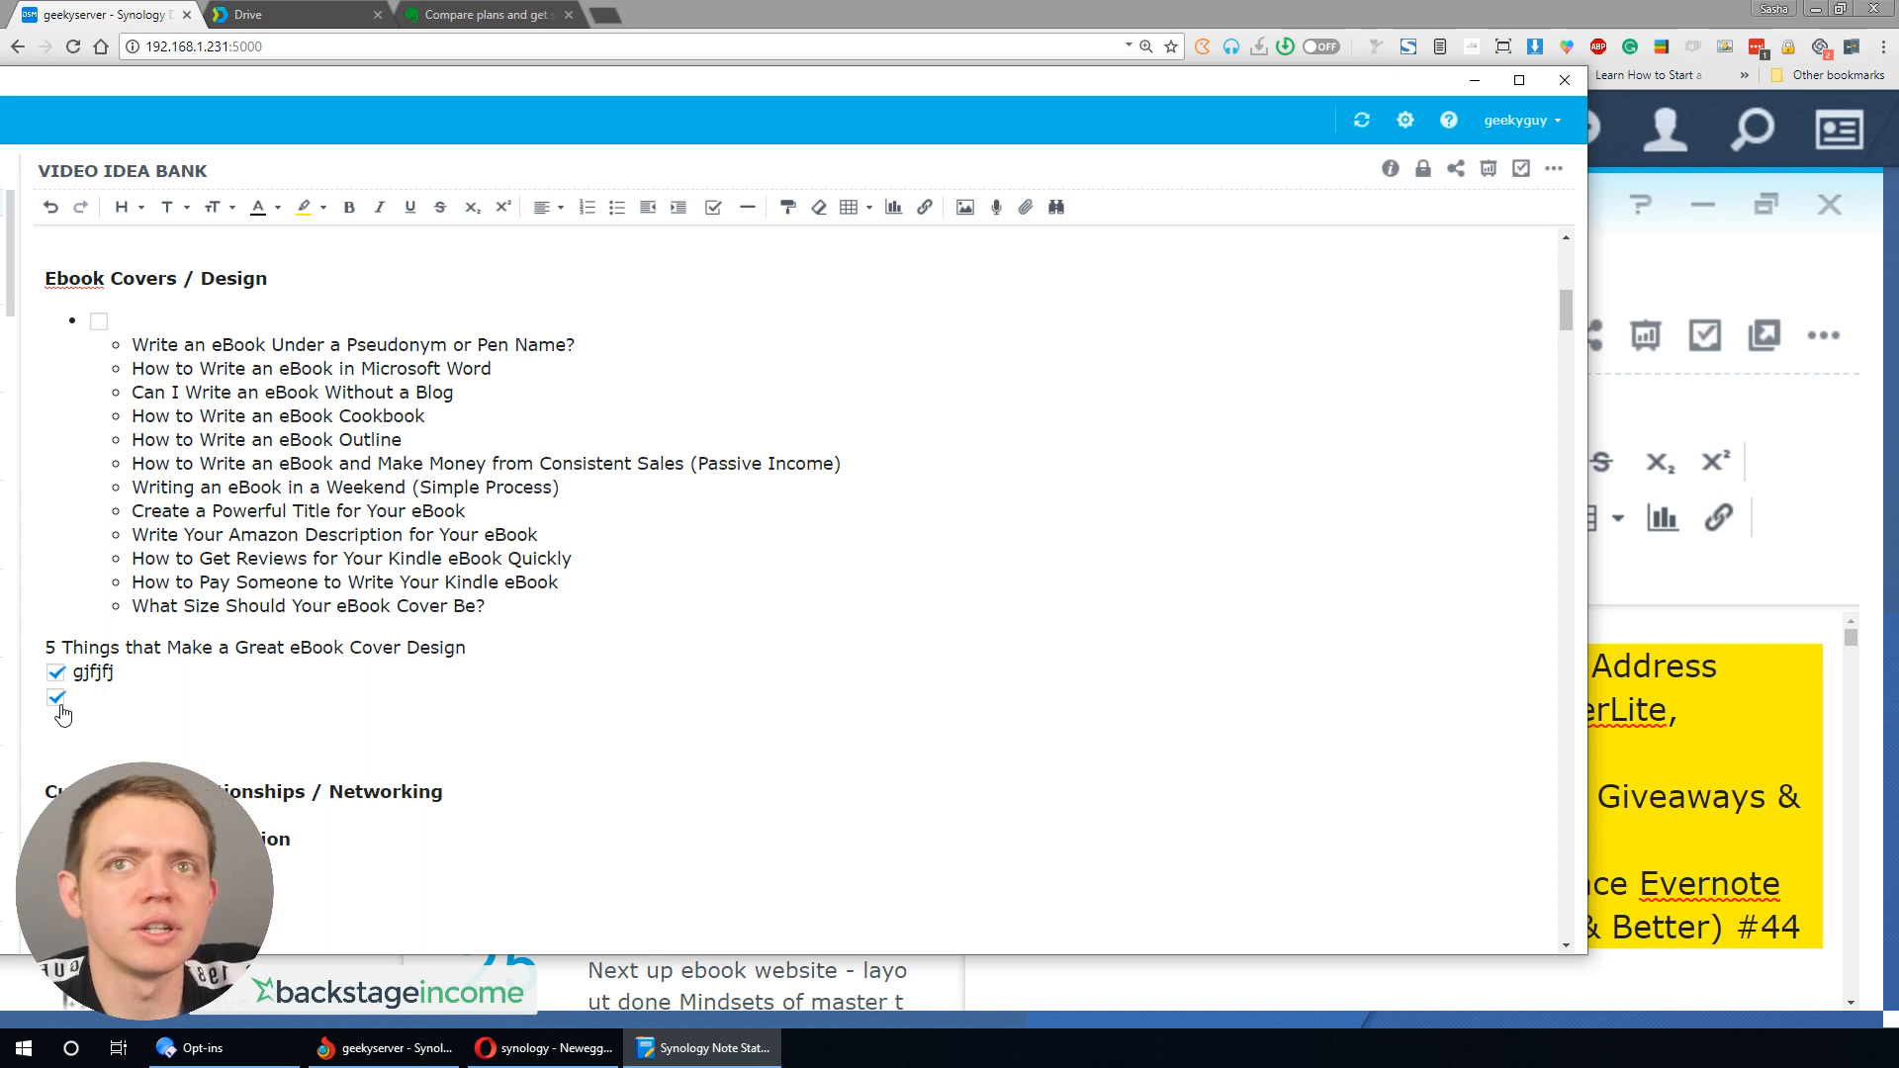
double_click(95, 673)
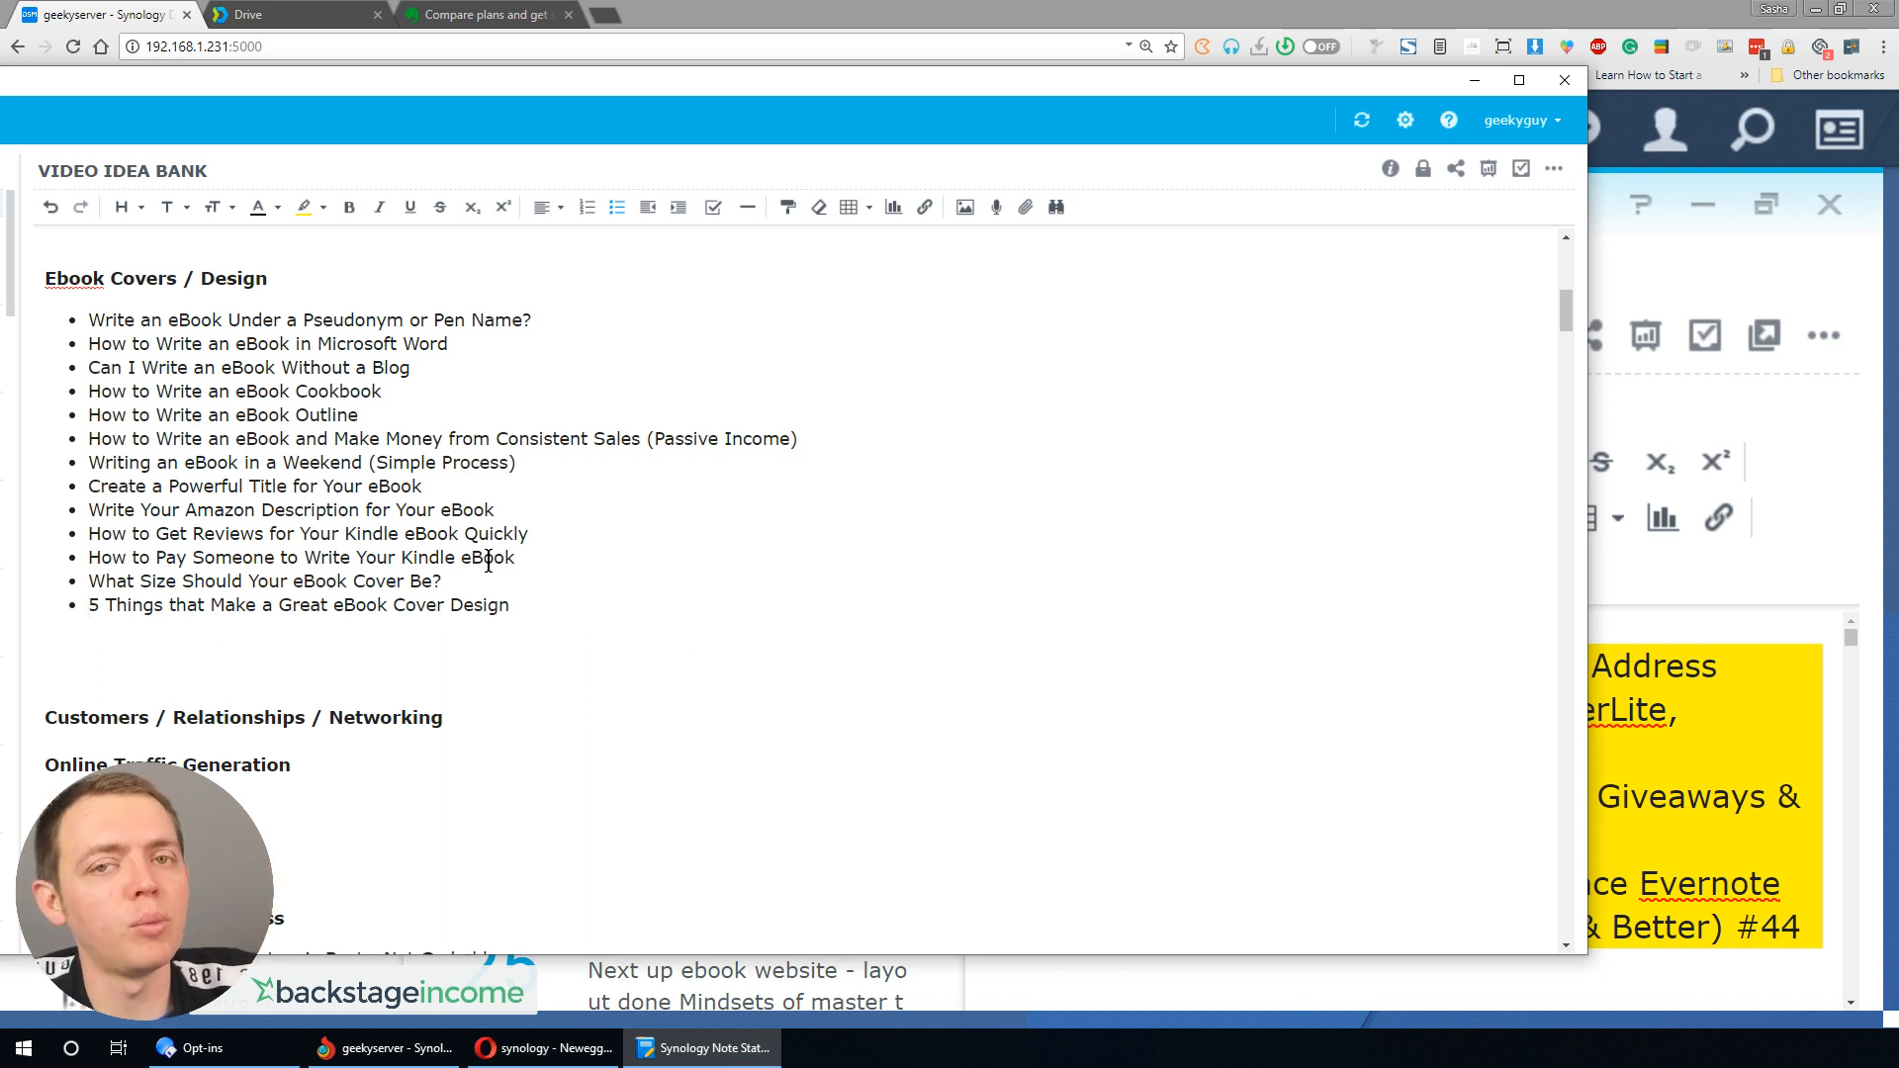
mouse_move(552, 468)
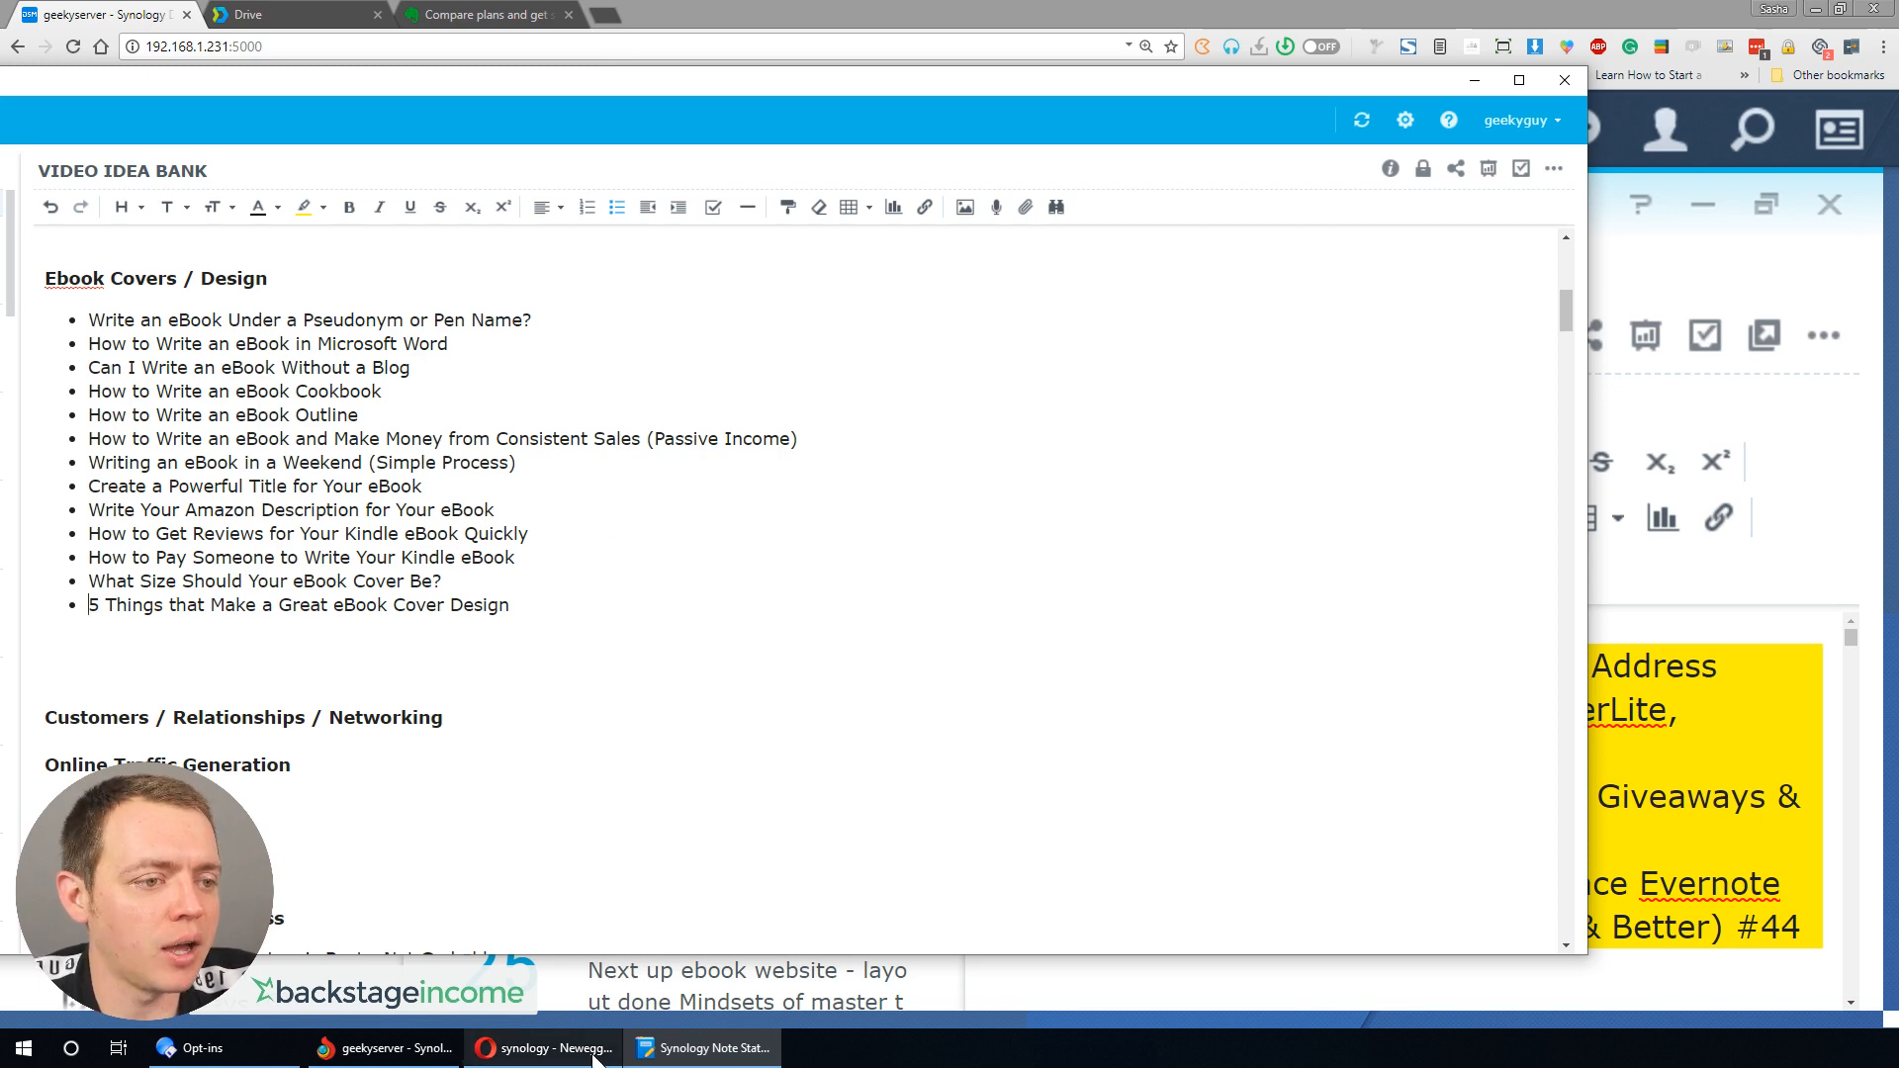
- Open Synology's DiskStation Manager overview in Opera and scroll down to Versatile Packages
left_click(541, 1048)
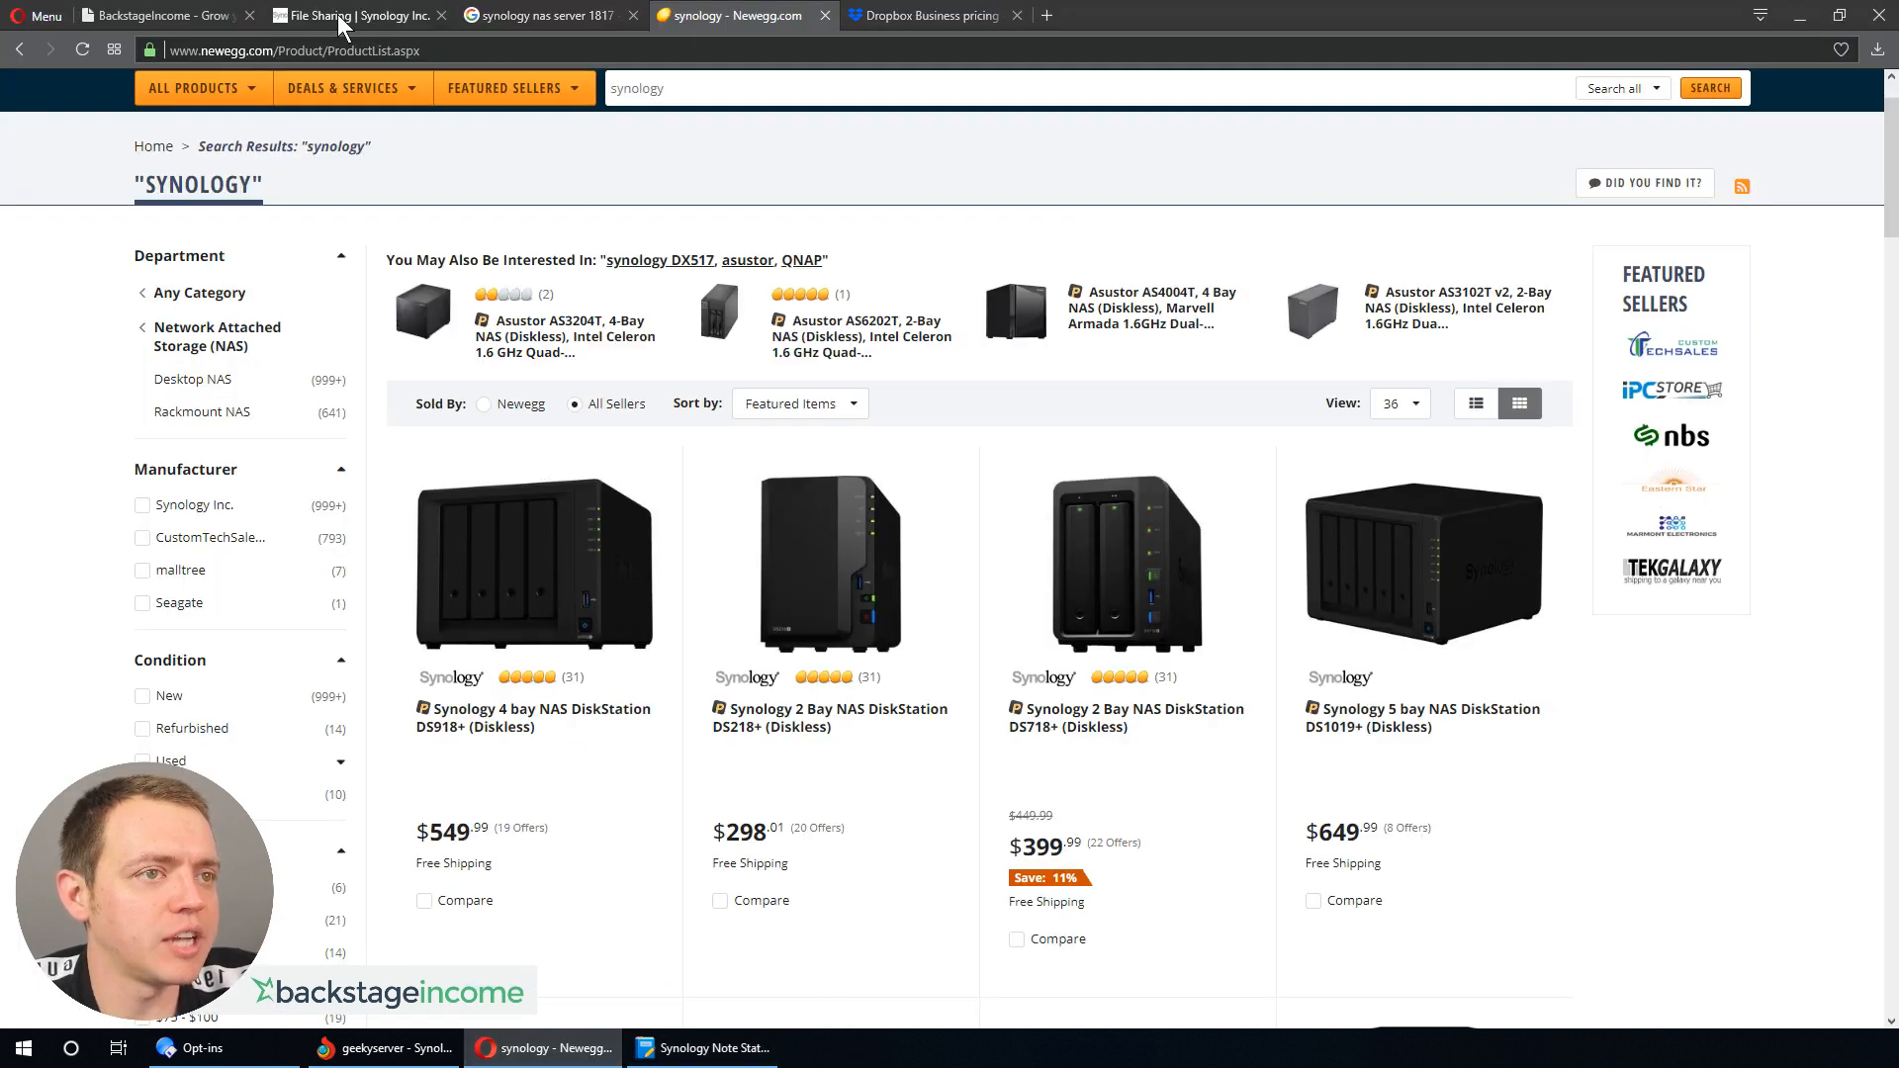
left_click(357, 14)
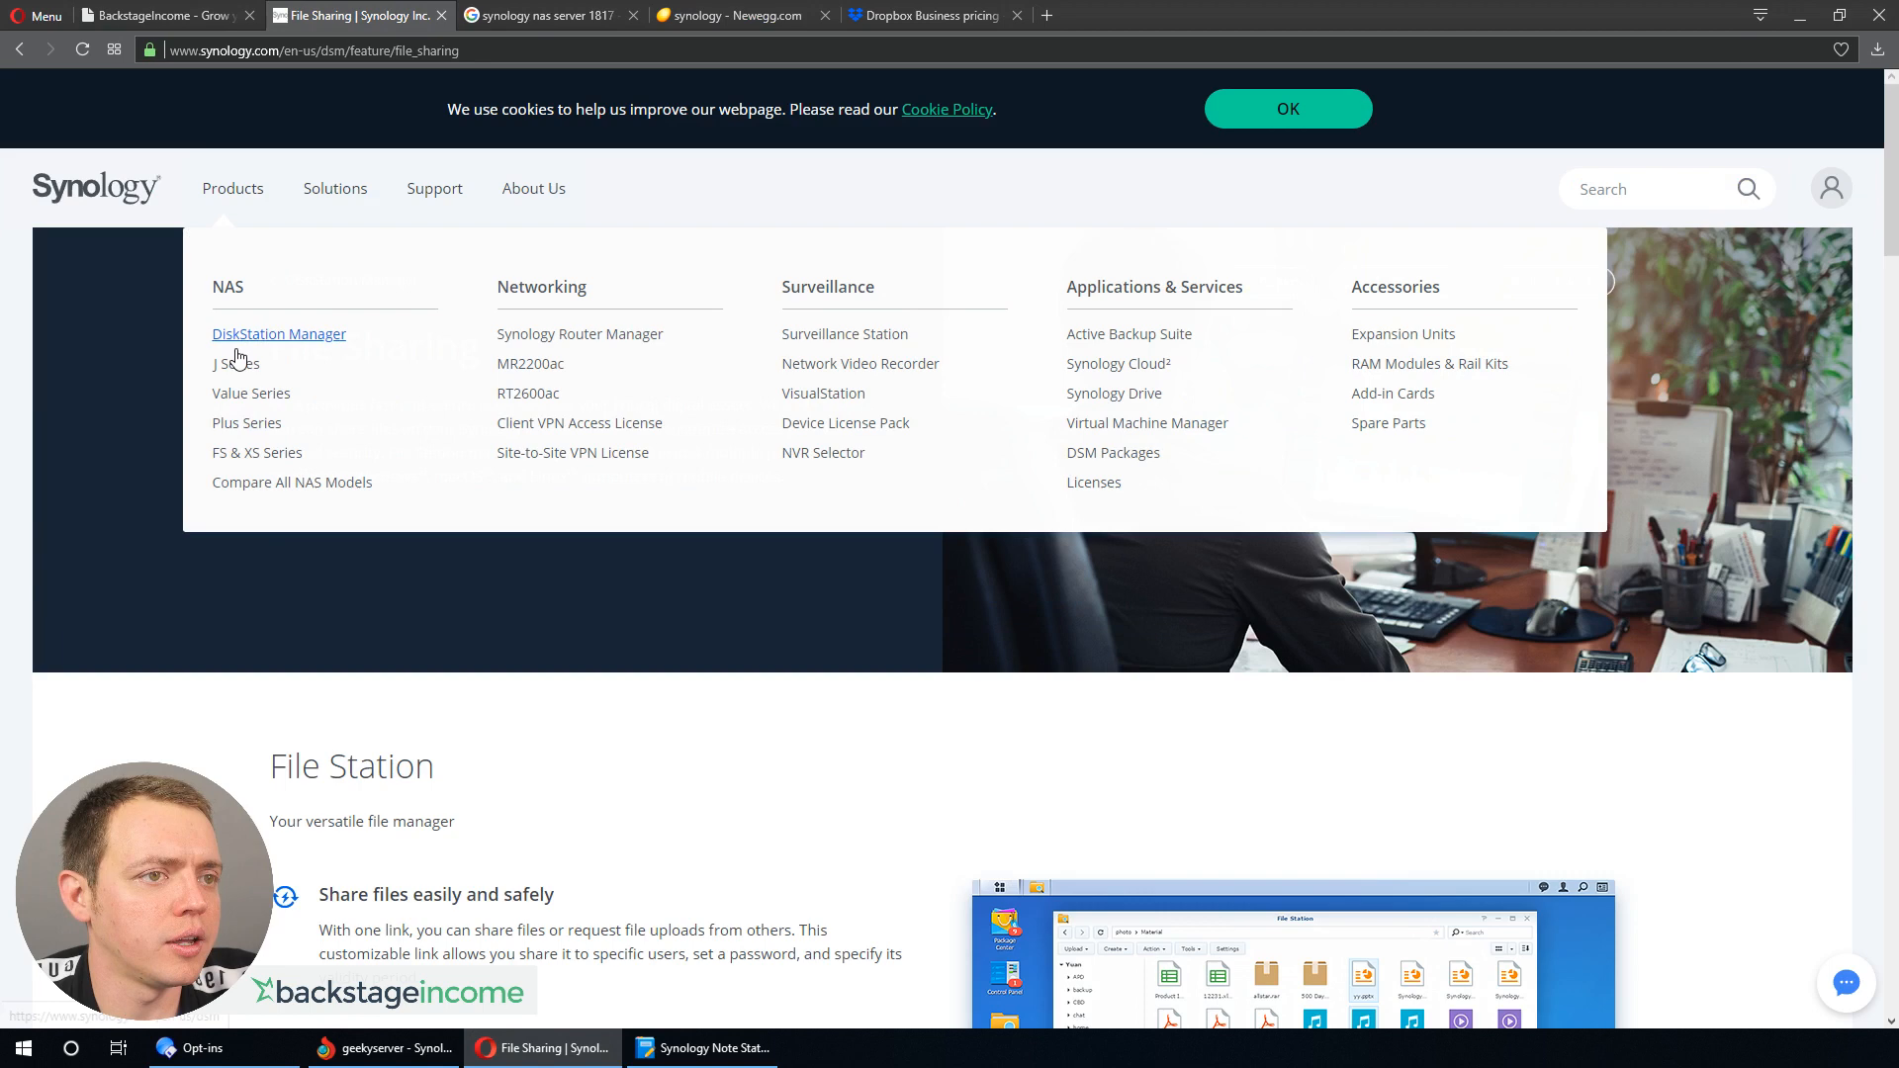
left_click(279, 334)
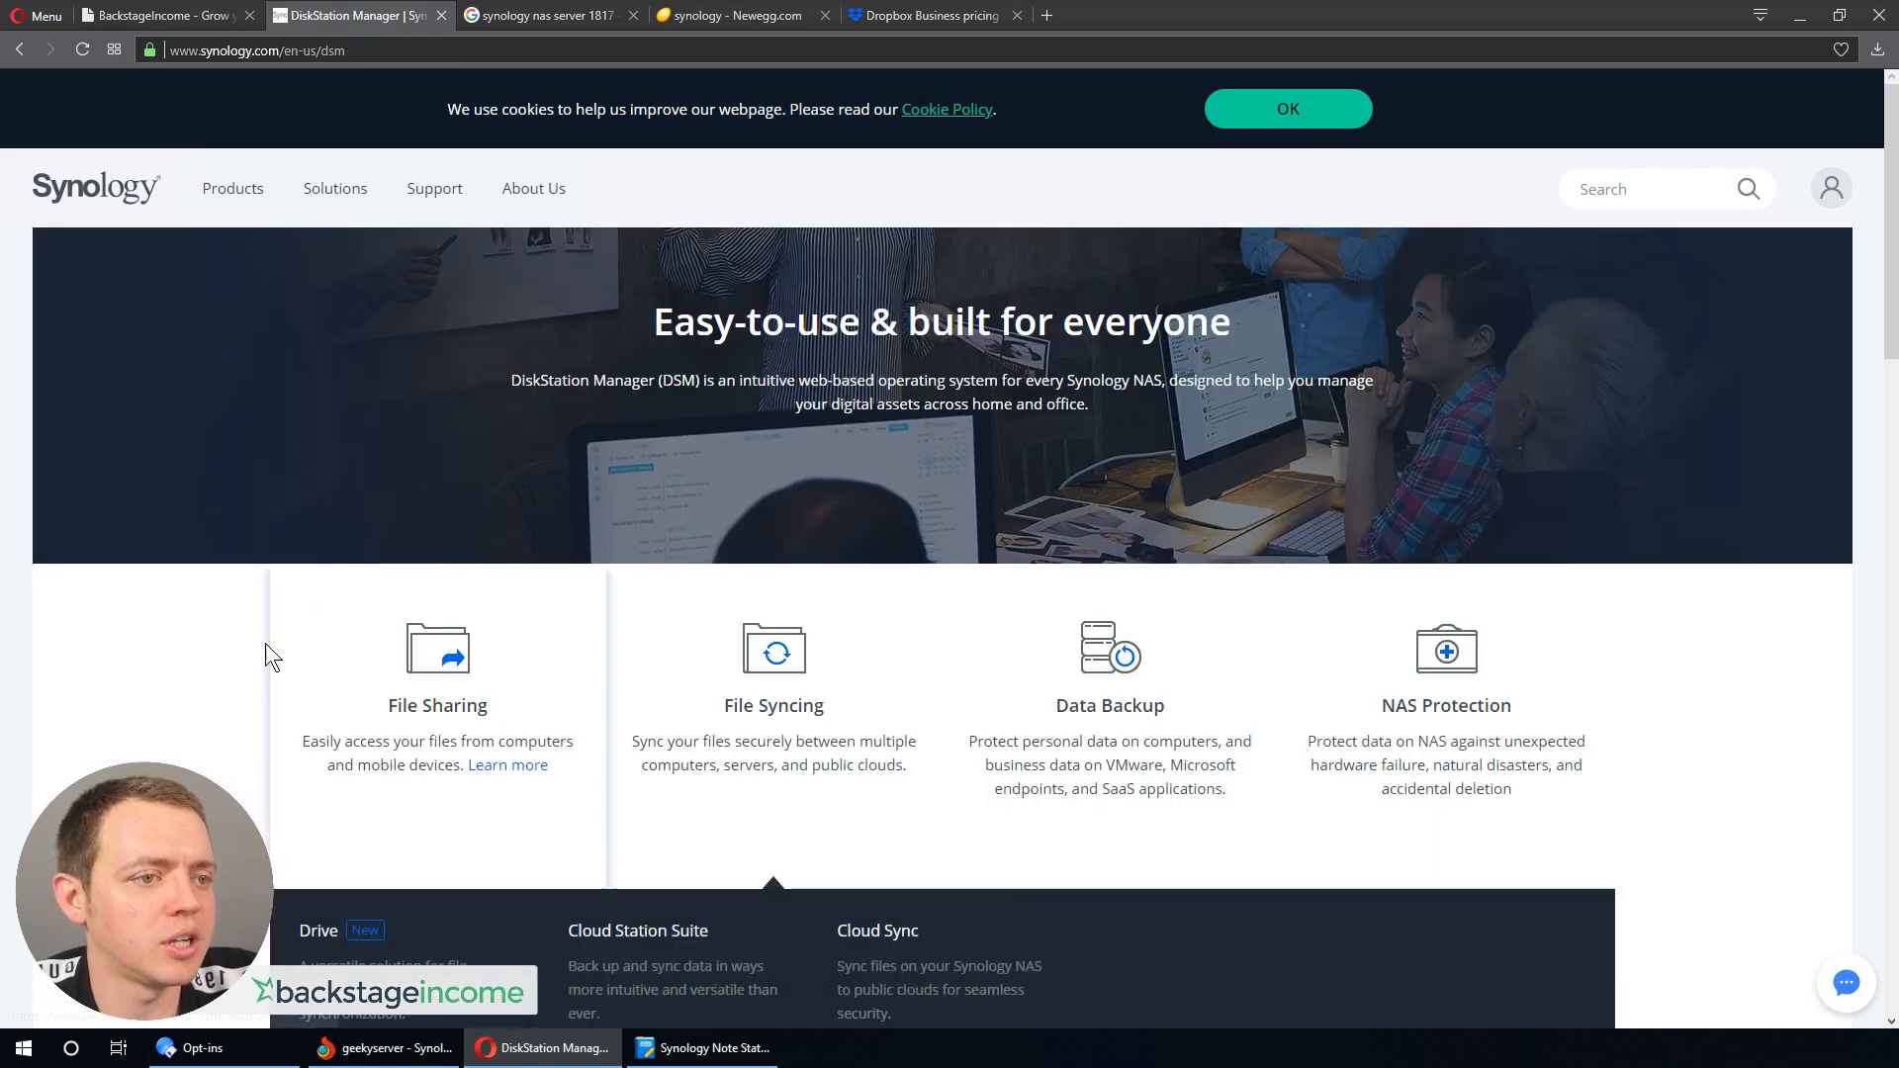
mouse_move(481, 687)
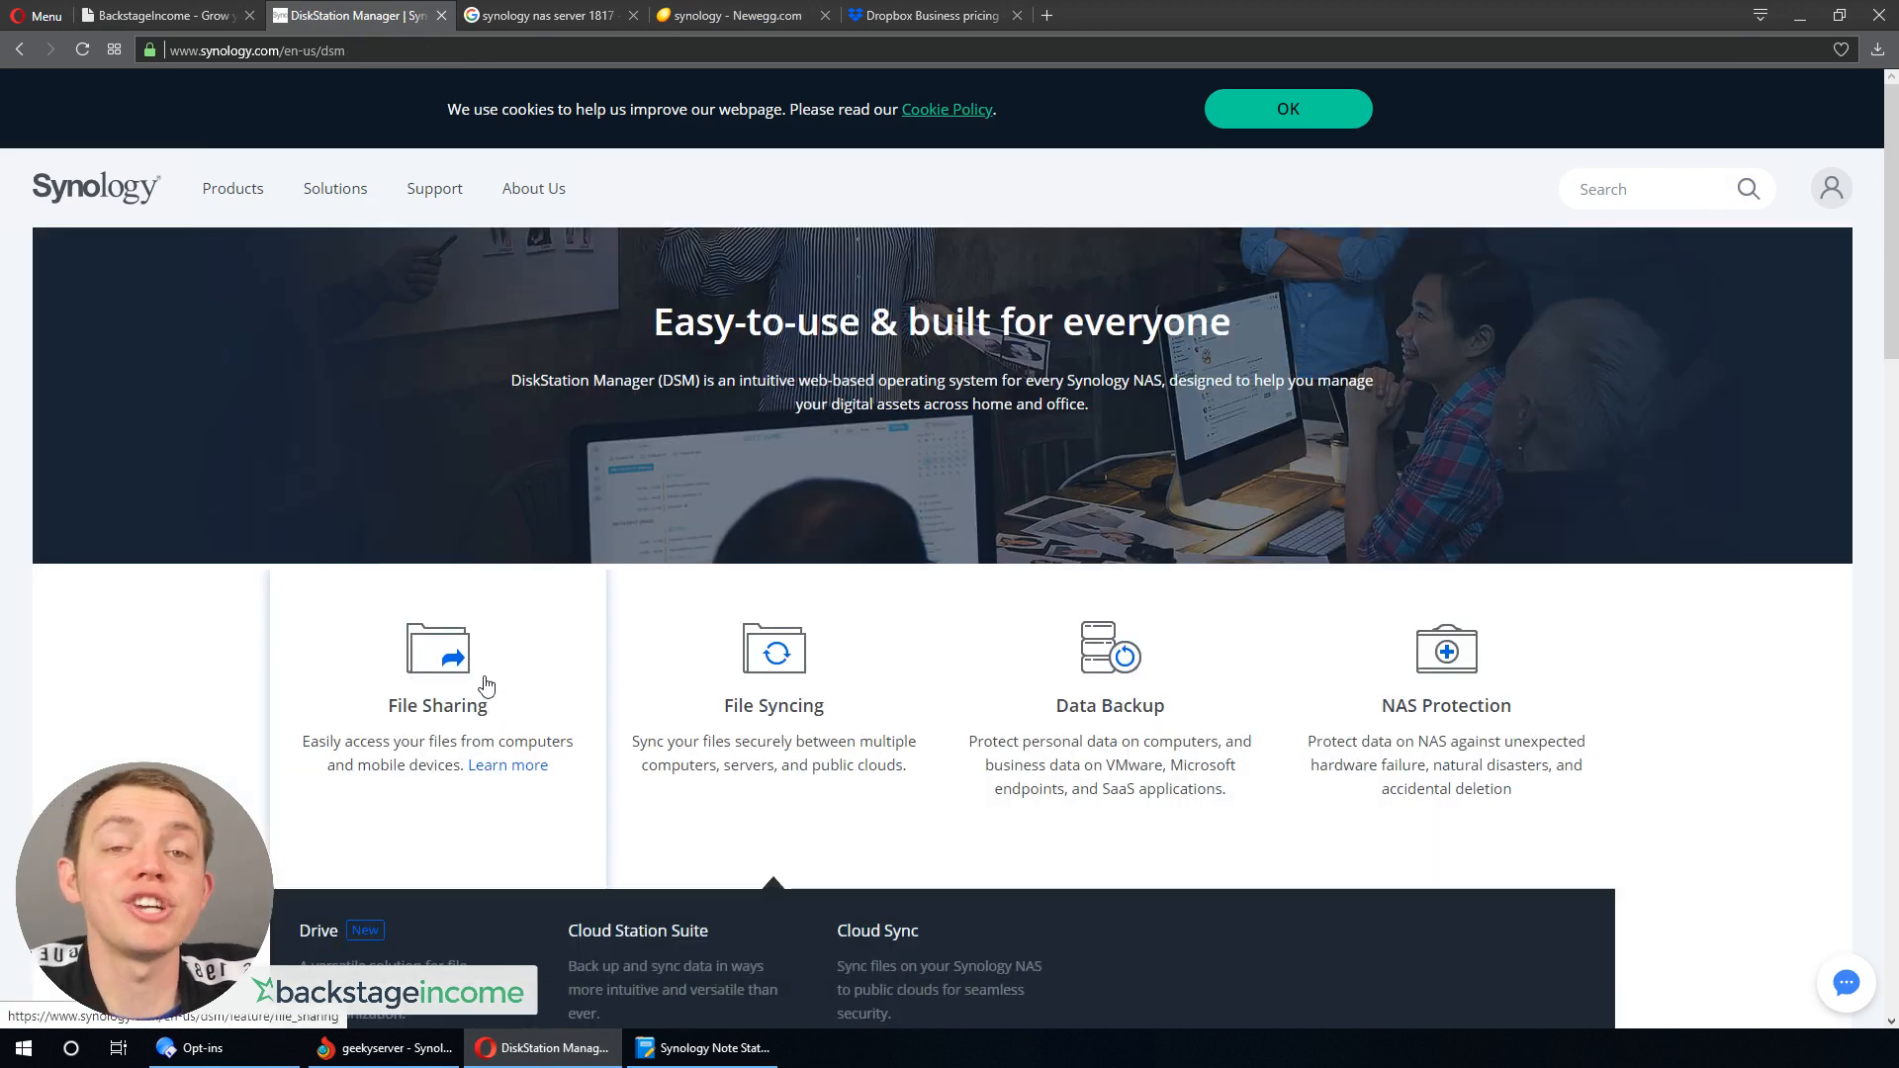
mouse_move(867, 695)
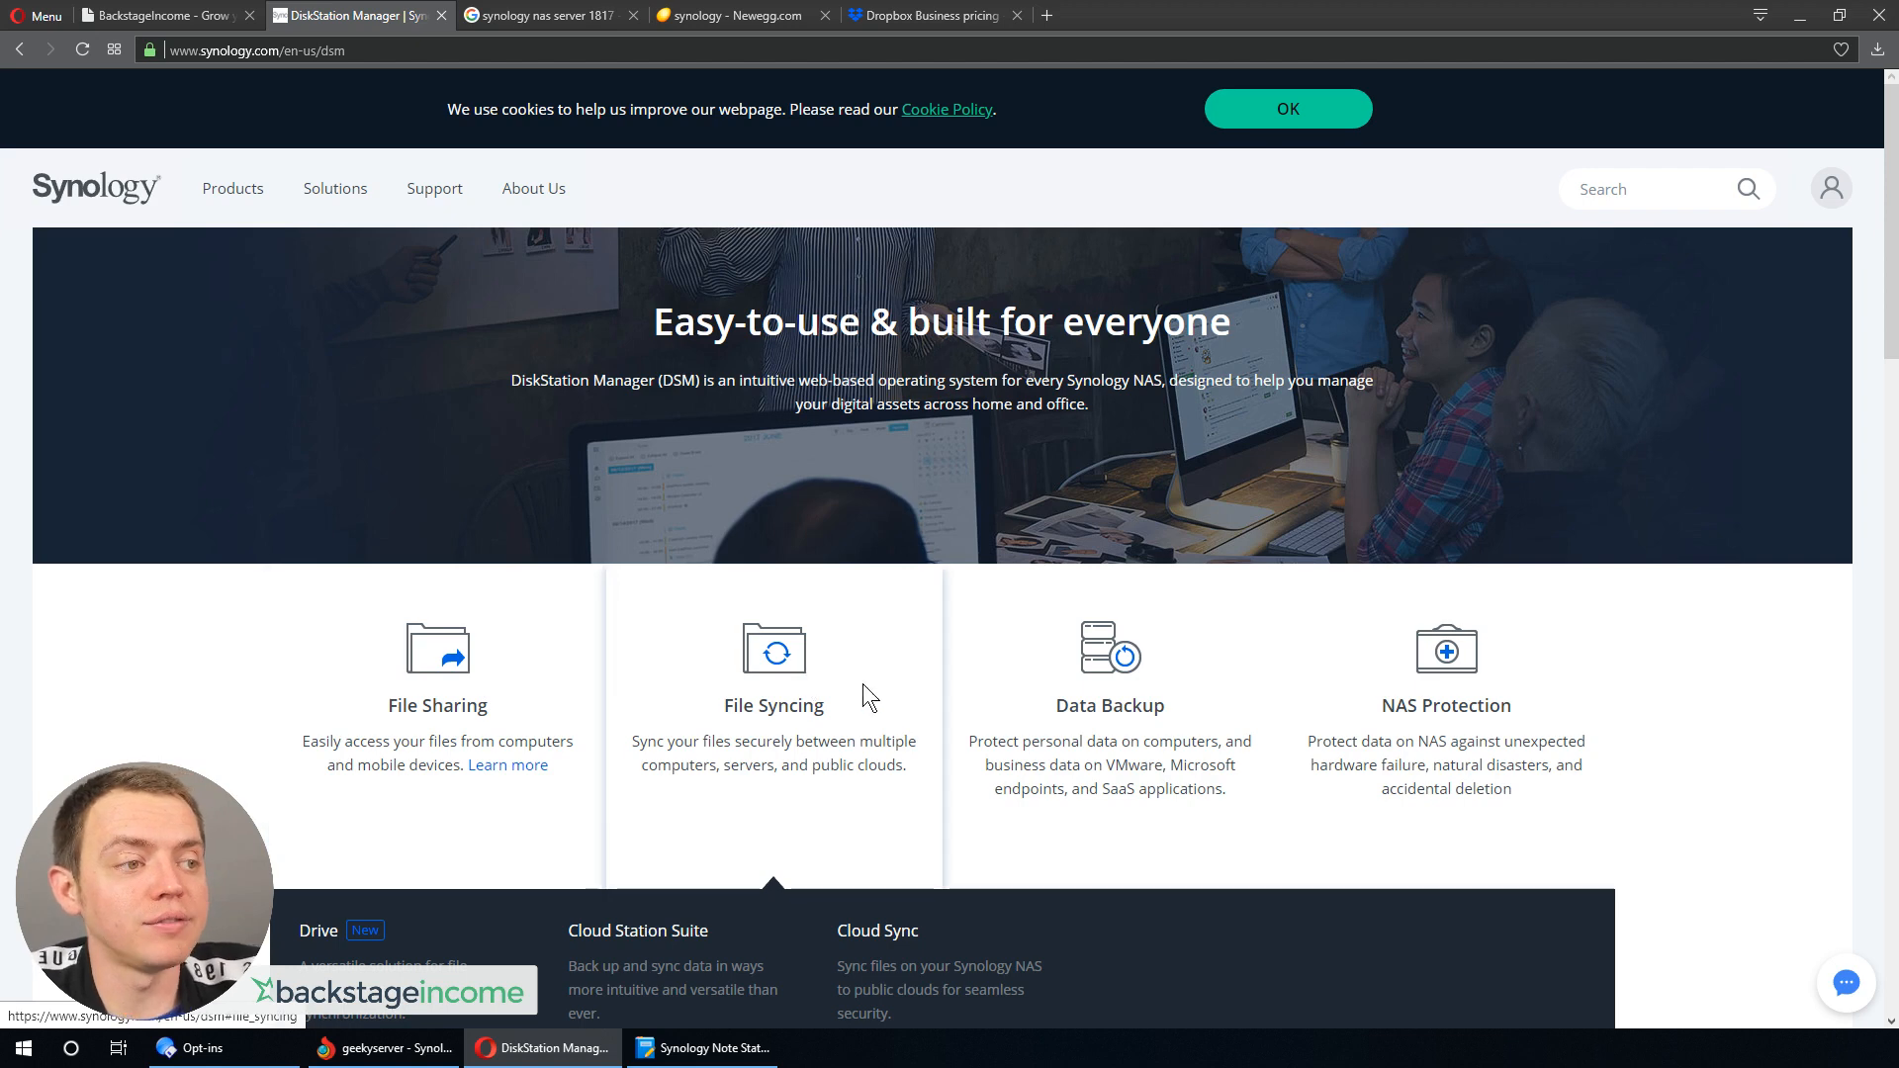
scroll("down", 3)
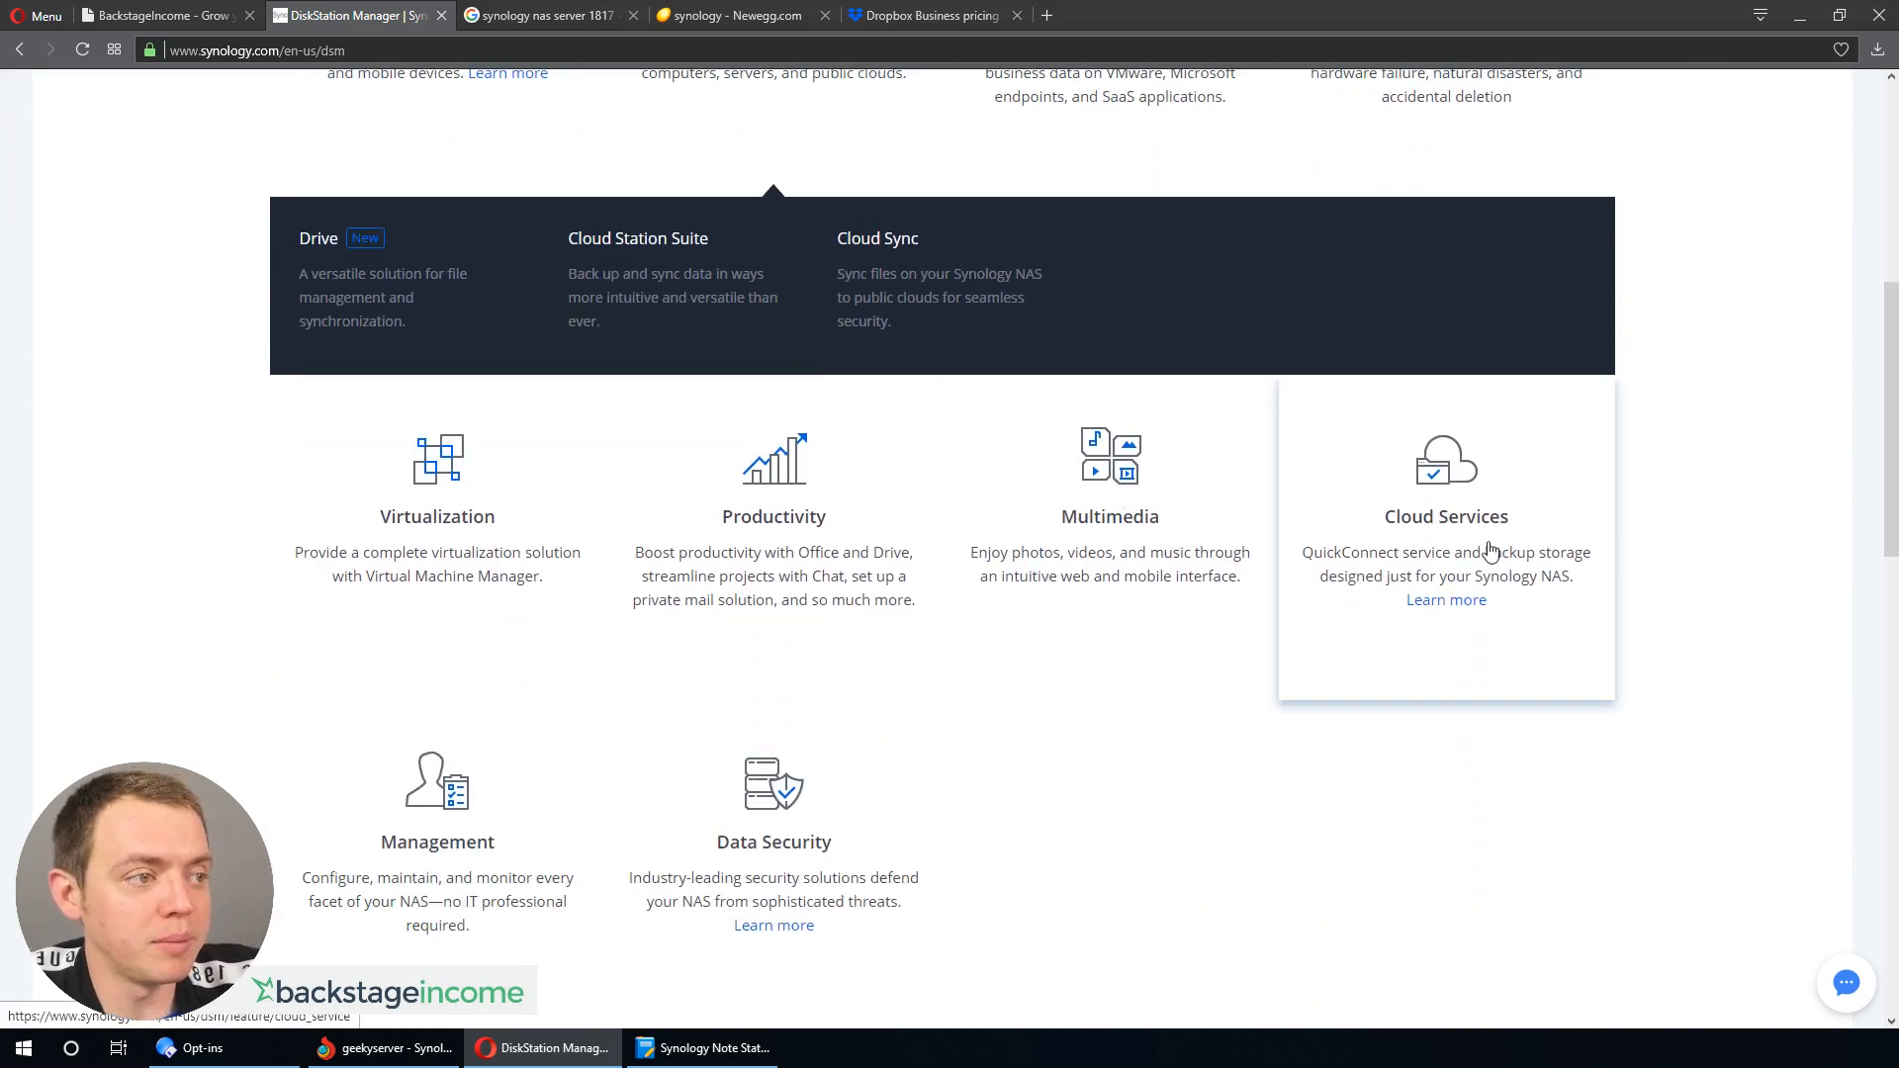
scroll("down", 3)
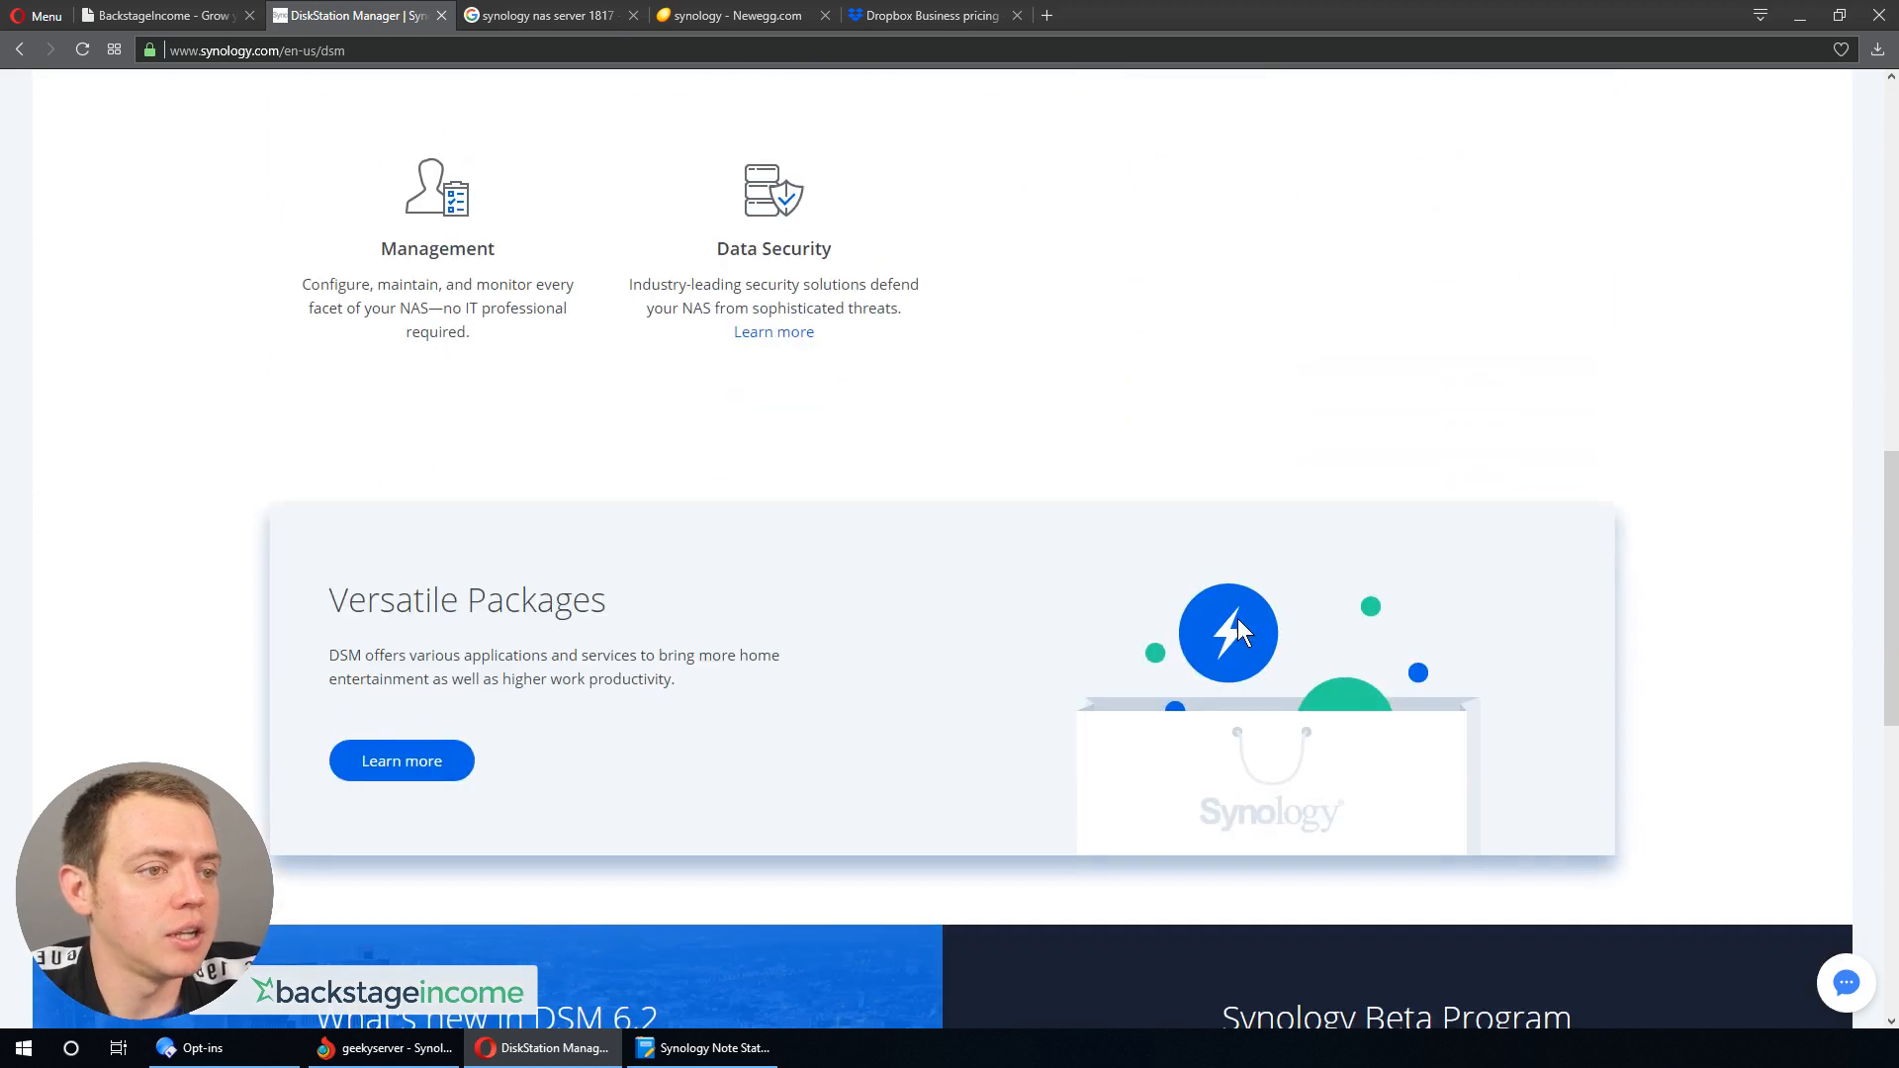
scroll("down", 3)
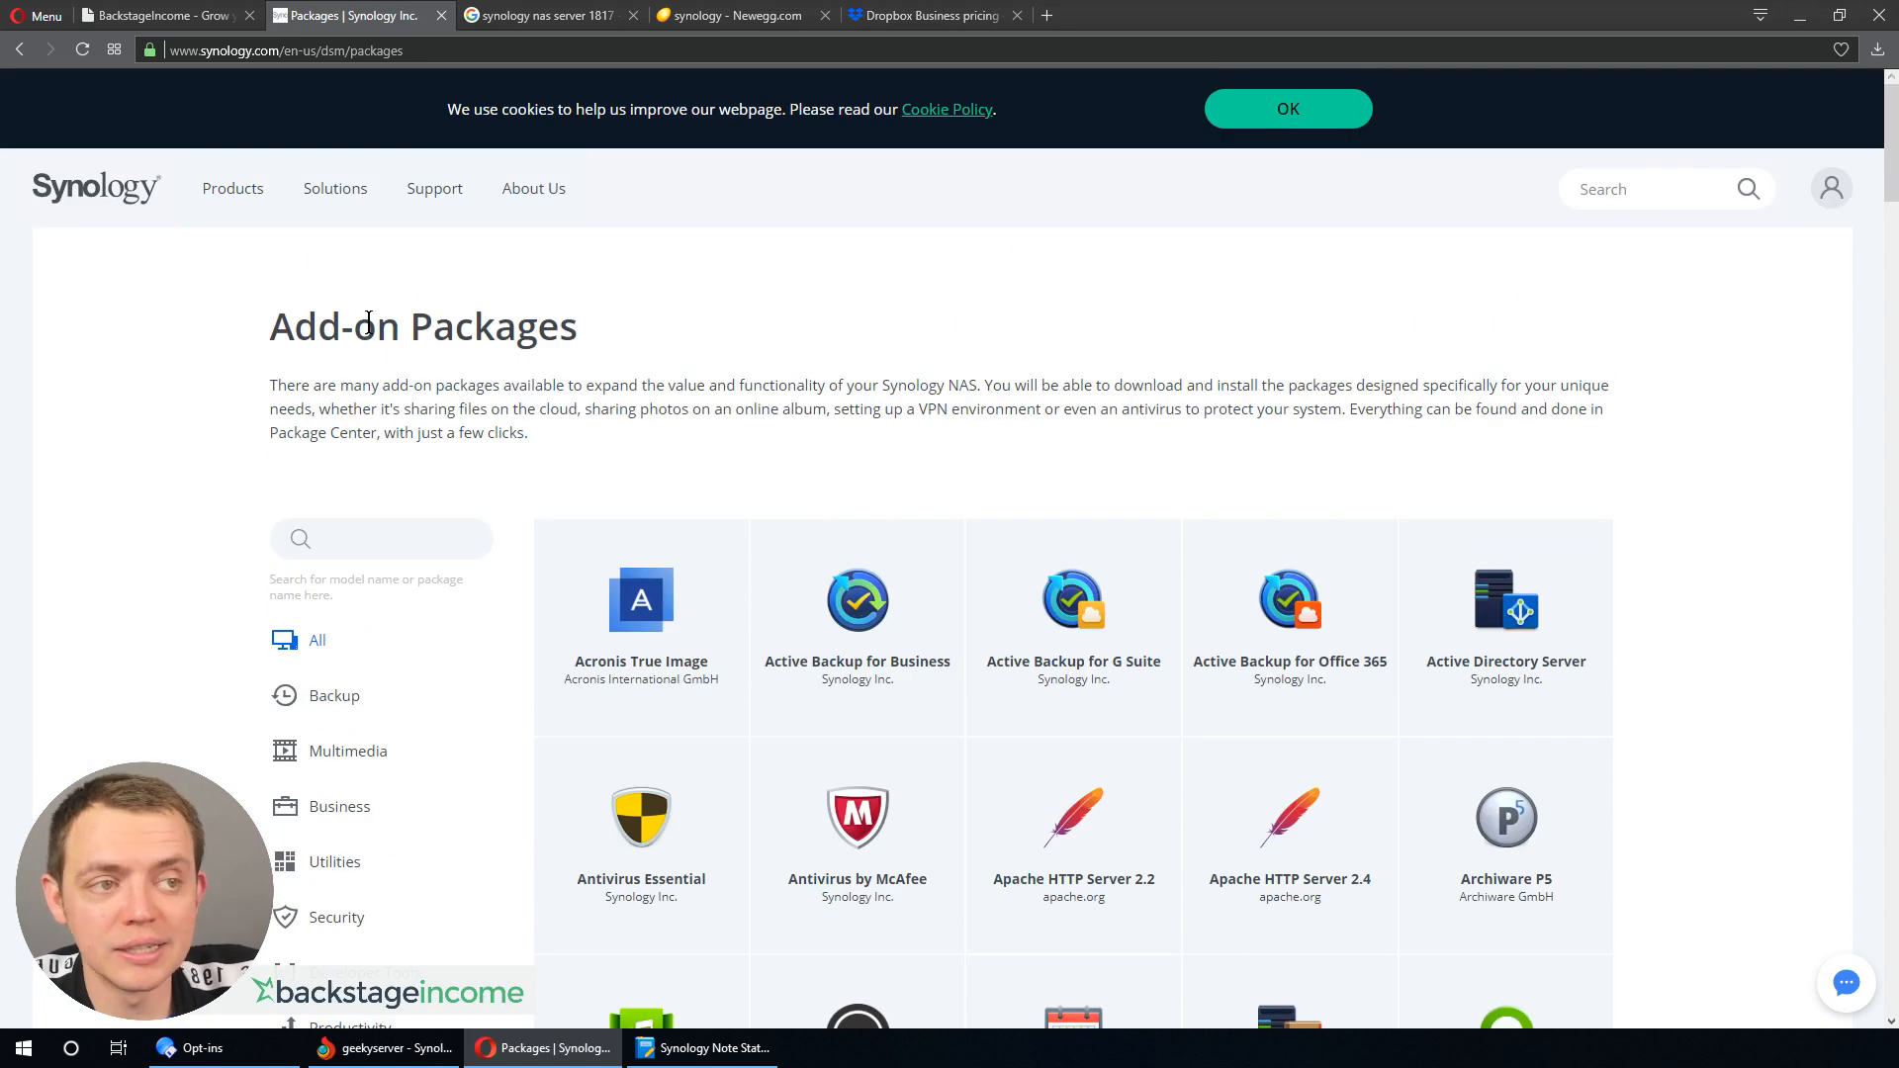
- Browse the DSM Add-on Packages grid from Acronis True Image onward
left_click(1286, 108)
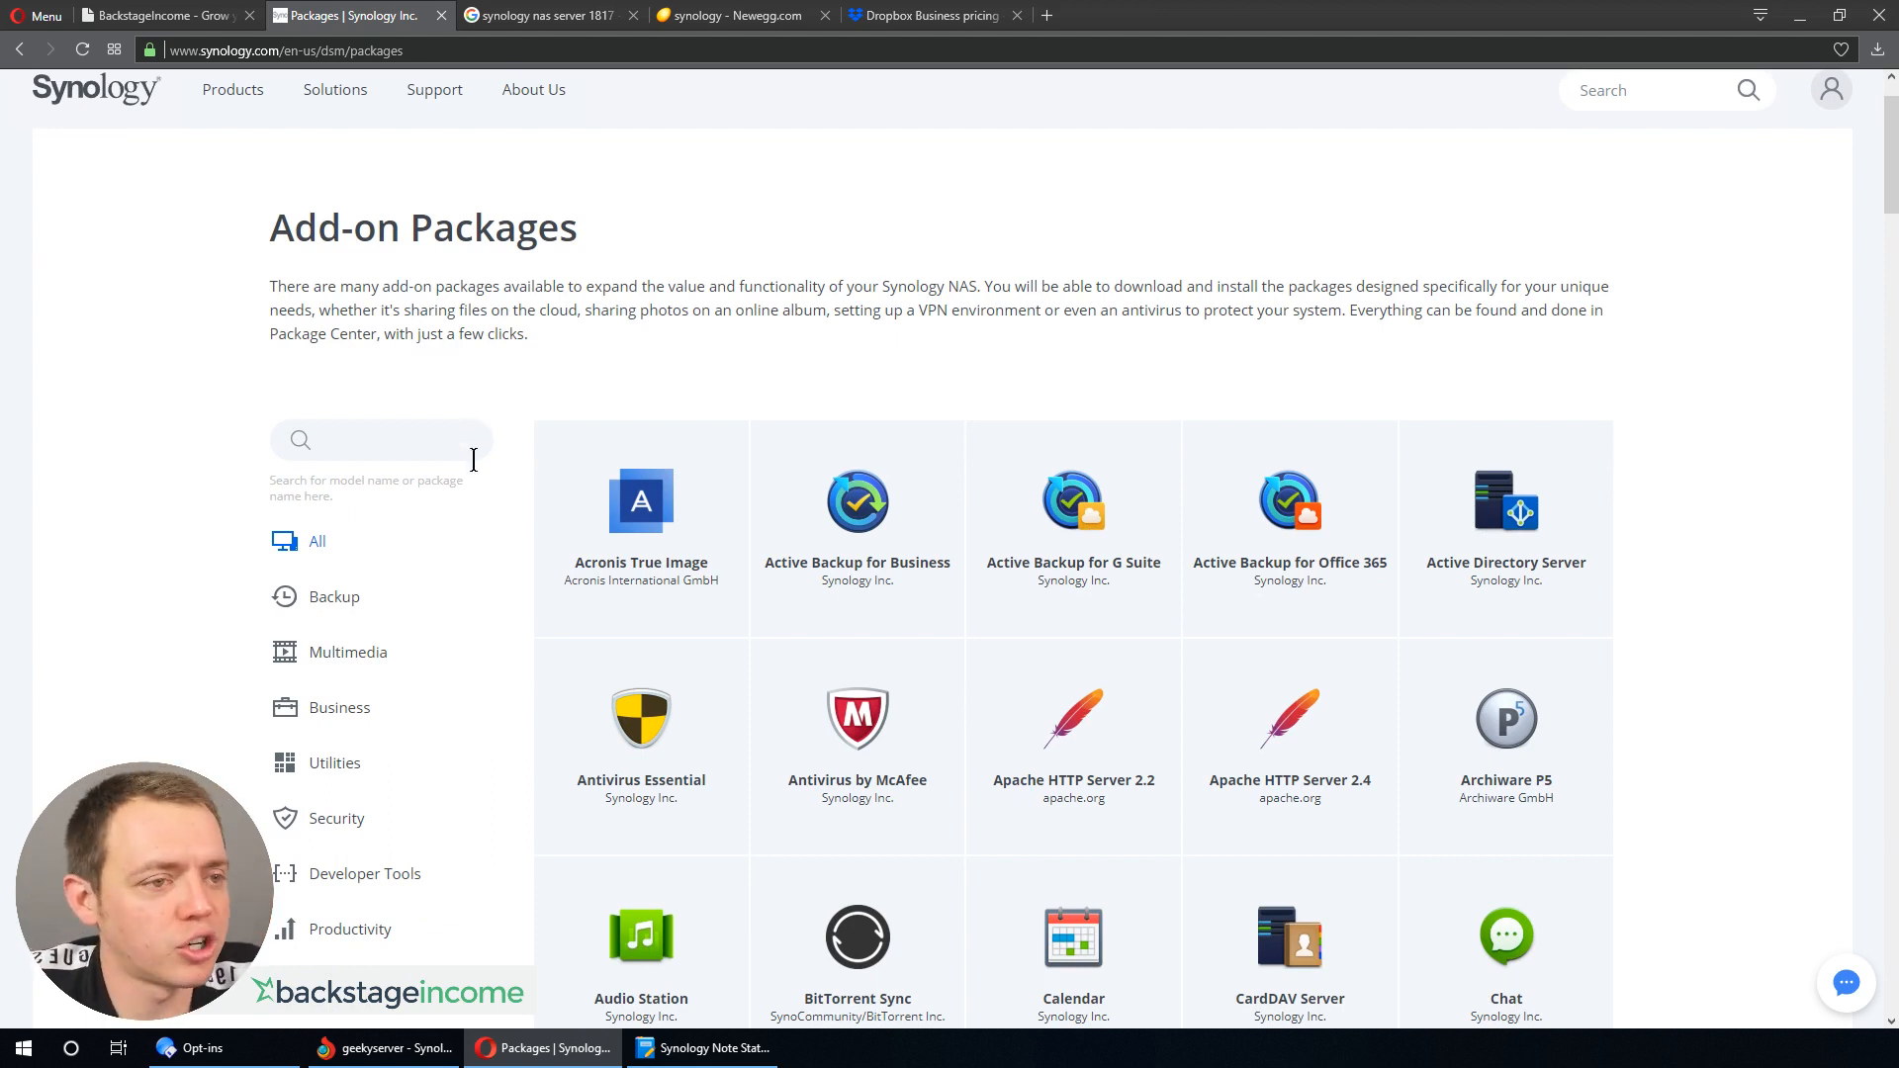
scroll("down", 3)
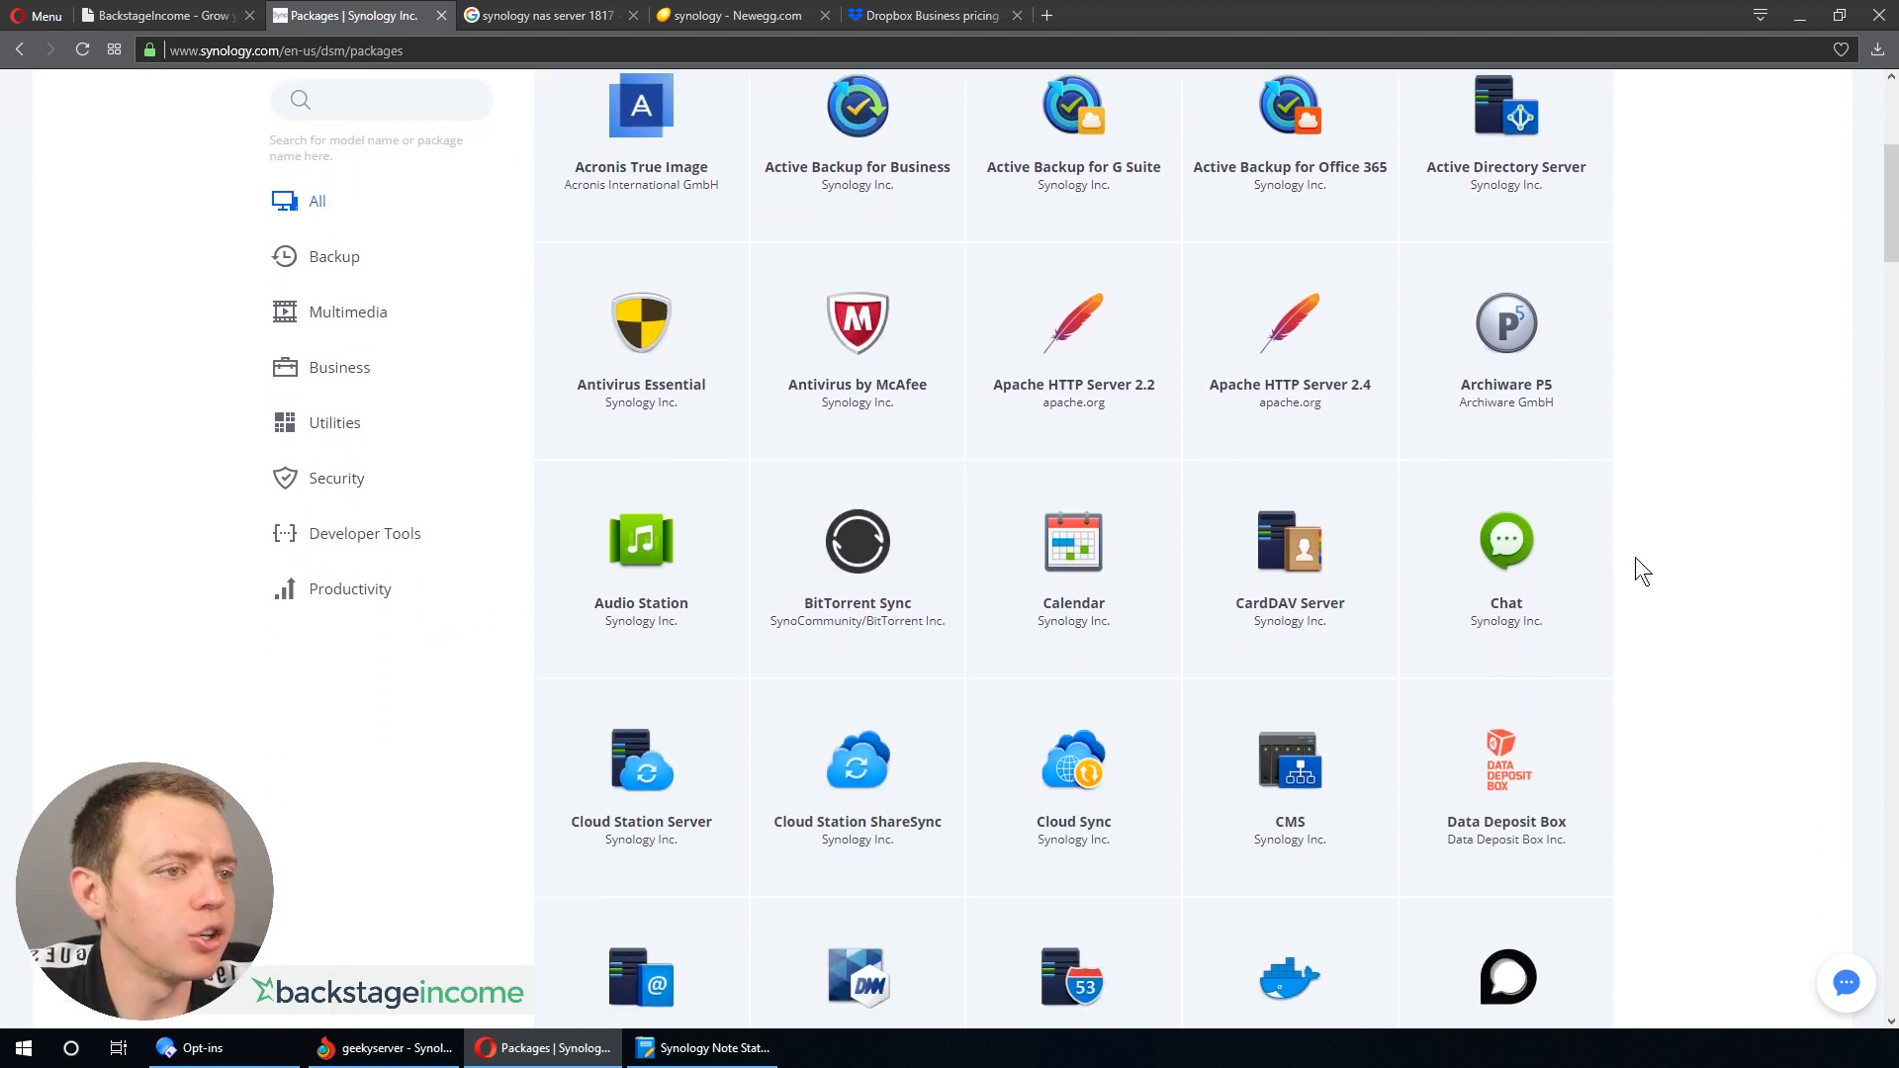
mouse_move(1072, 545)
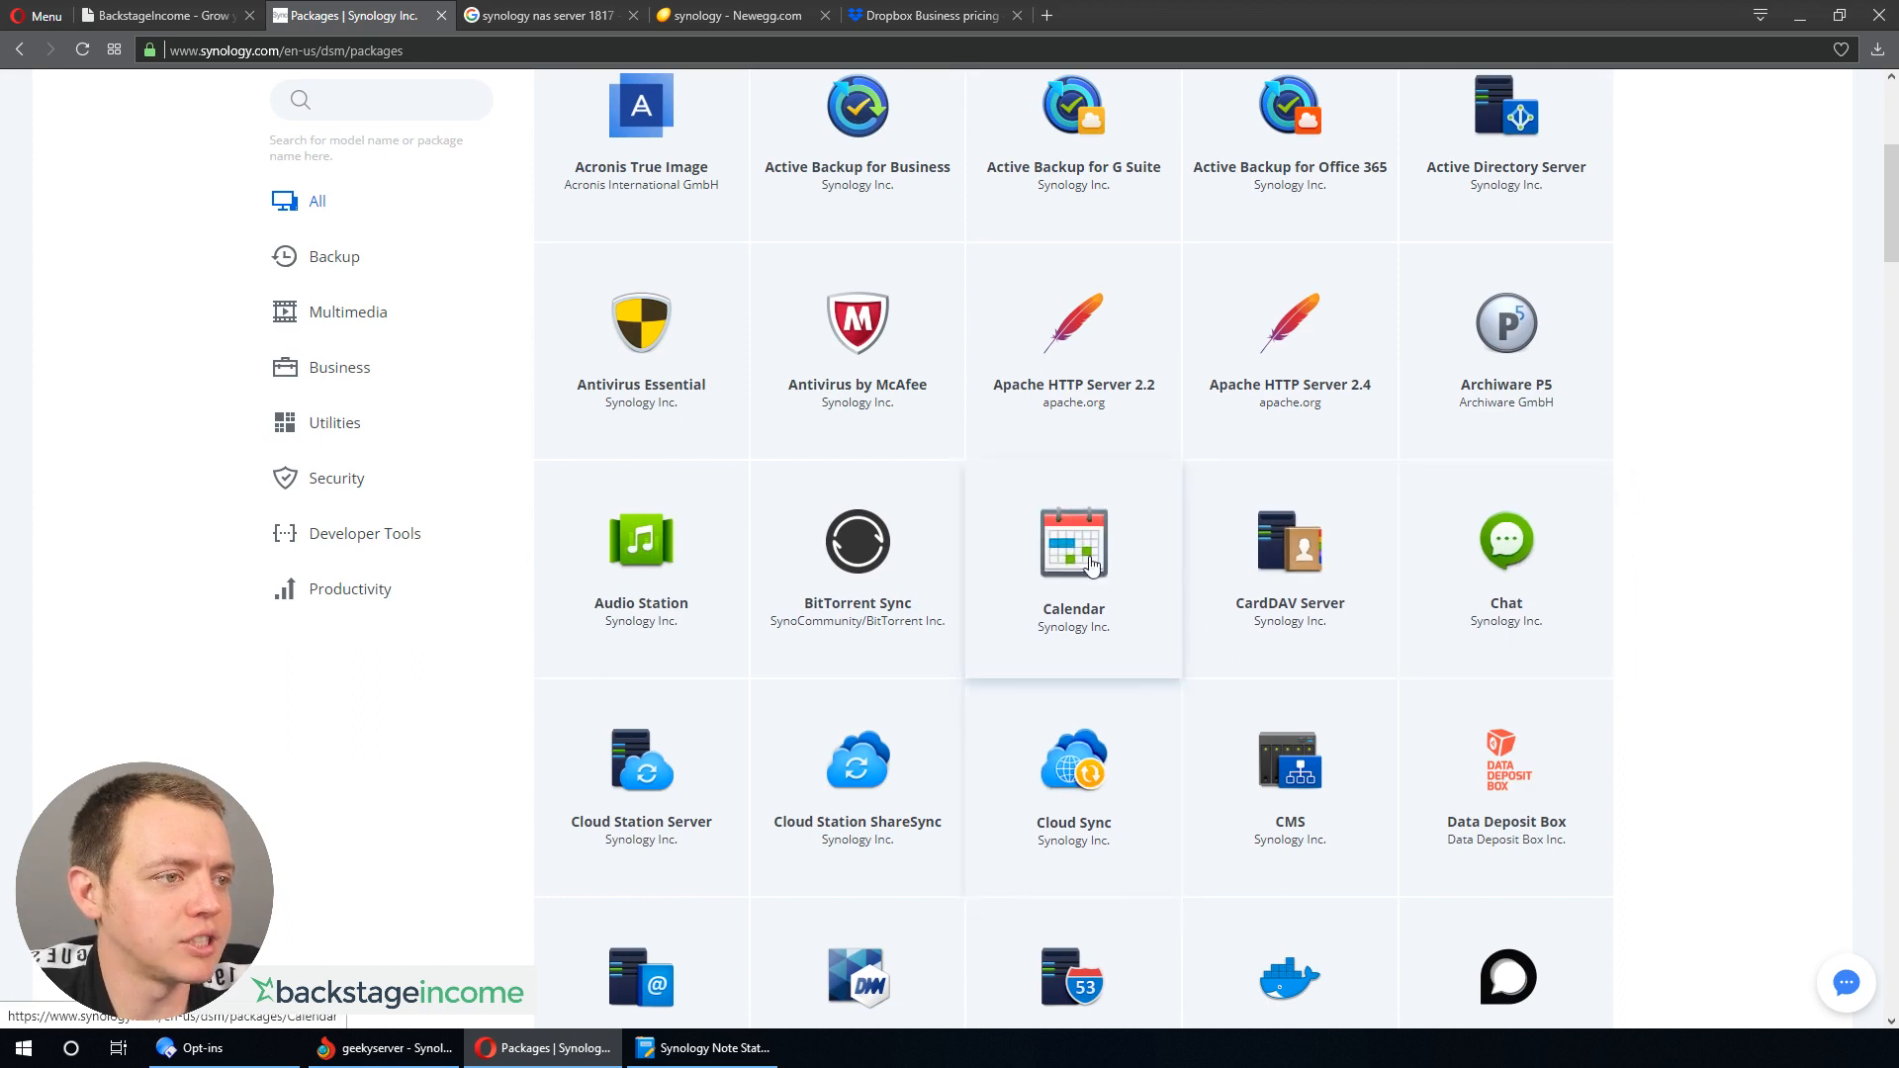
scroll("down", 3)
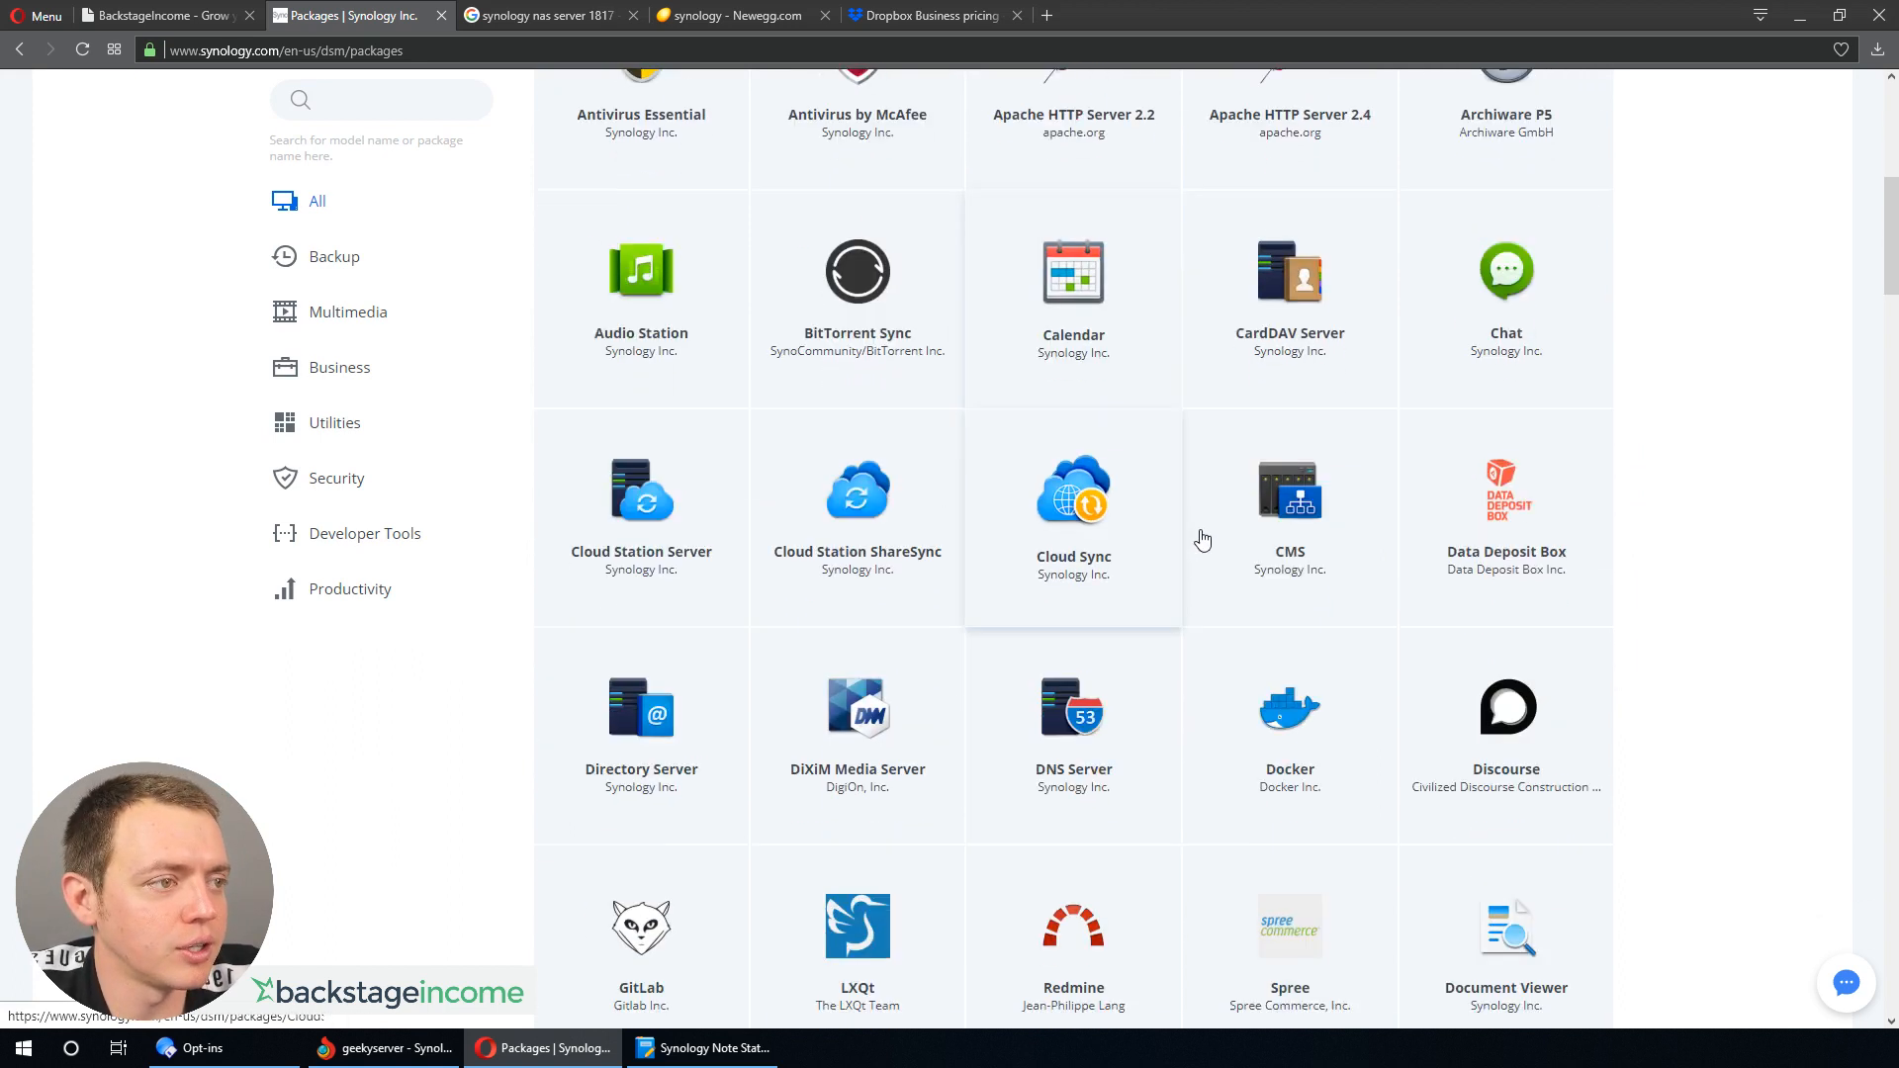
scroll("down", 3)
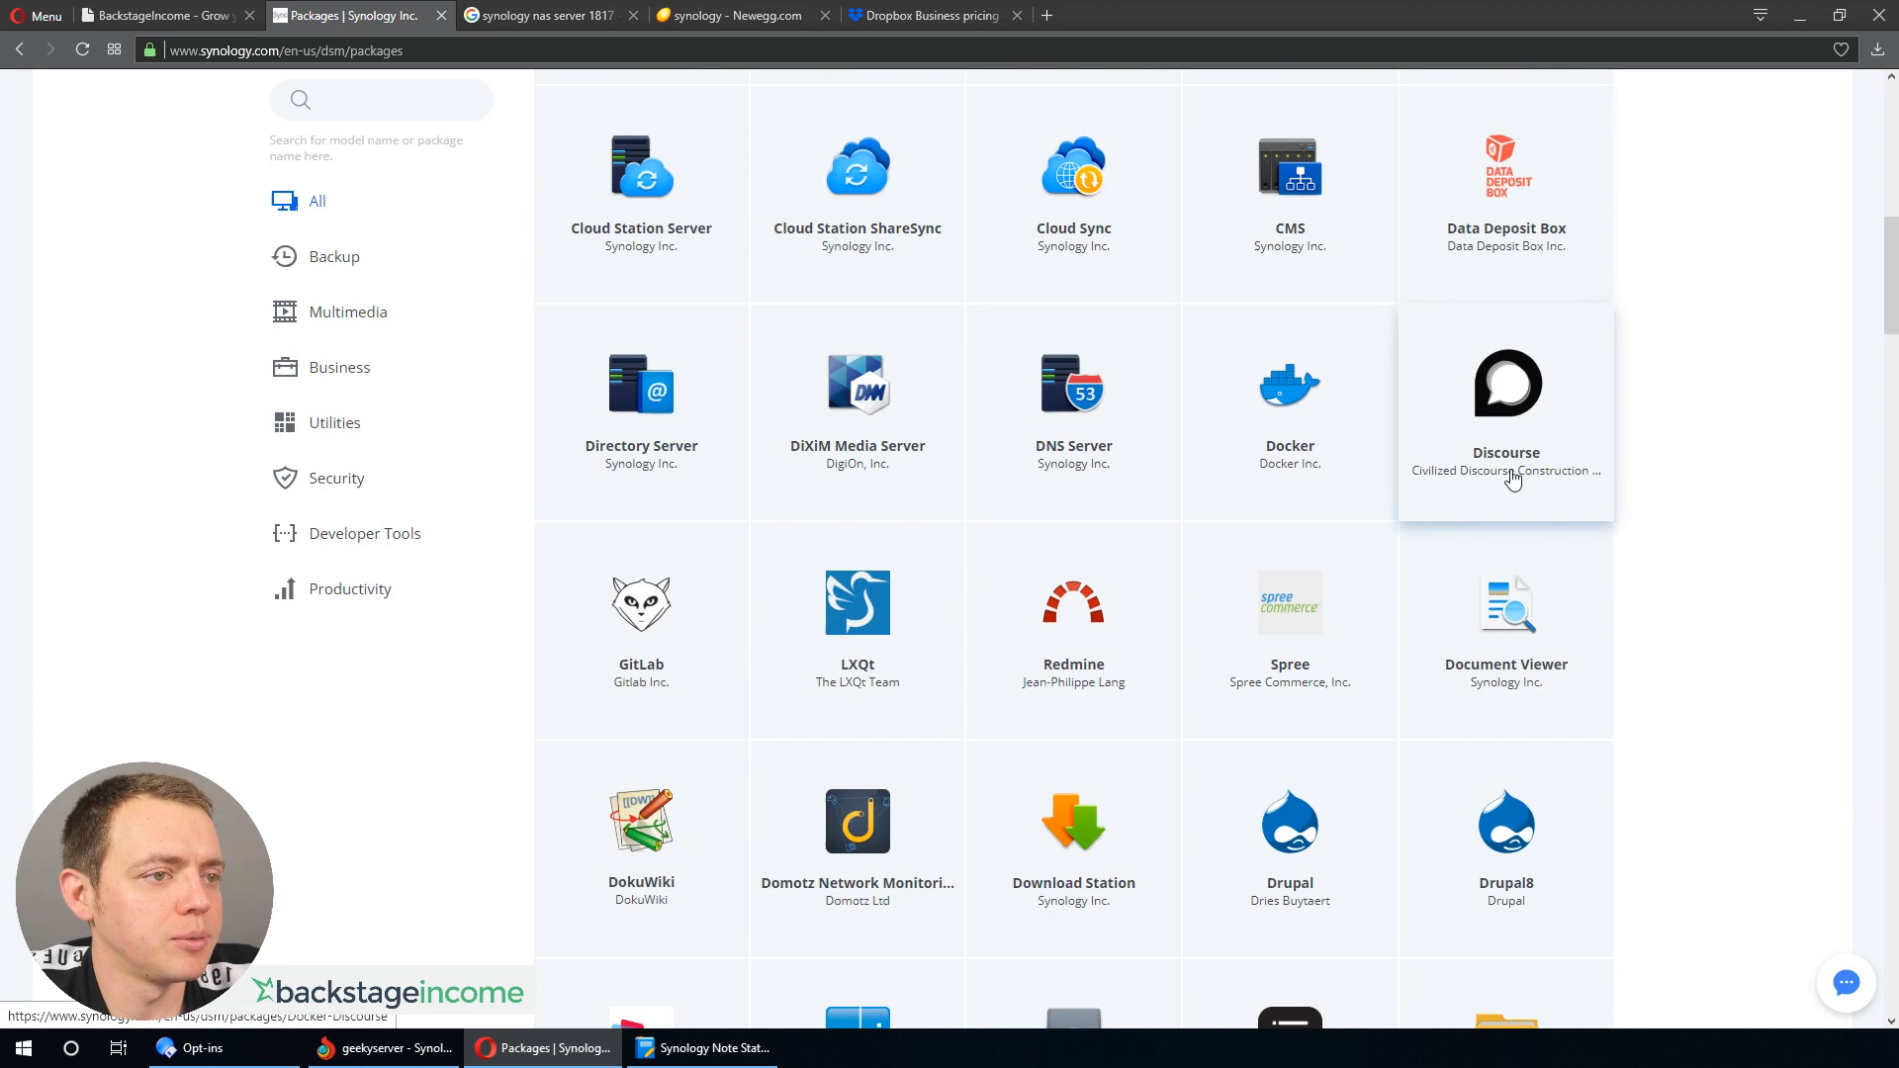
scroll("down", 3)
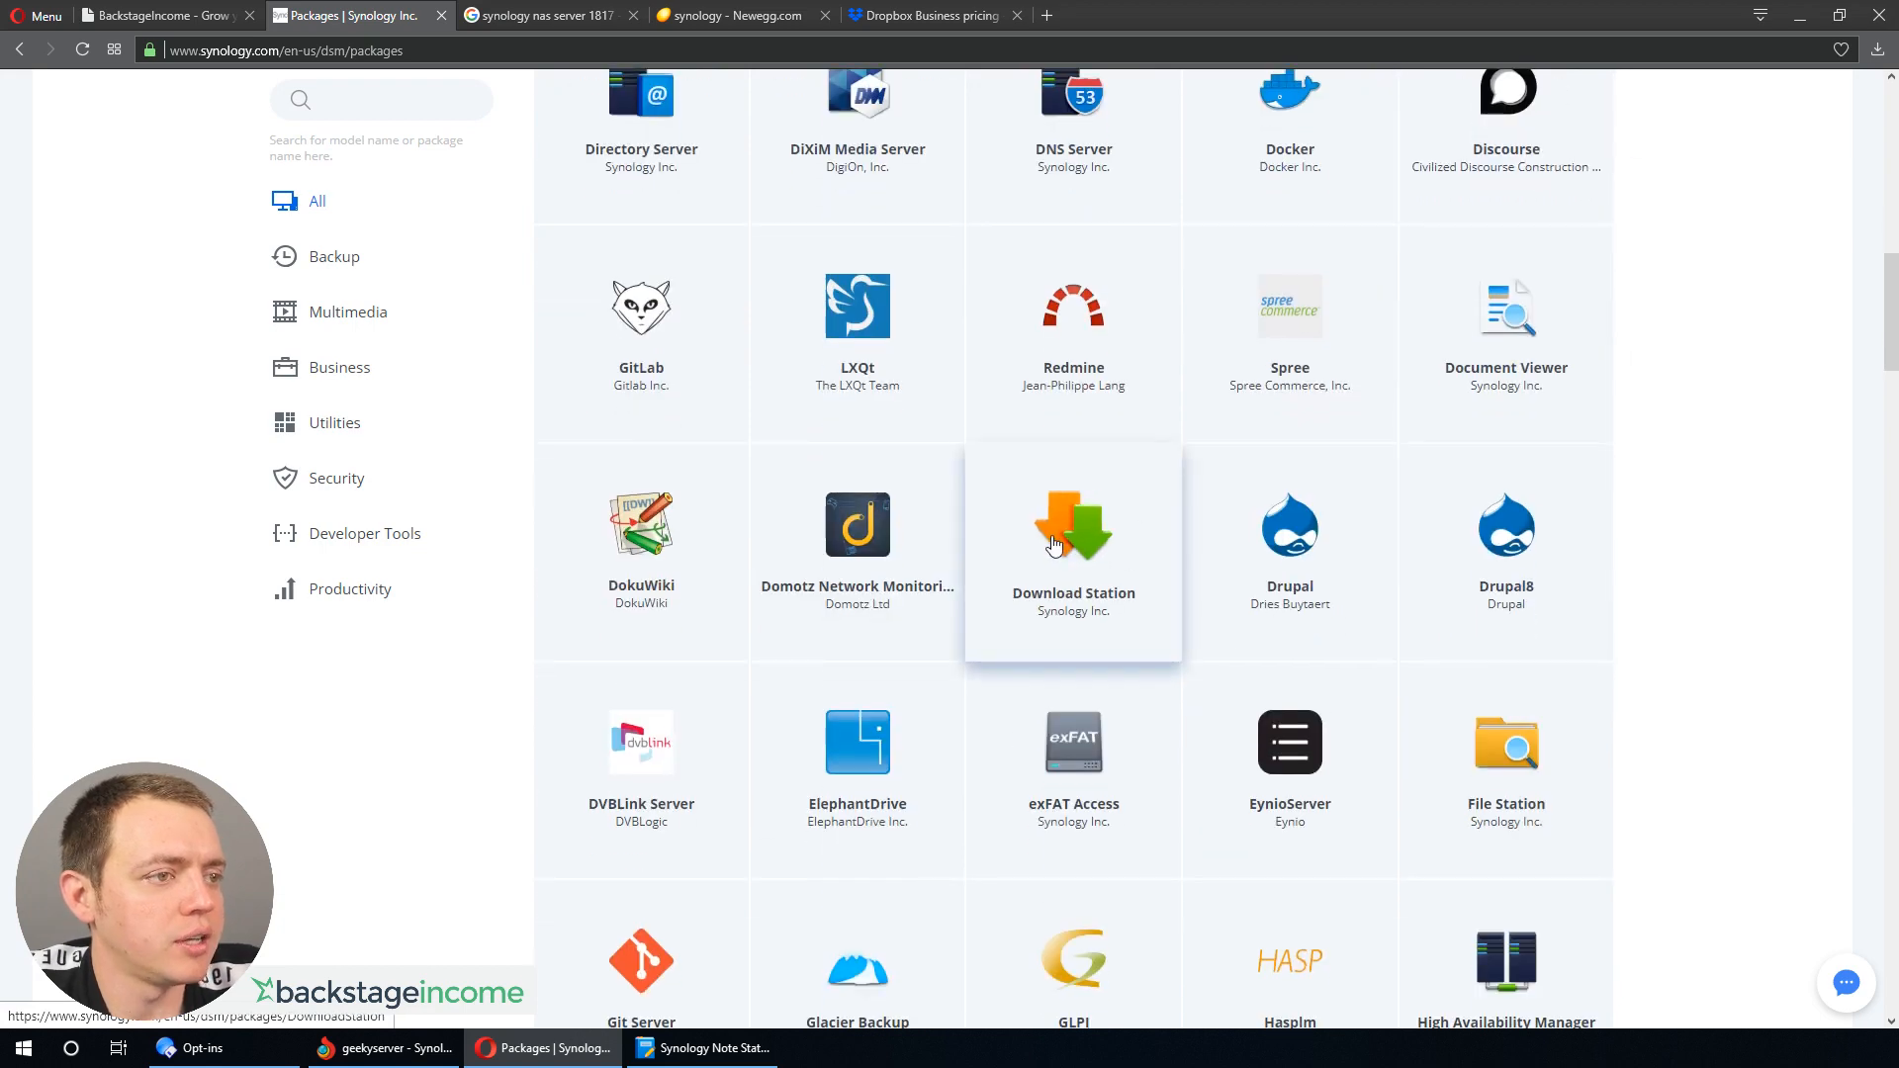
scroll("down", 3)
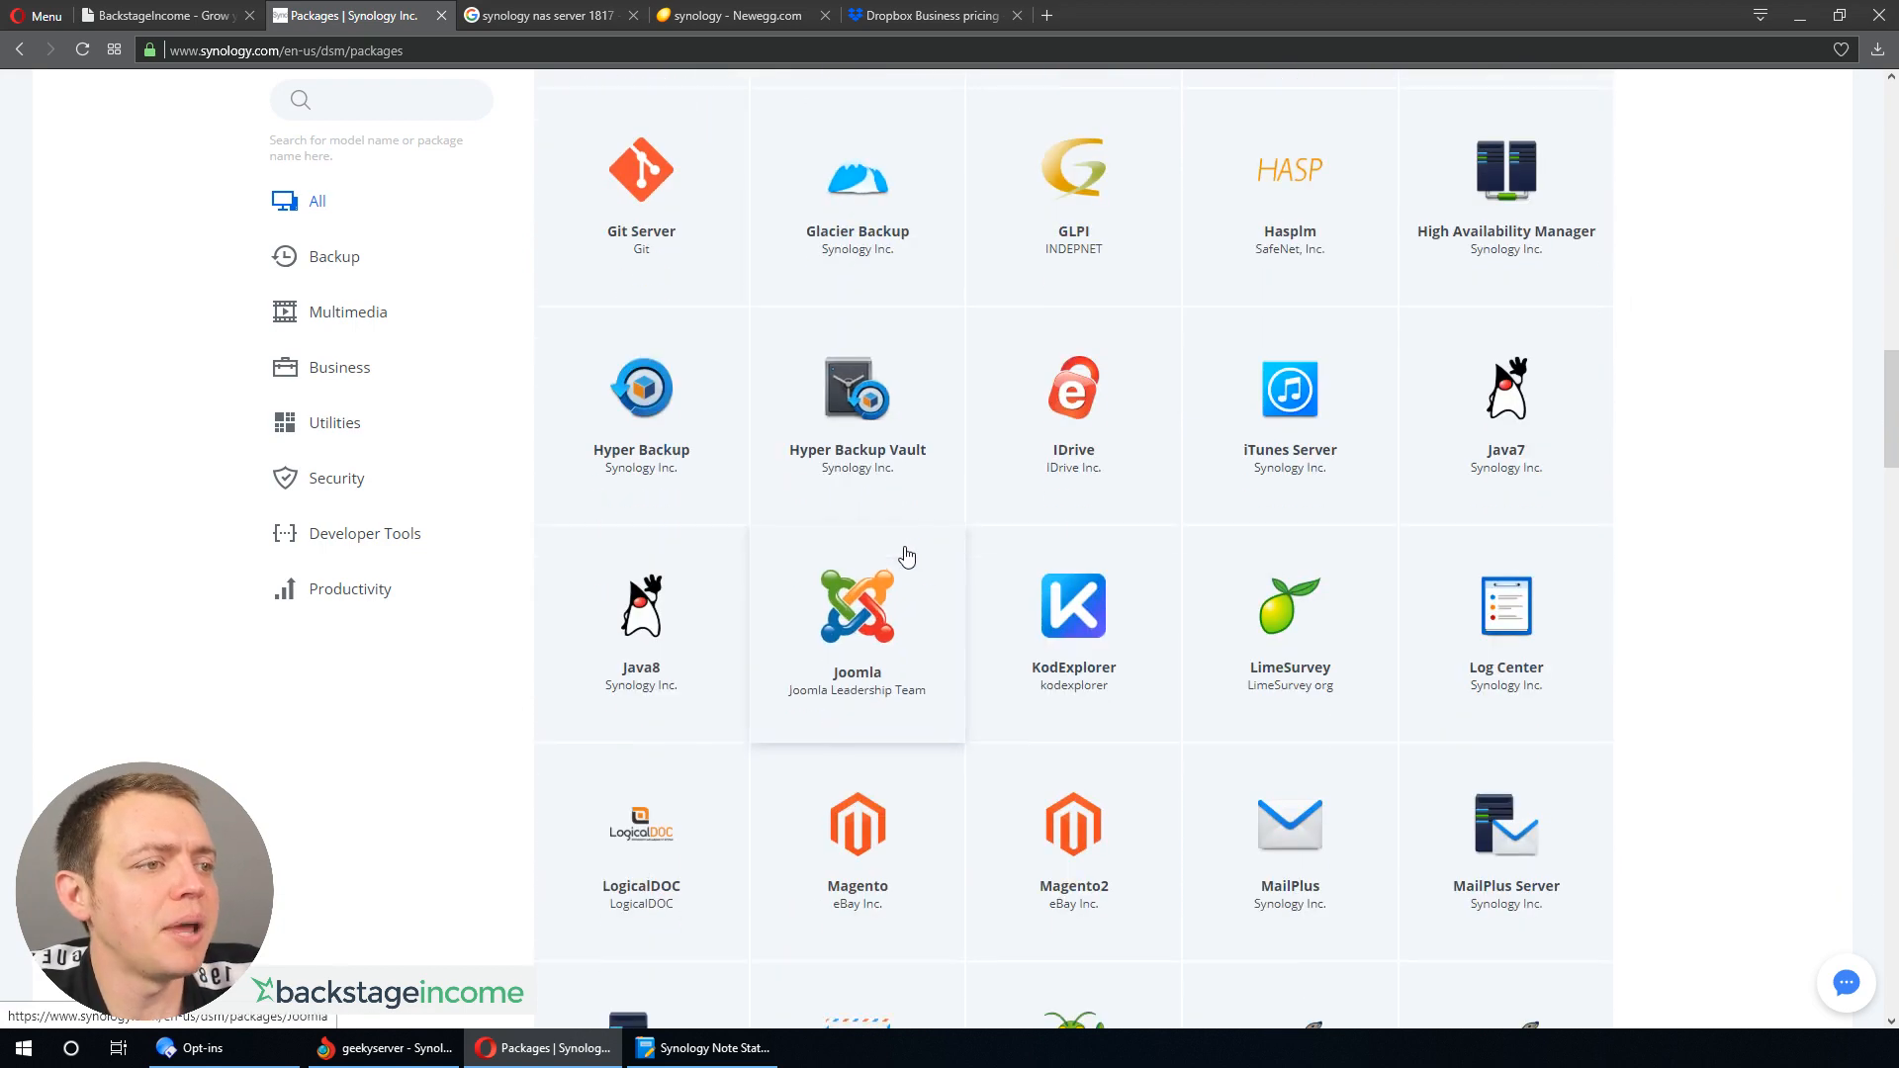
scroll("down", 3)
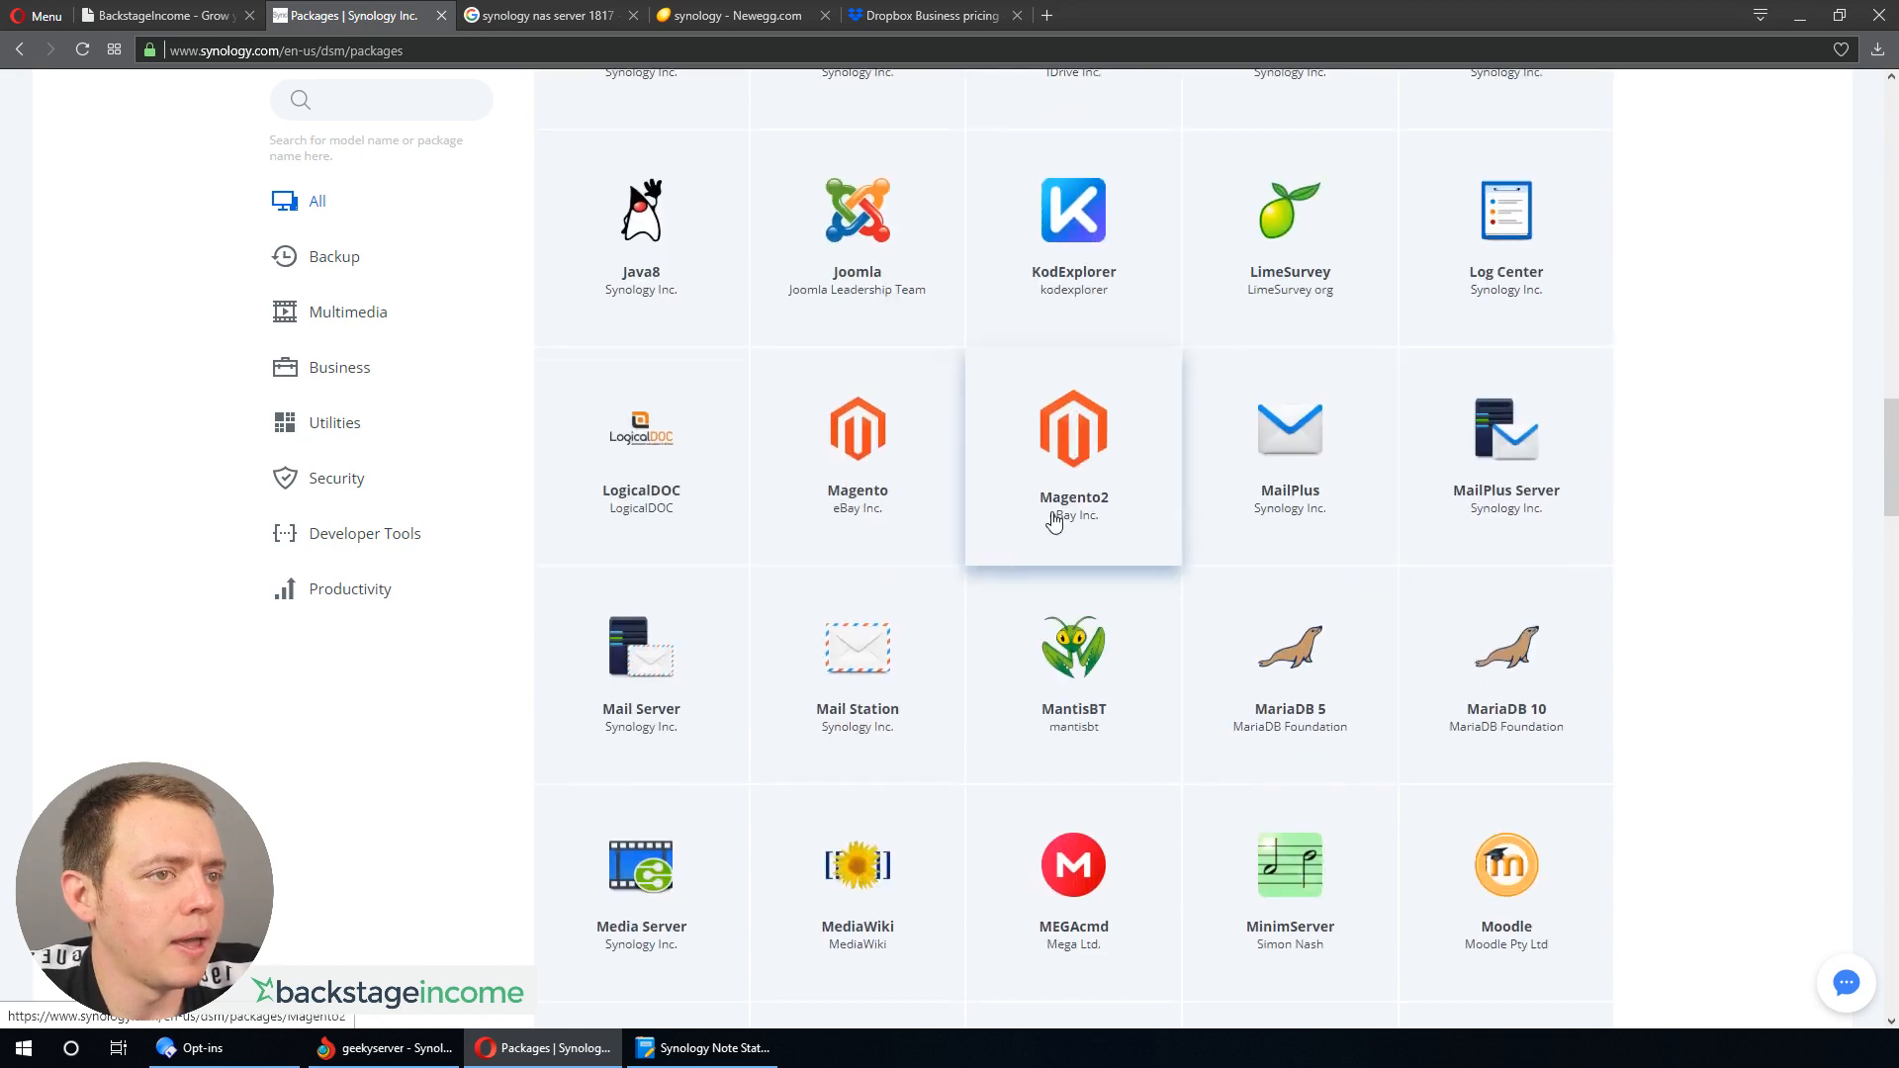
scroll("down", 3)
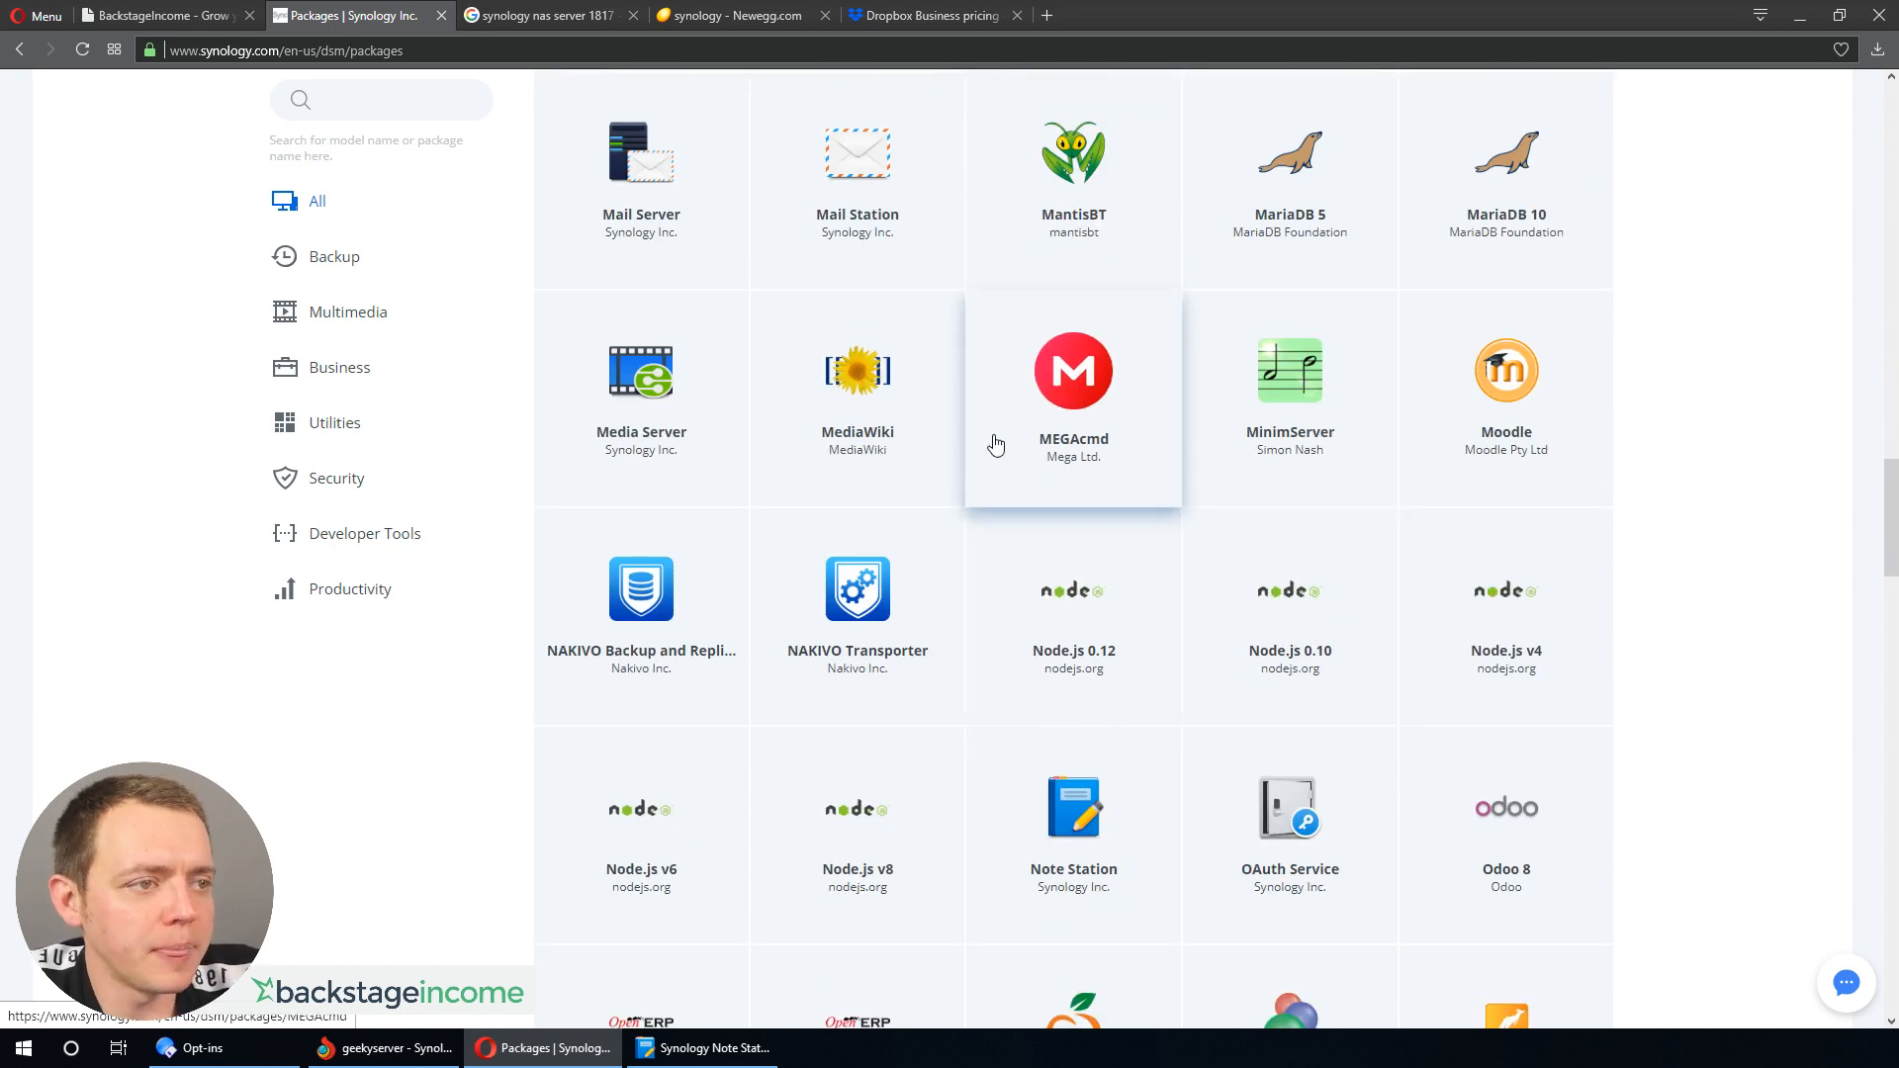
scroll("down", 3)
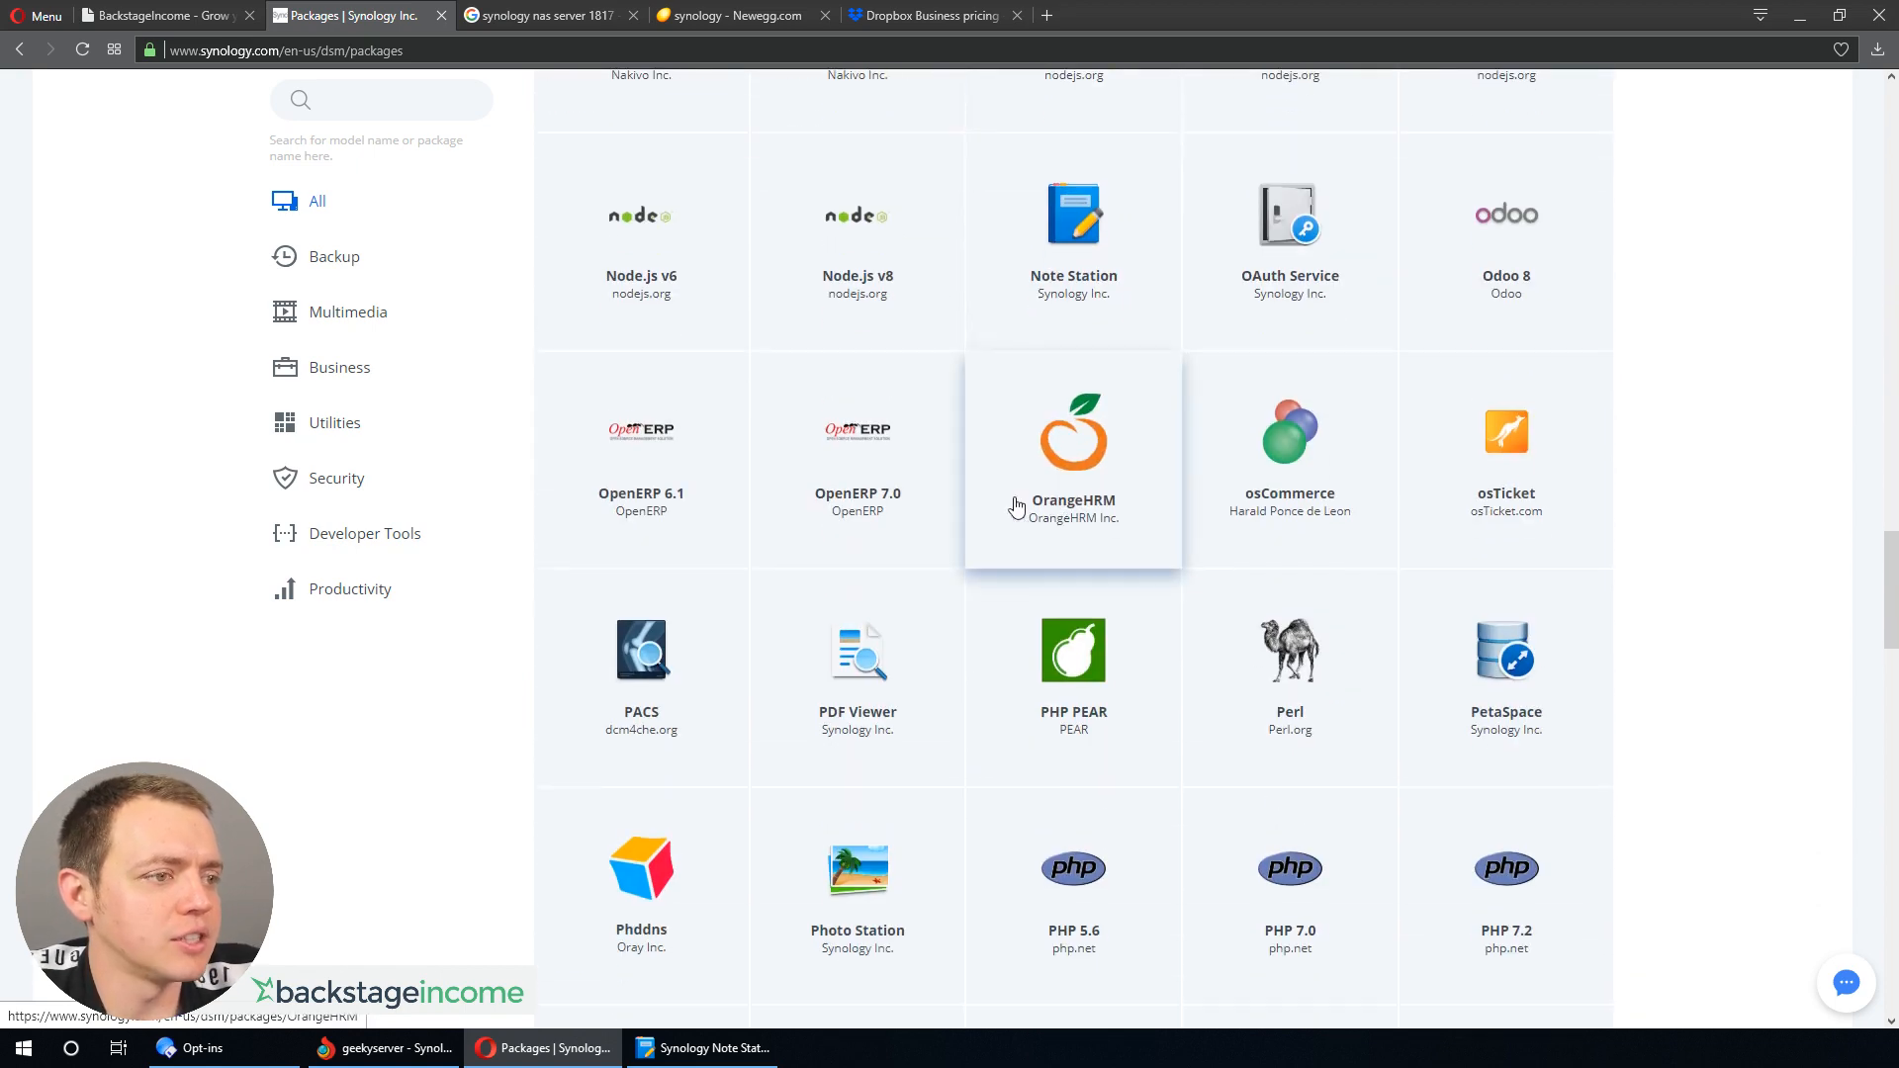
scroll("down", 3)
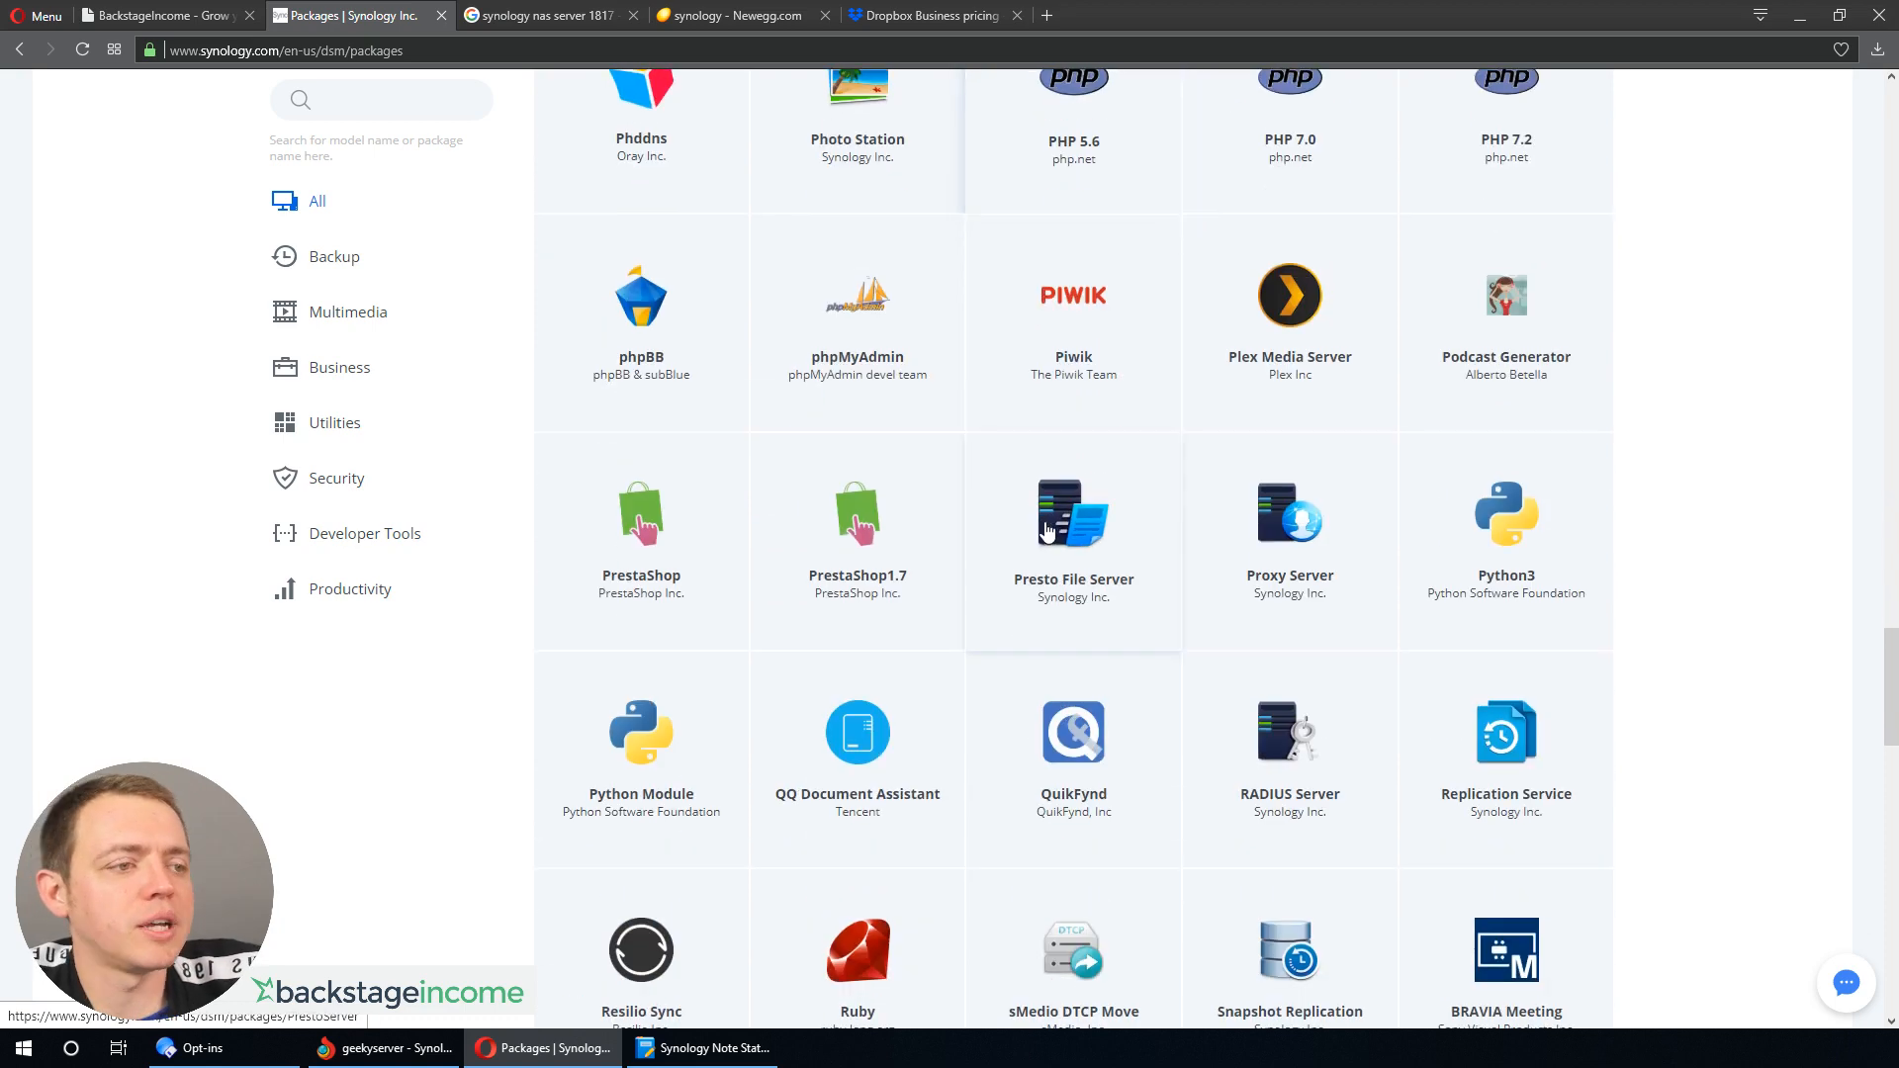
mouse_move(1036, 528)
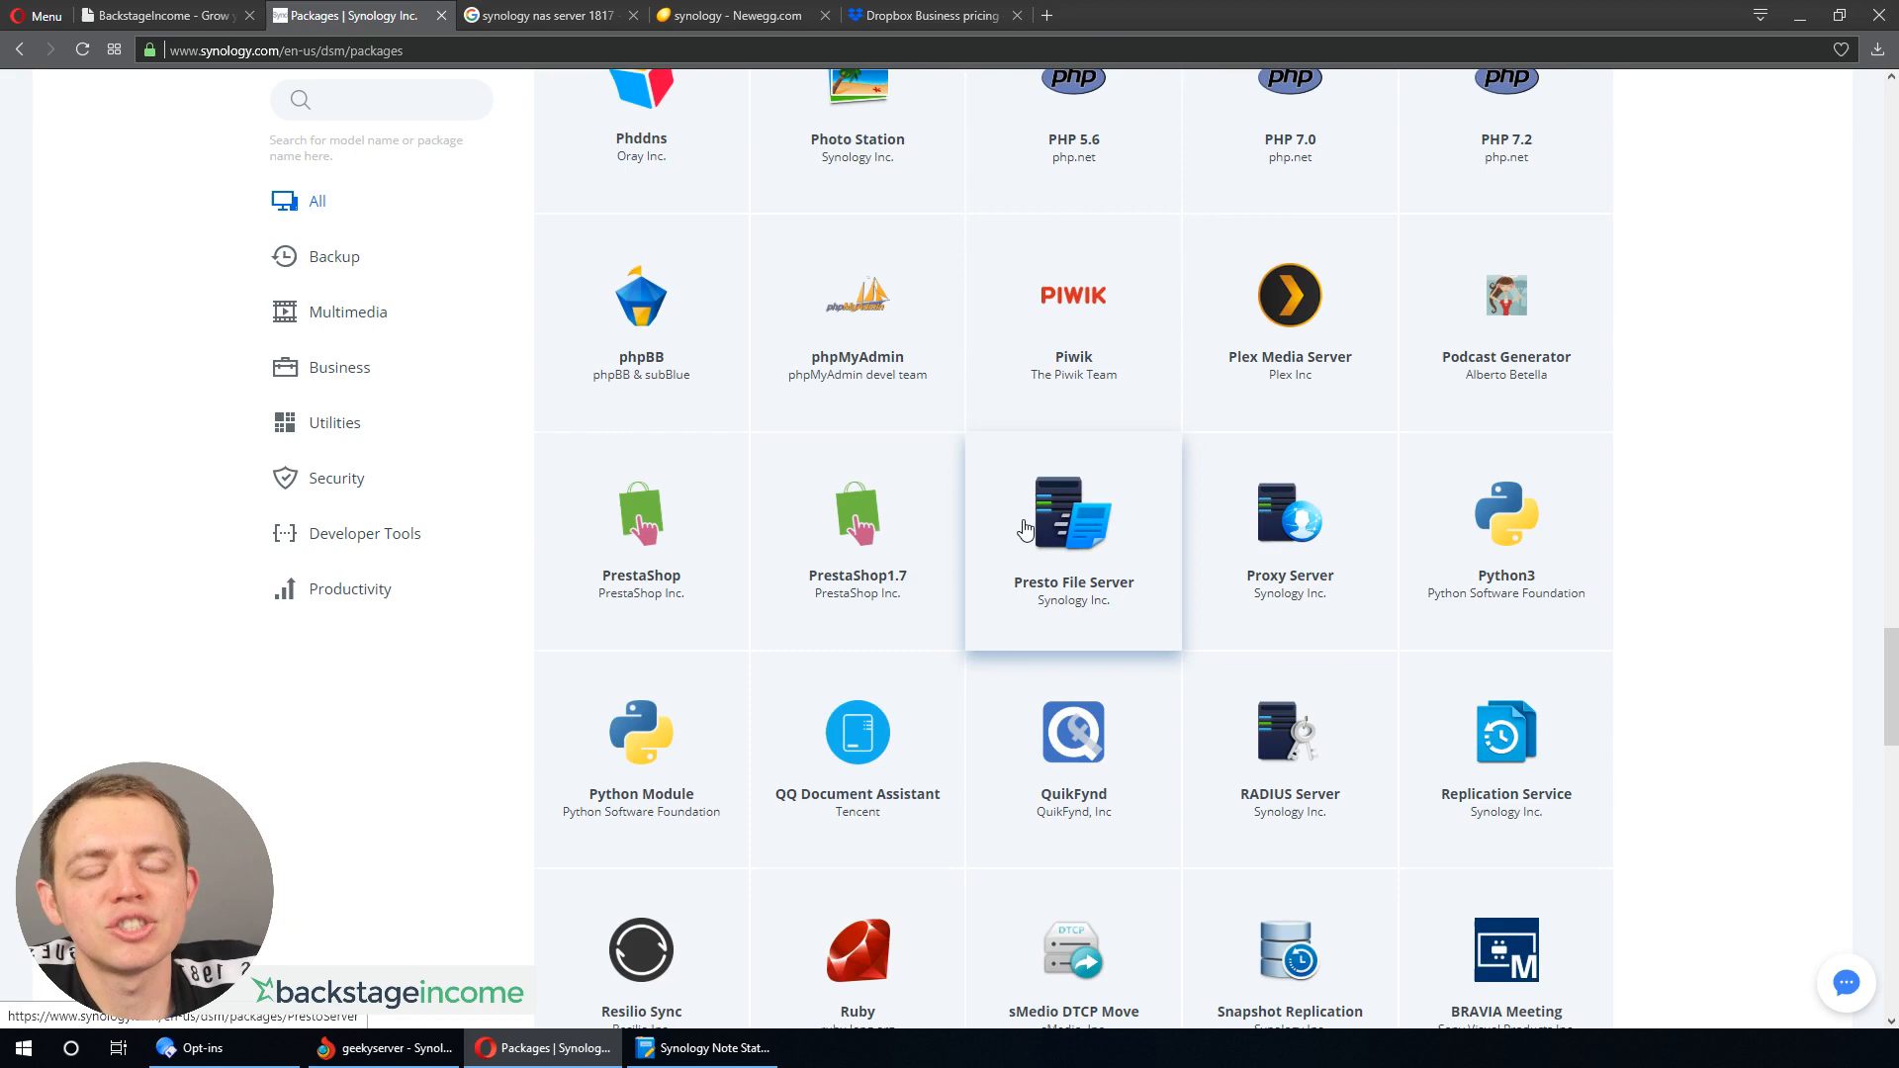
mouse_move(1015, 529)
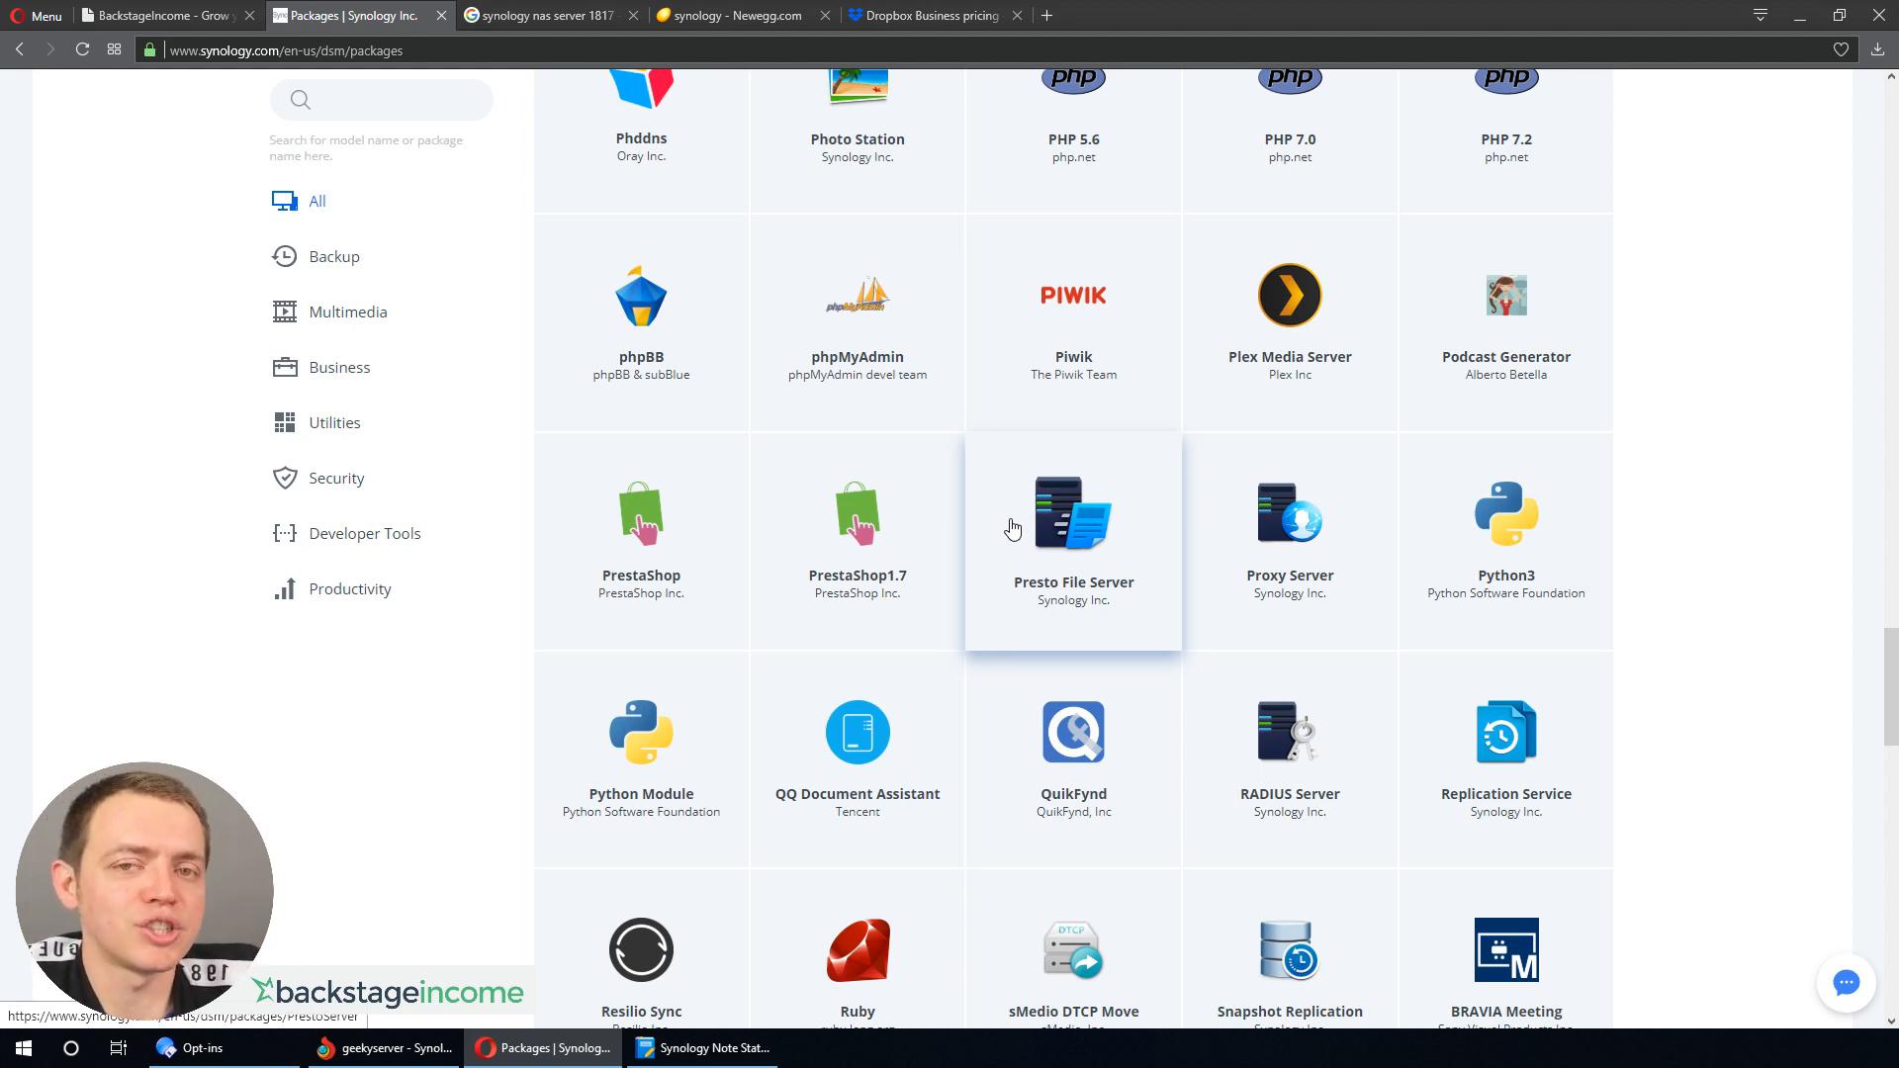
- Scroll to the last packages, then return to Newegg's synology search results
scroll("down", 3)
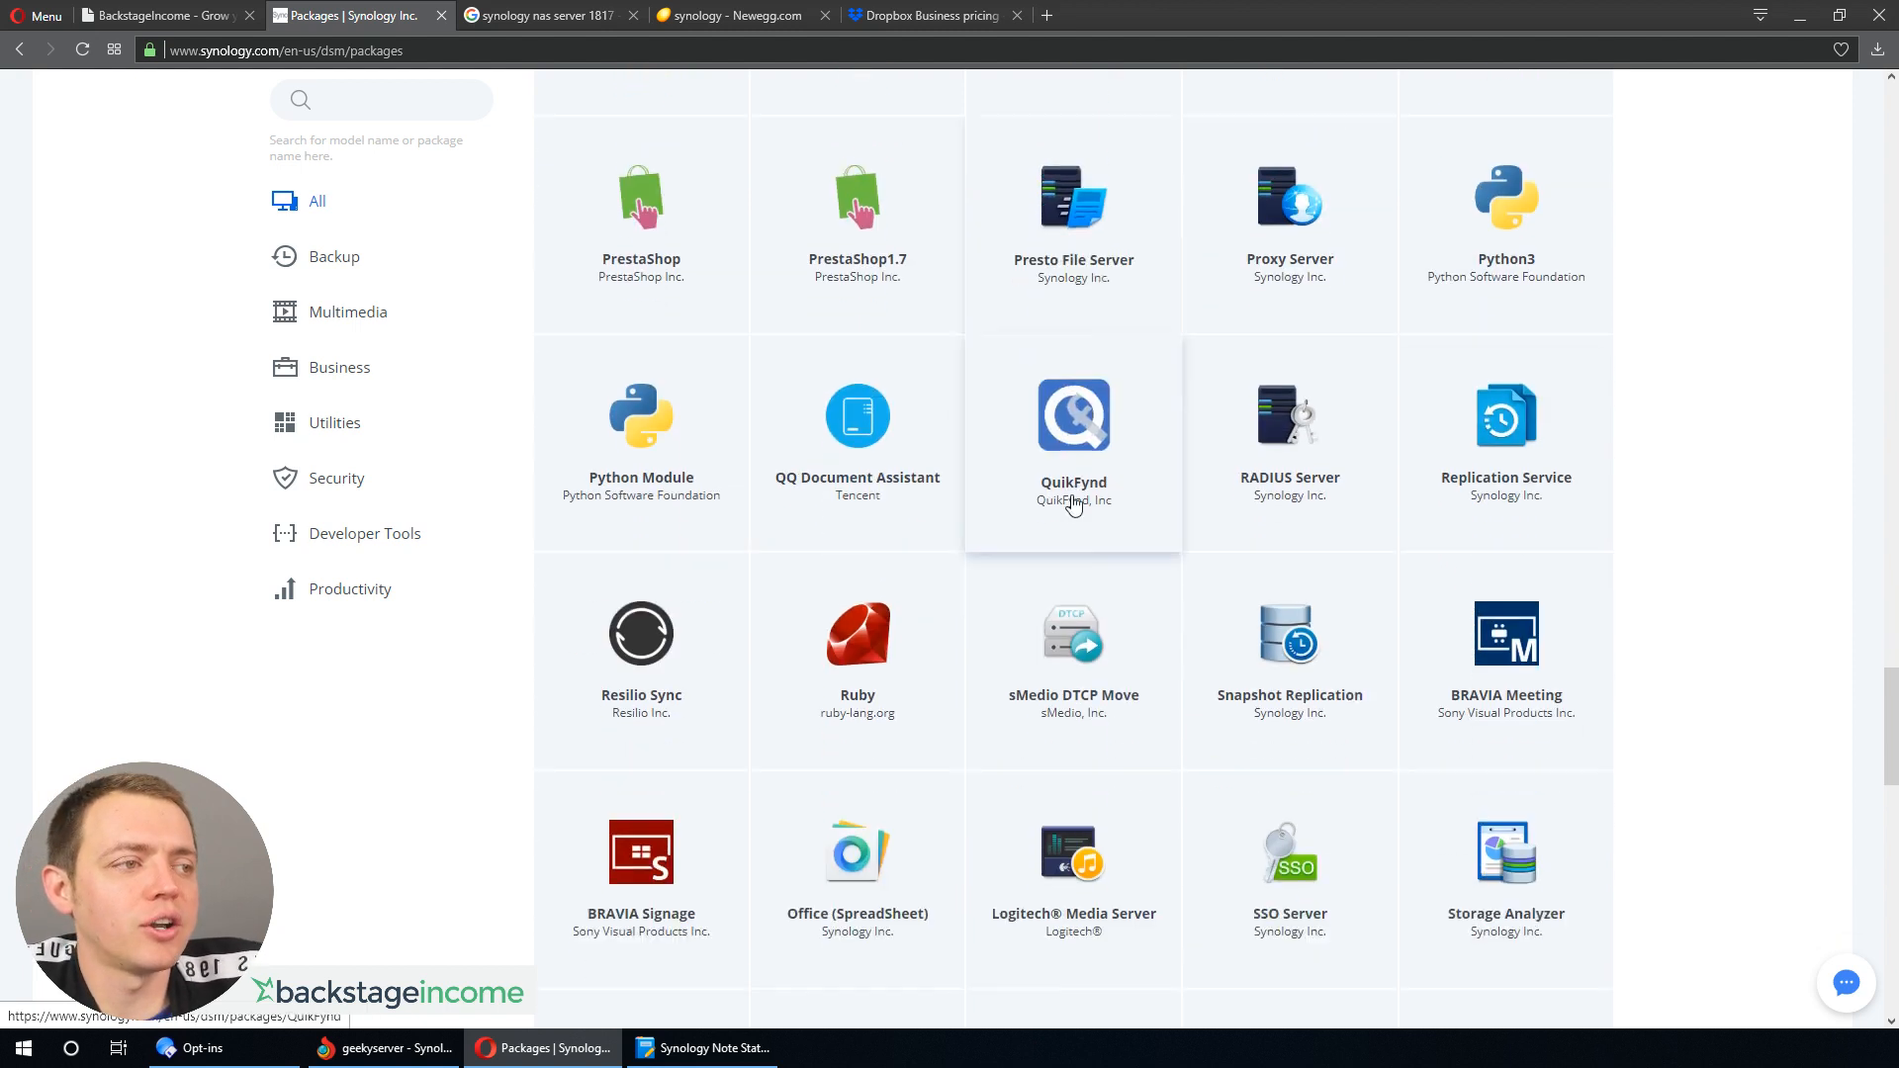
scroll("down", 3)
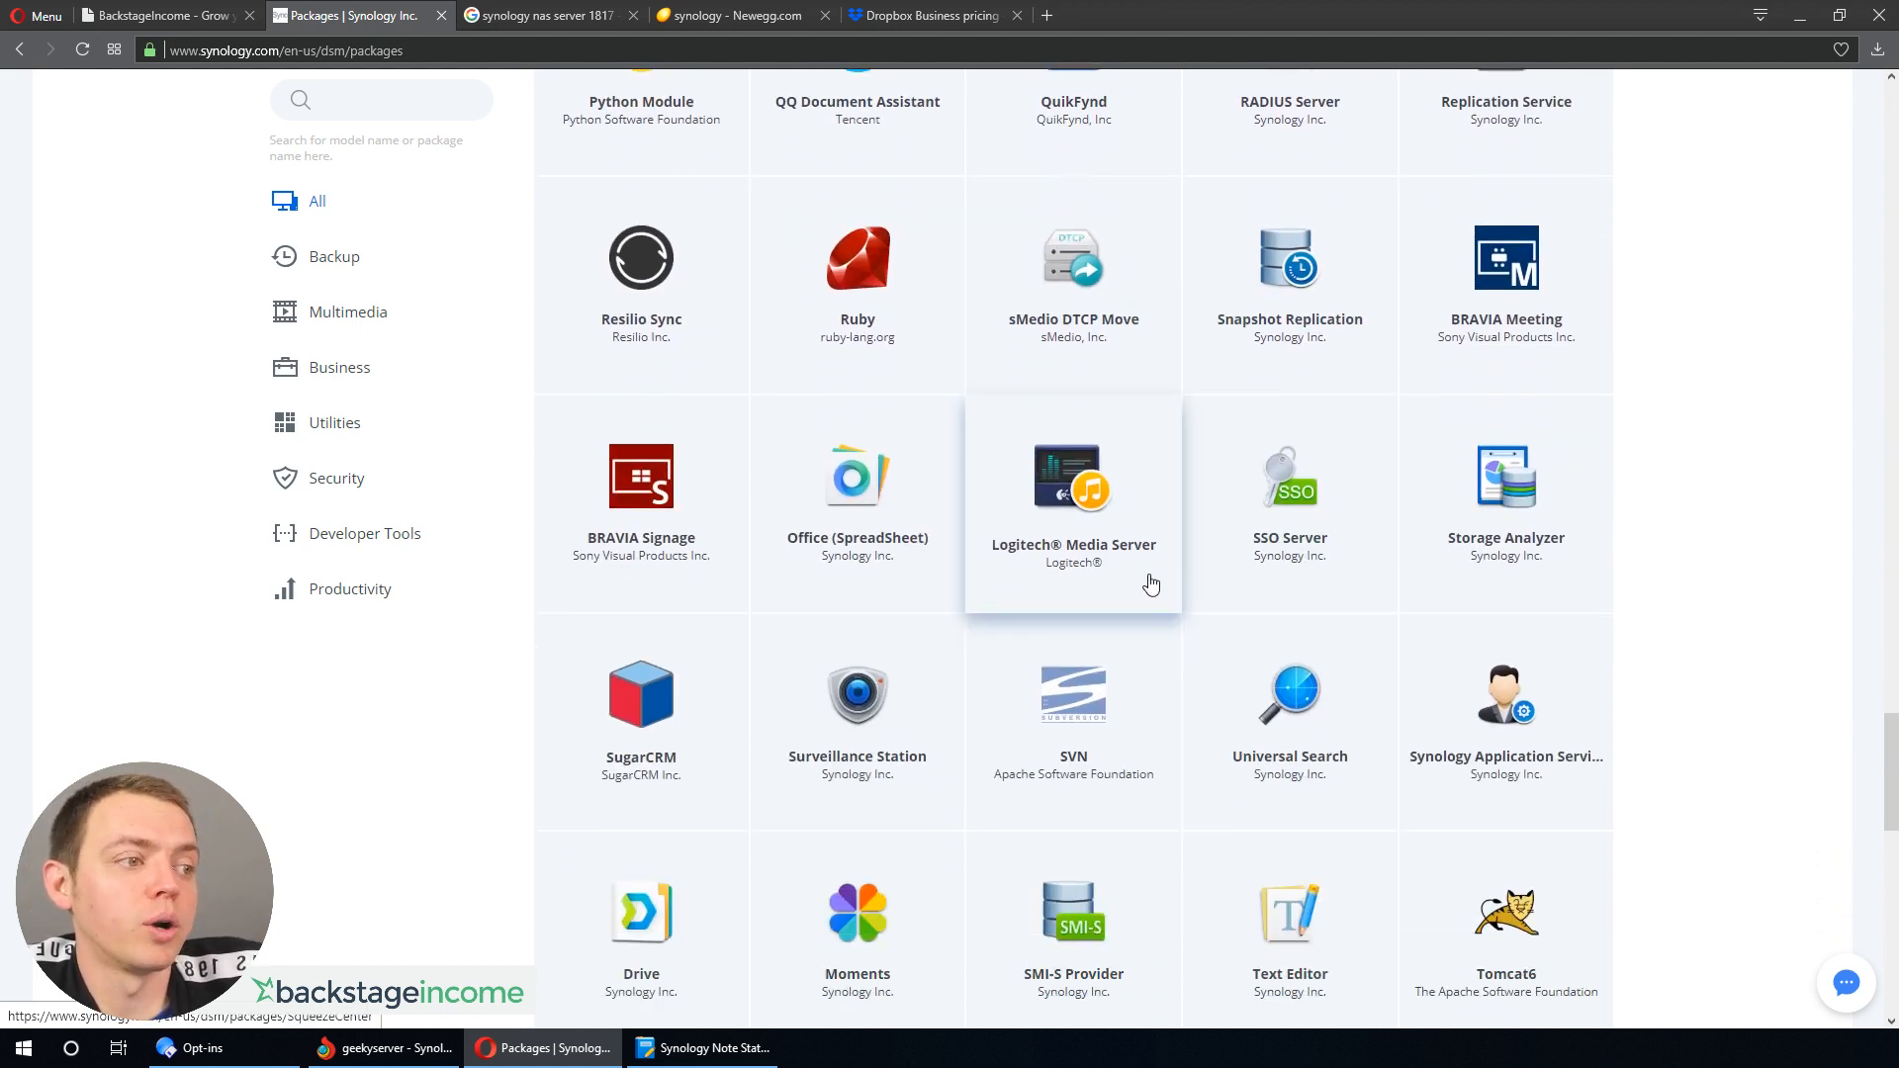
scroll("down", 3)
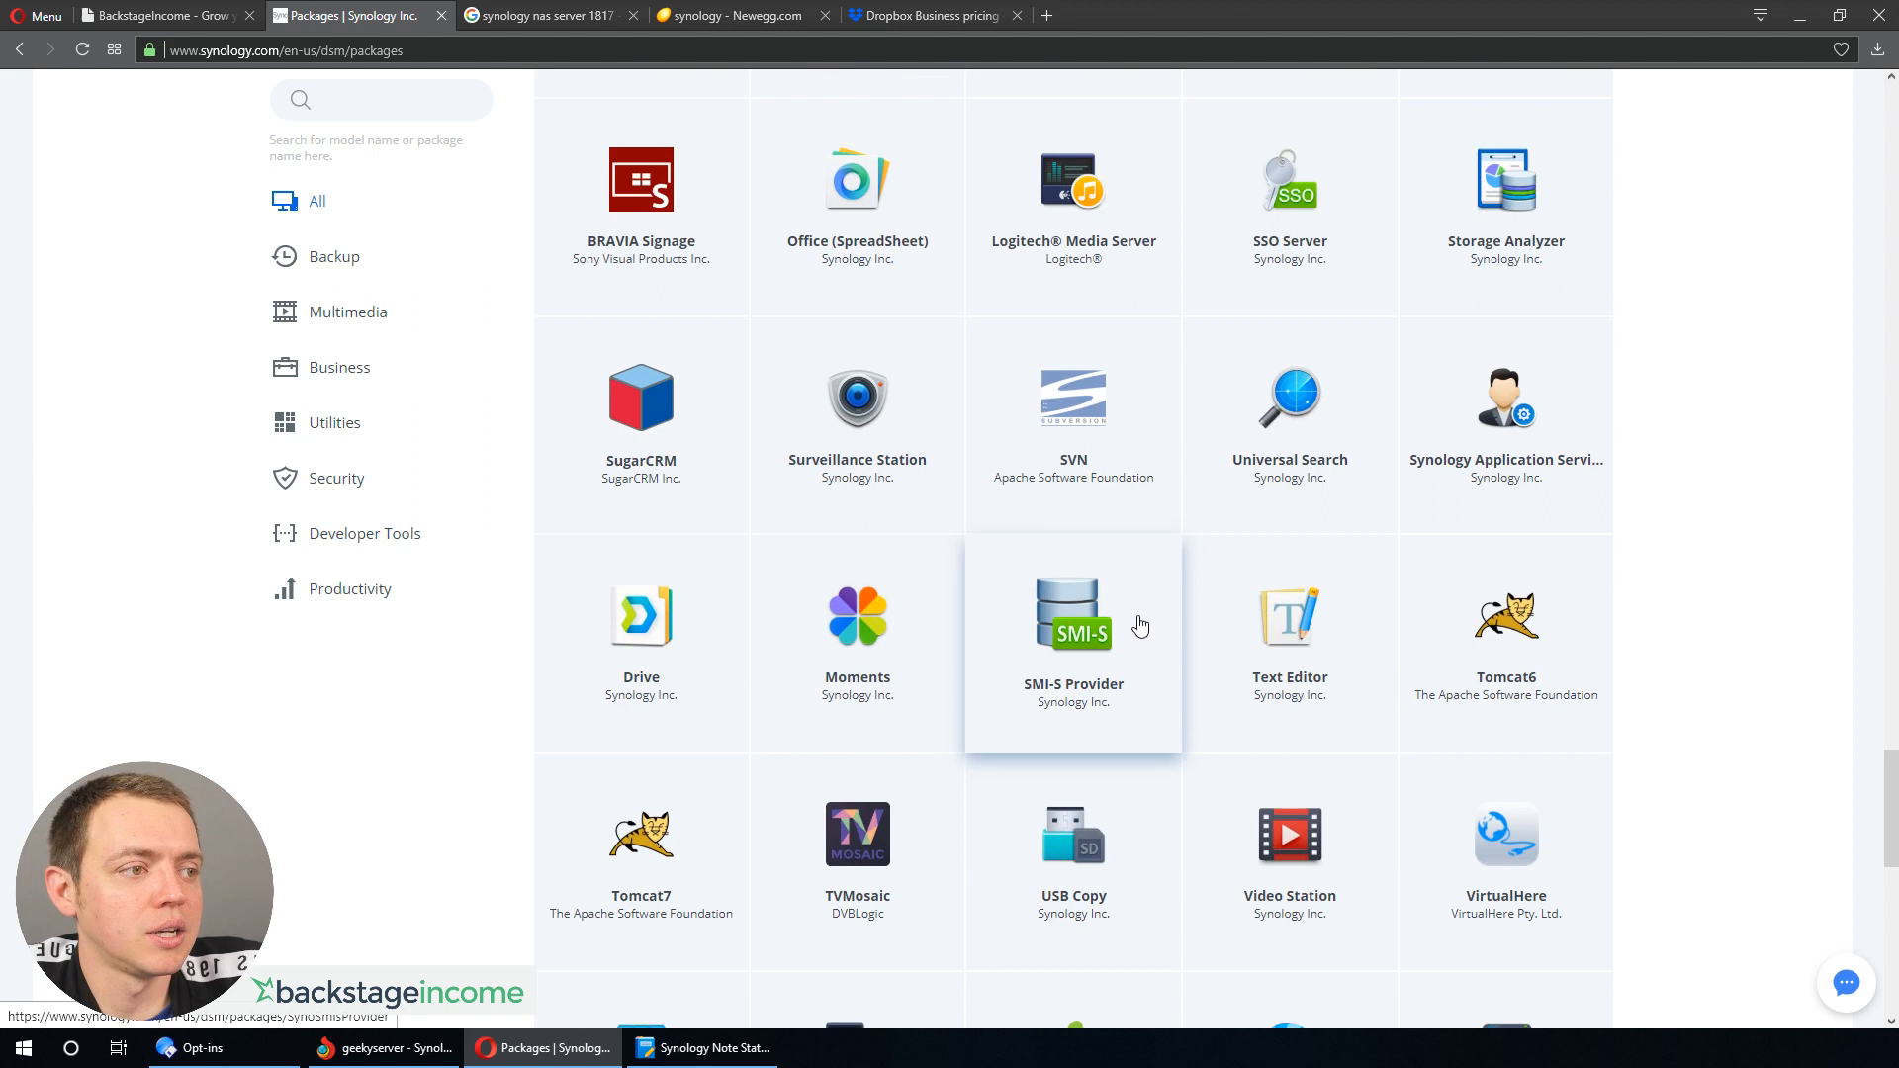
scroll("down", 3)
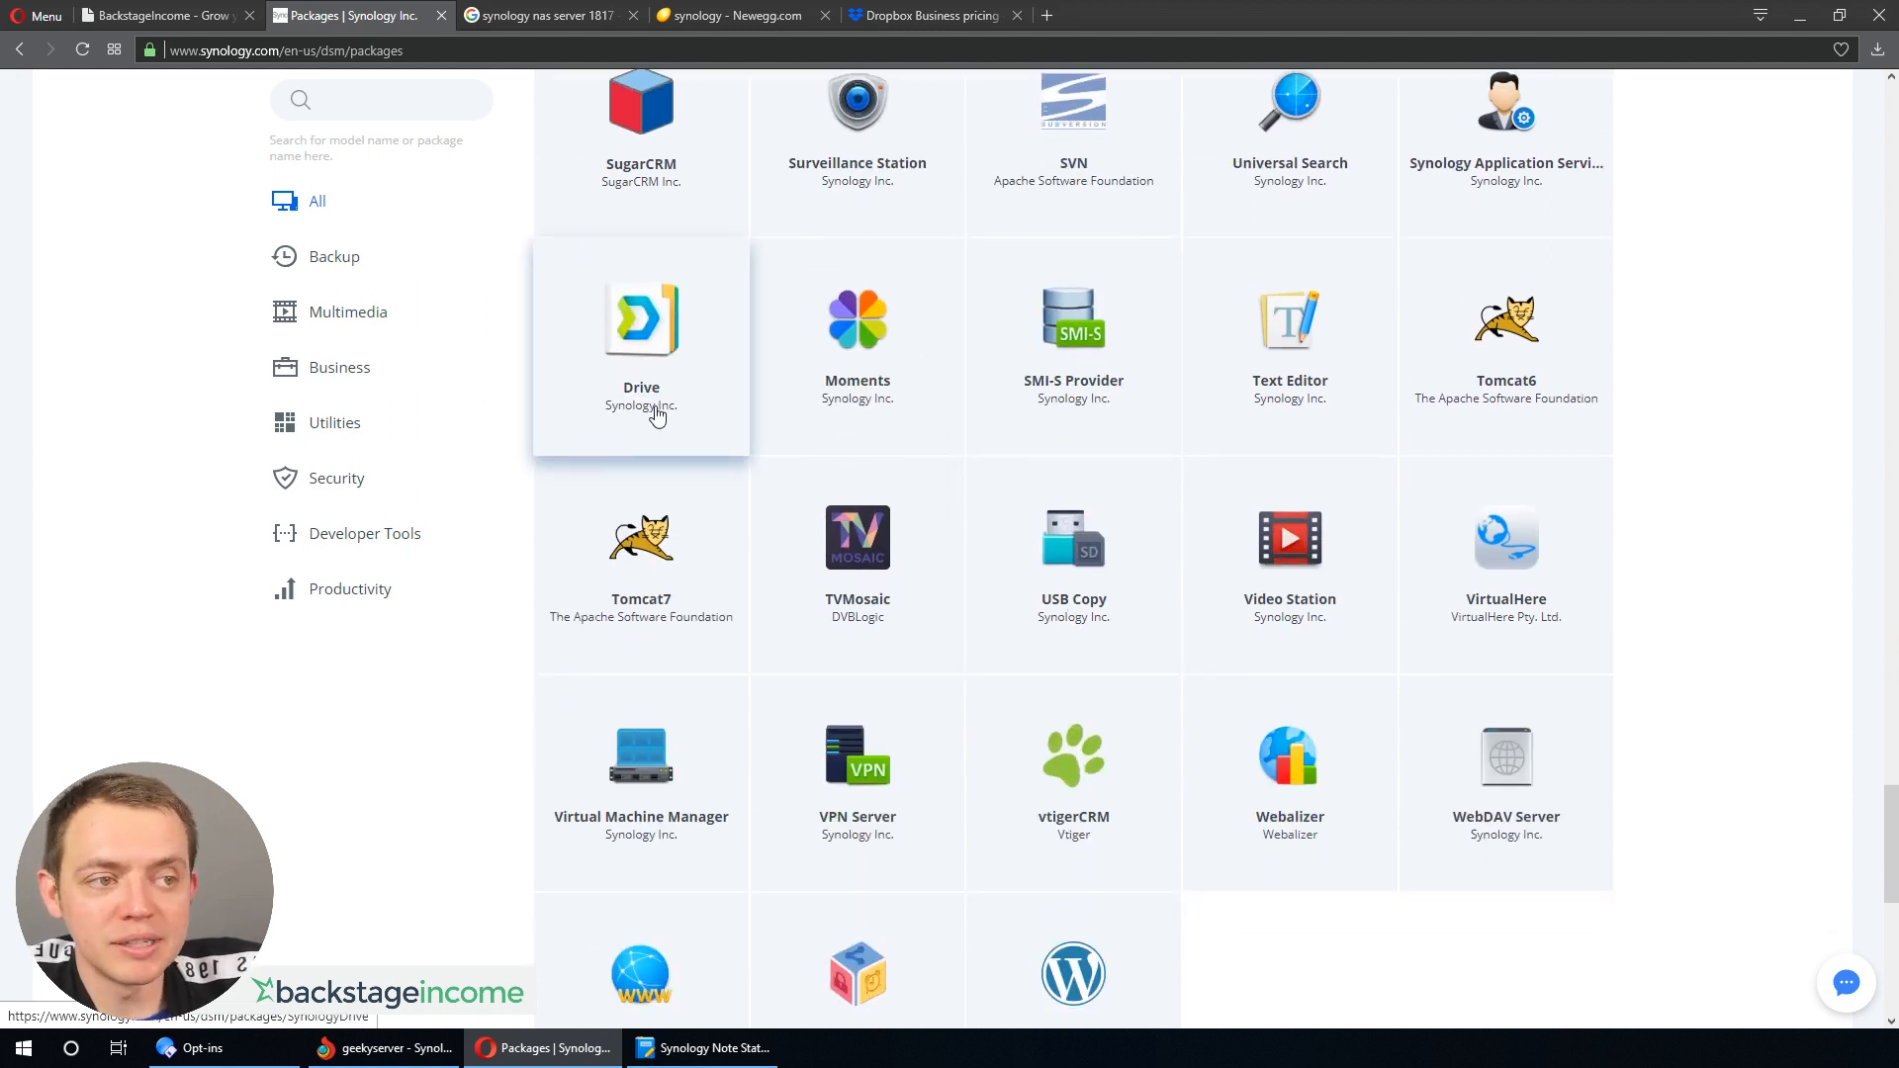
scroll("down", 3)
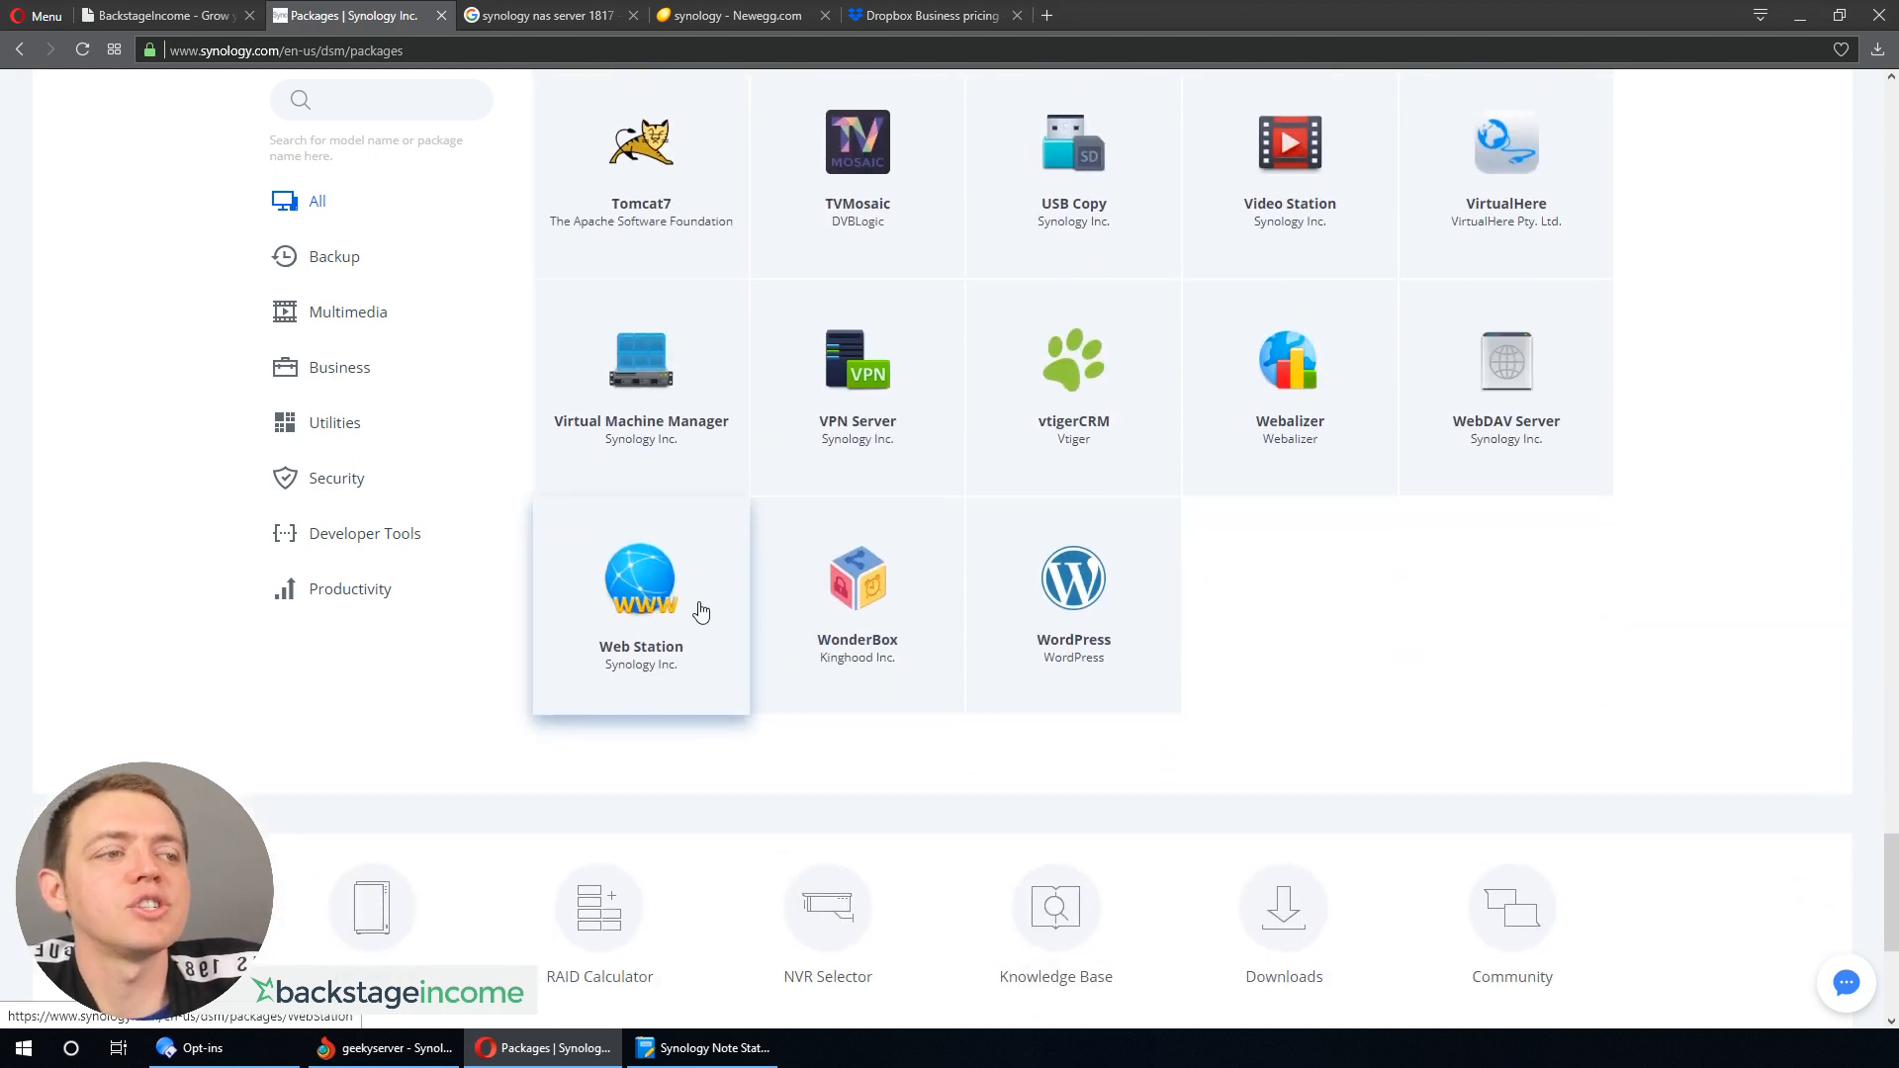
mouse_move(1149, 598)
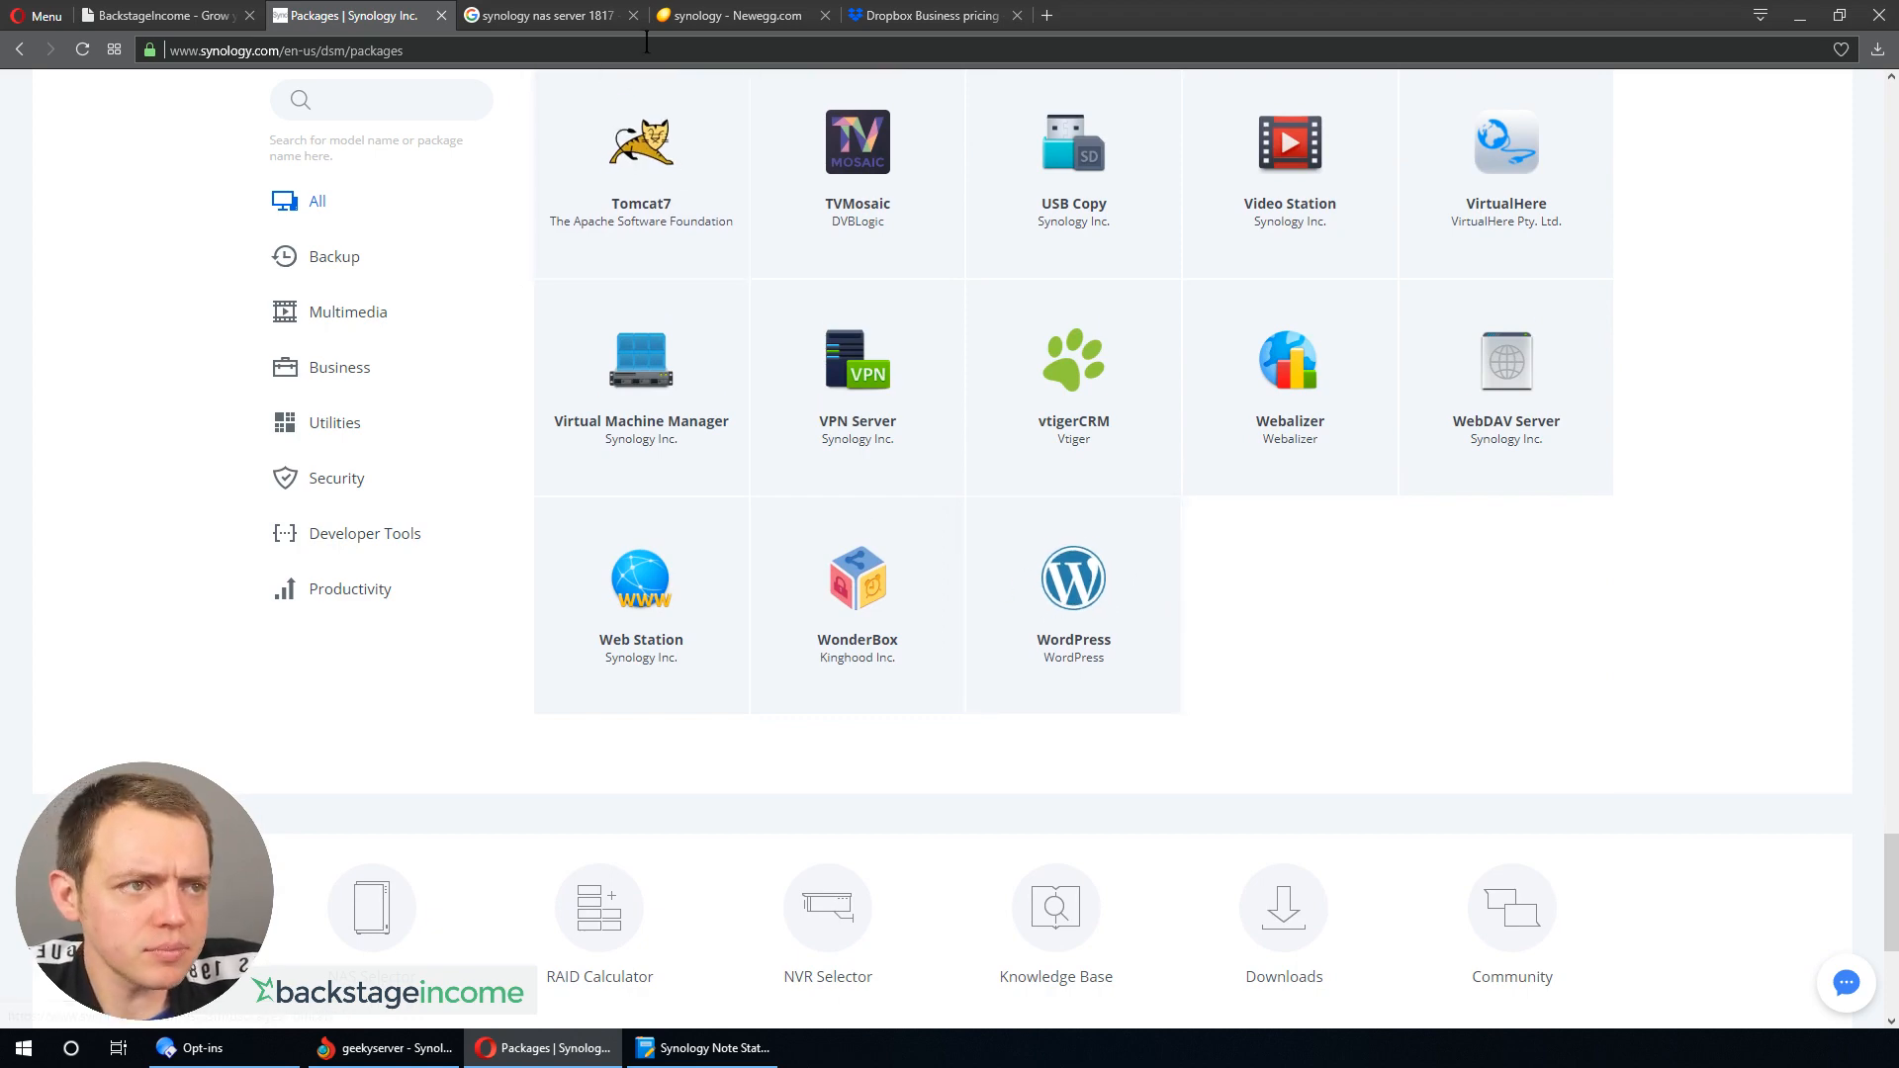
left_click(729, 15)
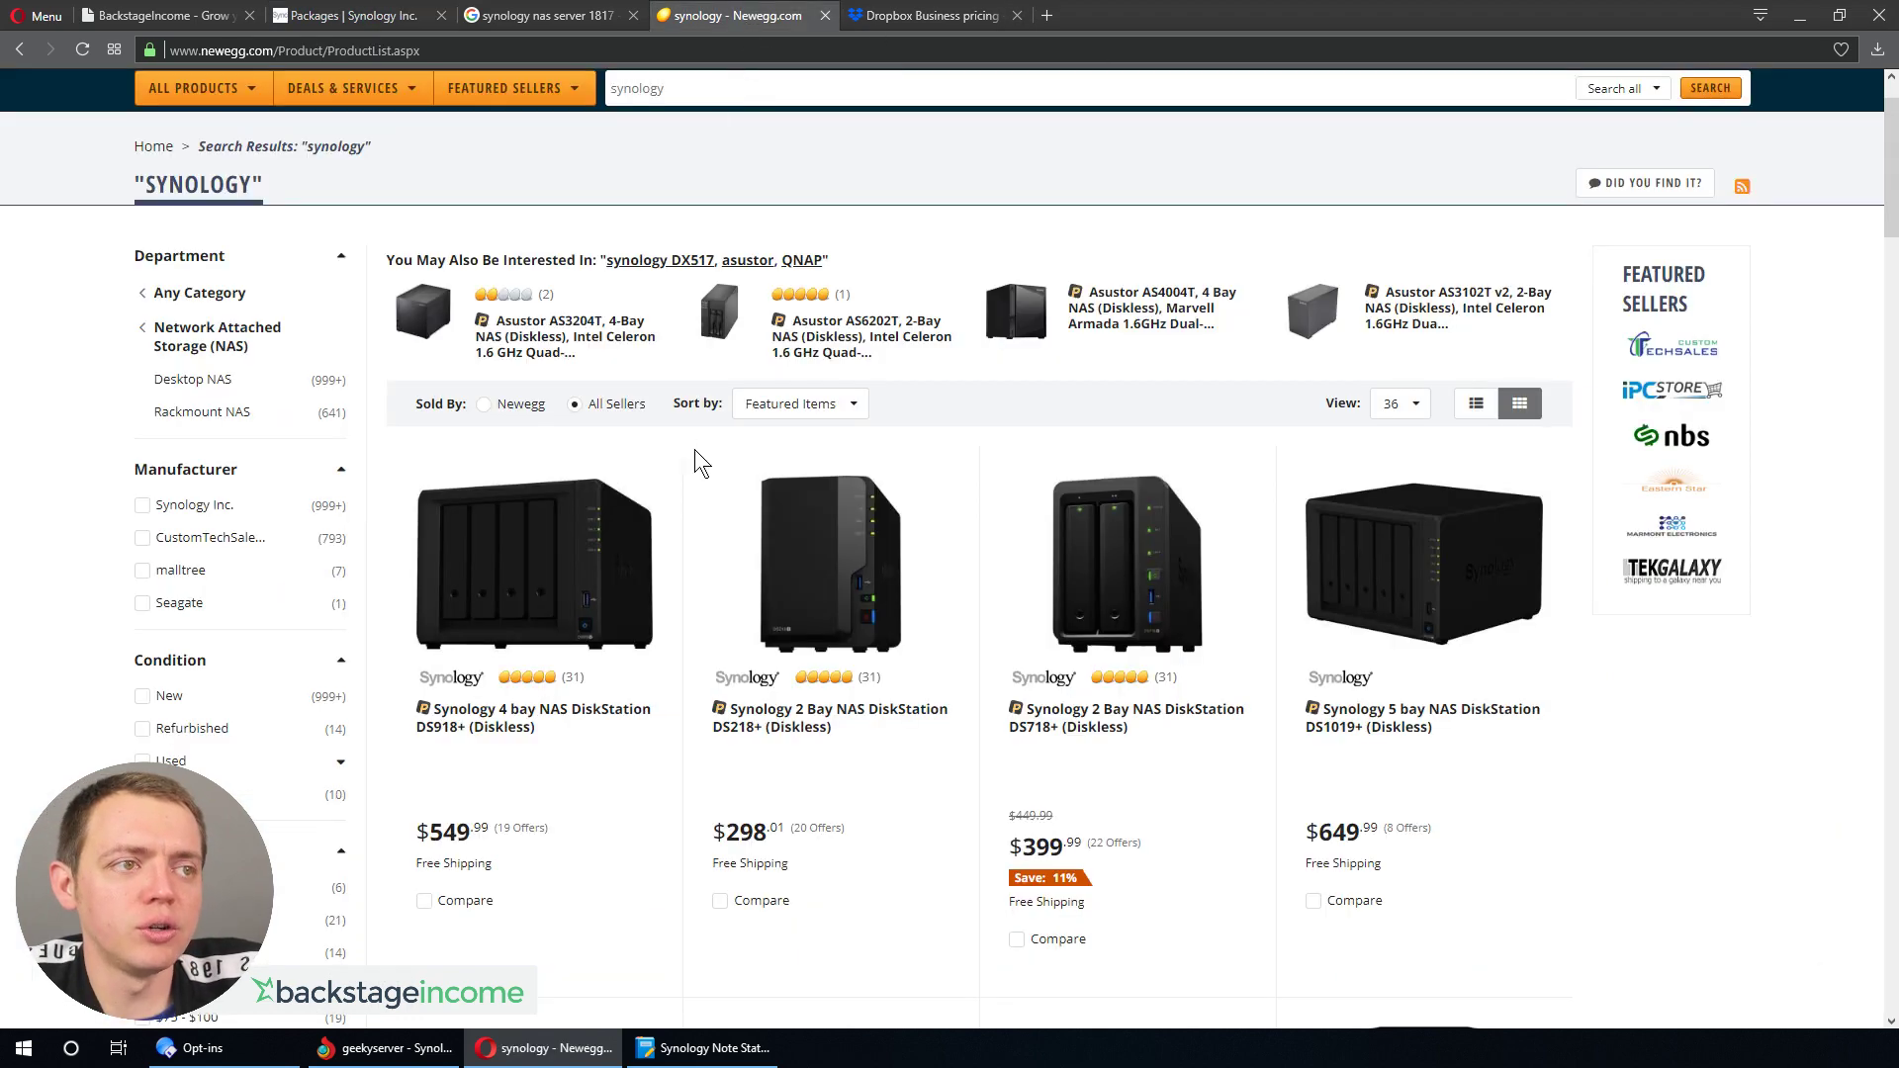
mouse_move(654, 555)
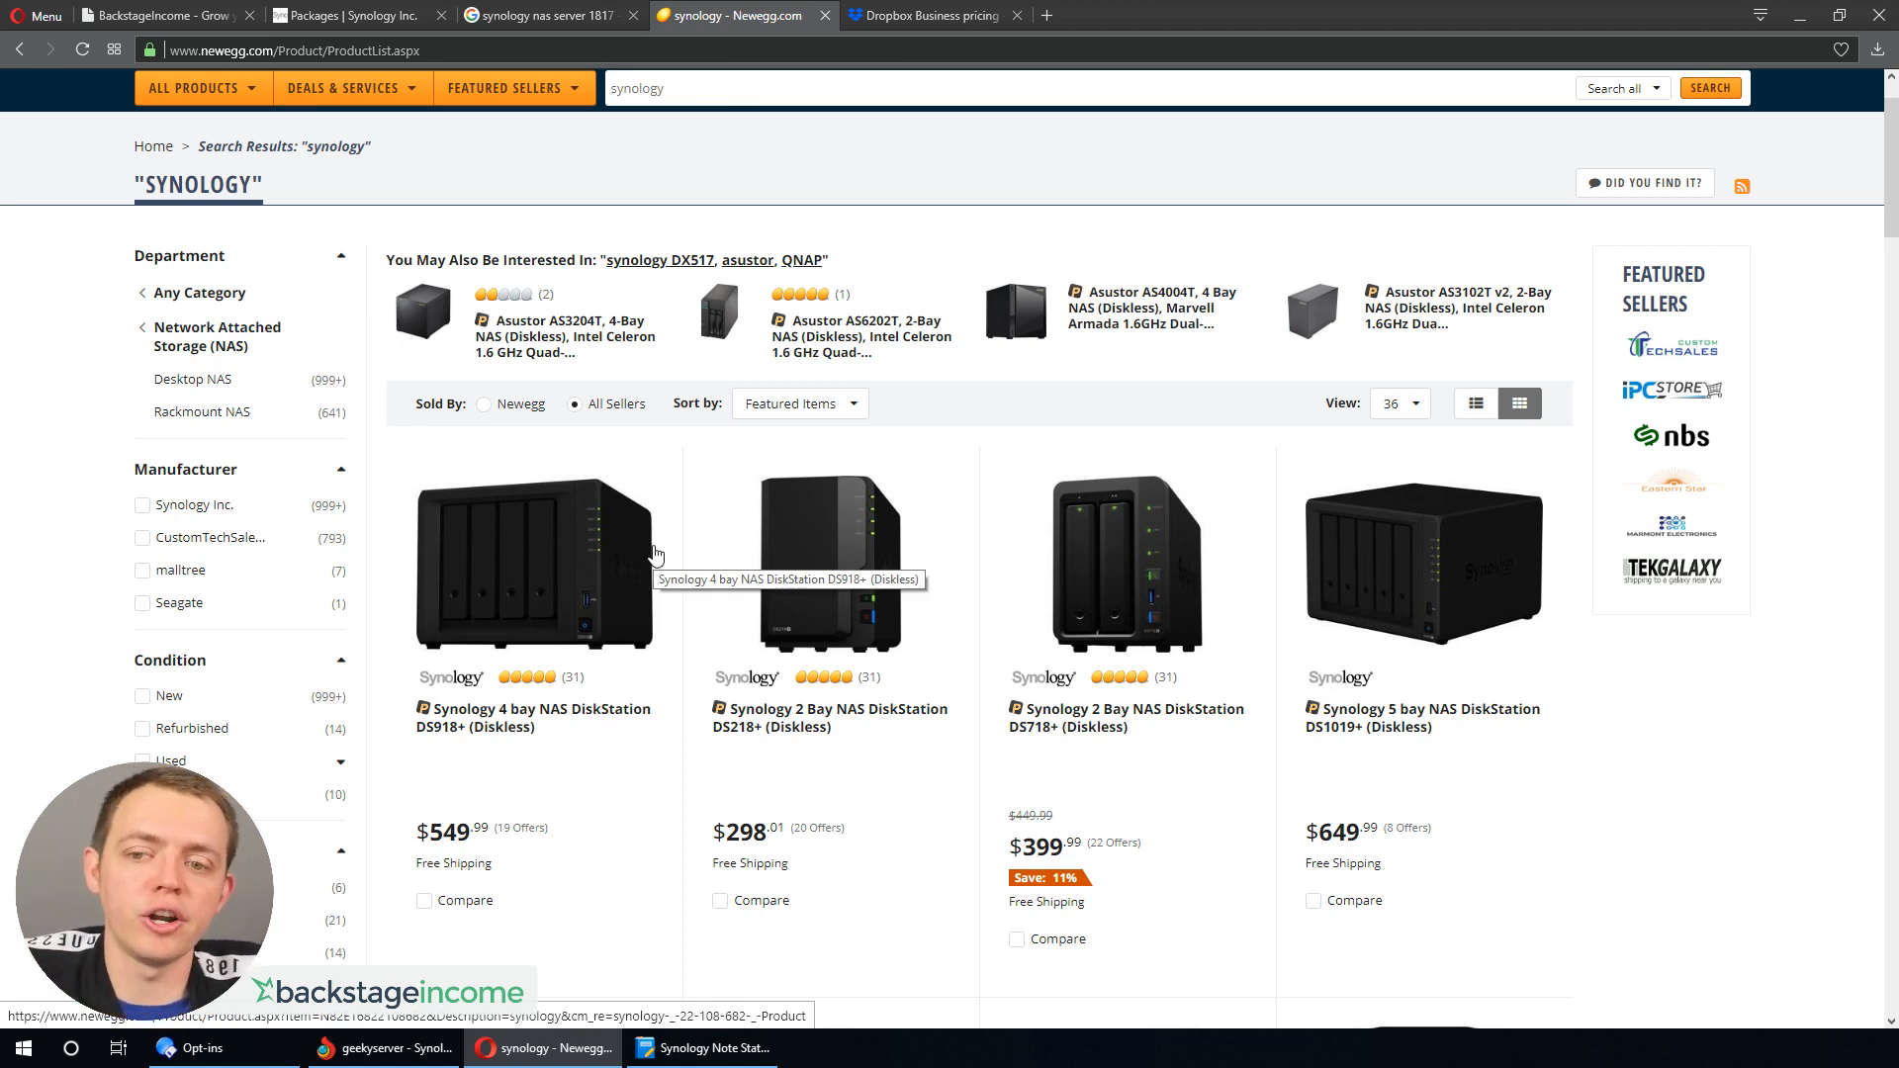
mouse_move(890, 20)
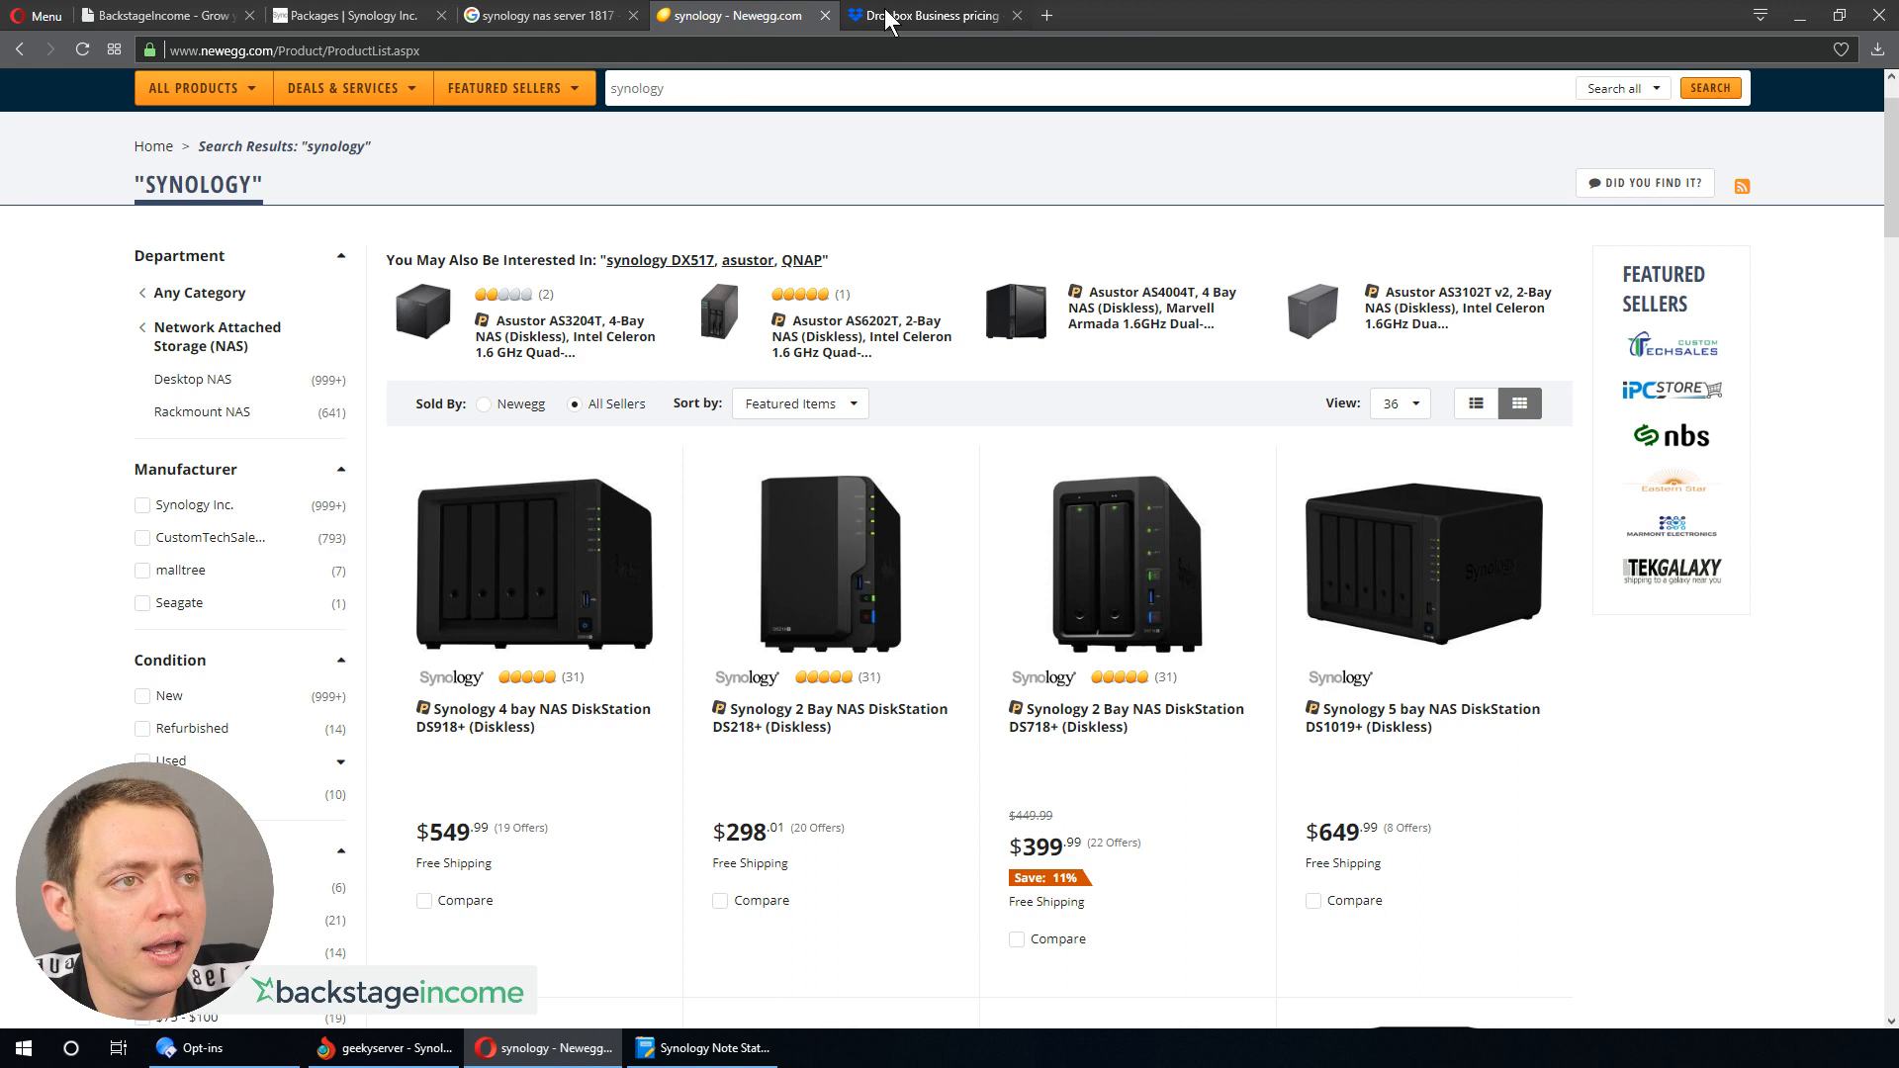
mouse_move(563, 121)
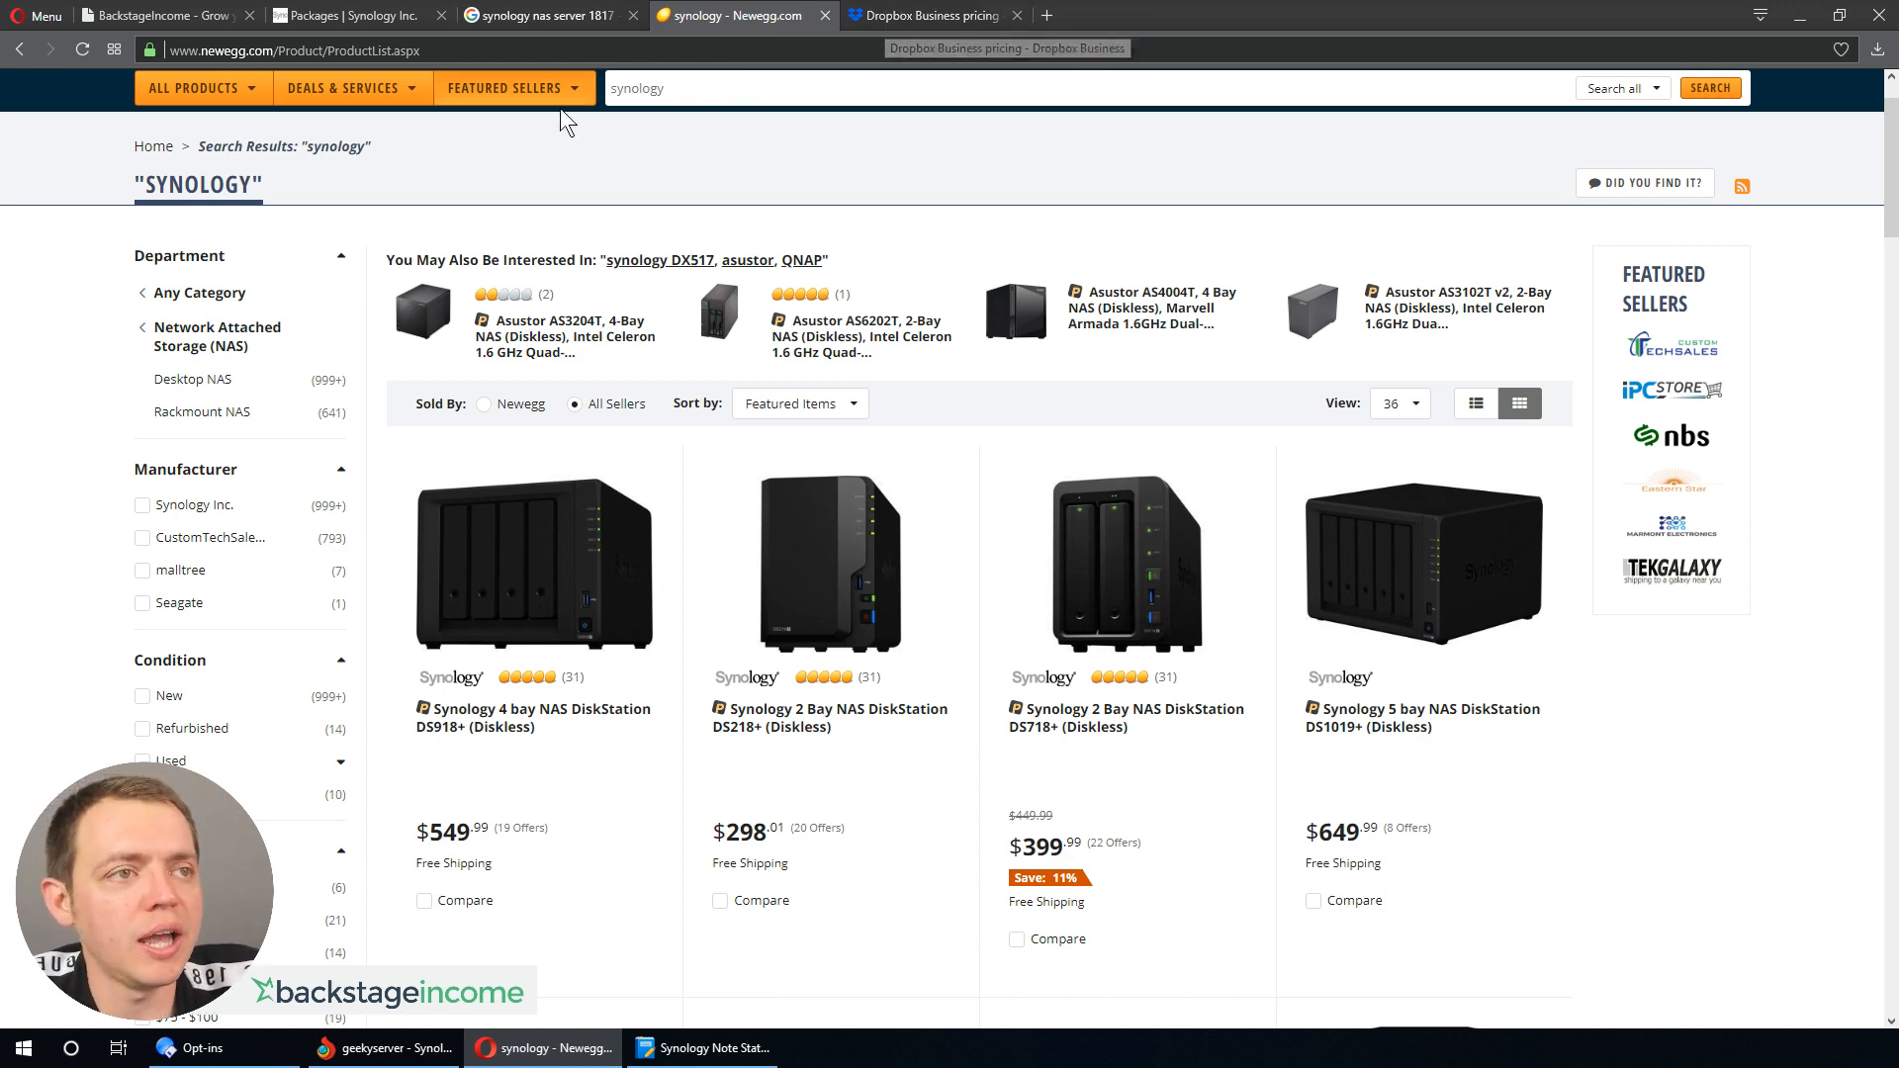
mouse_move(703, 1047)
type("evernote pricing compar")
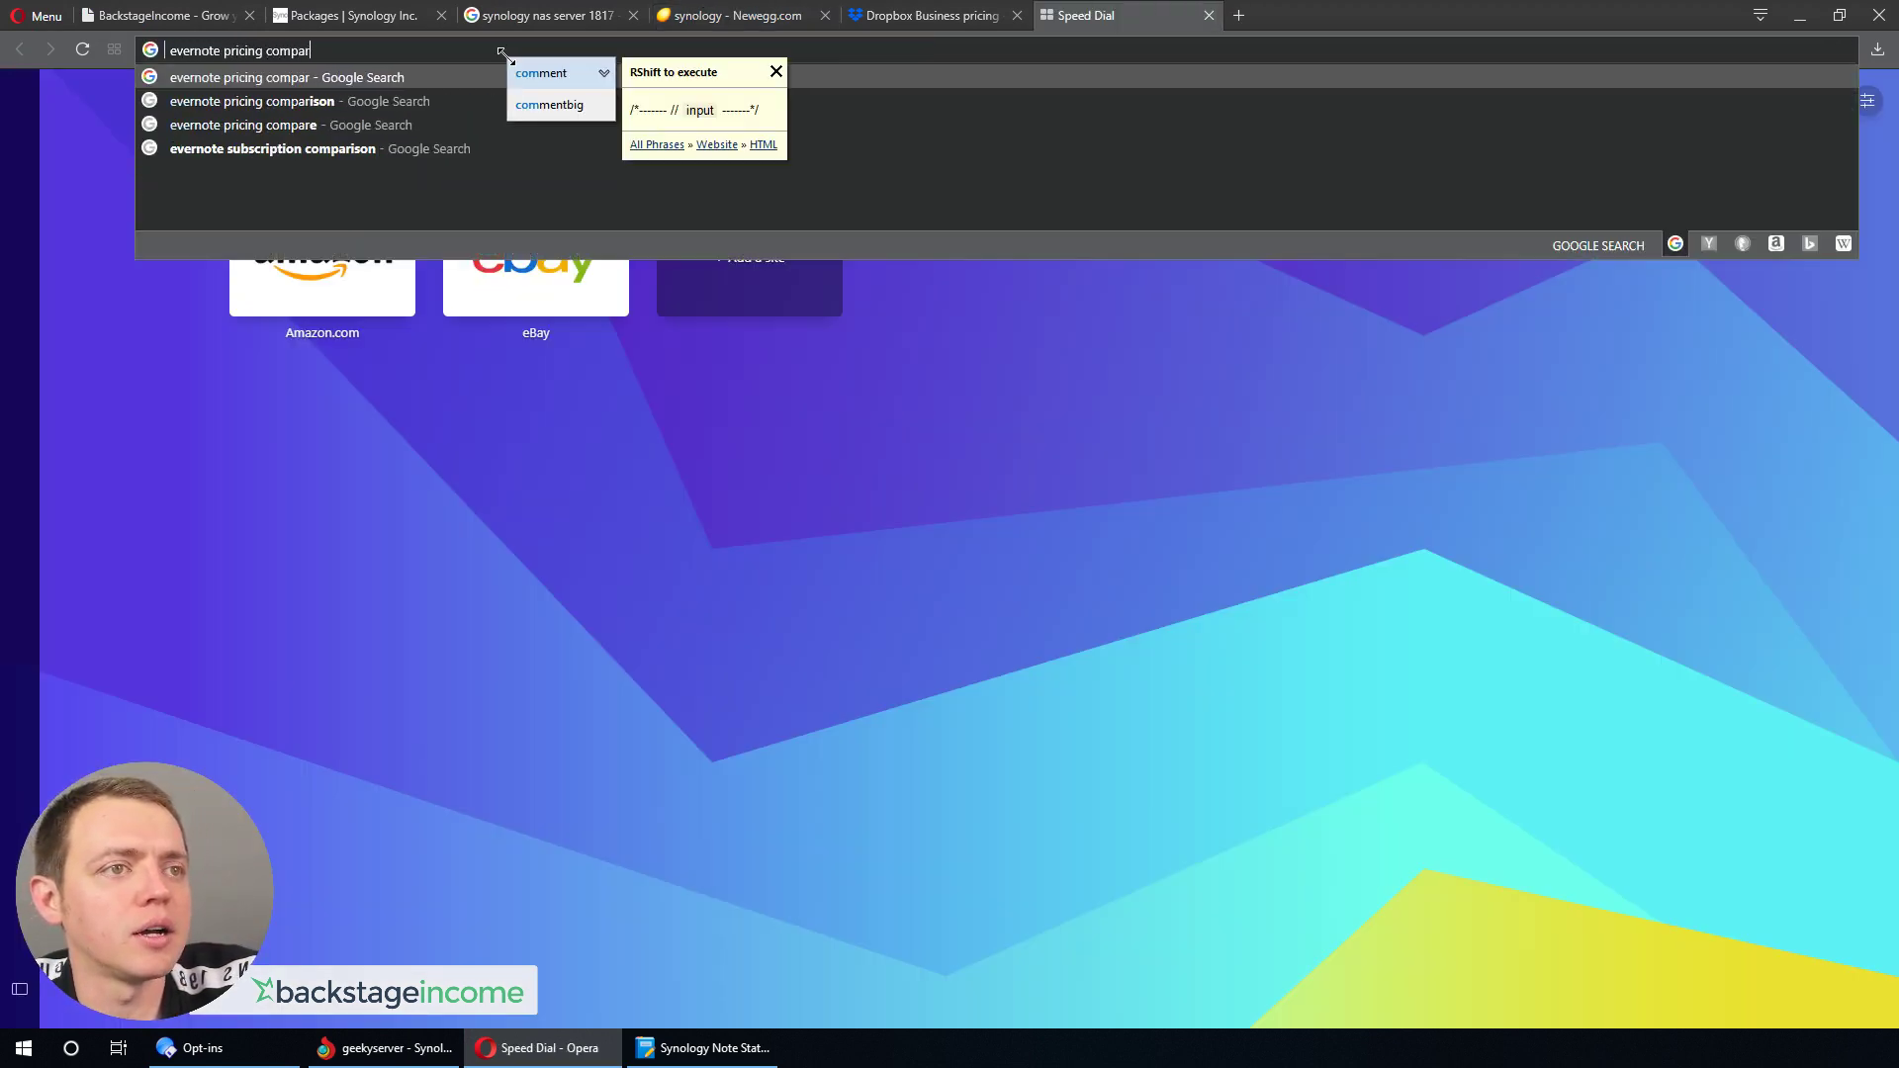
- Run the 'evernote pricing comparison' search
key("Return")
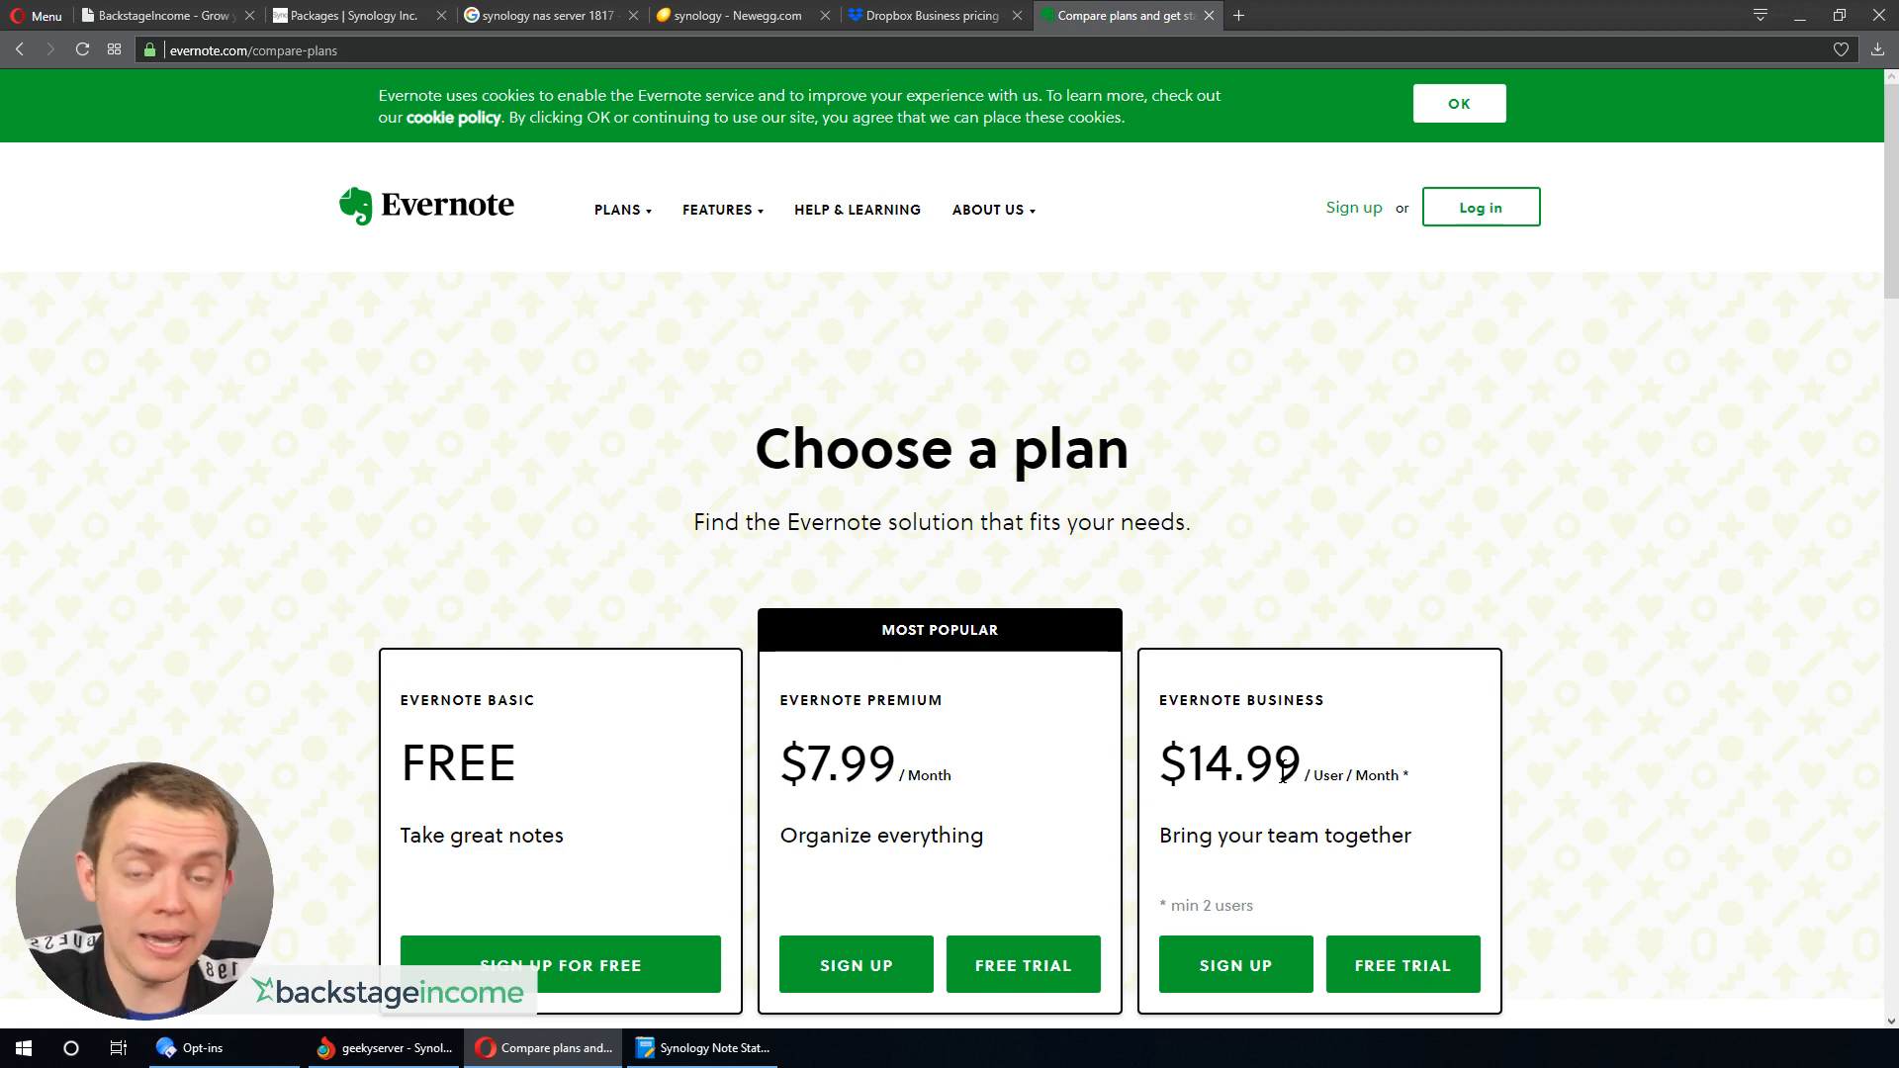
mouse_move(1311, 781)
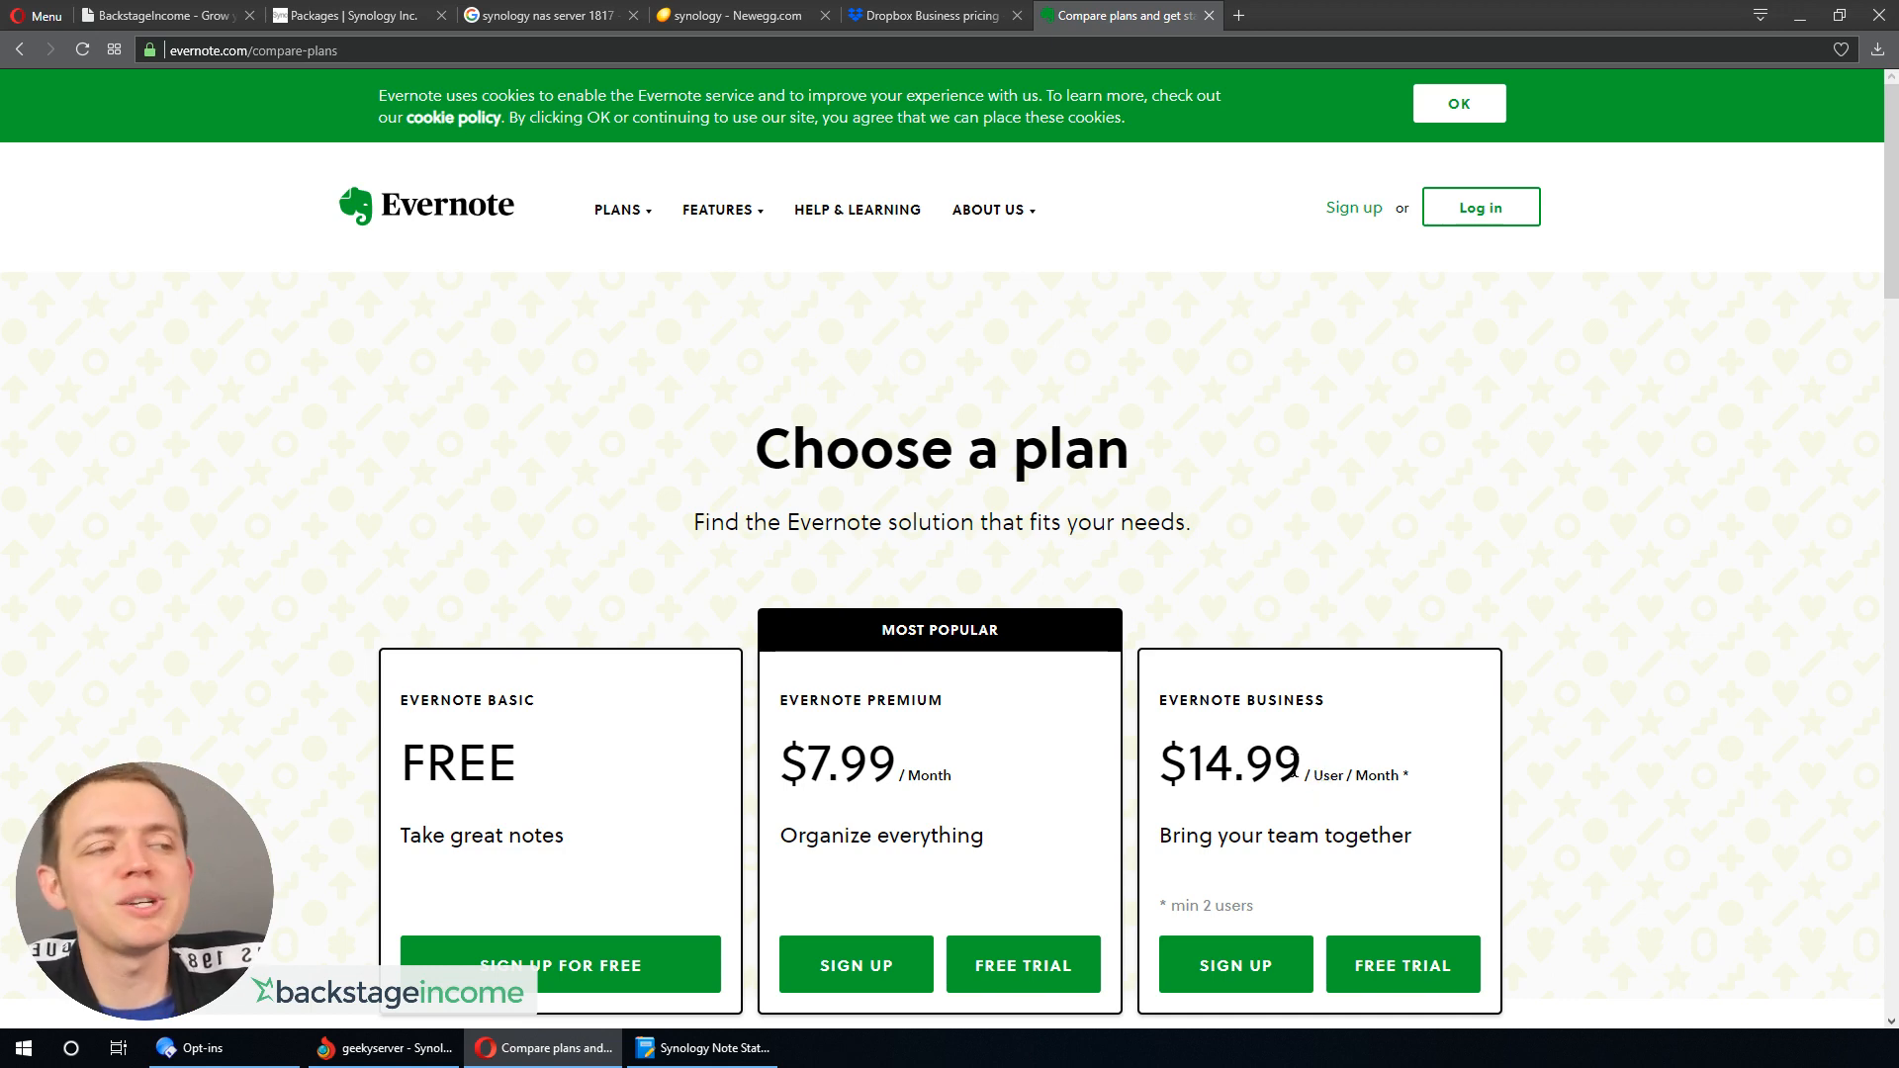
double_click(1251, 761)
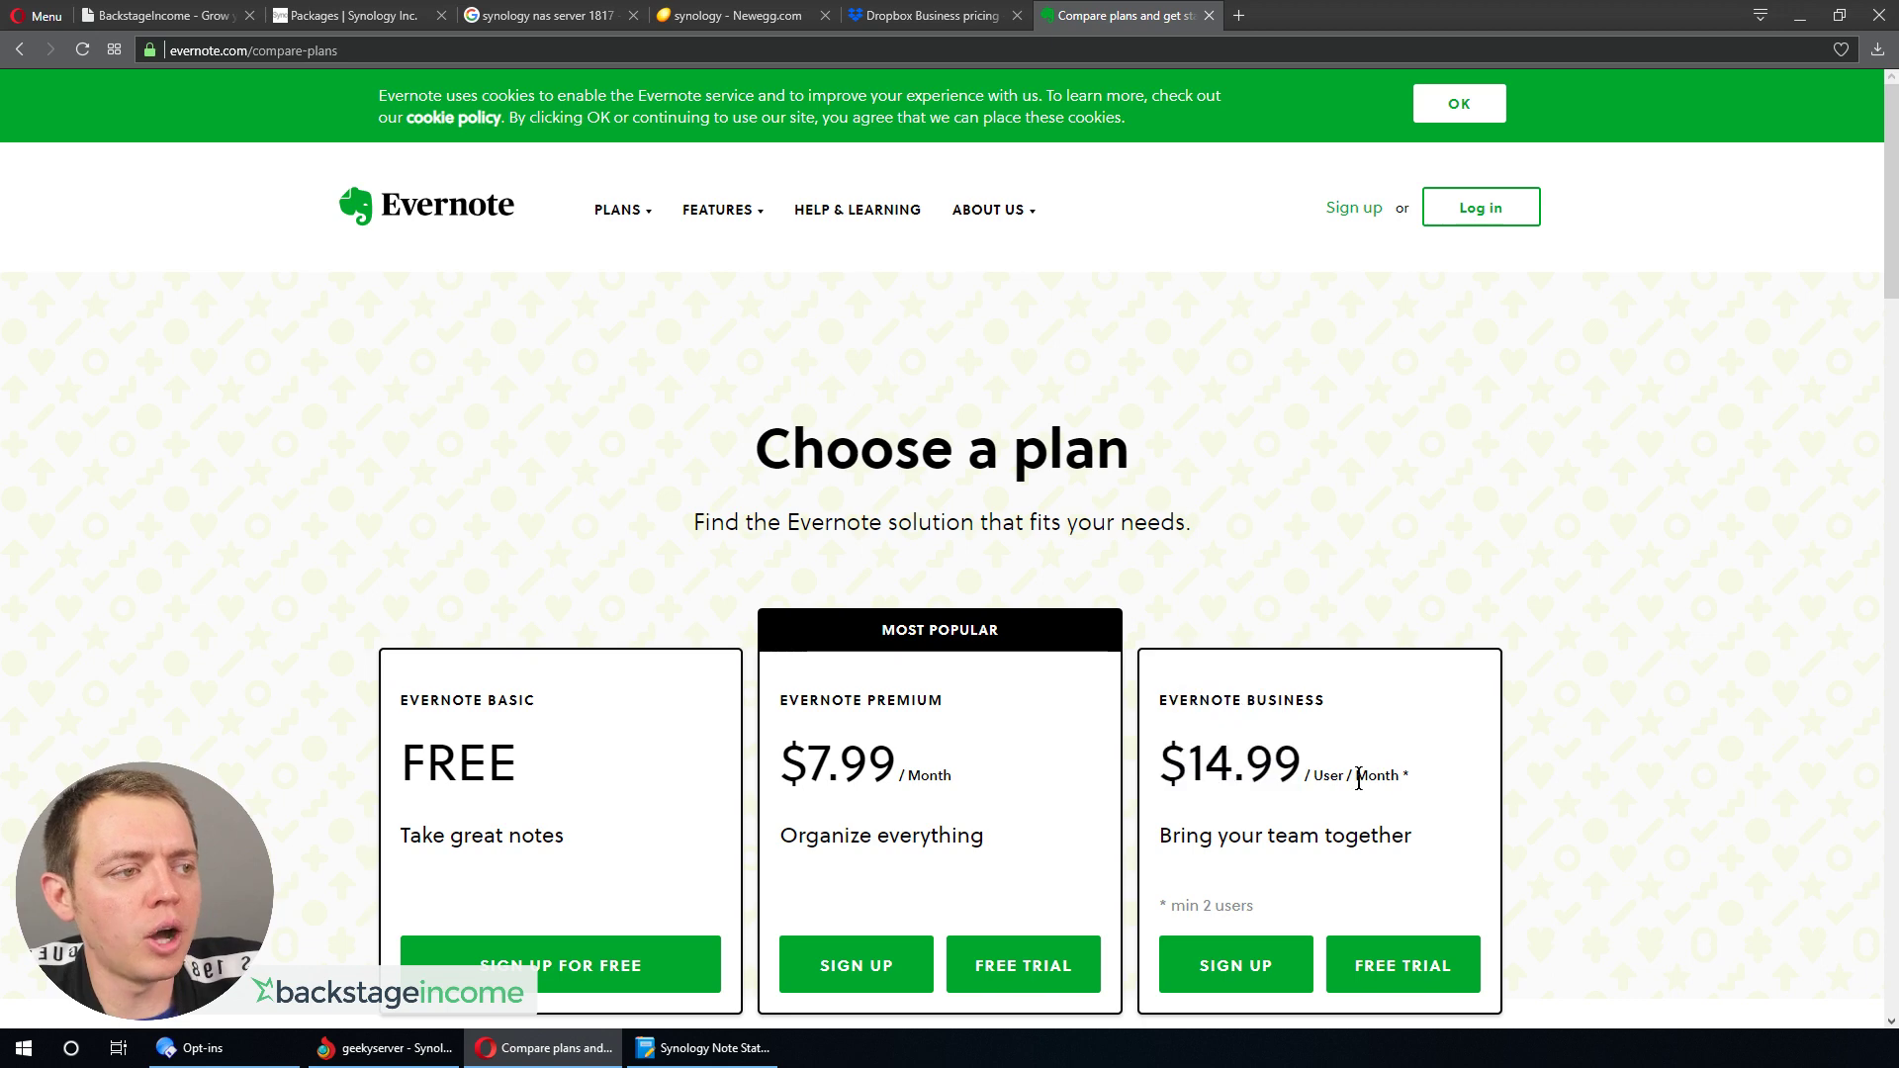
scroll("down", 3)
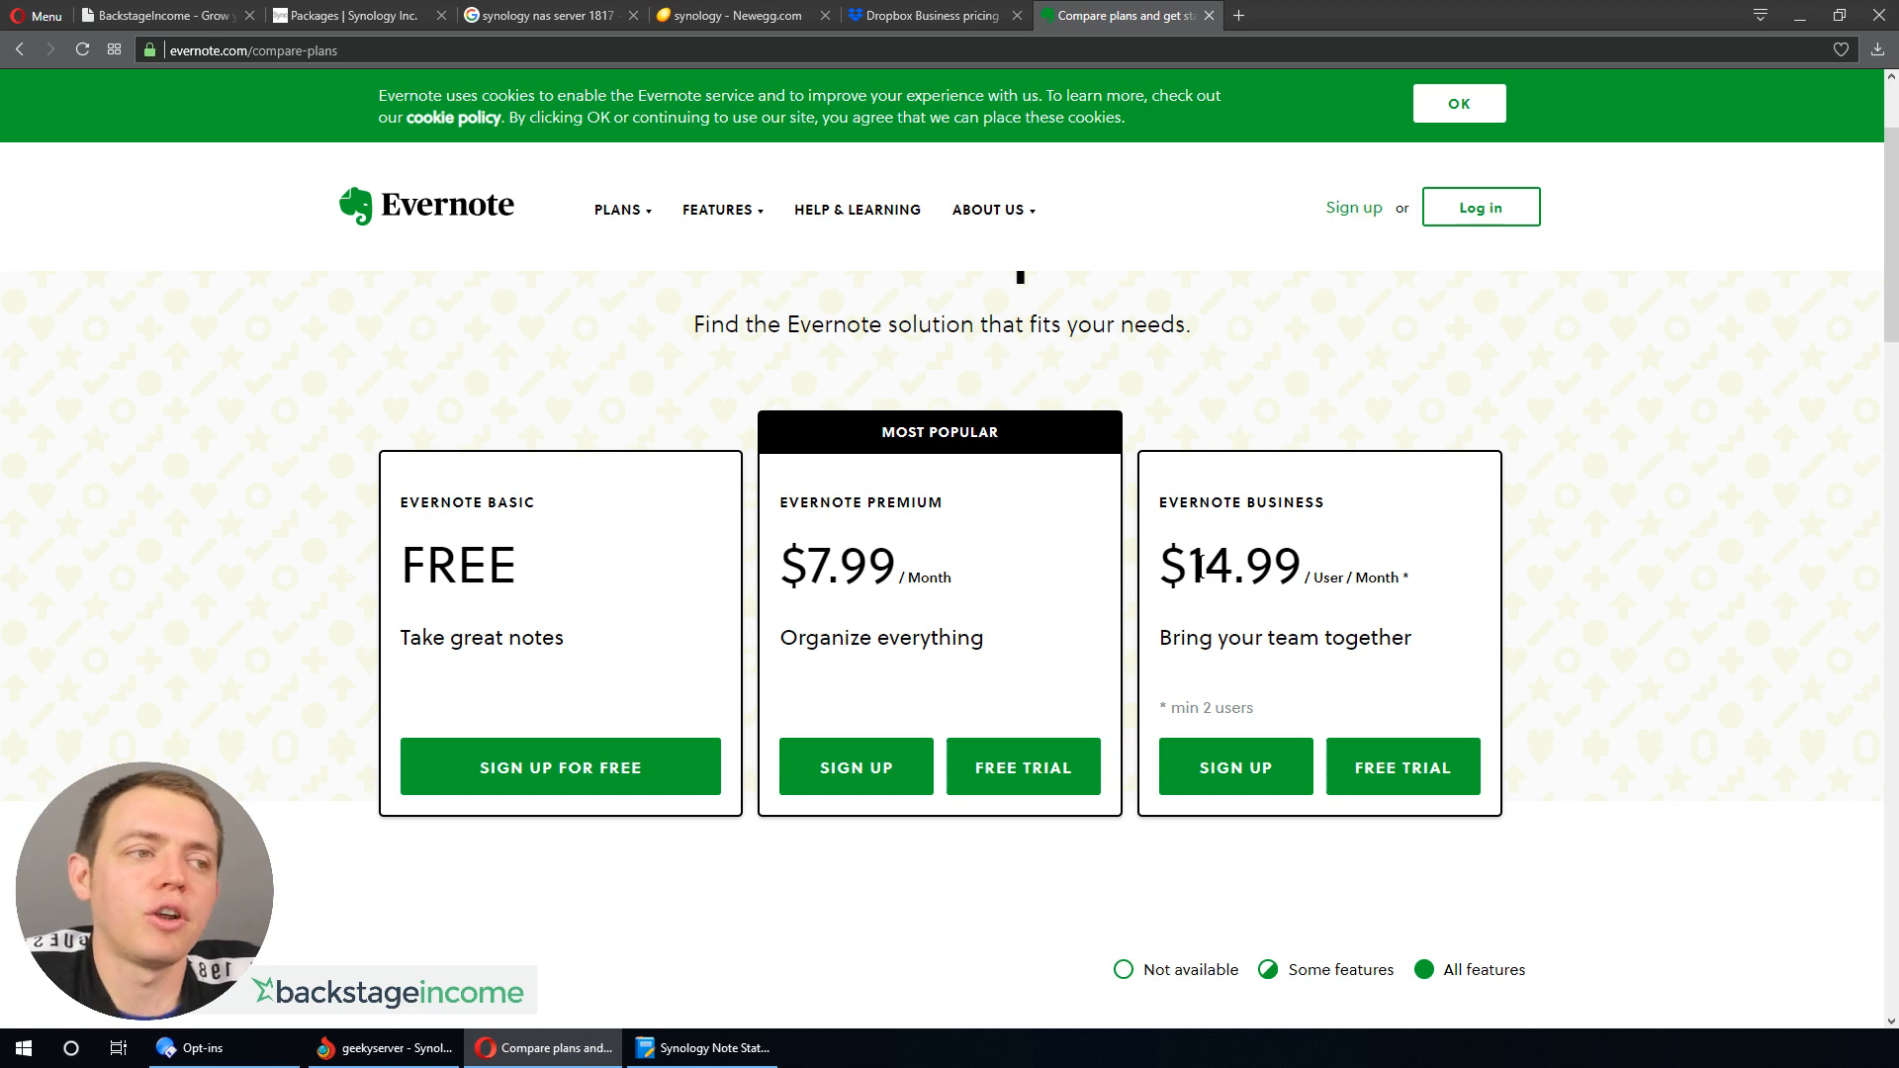
mouse_move(1251, 529)
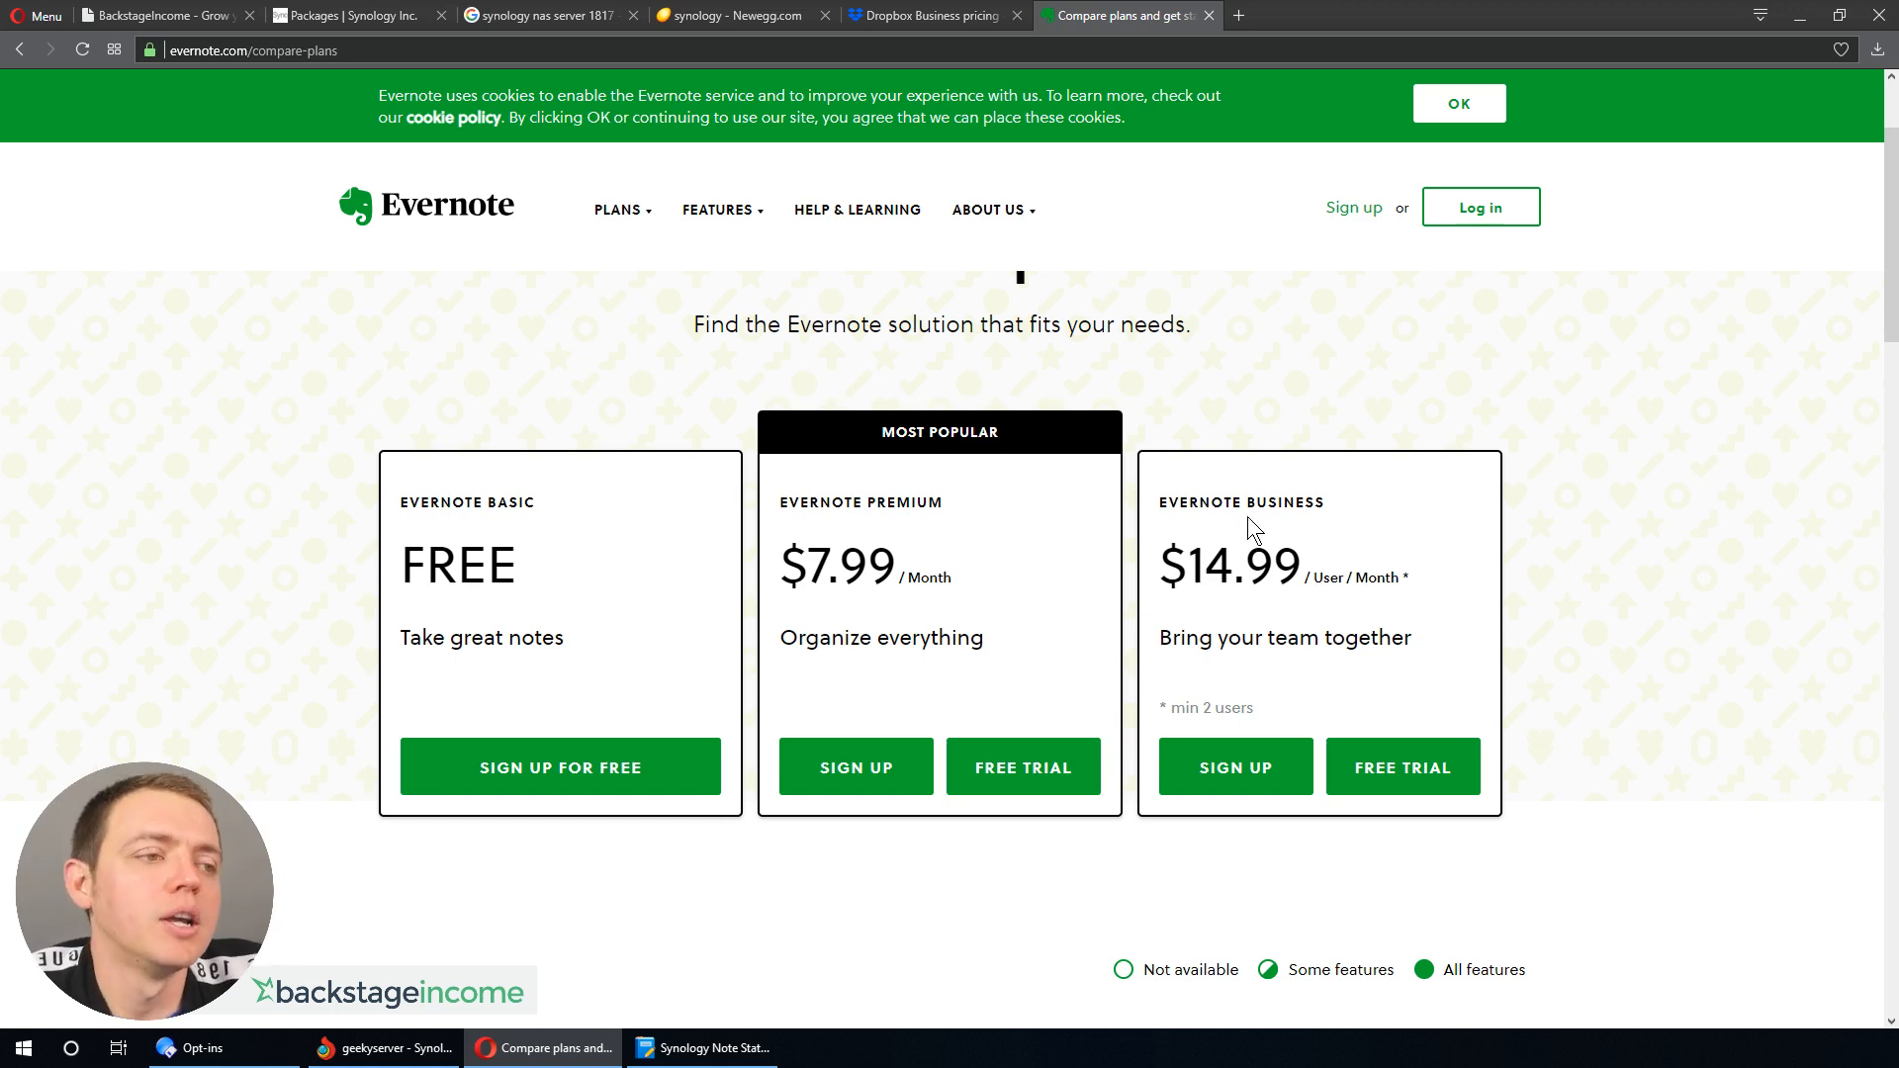
mouse_move(1235, 529)
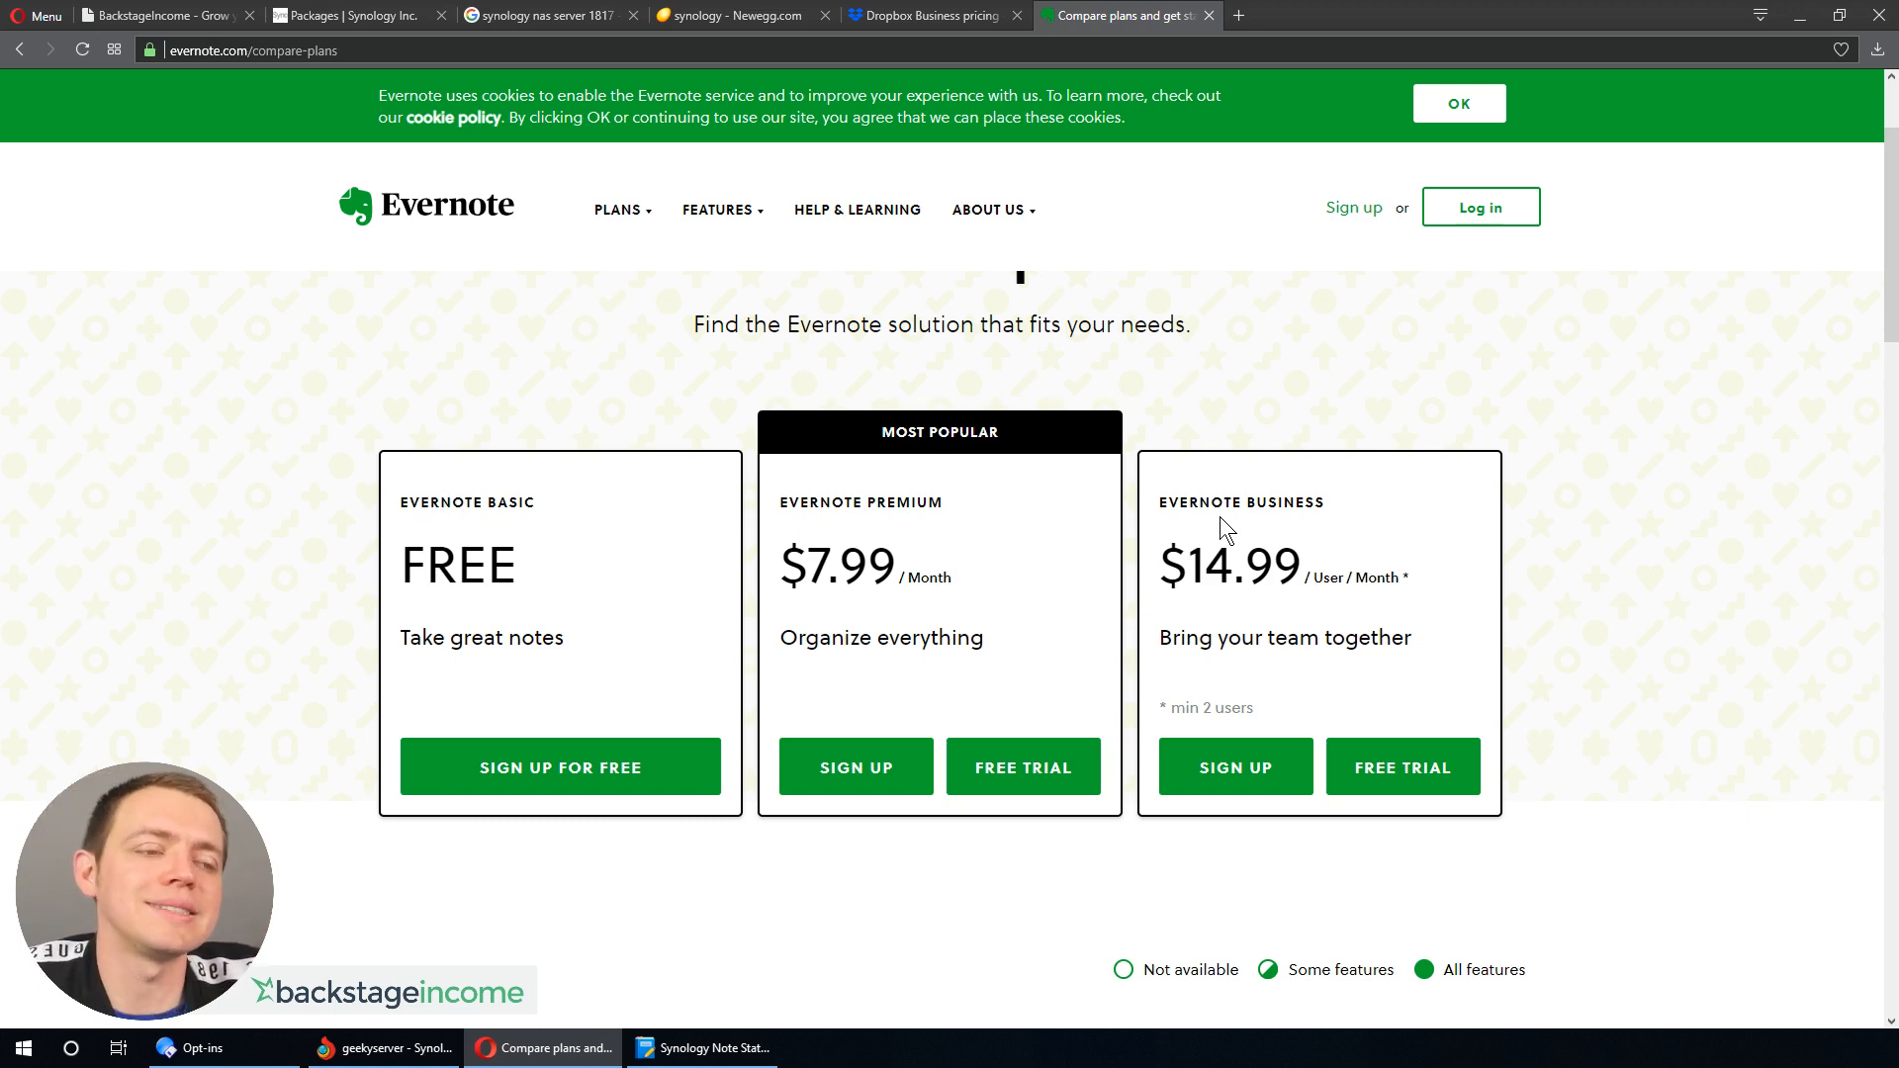
mouse_move(1021, 572)
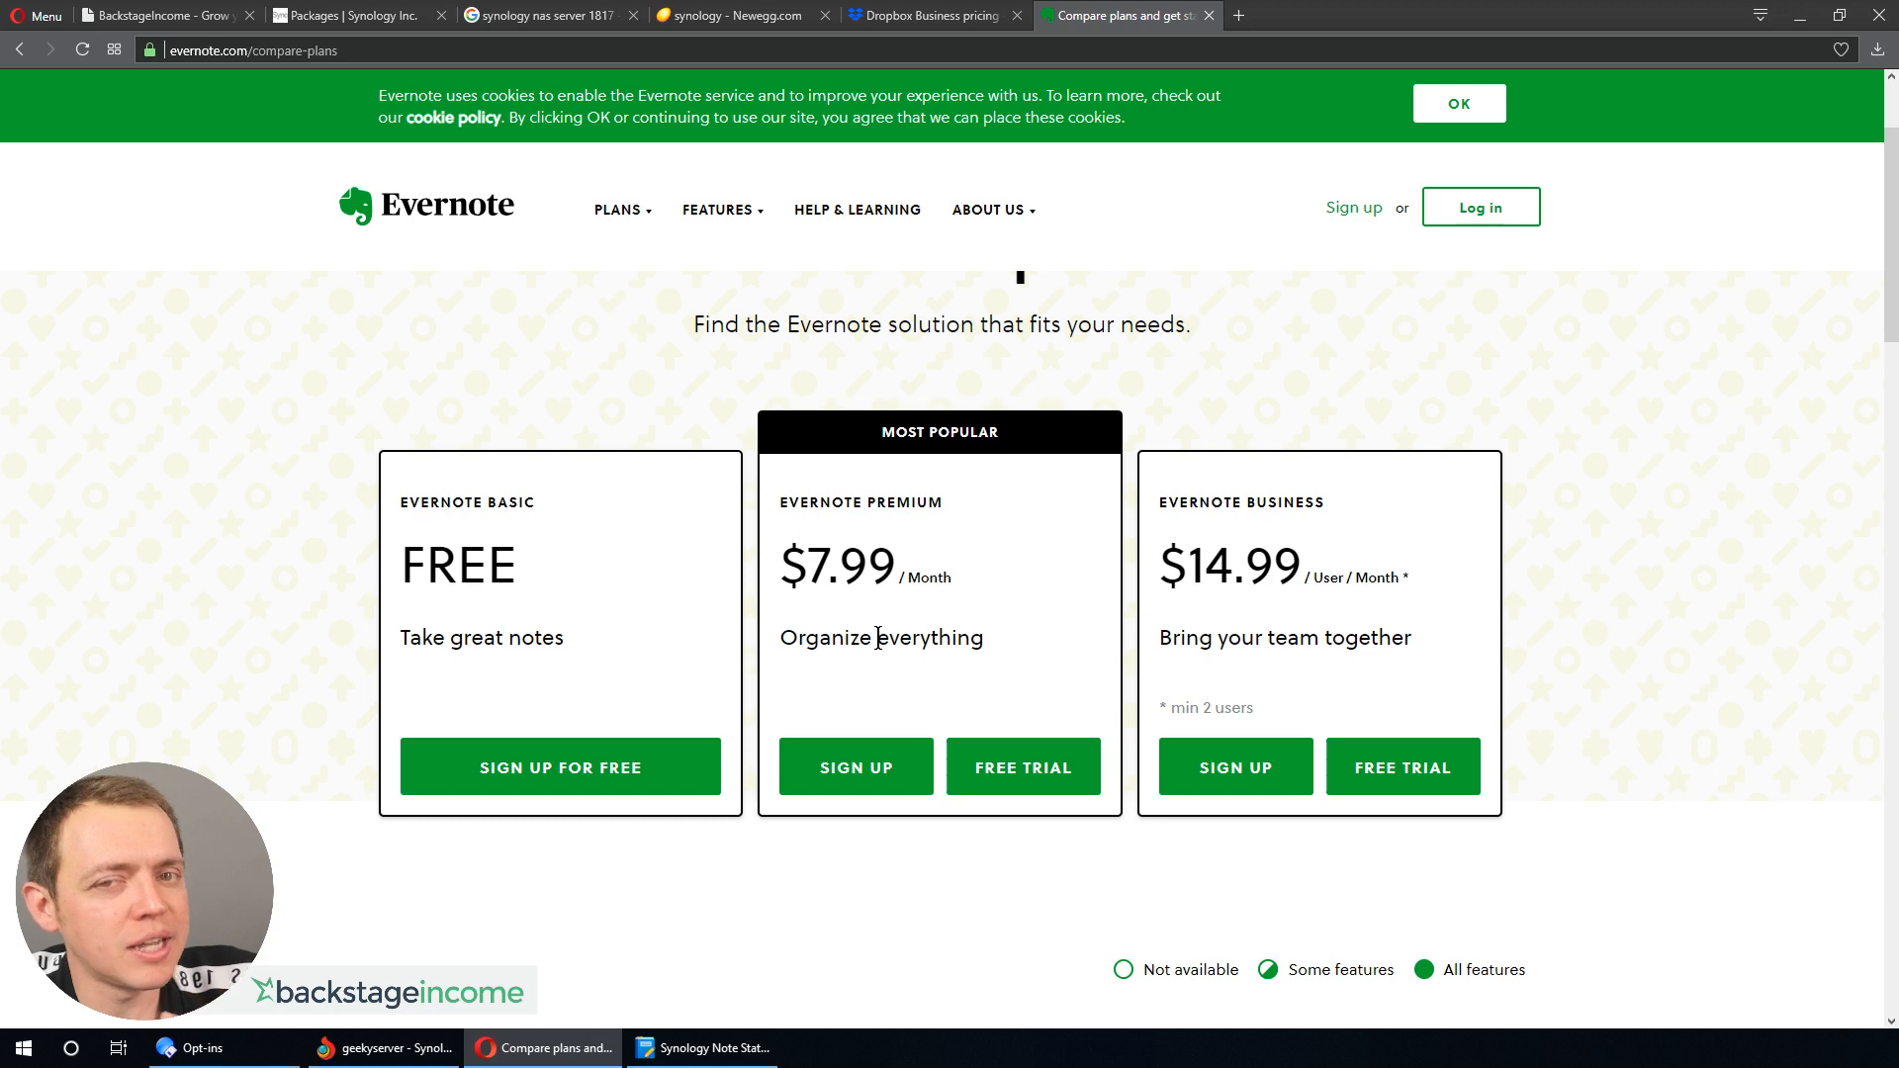
mouse_move(700, 1047)
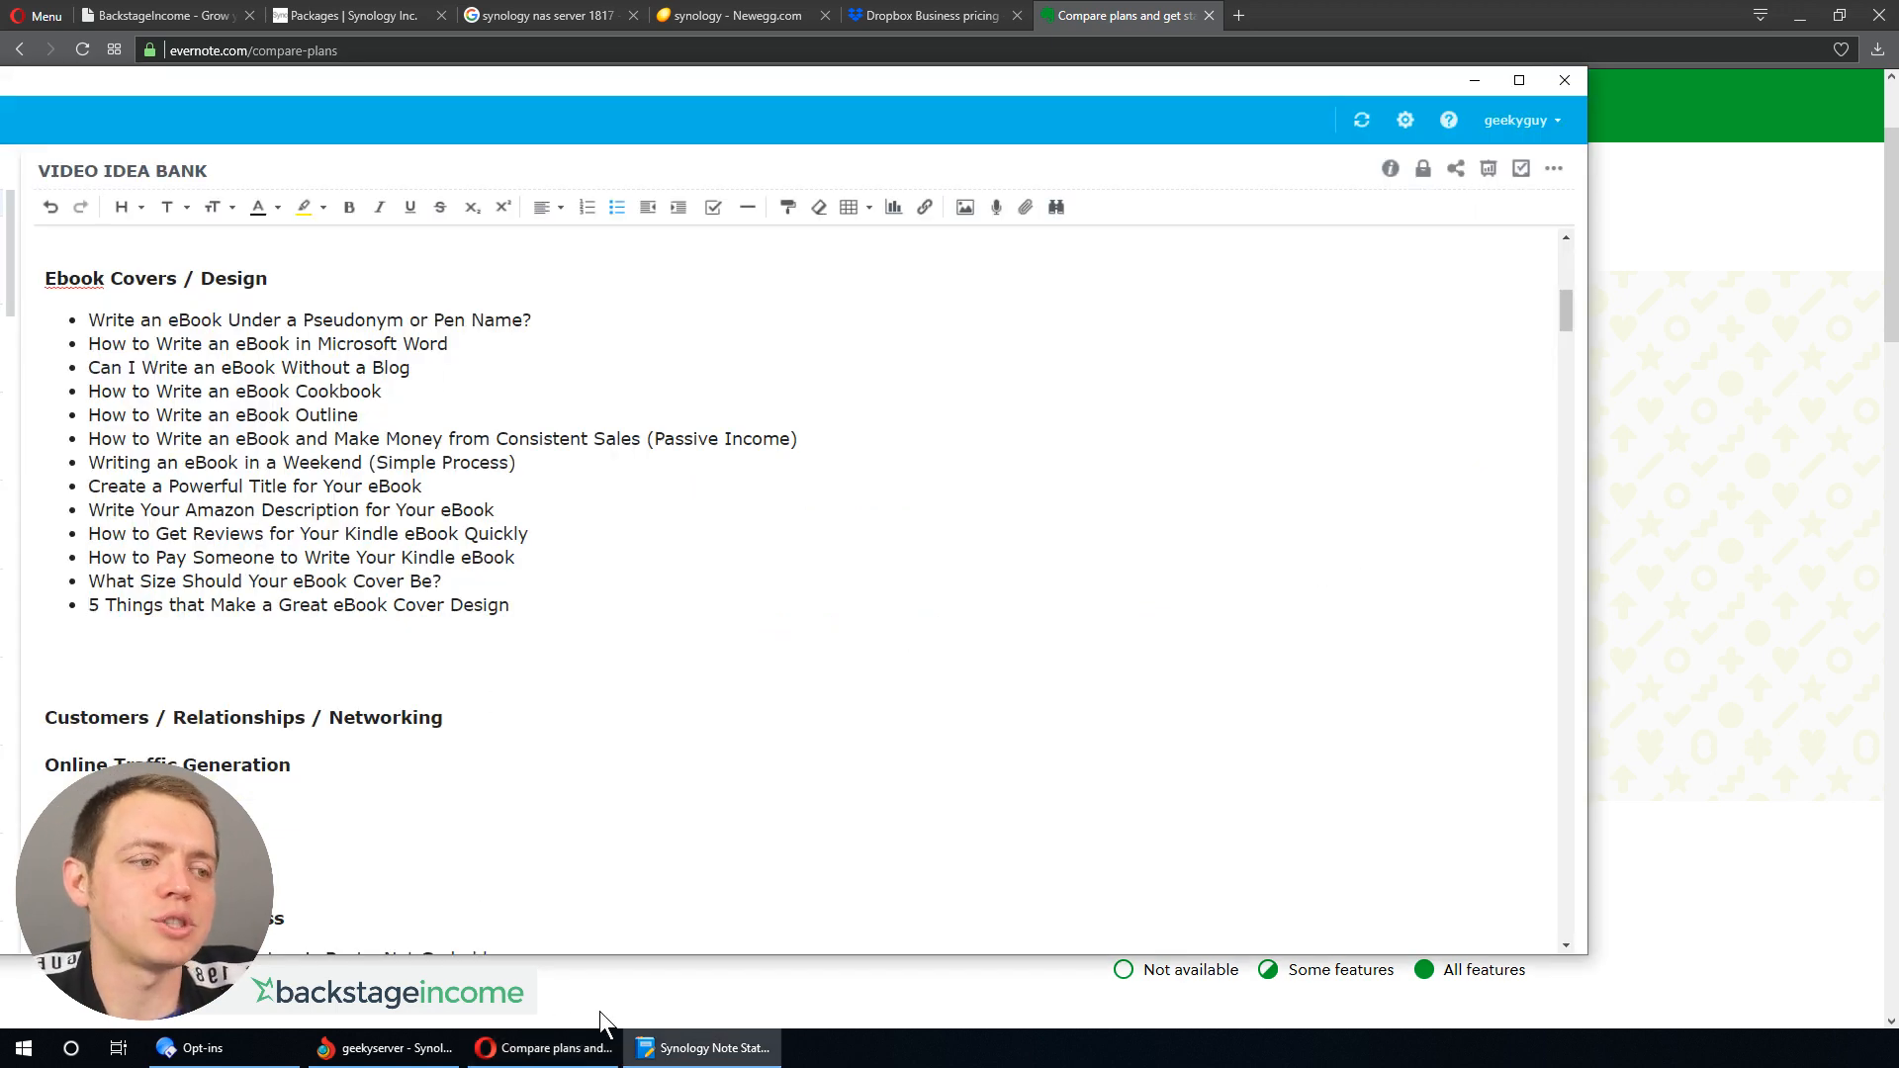
left_click(544, 1048)
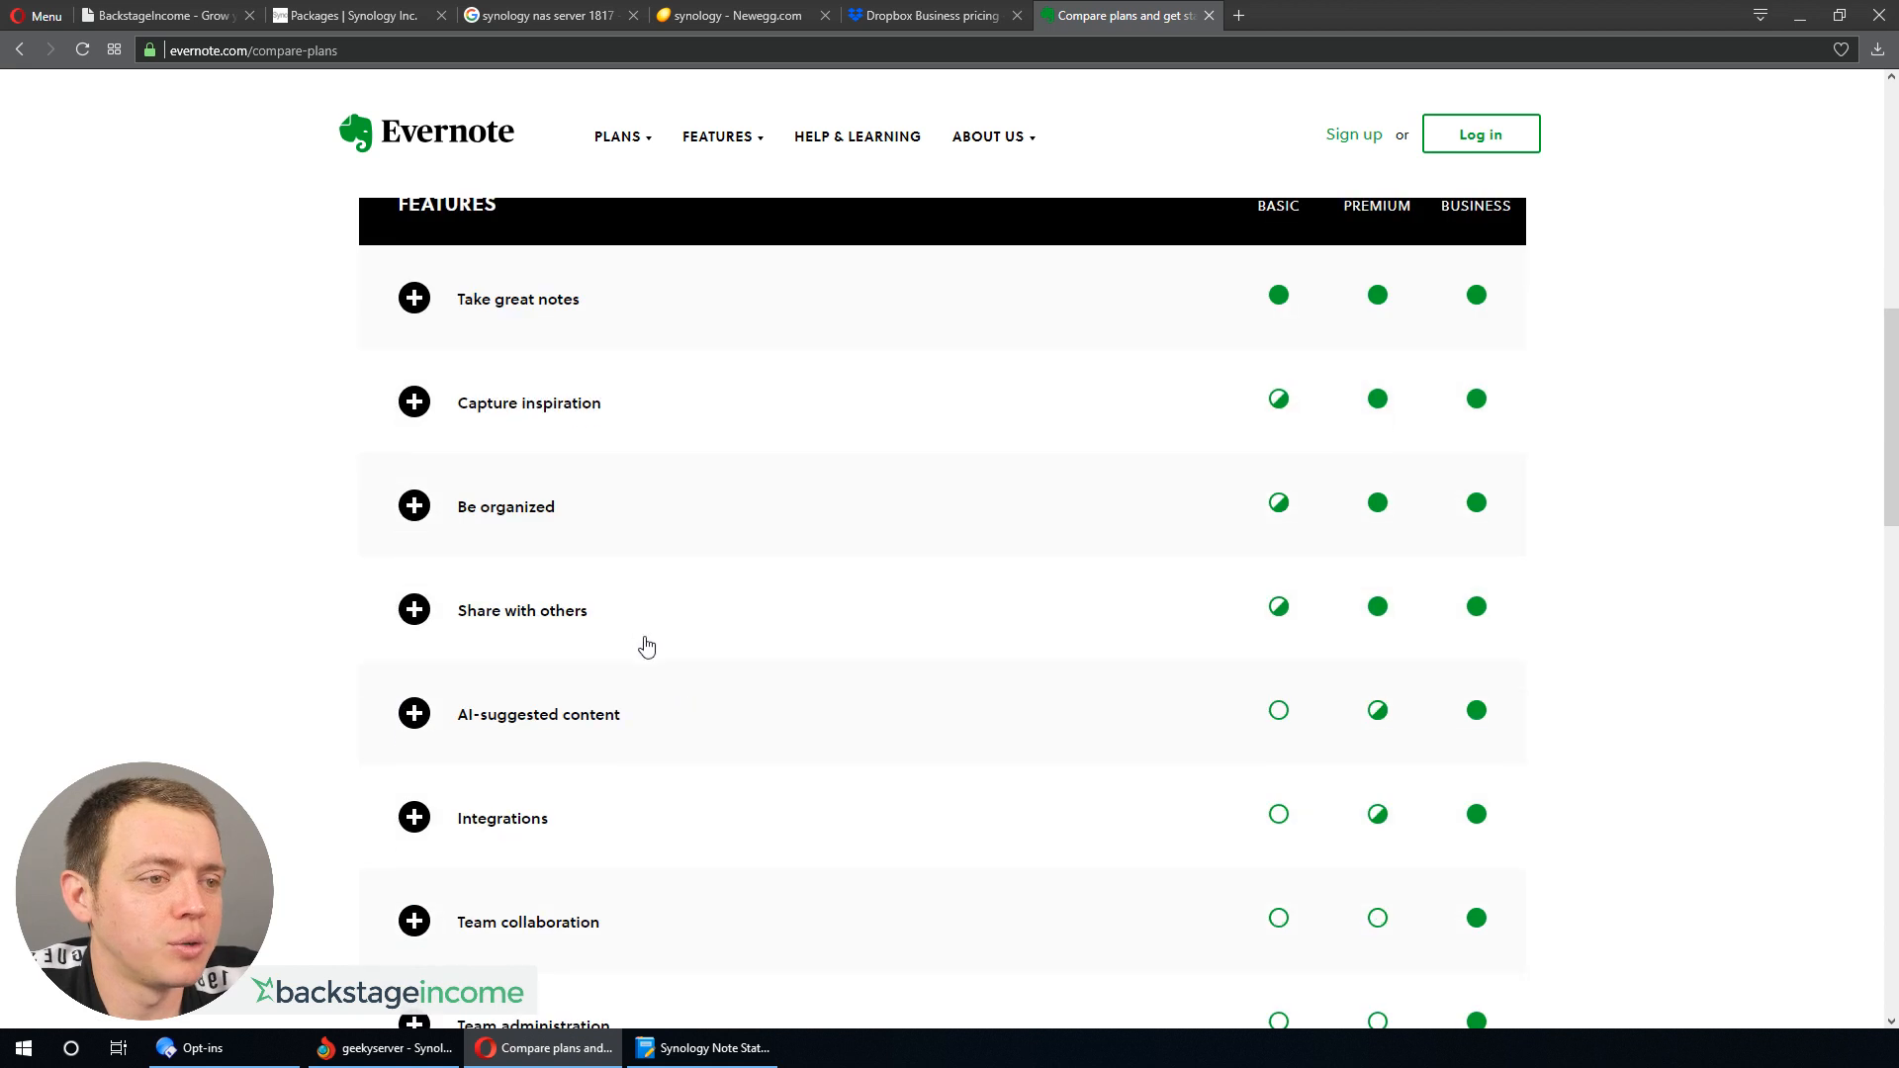
- Compare Evernote plan limits, selecting the Business monthly upload limit value
scroll("down", 3)
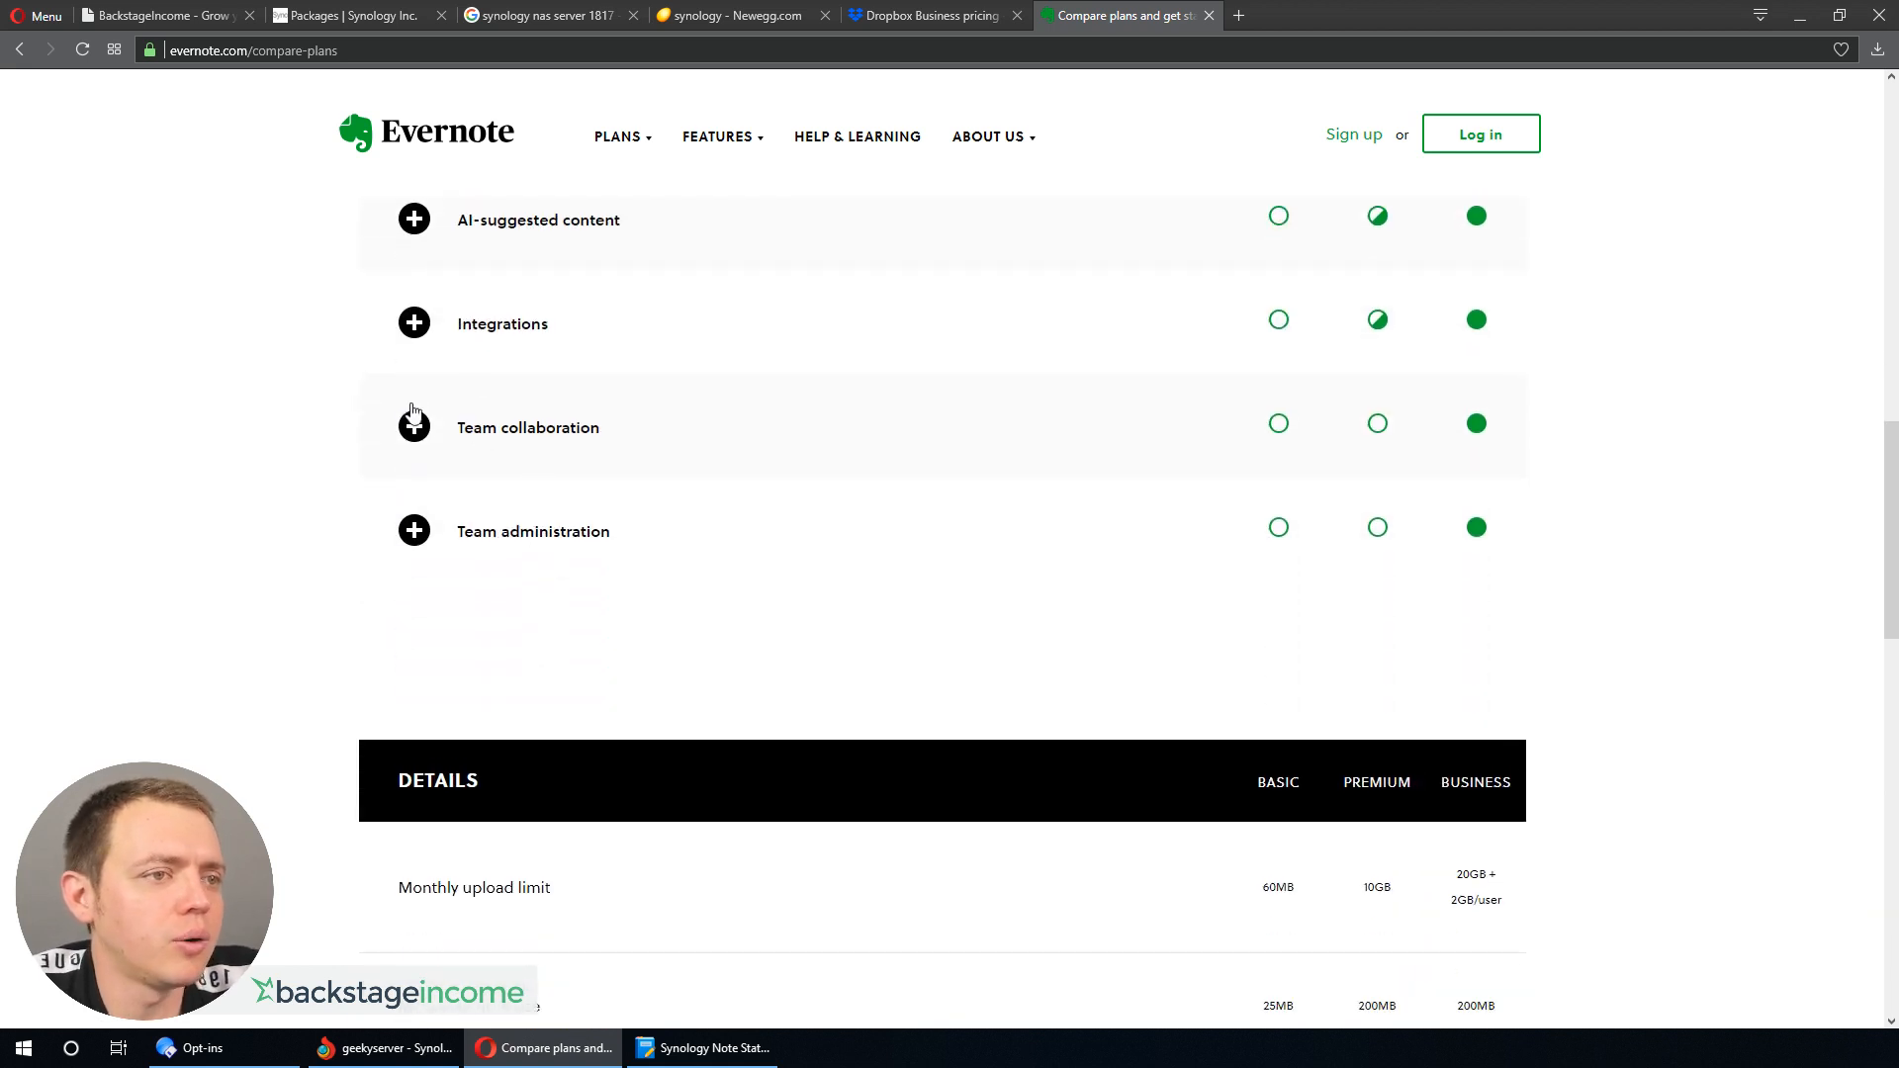
mouse_move(458, 427)
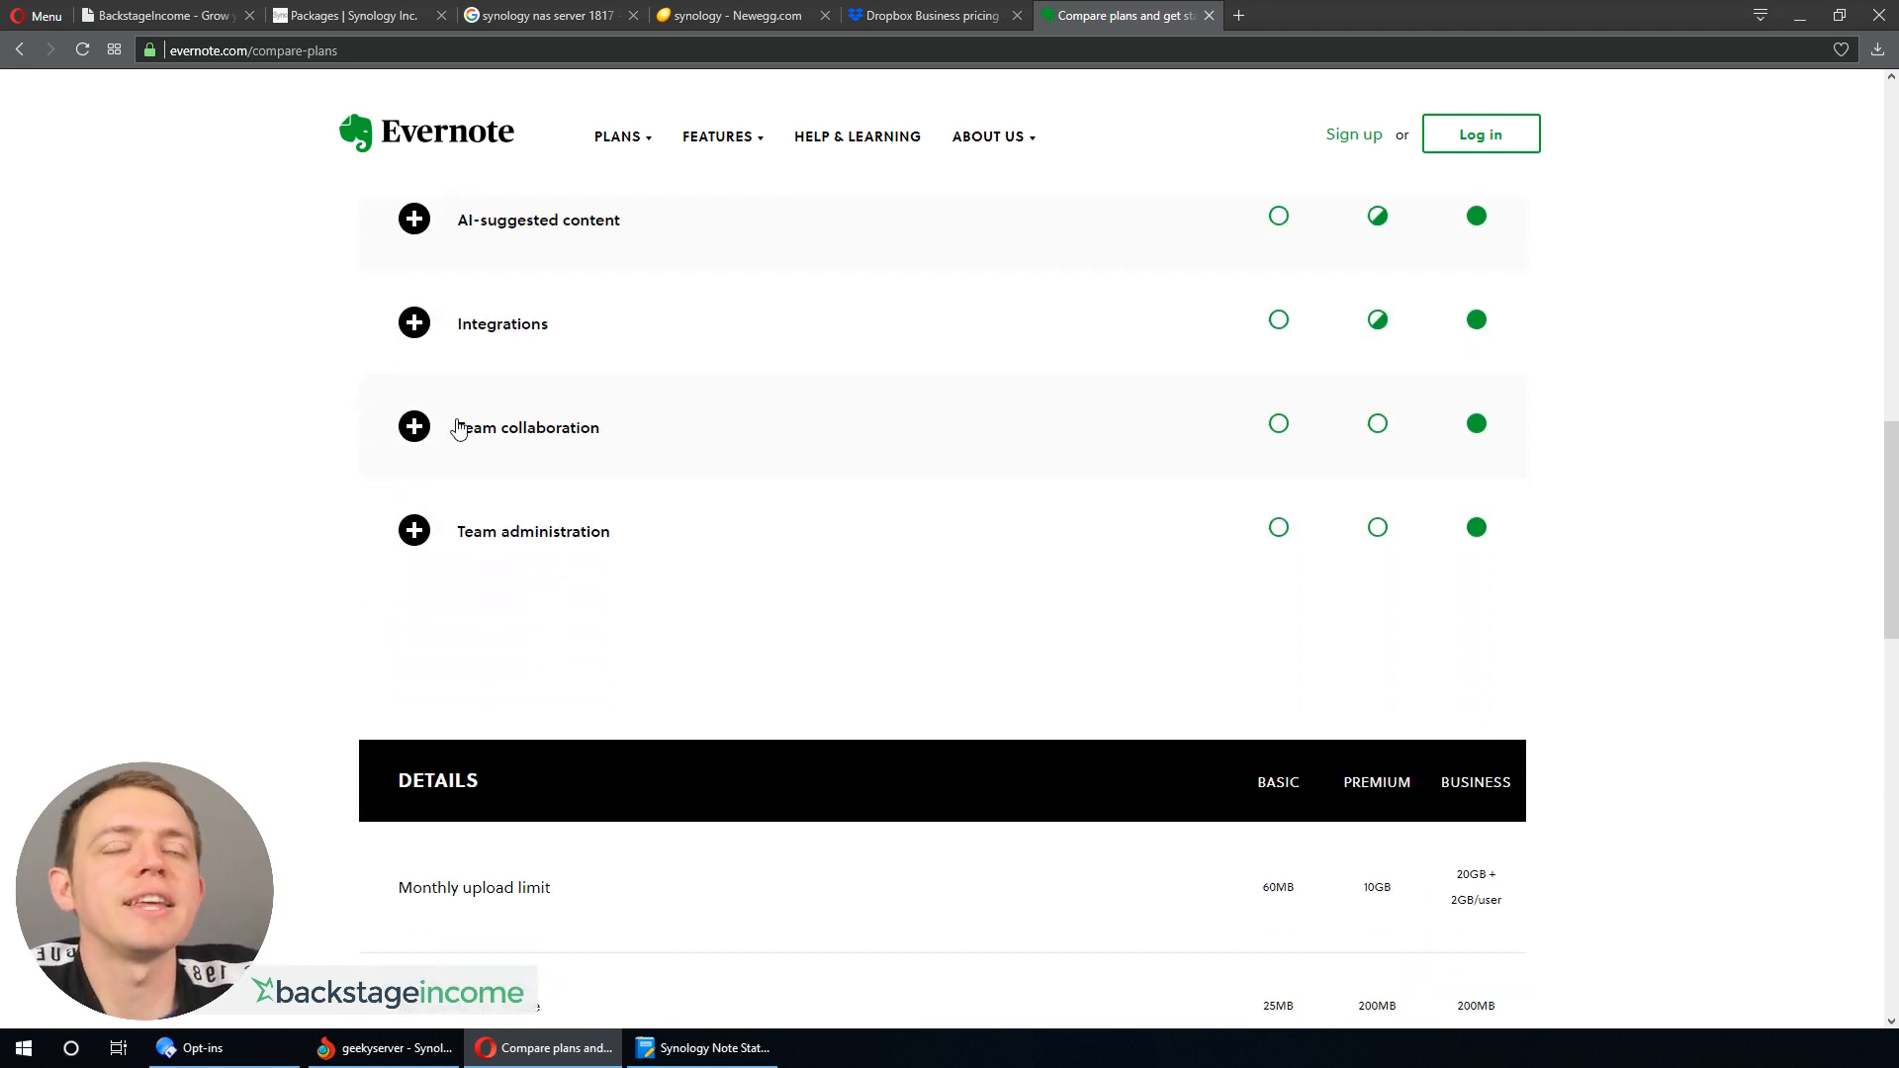
mouse_move(486, 506)
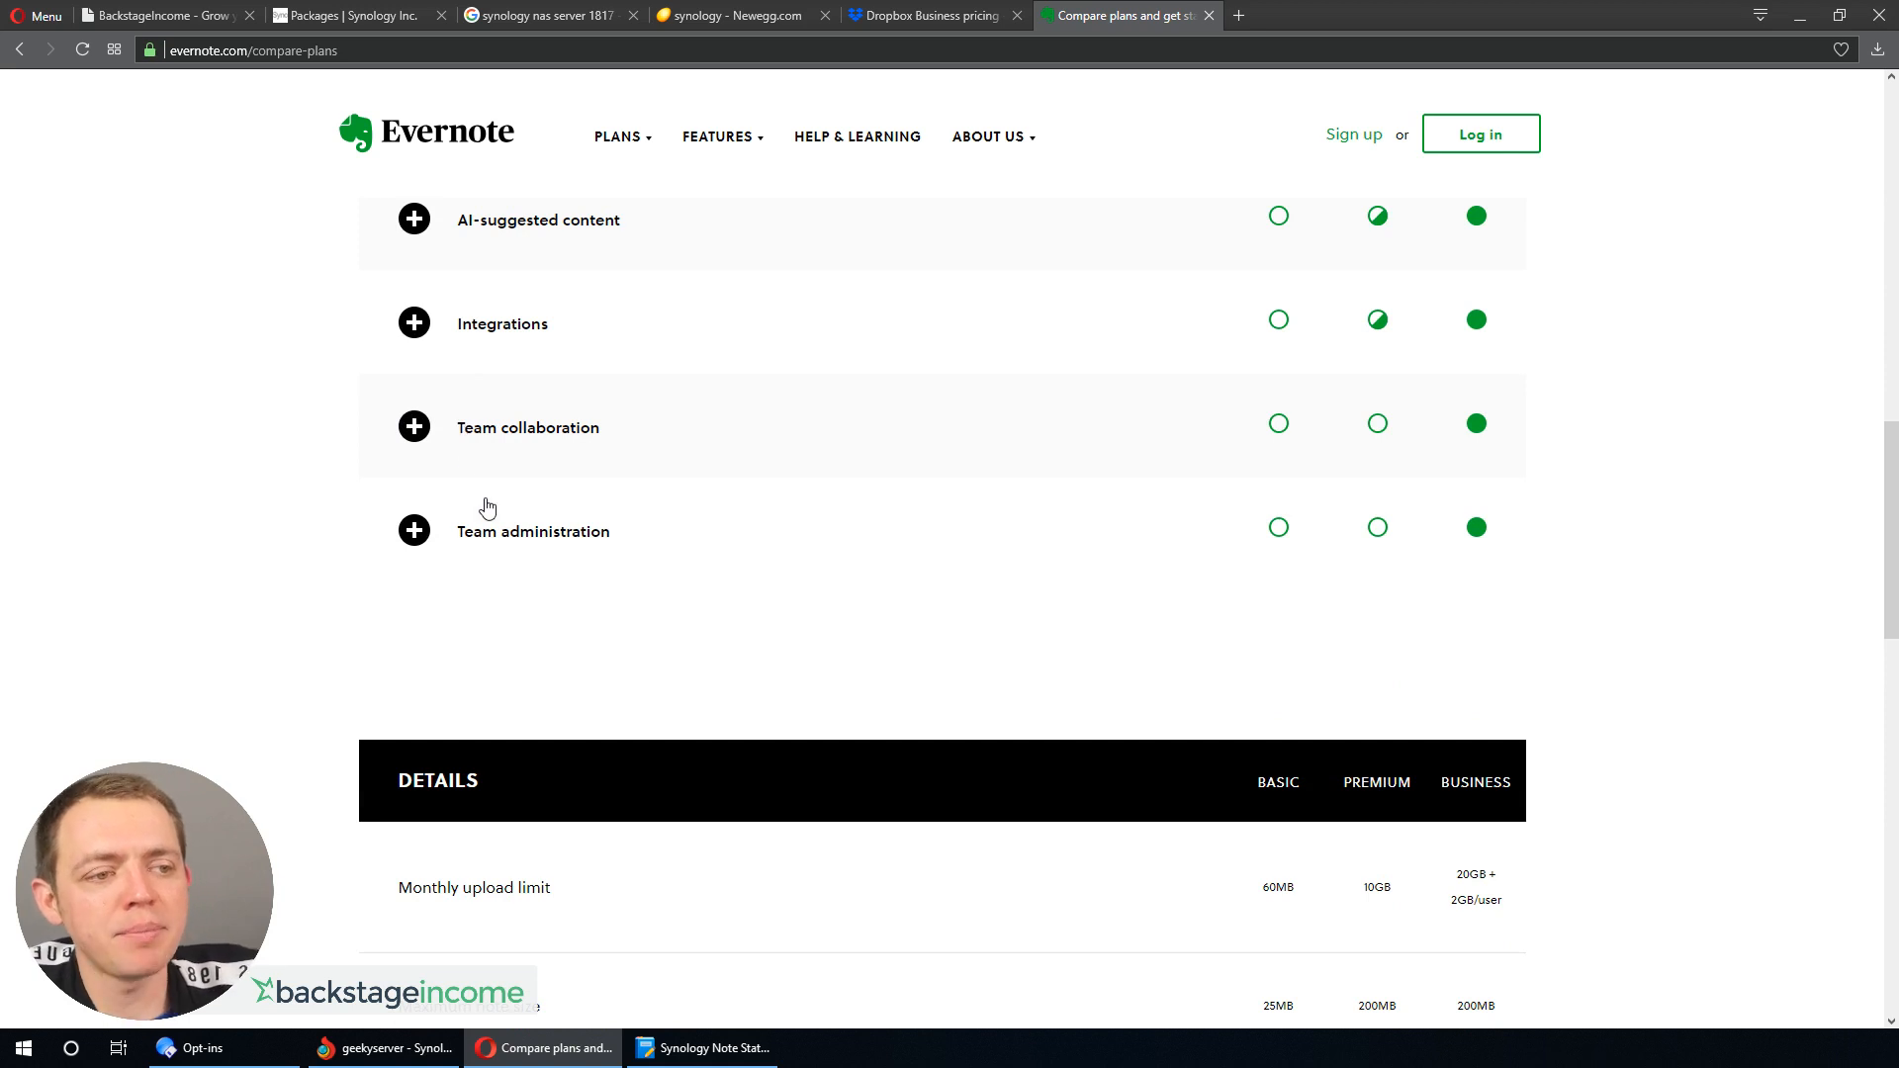
mouse_move(473, 551)
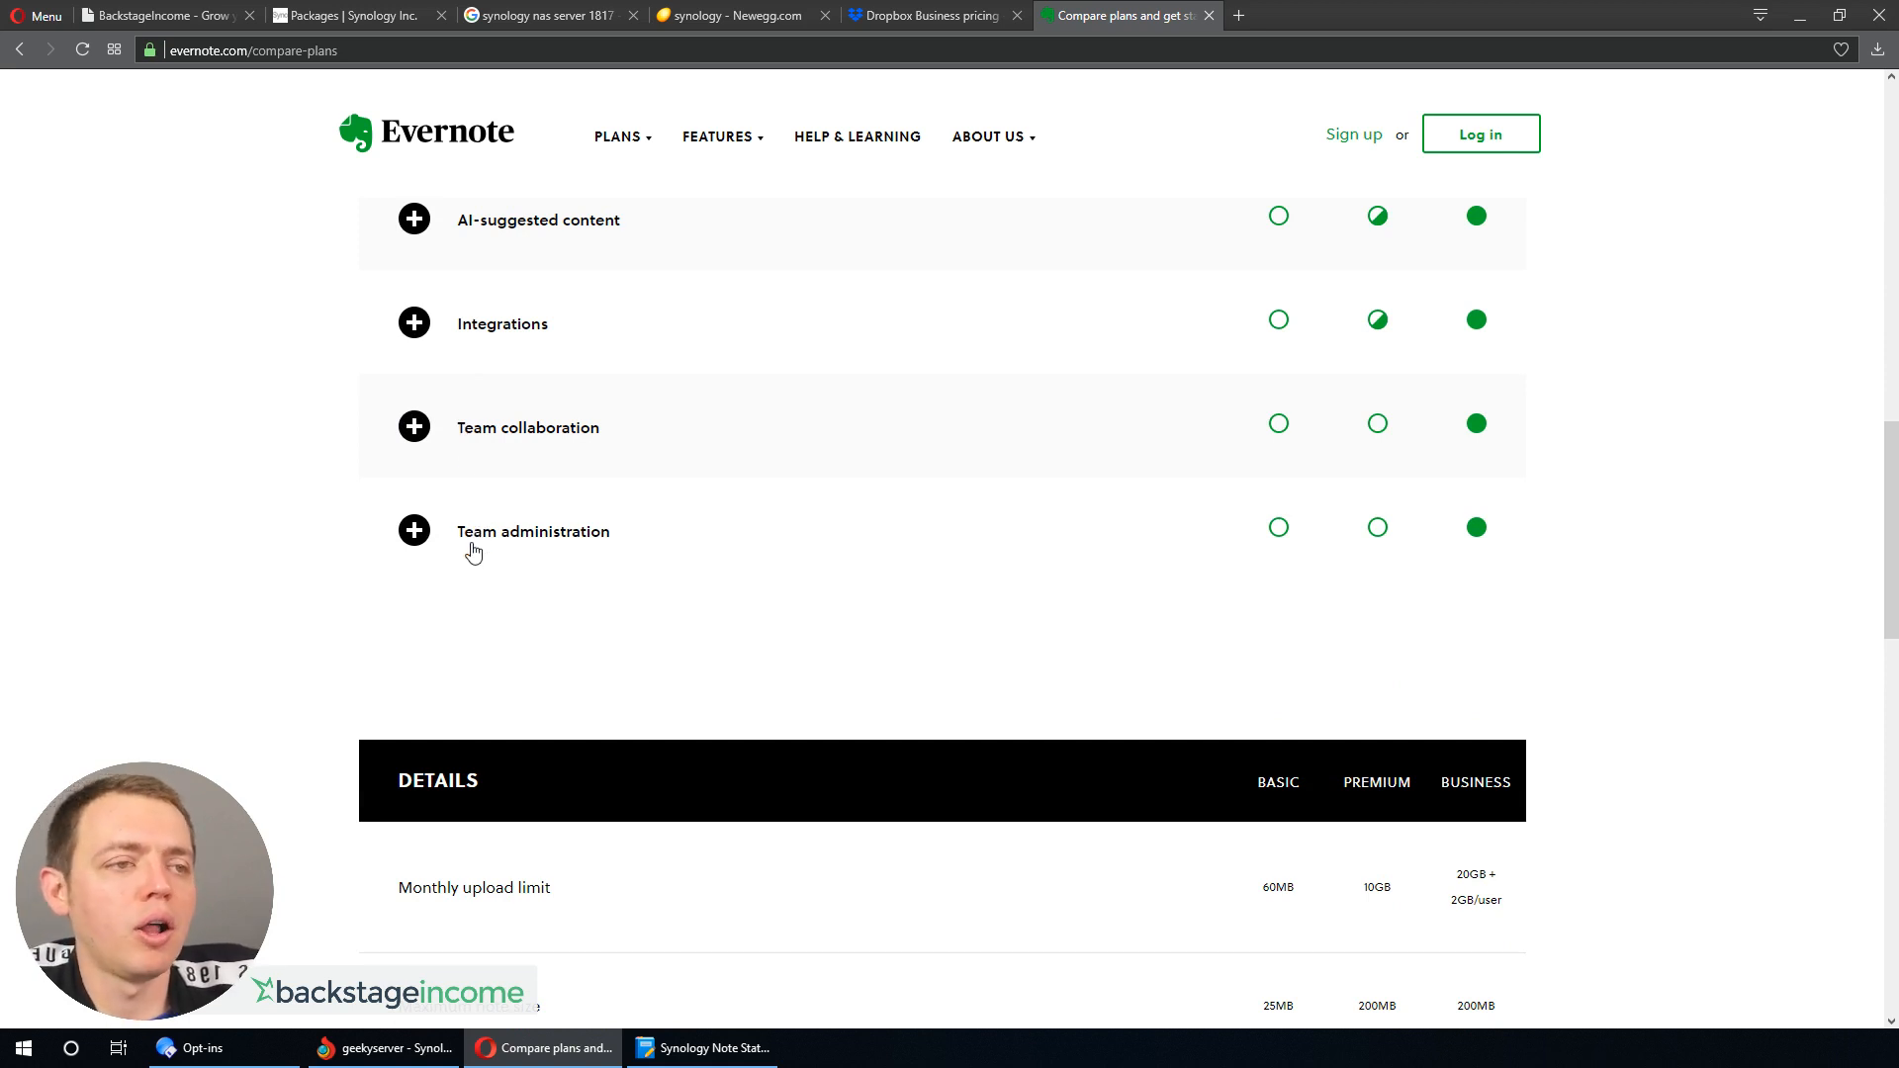
scroll("up", 3)
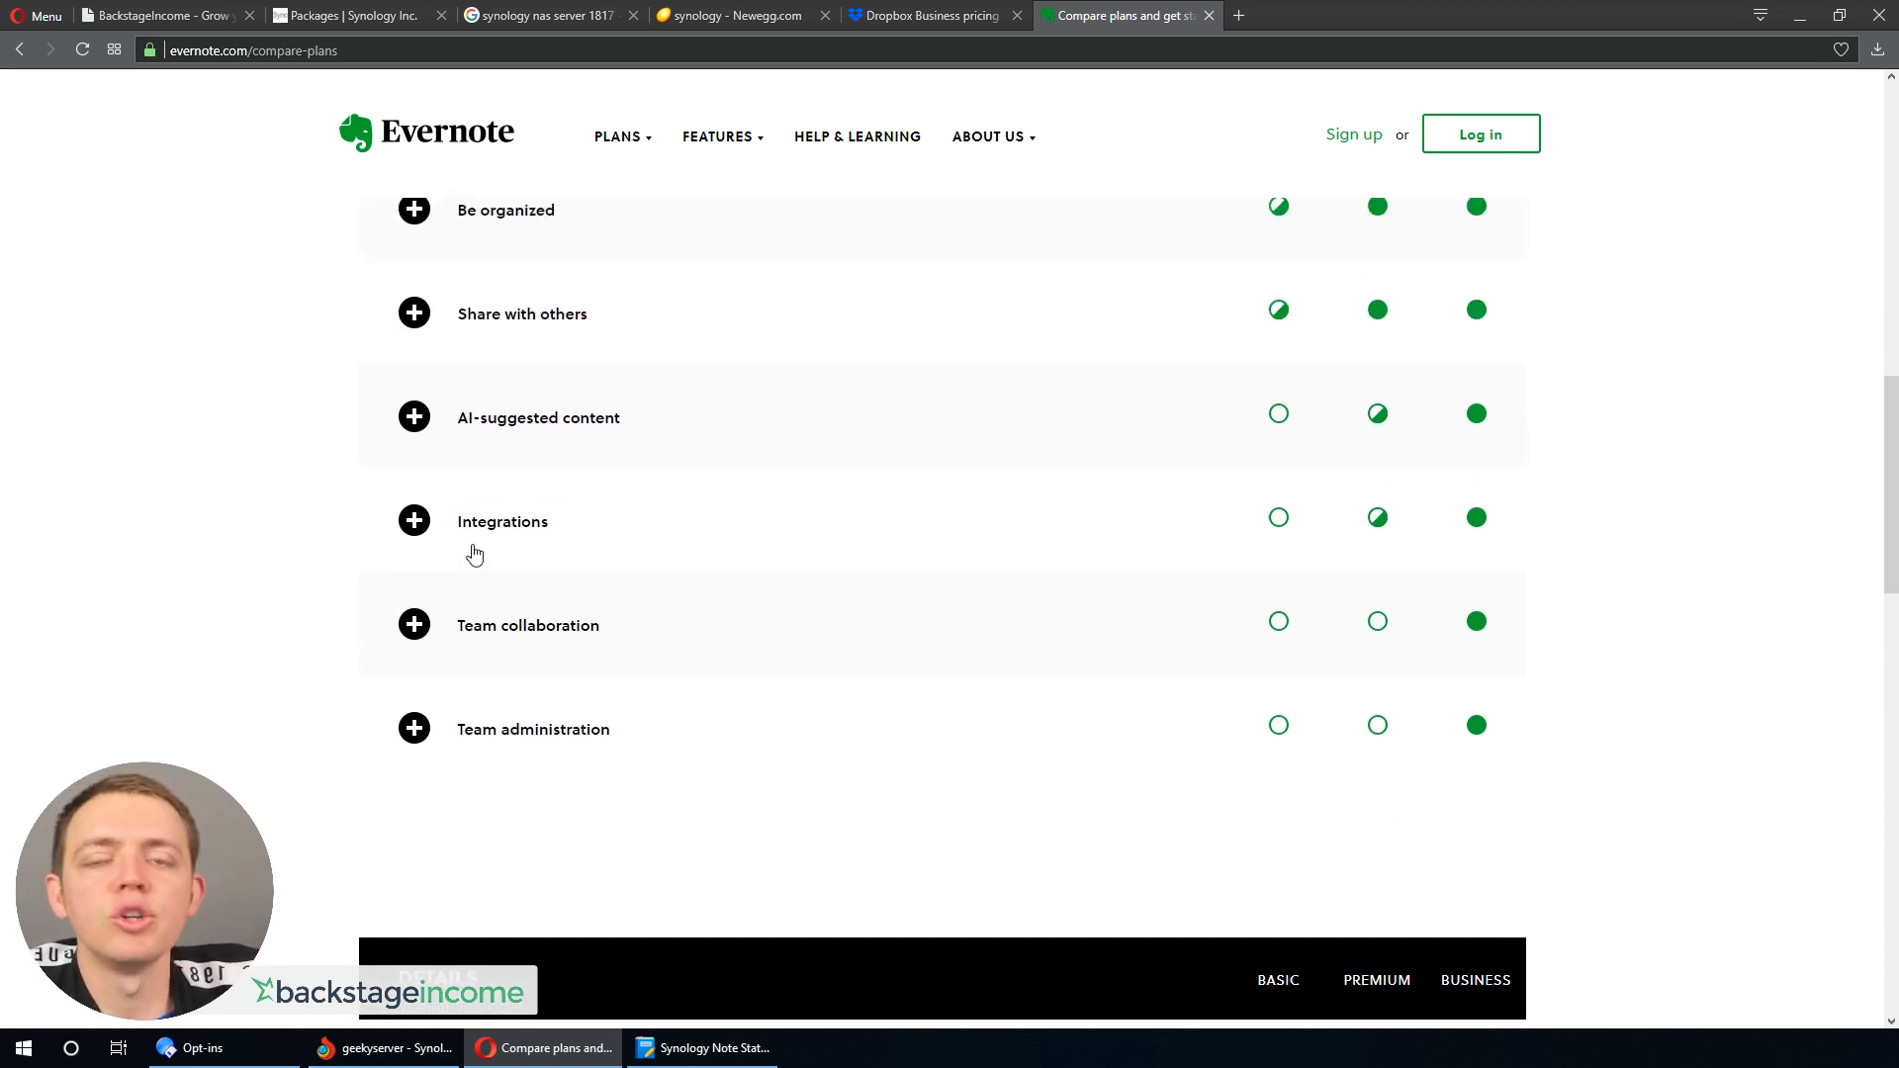
scroll("down", 3)
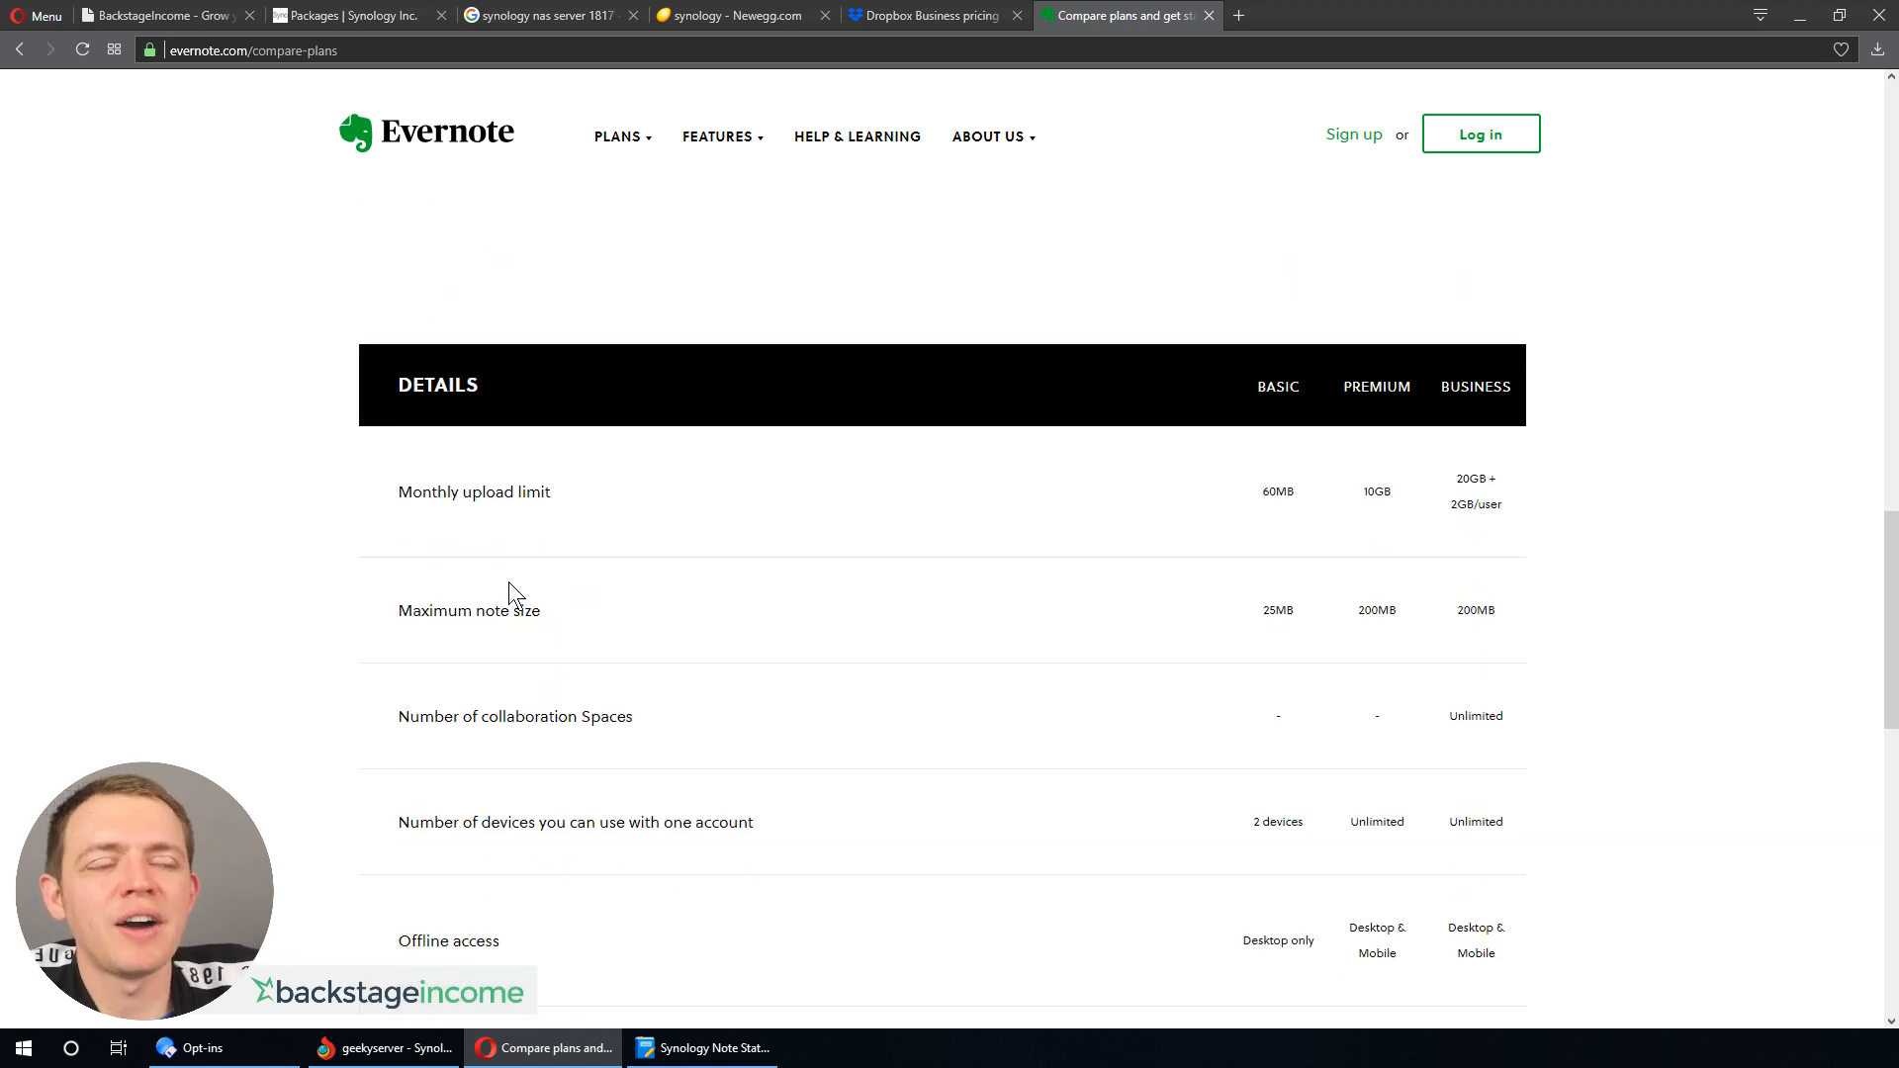
mouse_move(611, 508)
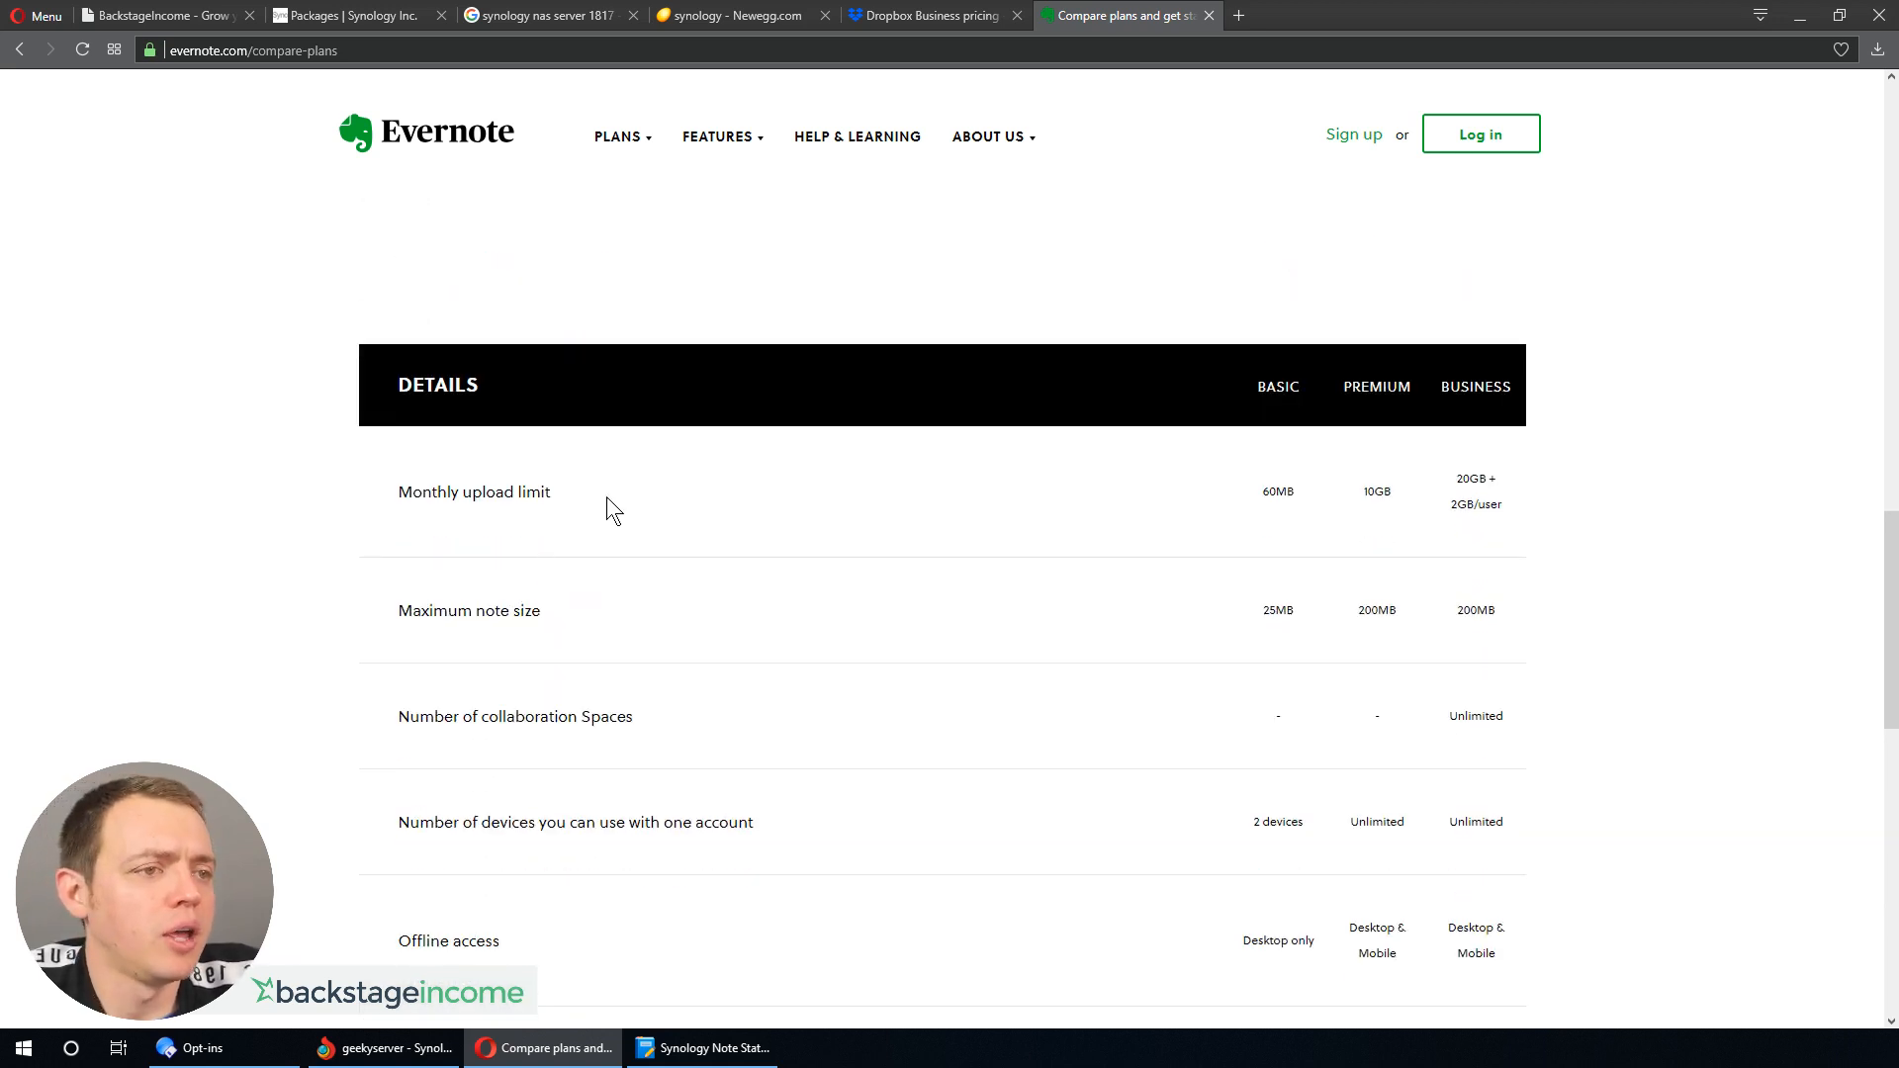
mouse_move(1511, 522)
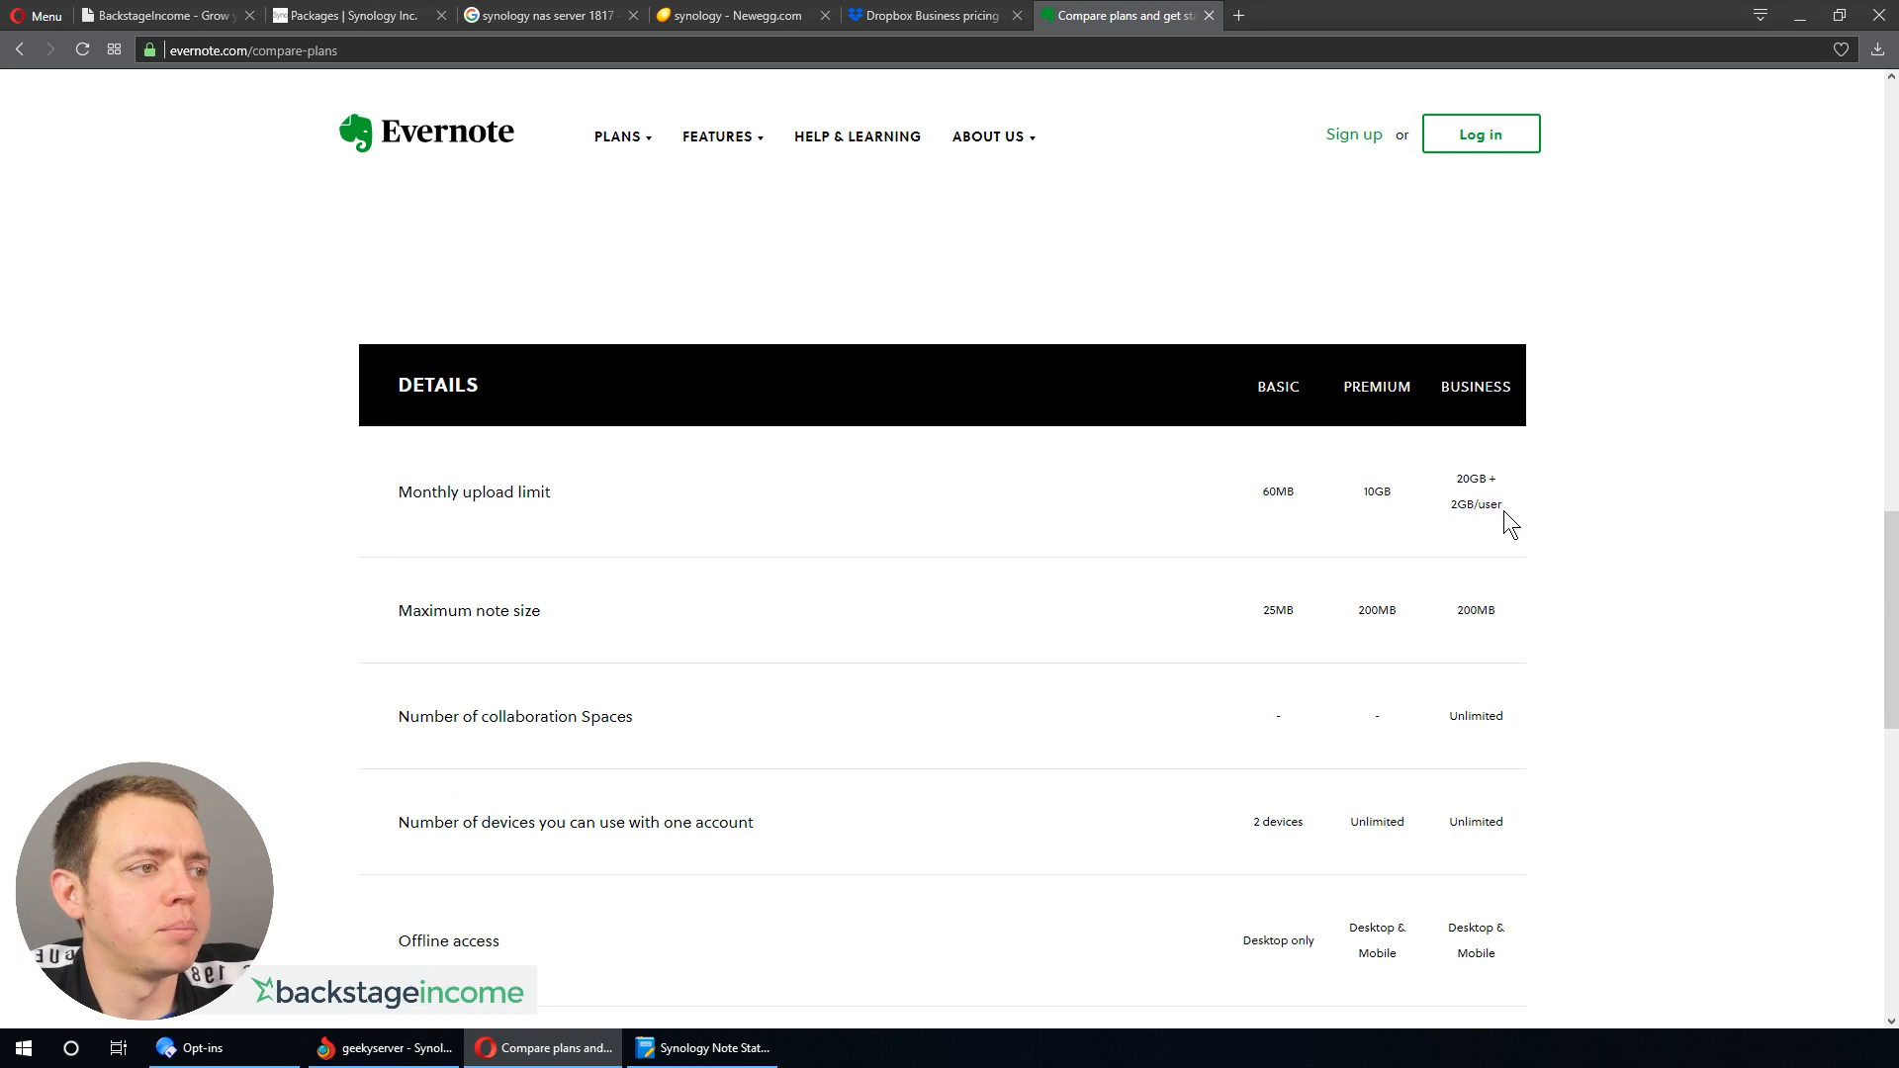
double_click(1475, 491)
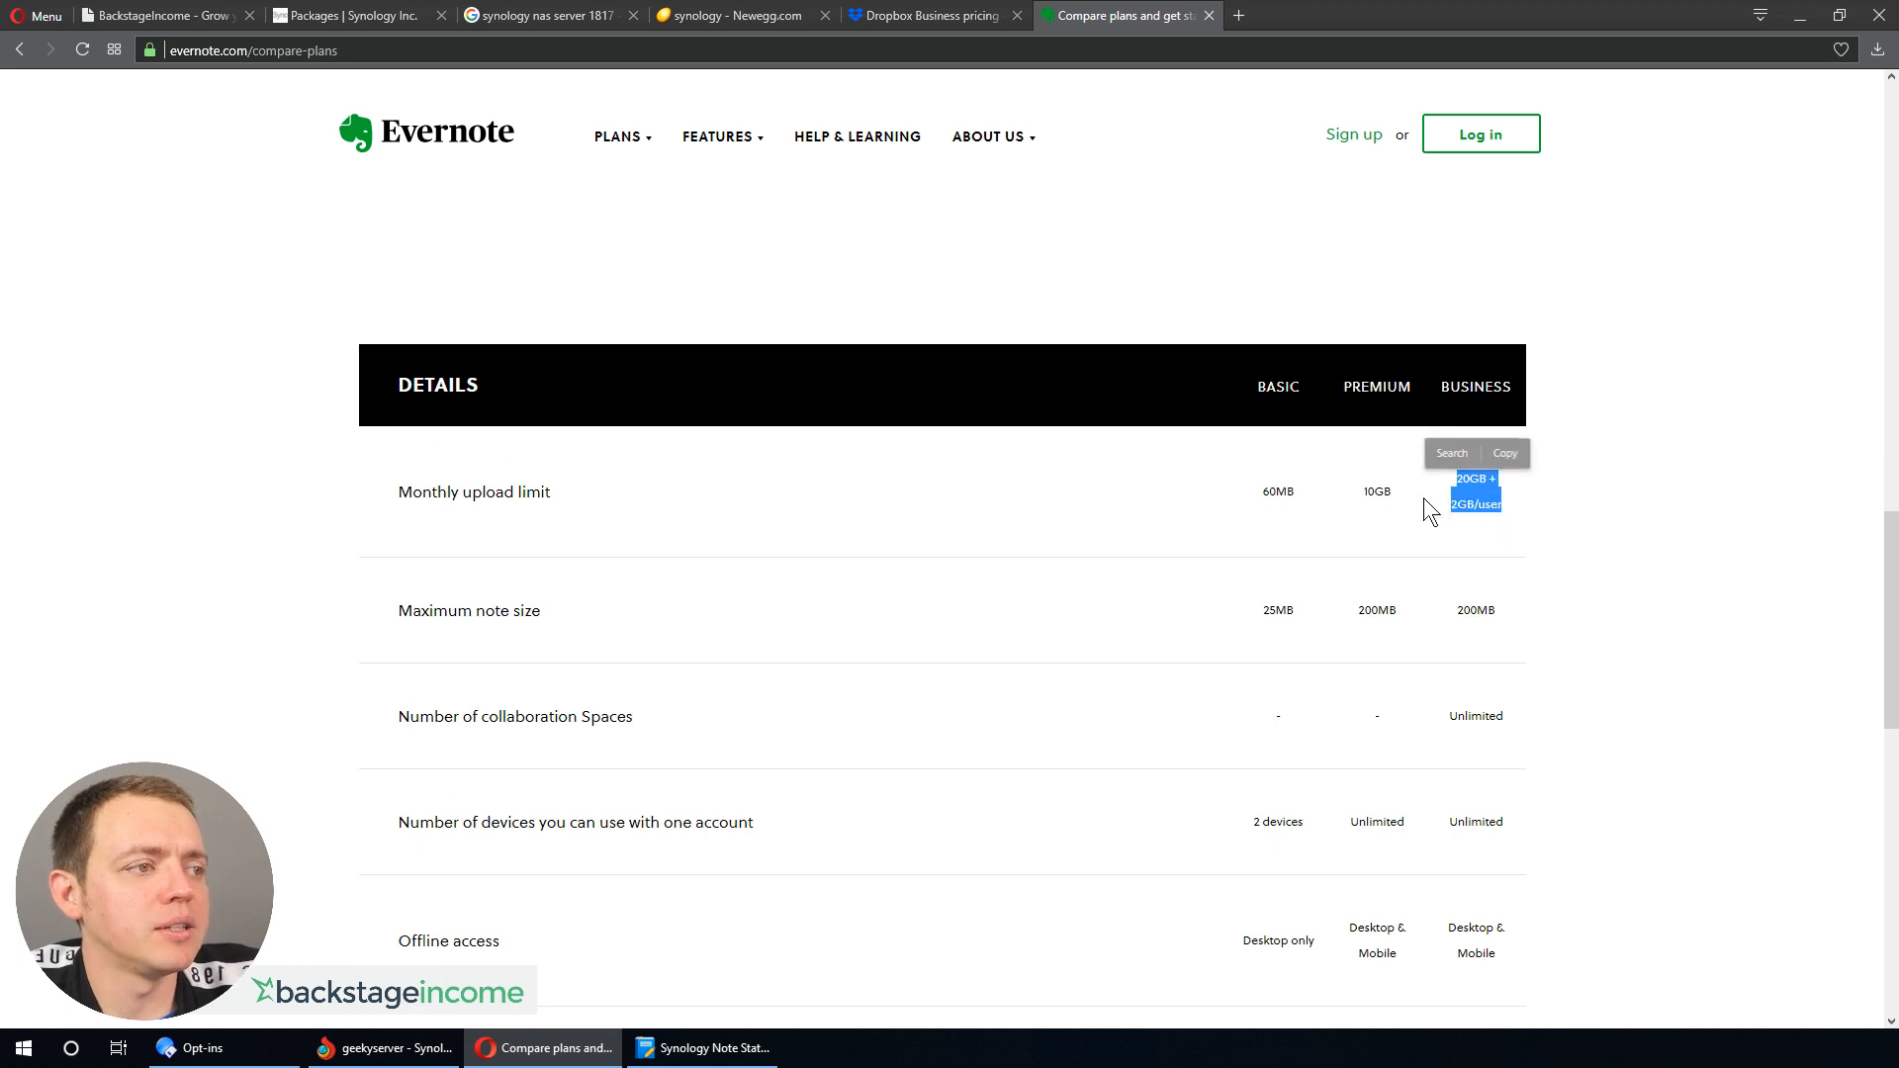
left_click(1414, 500)
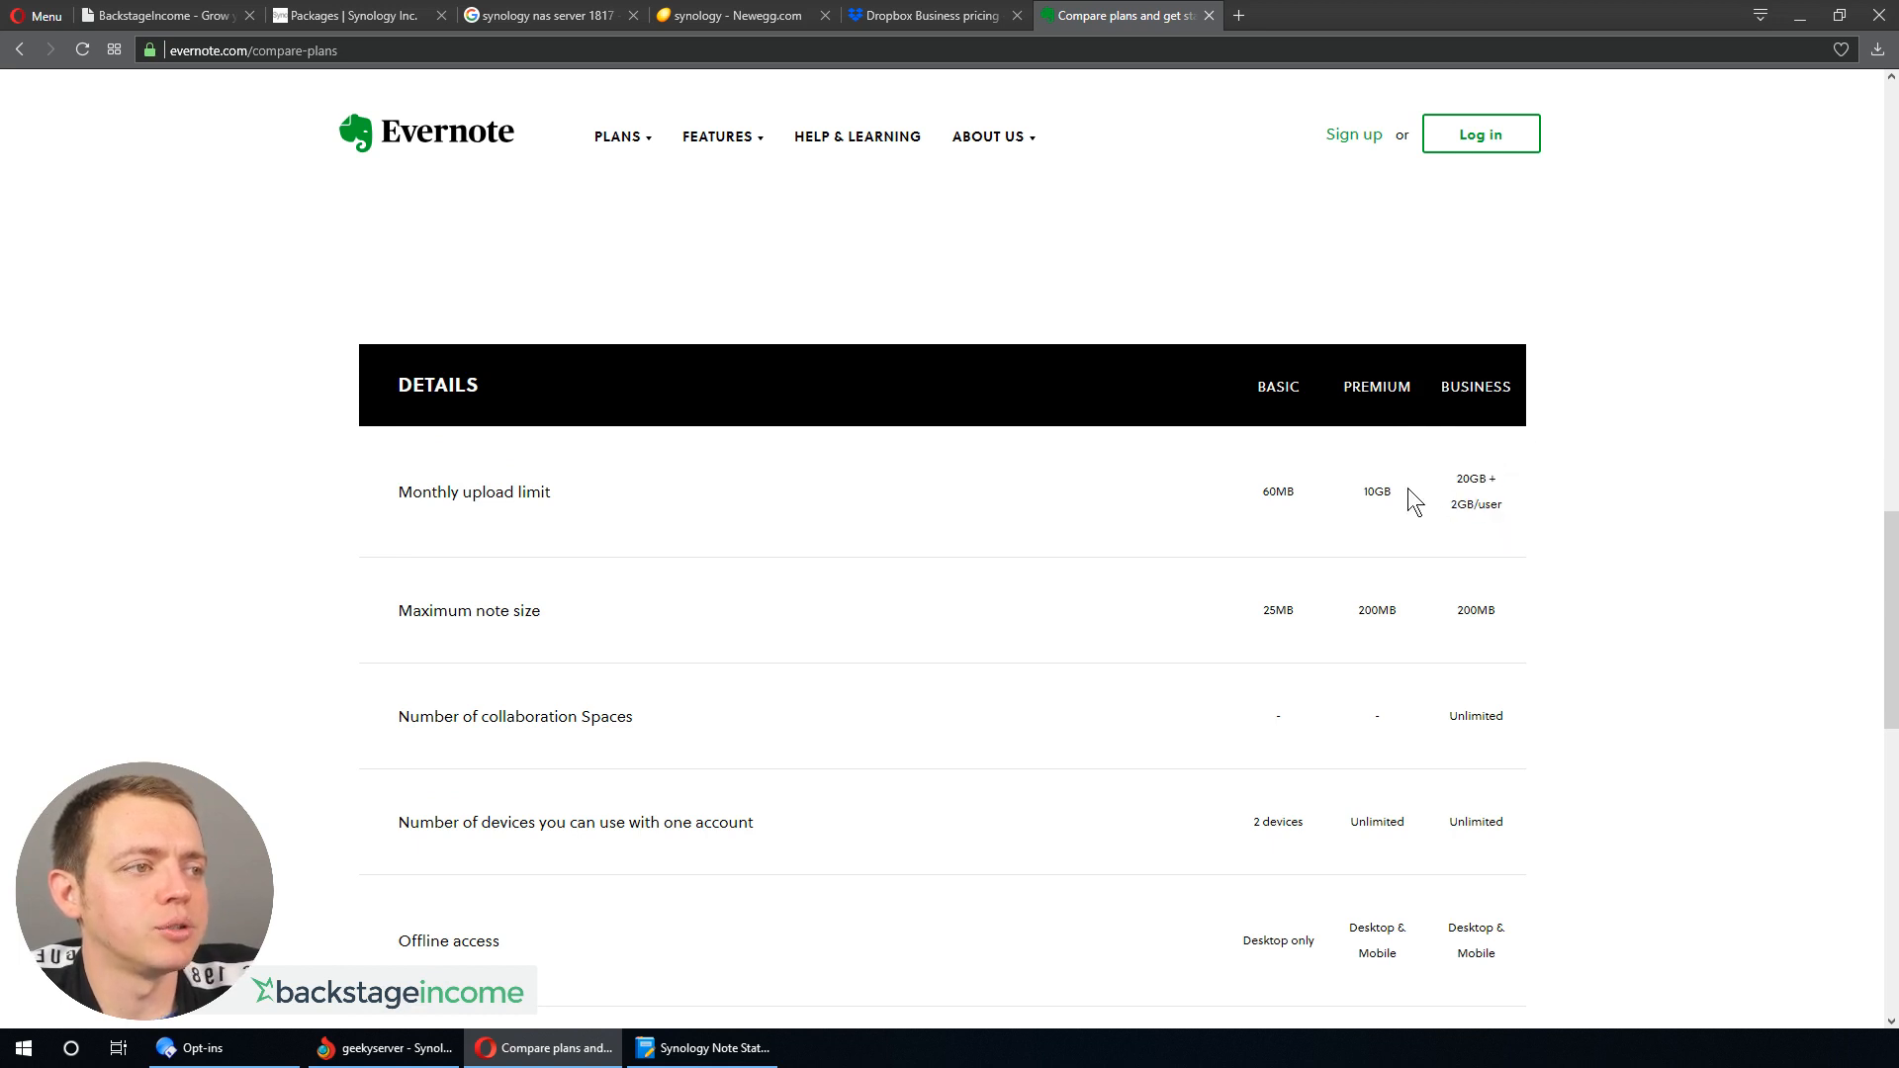
mouse_move(1385, 551)
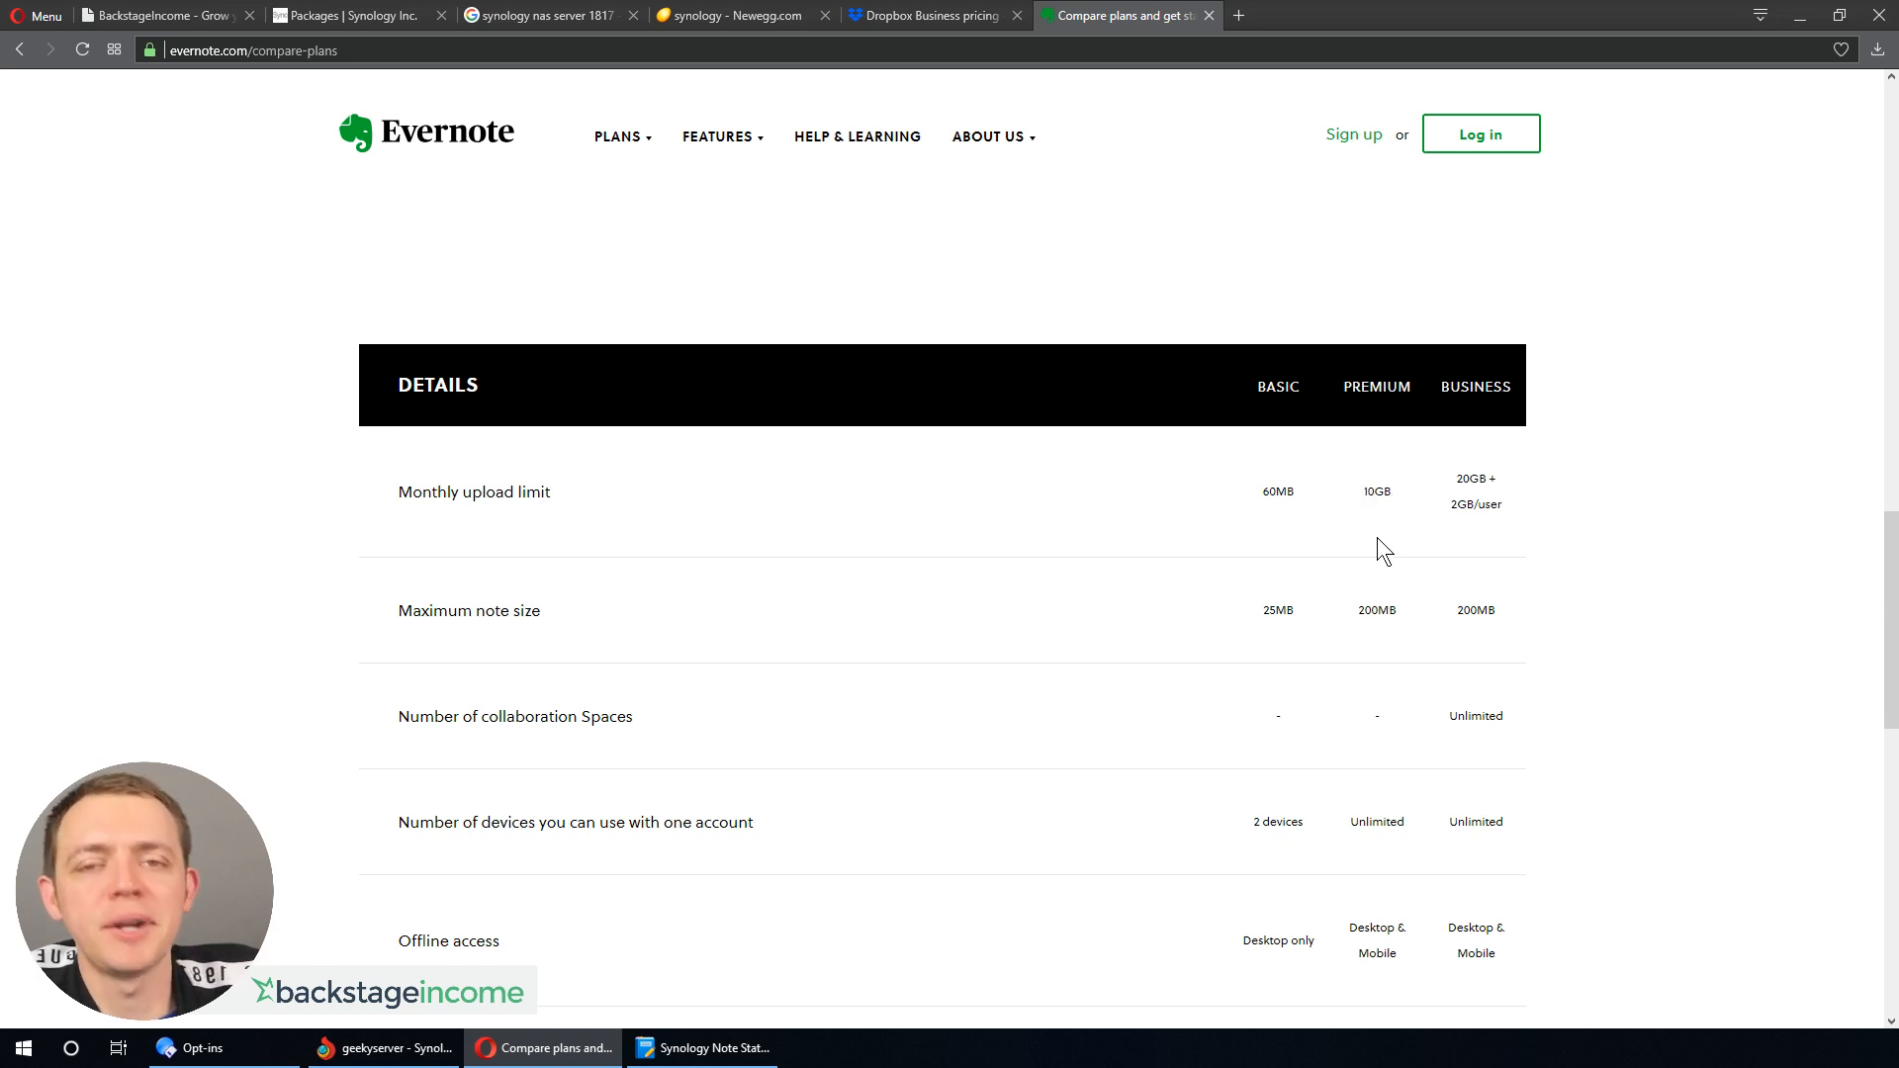
mouse_move(1515, 631)
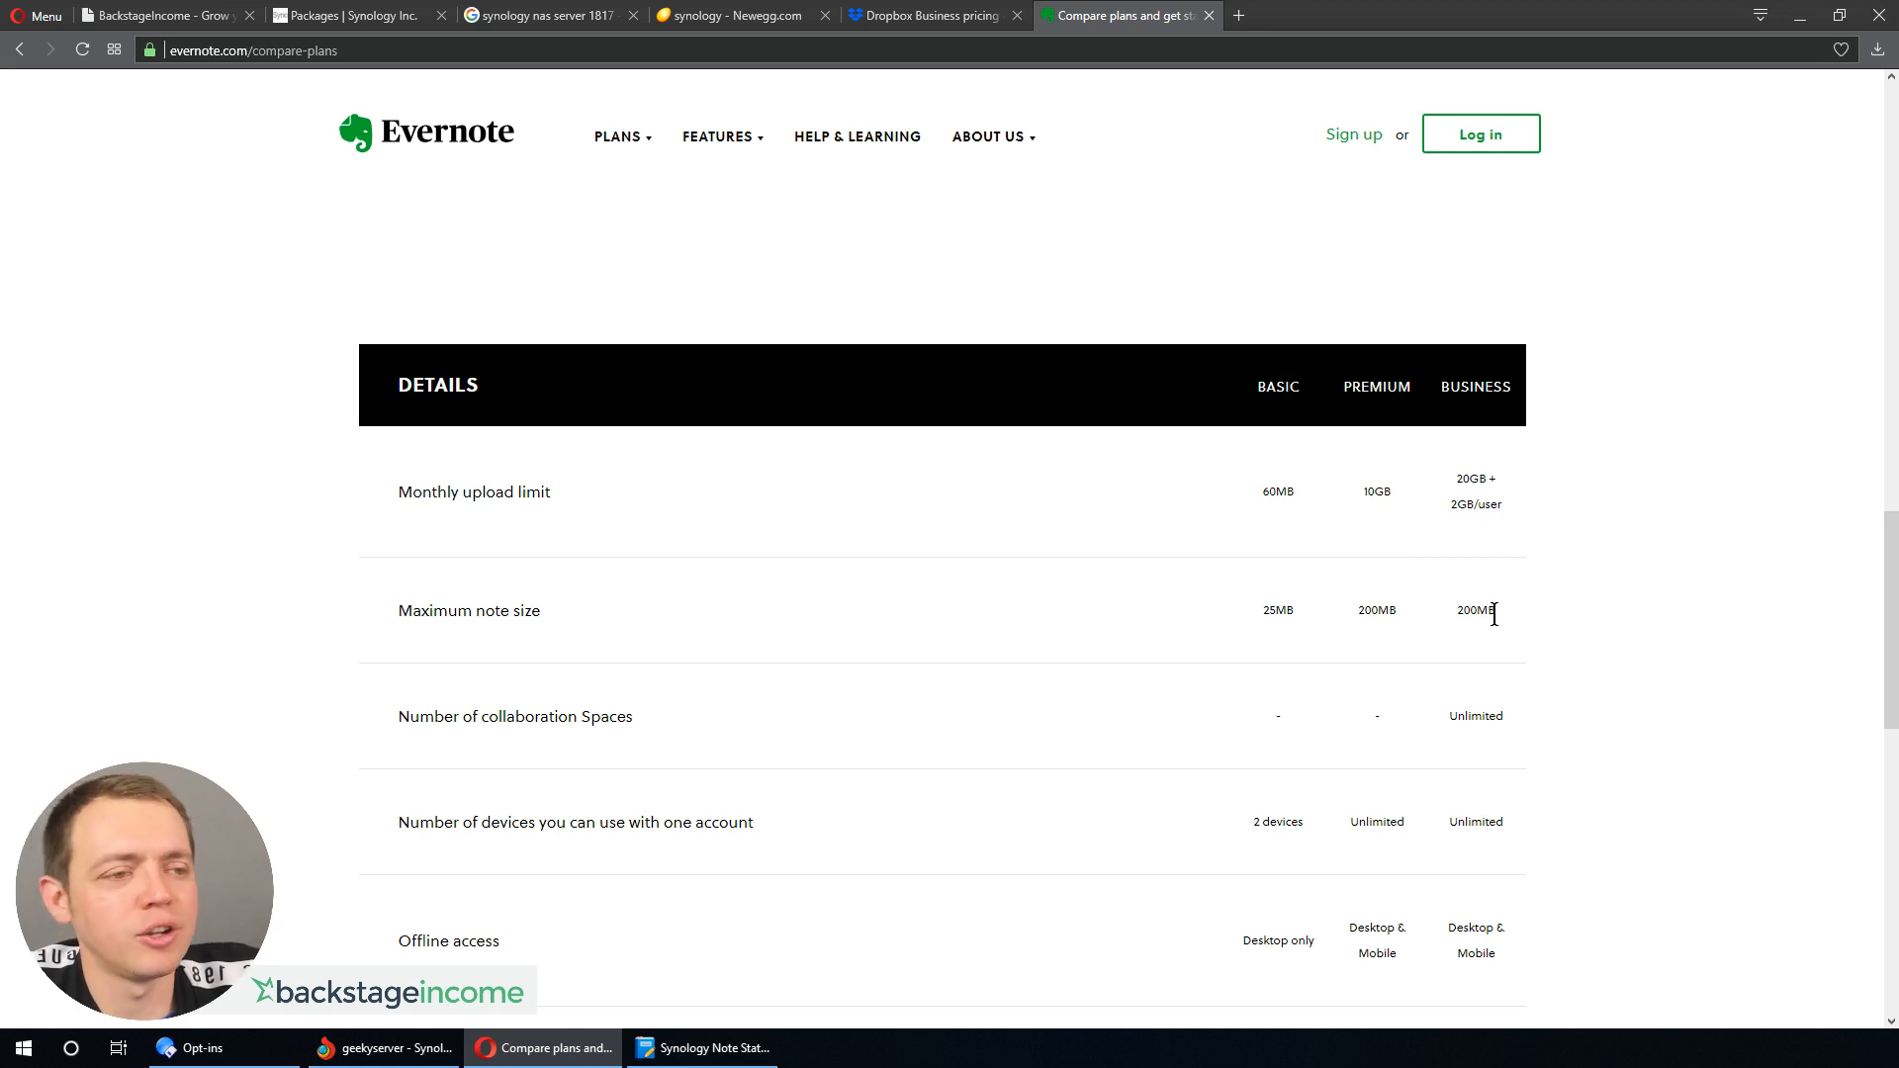
mouse_move(1394, 541)
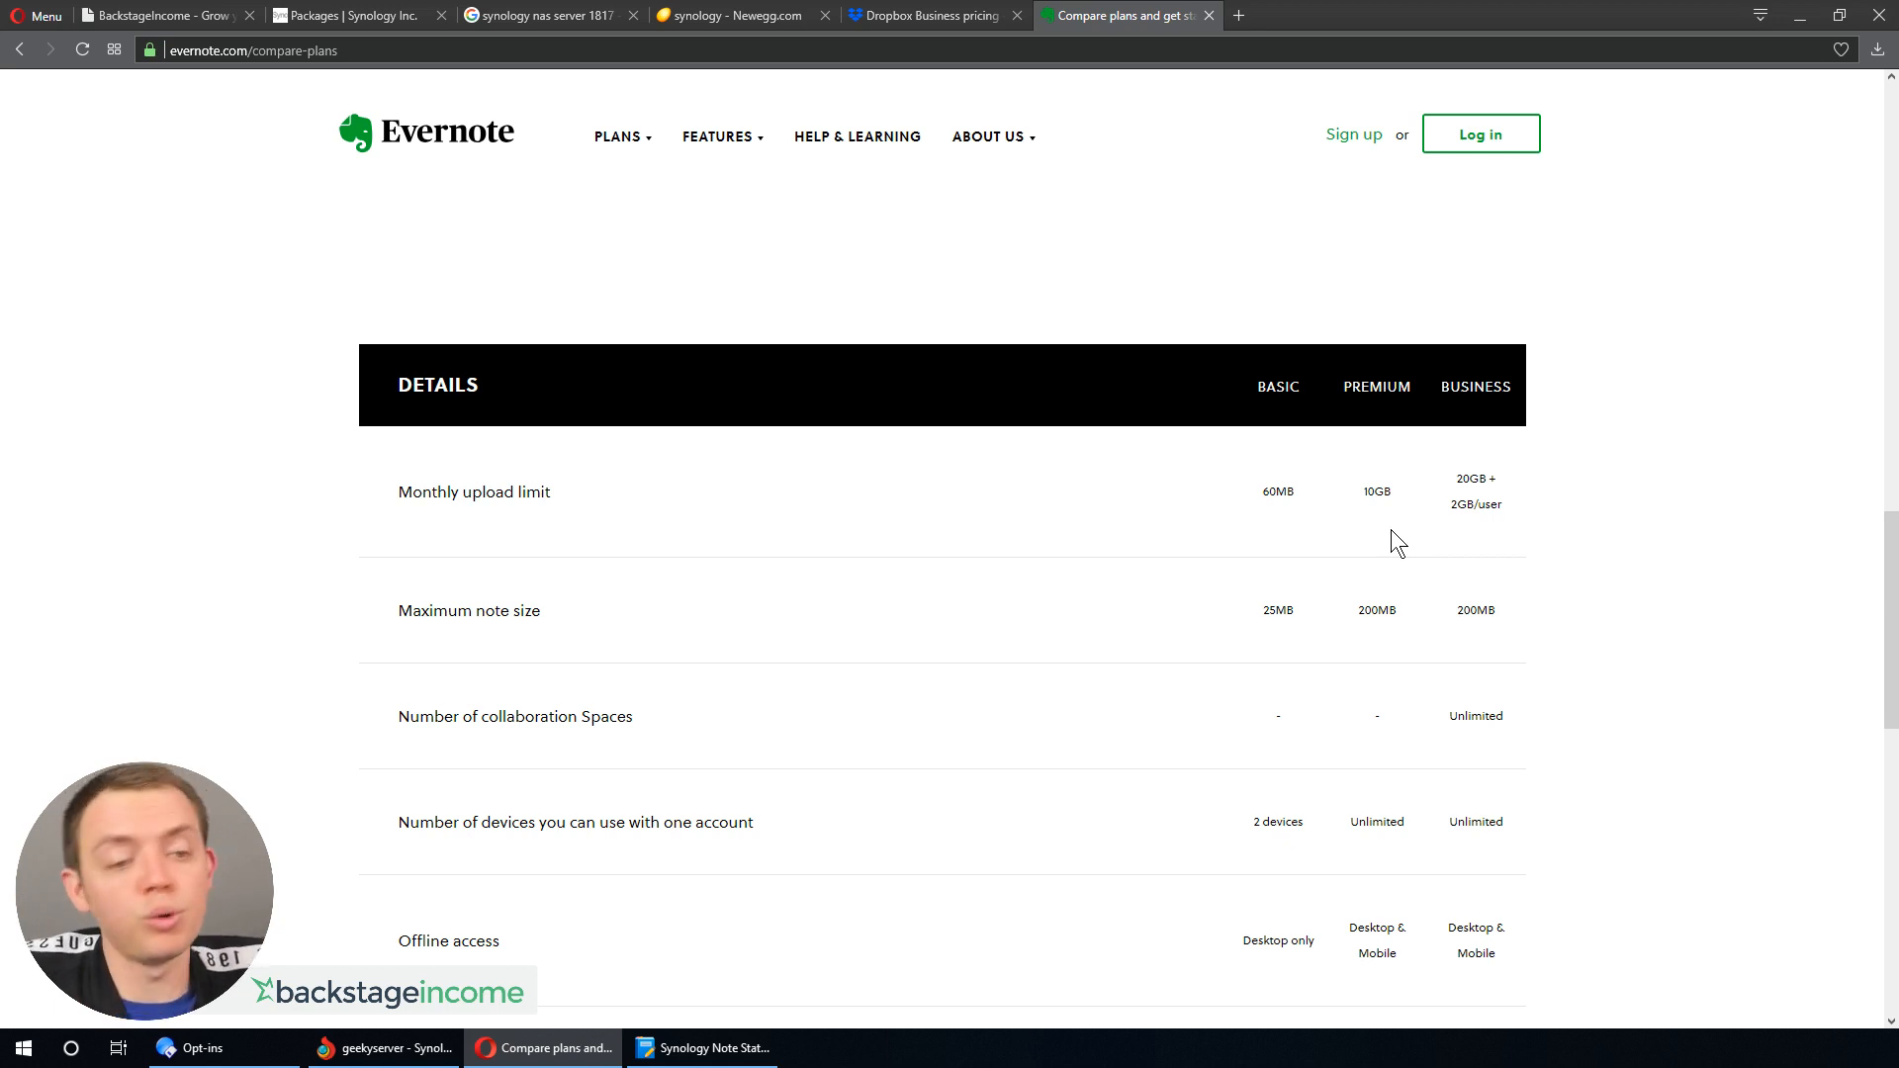
- Scroll the plans page back to the top, view Note Station, and open a new tab
scroll("down", 3)
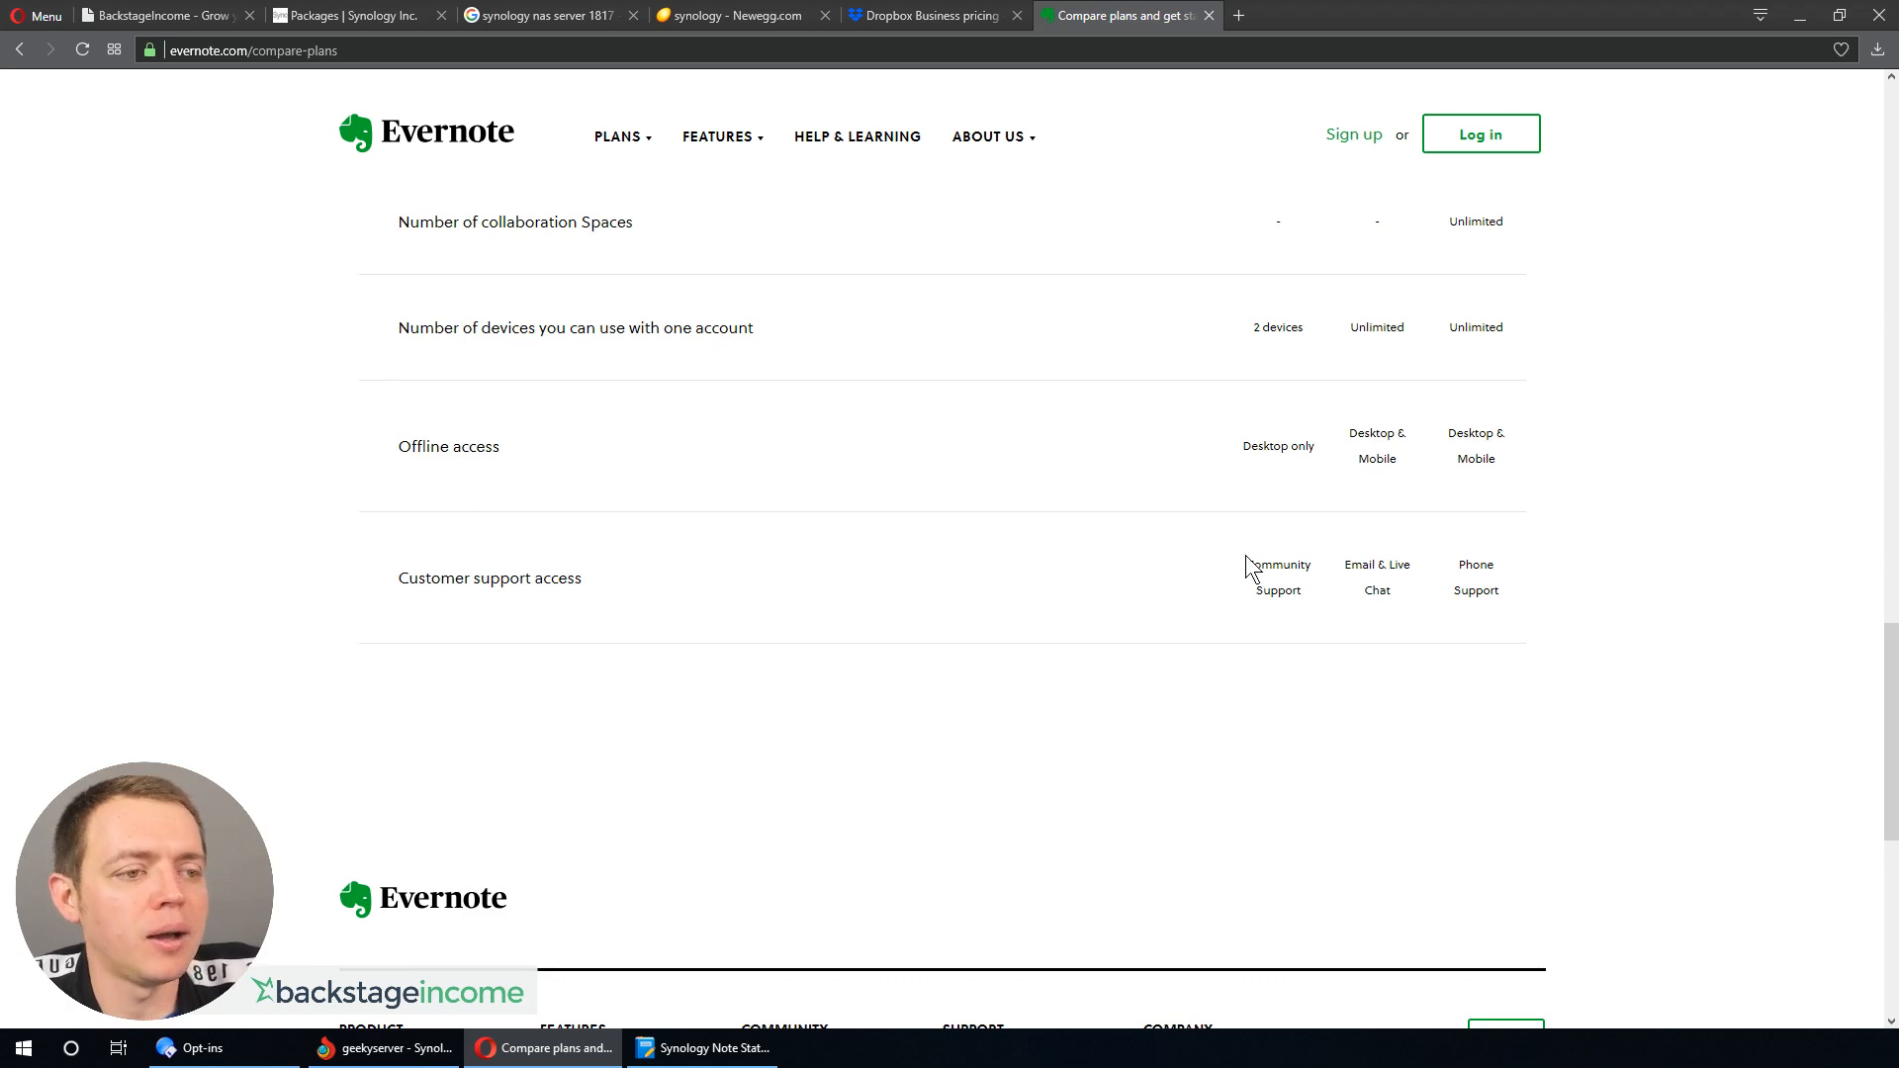
scroll("up", 3)
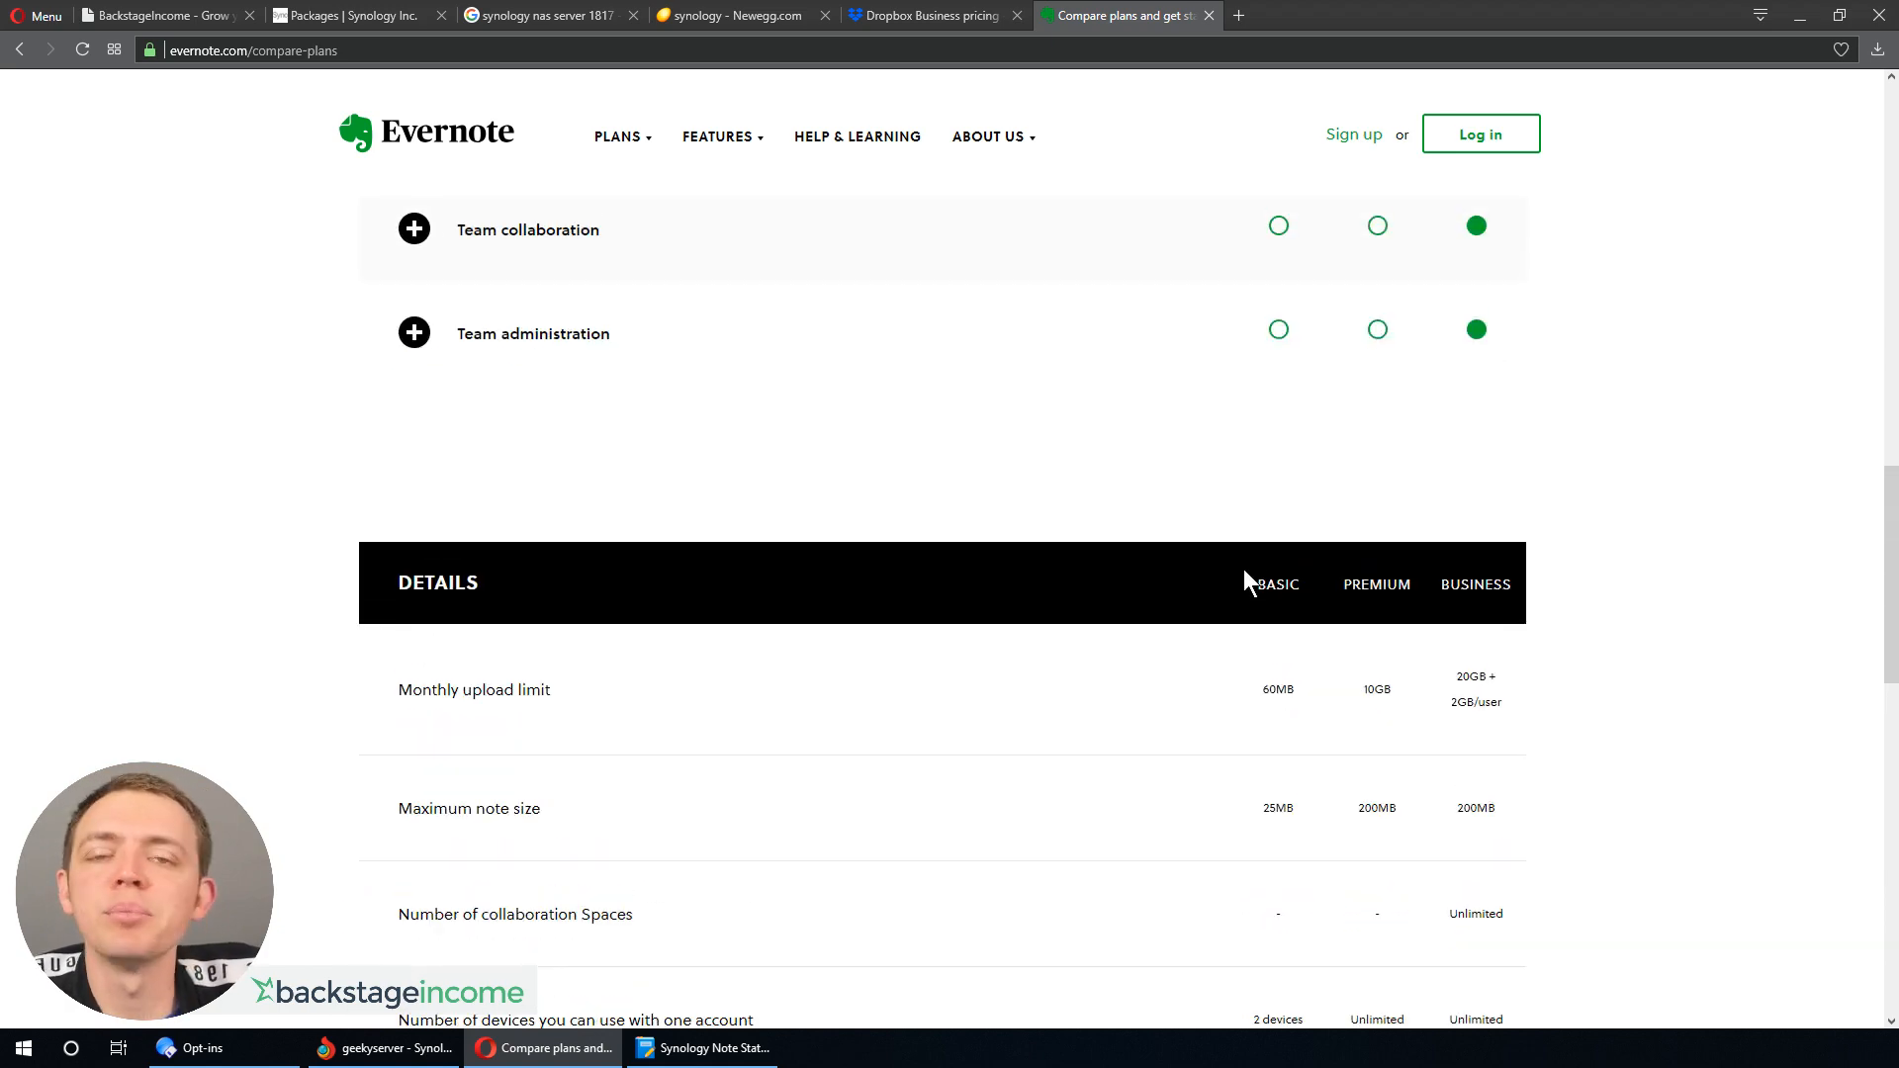
scroll("up", 3)
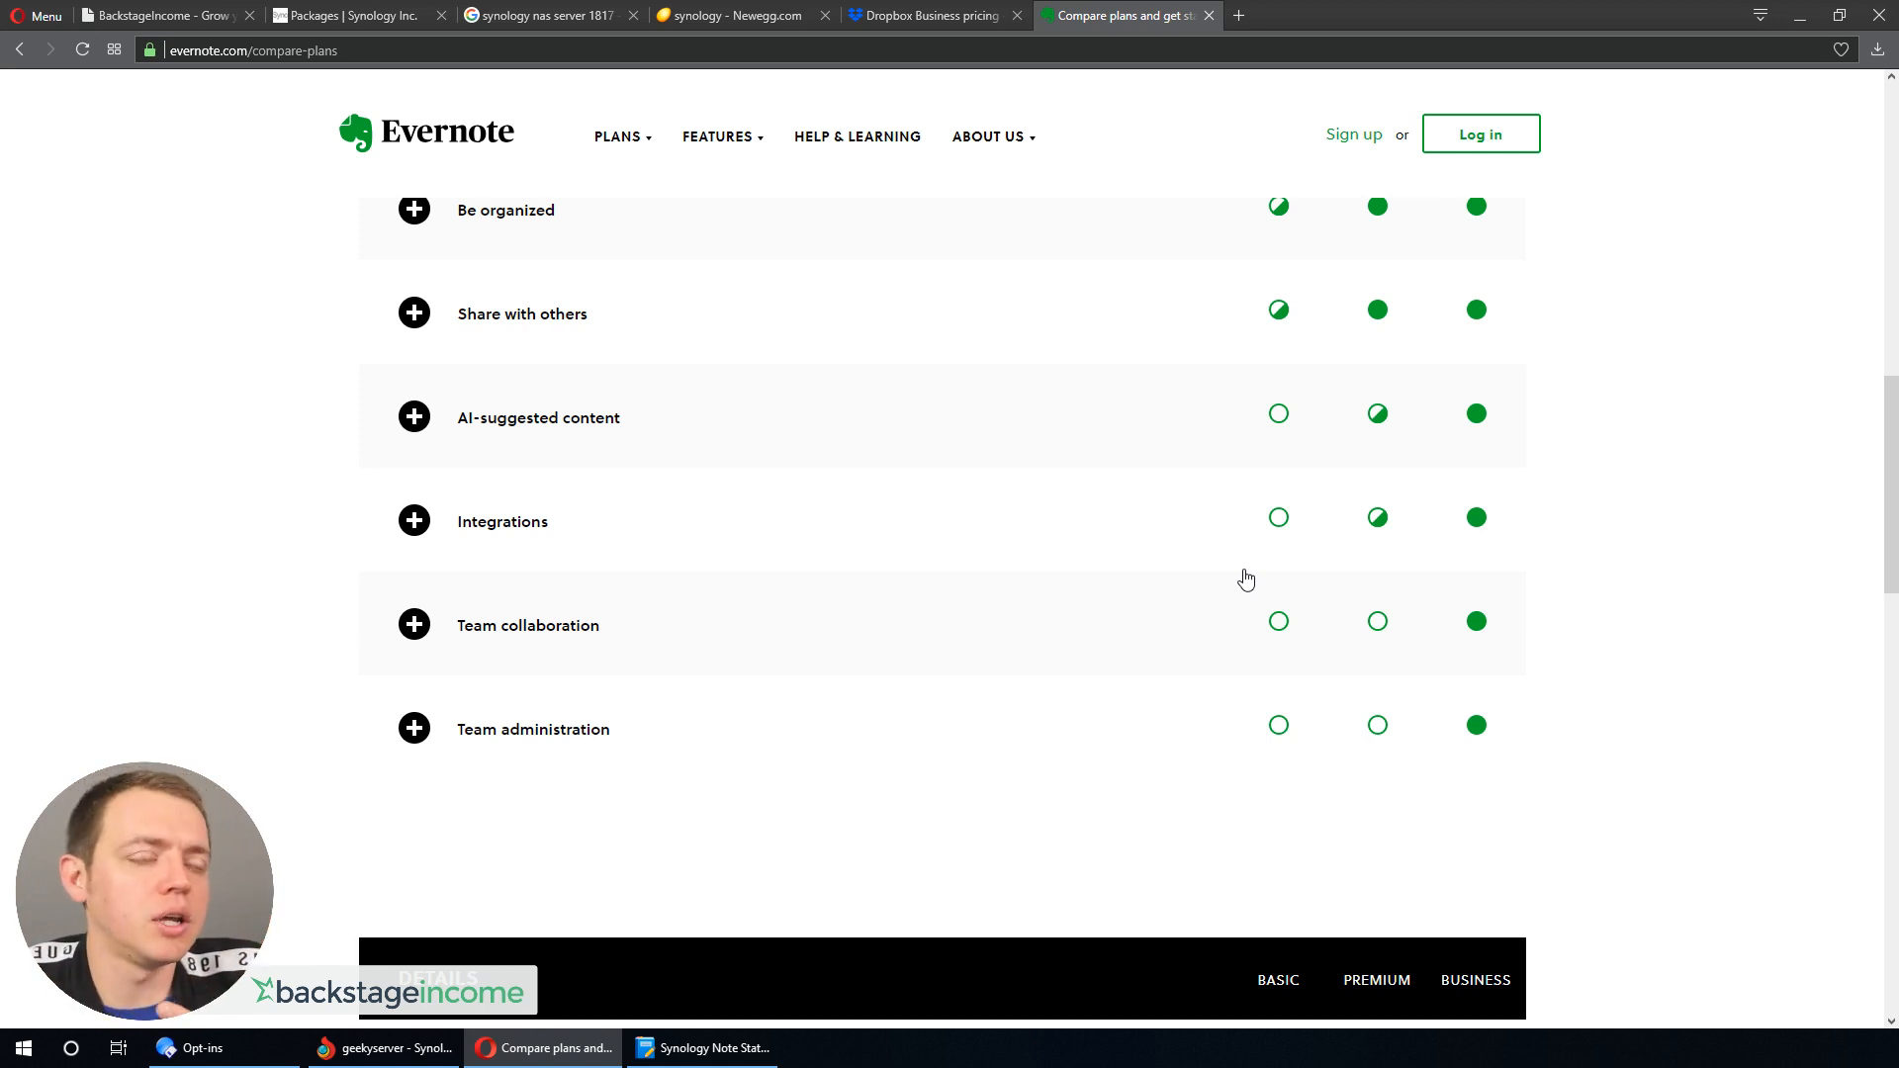
scroll("up", 3)
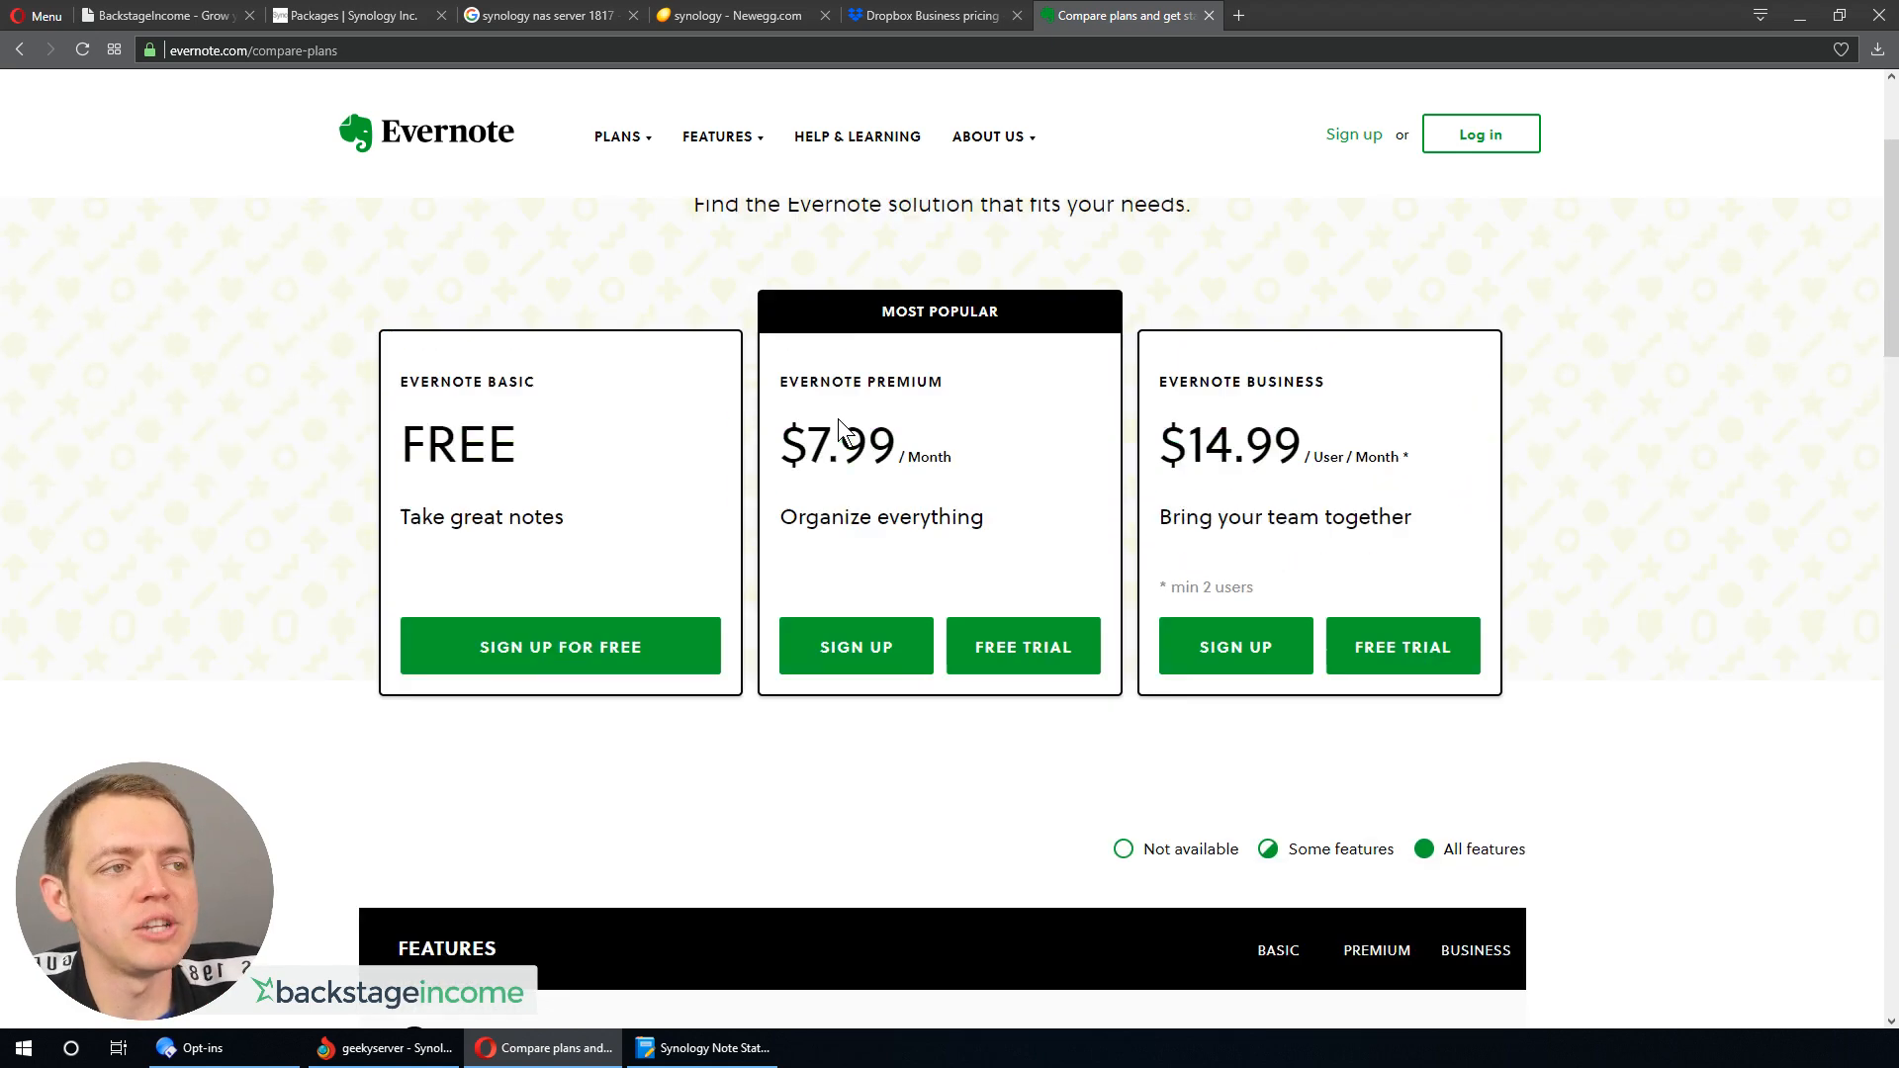
scroll("up", 3)
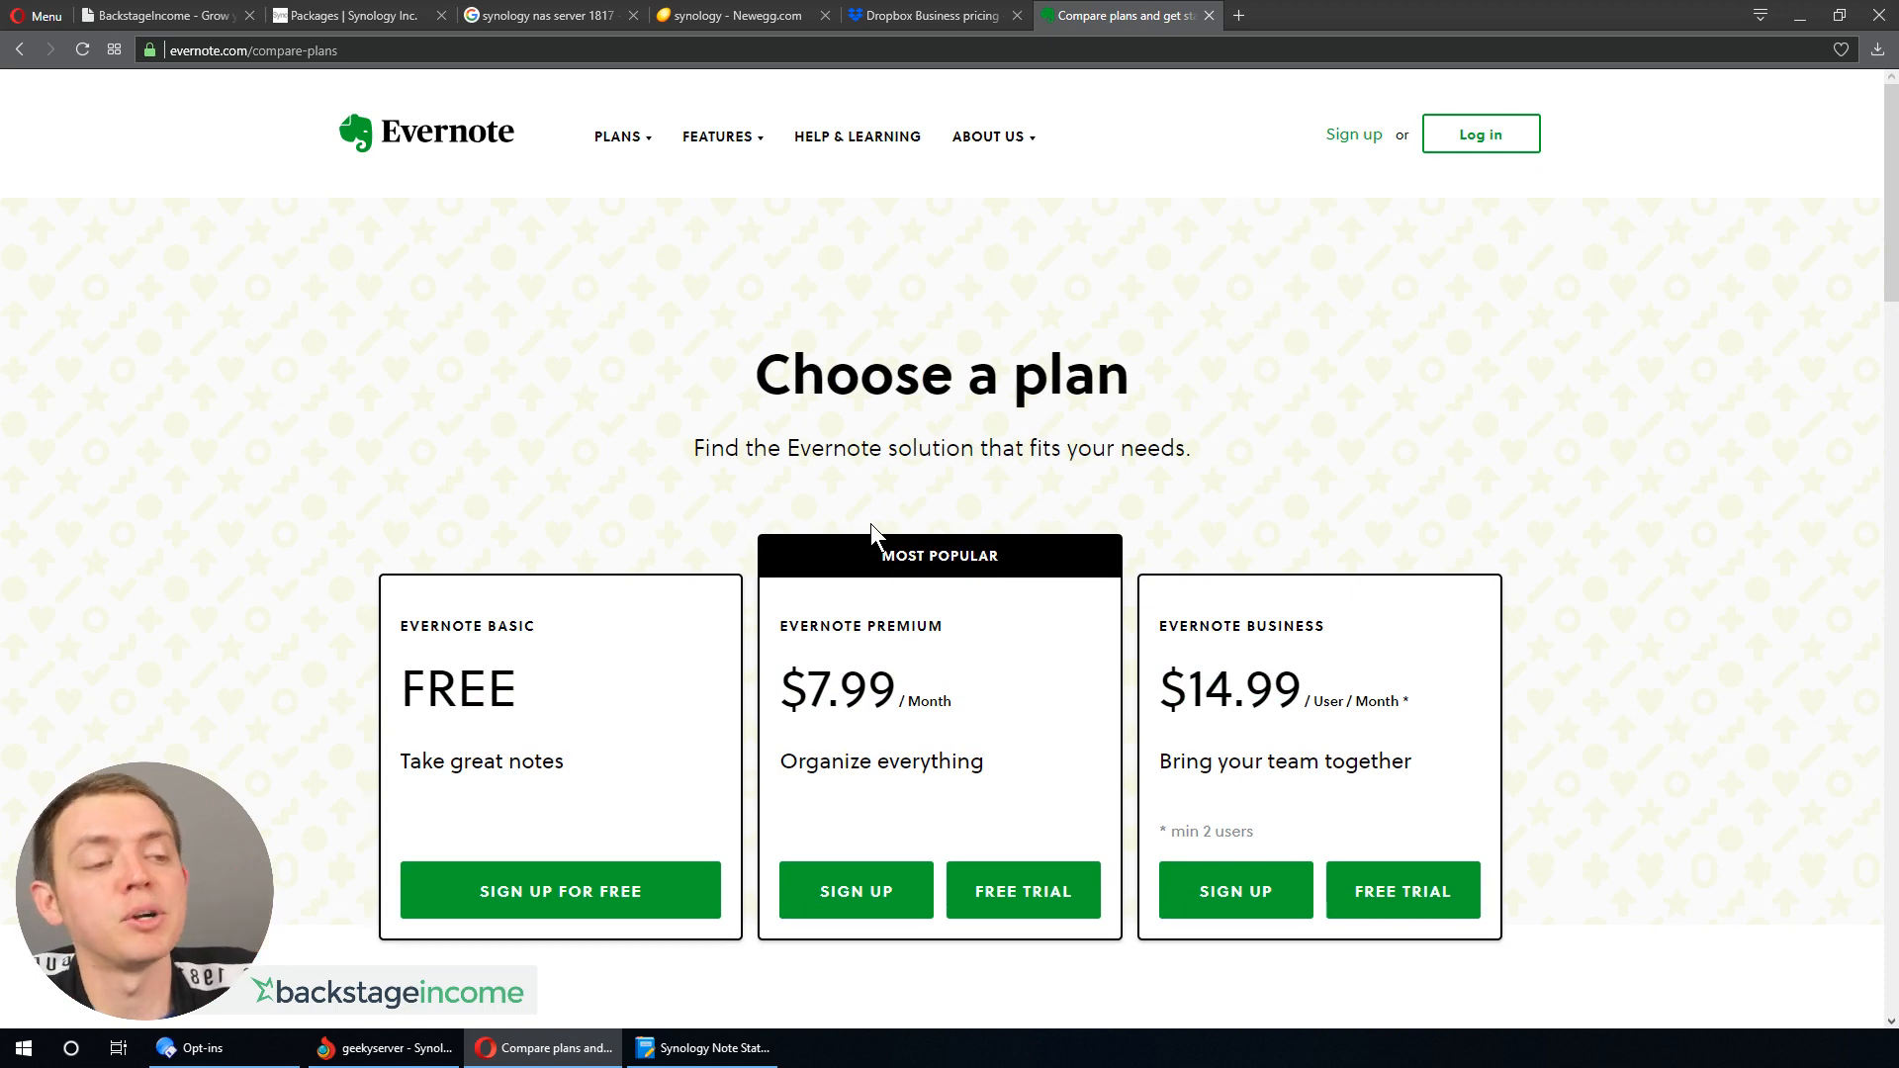
left_click(701, 1048)
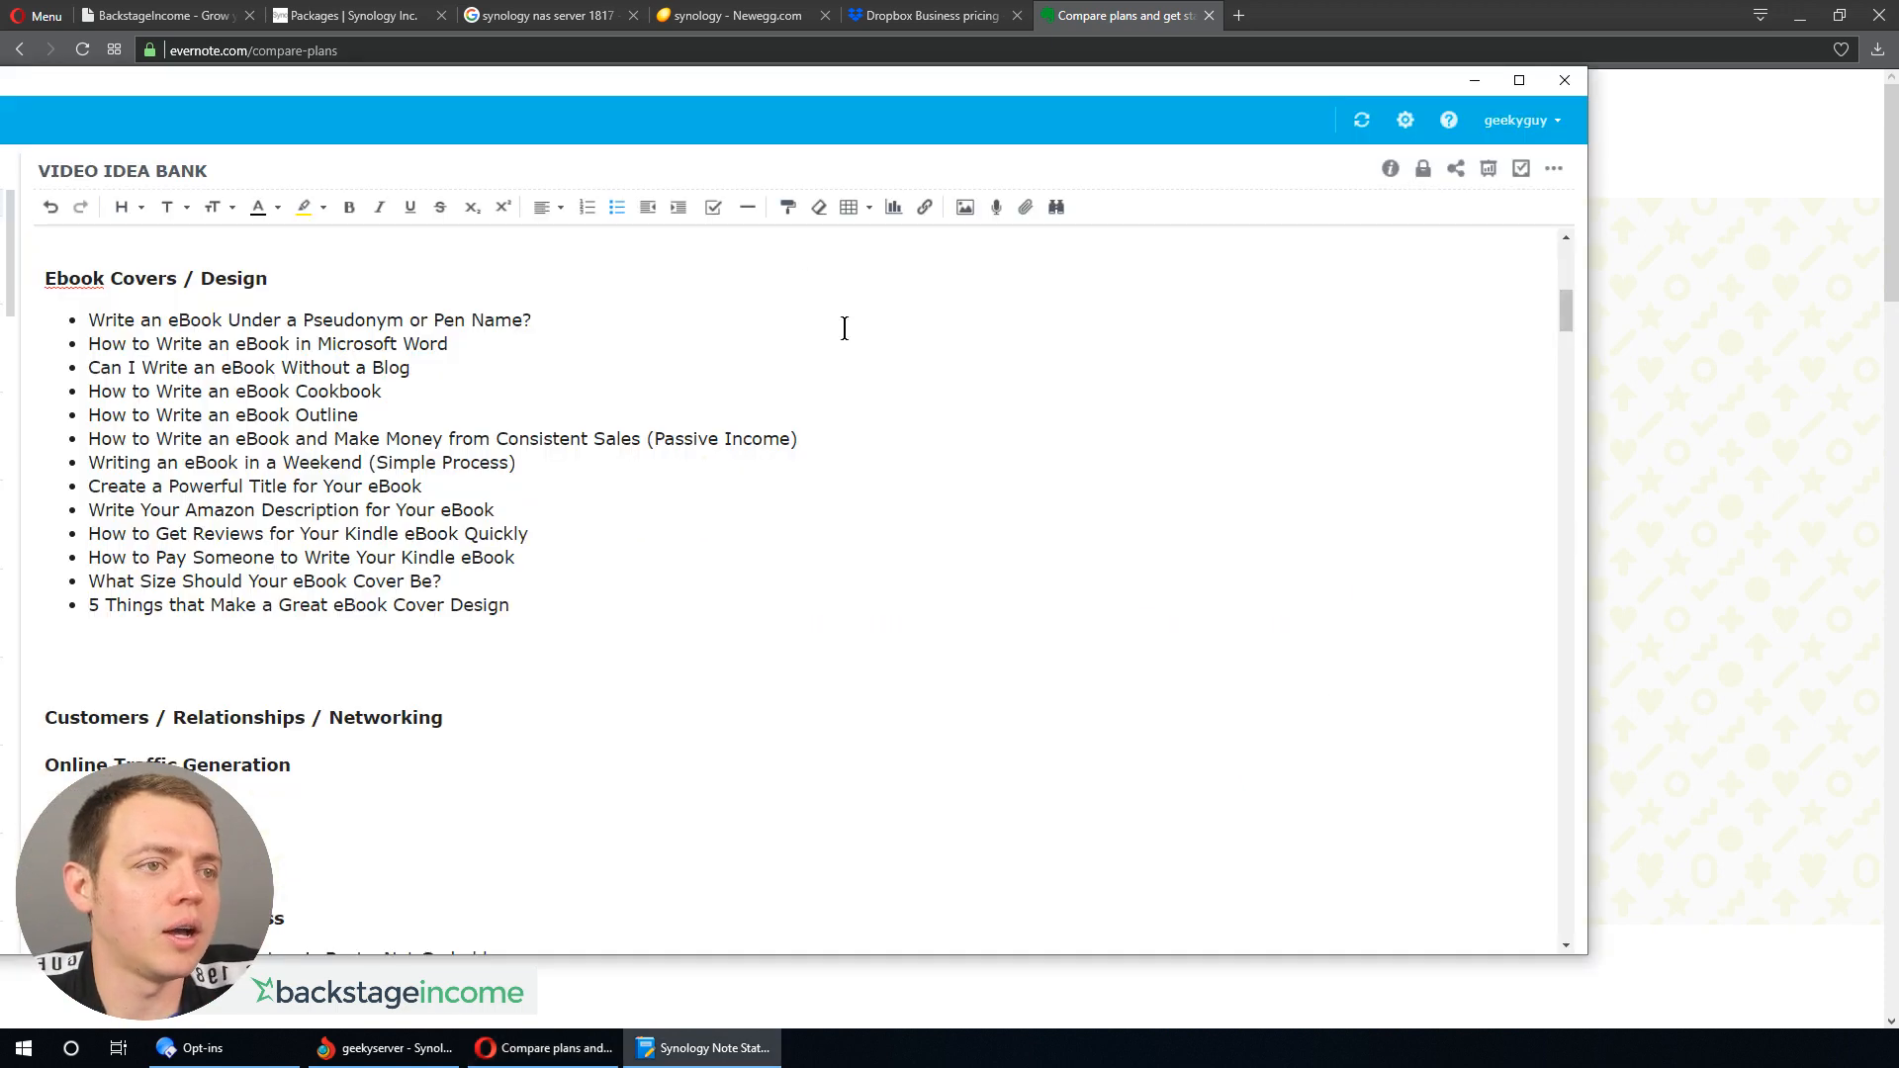
mouse_move(275, 676)
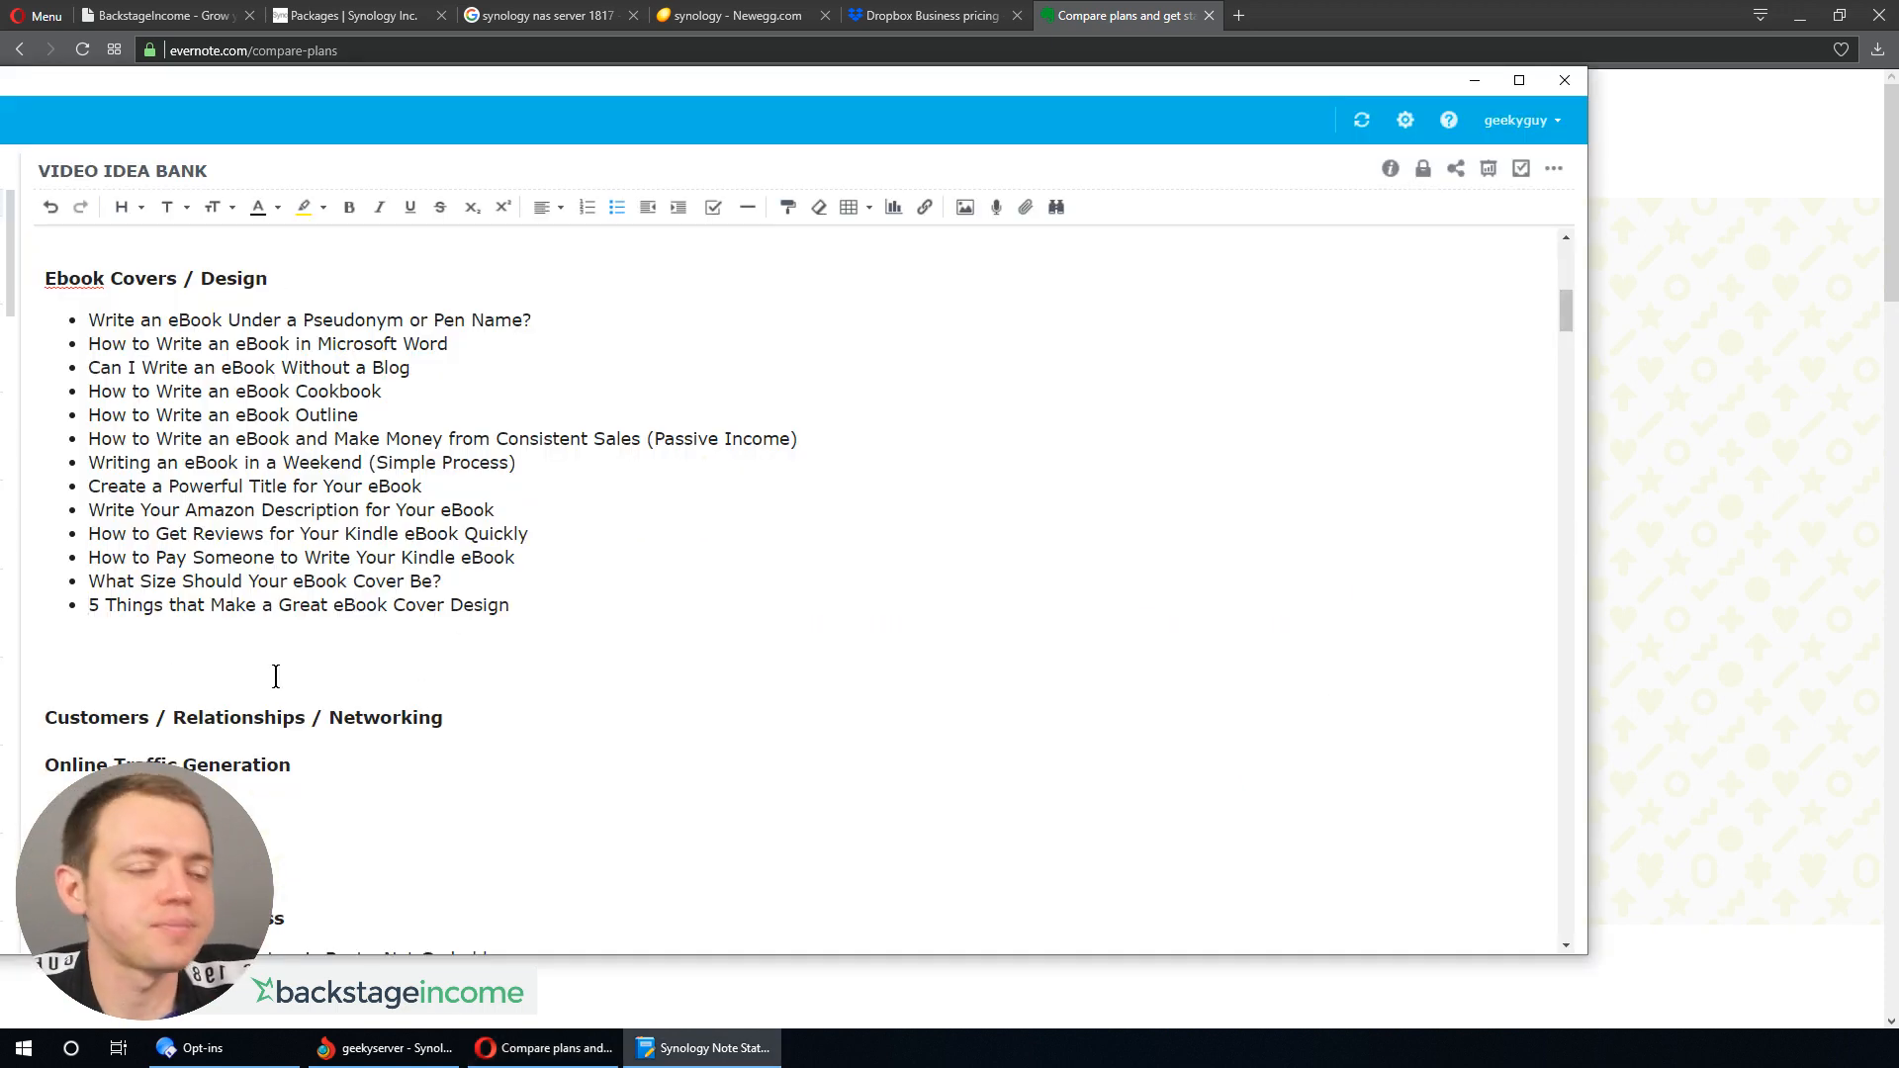
left_click(1425, 16)
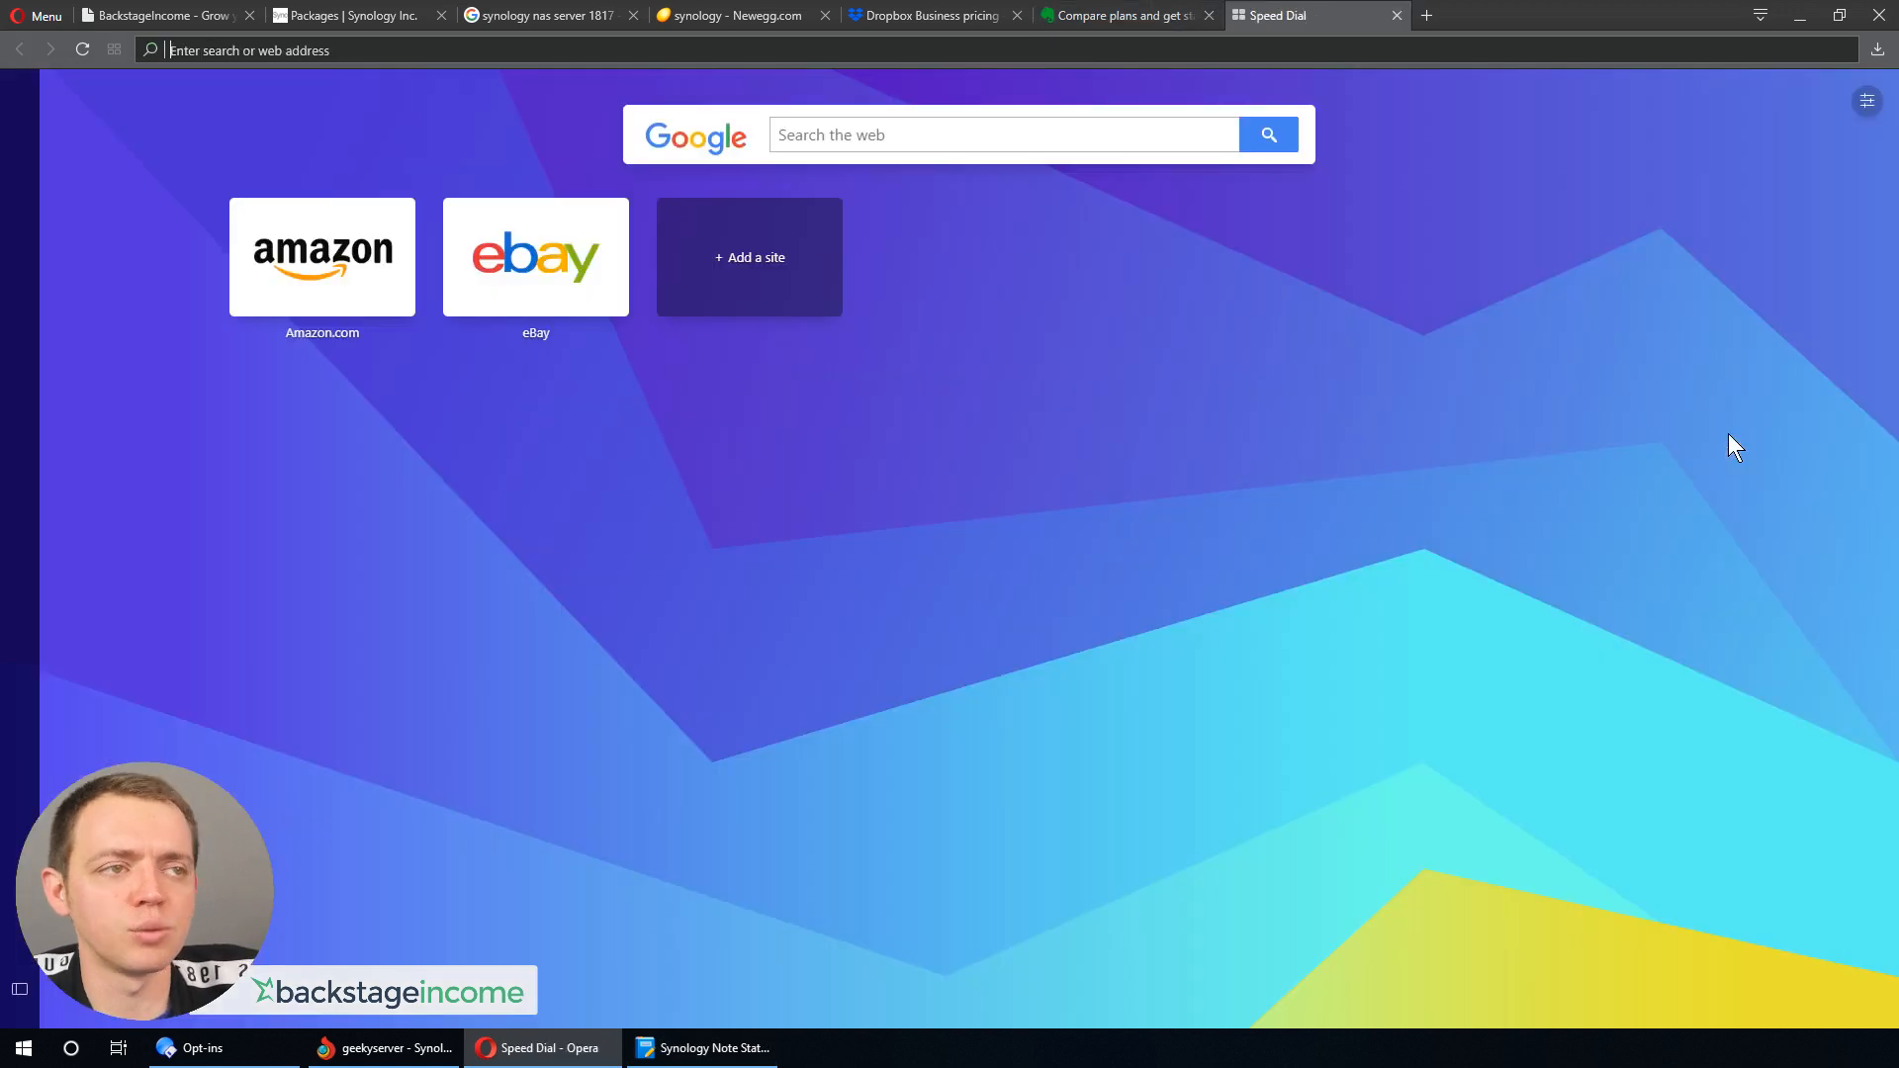
- Google 'qnap' to see QNAP NAS shopping results, then go to the BackstageIncome tab
type("qnap")
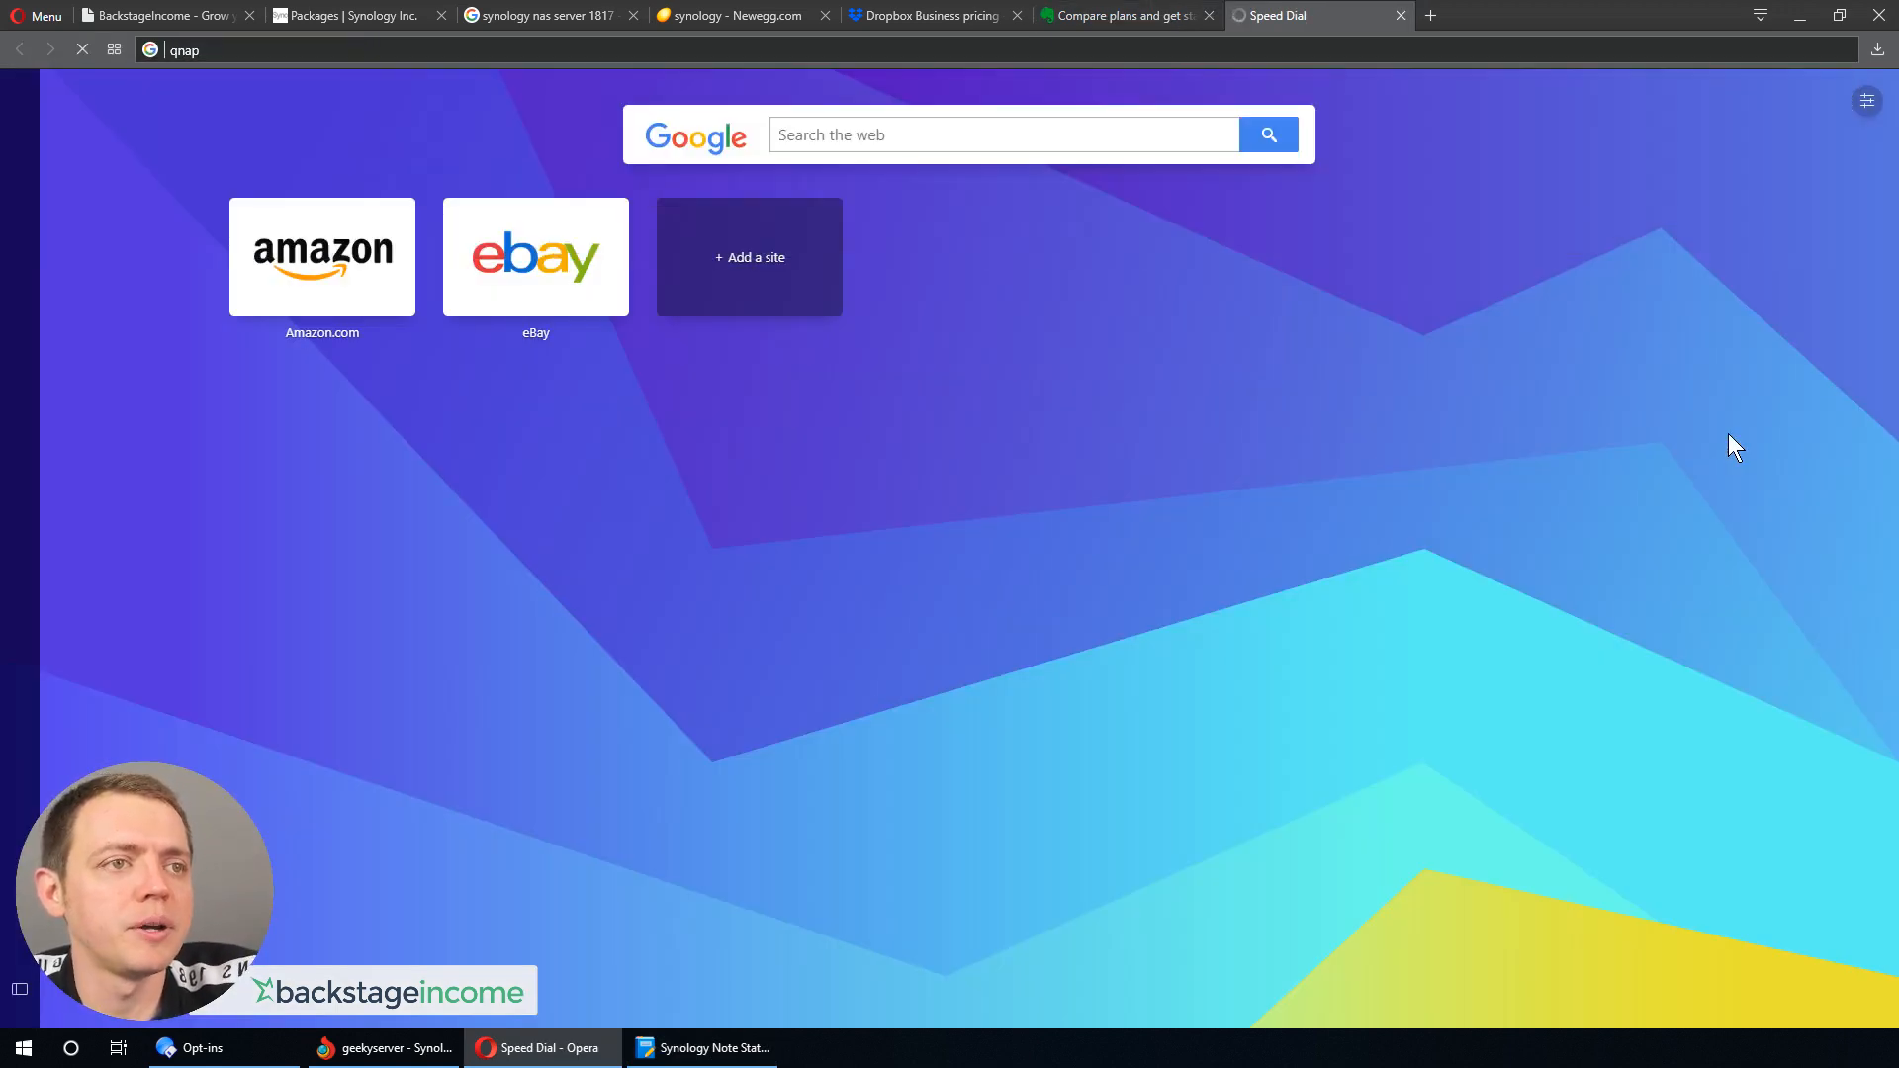
key("Return")
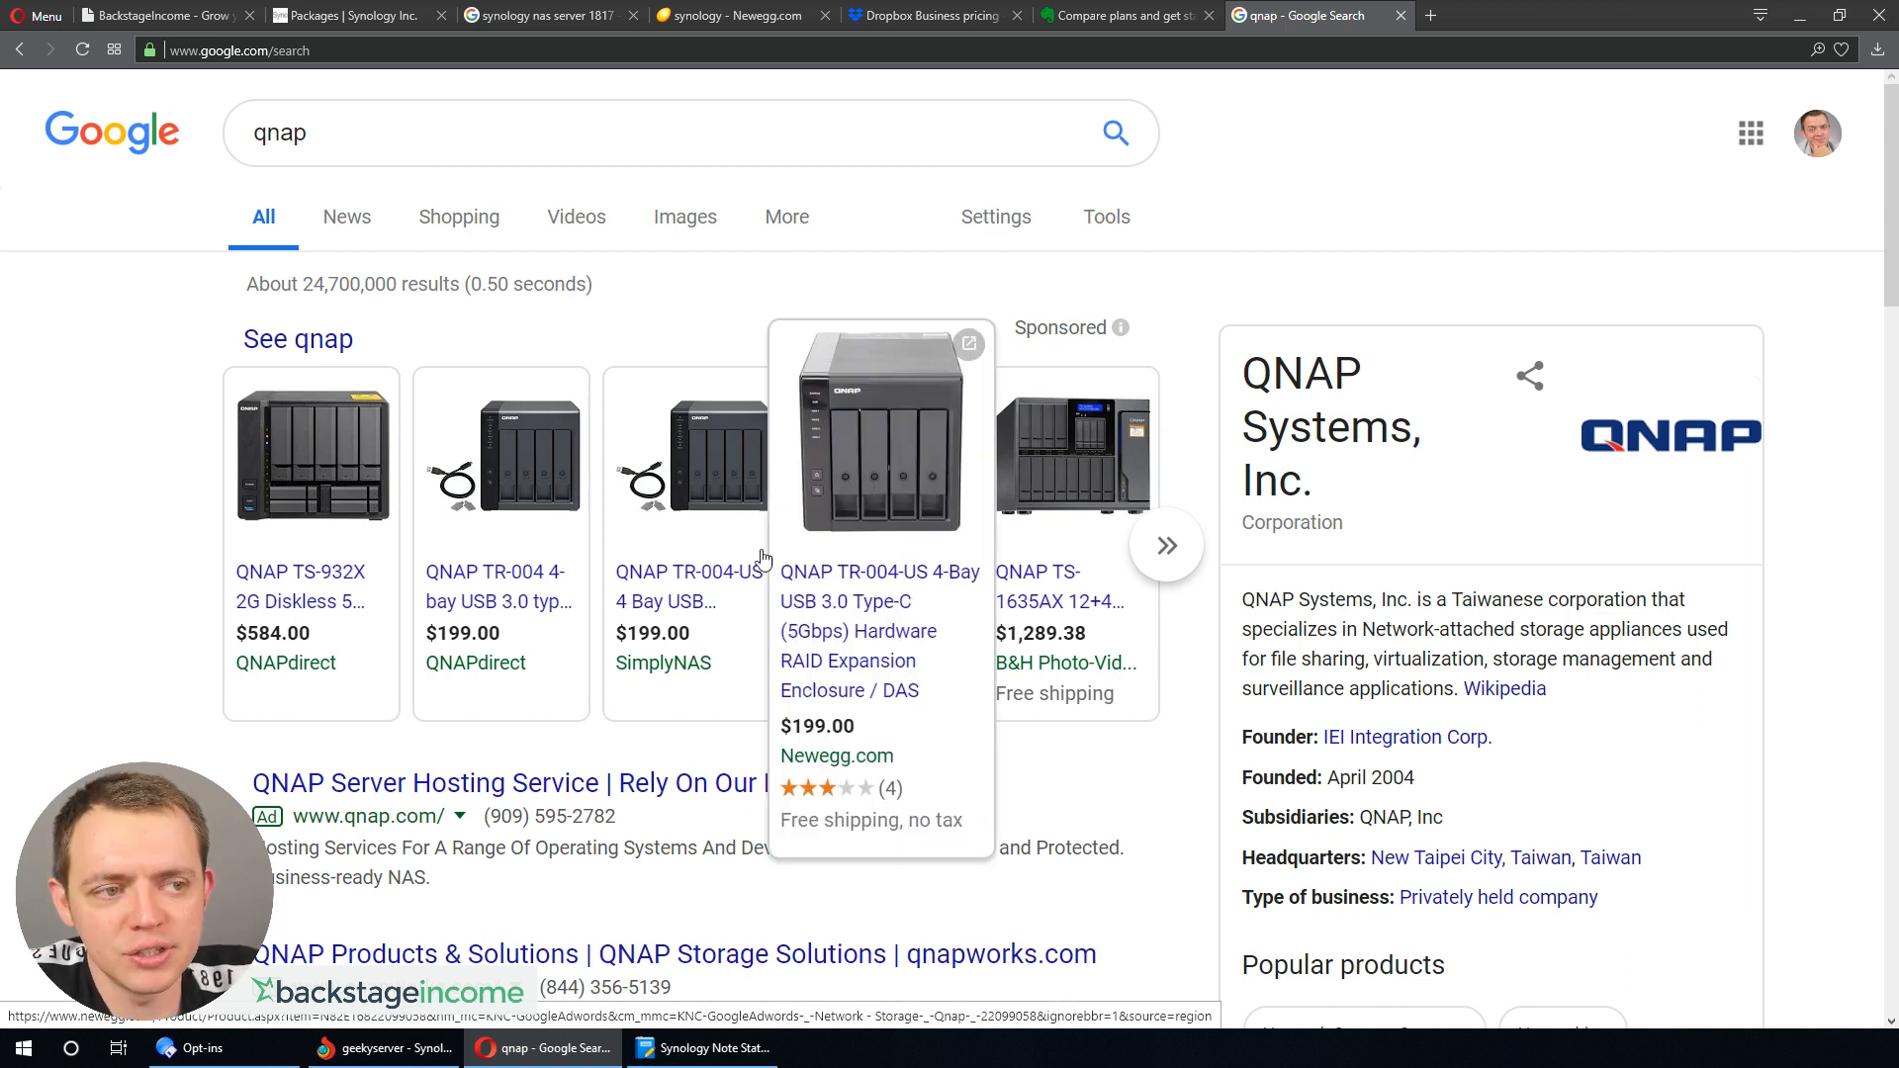
mouse_move(605, 567)
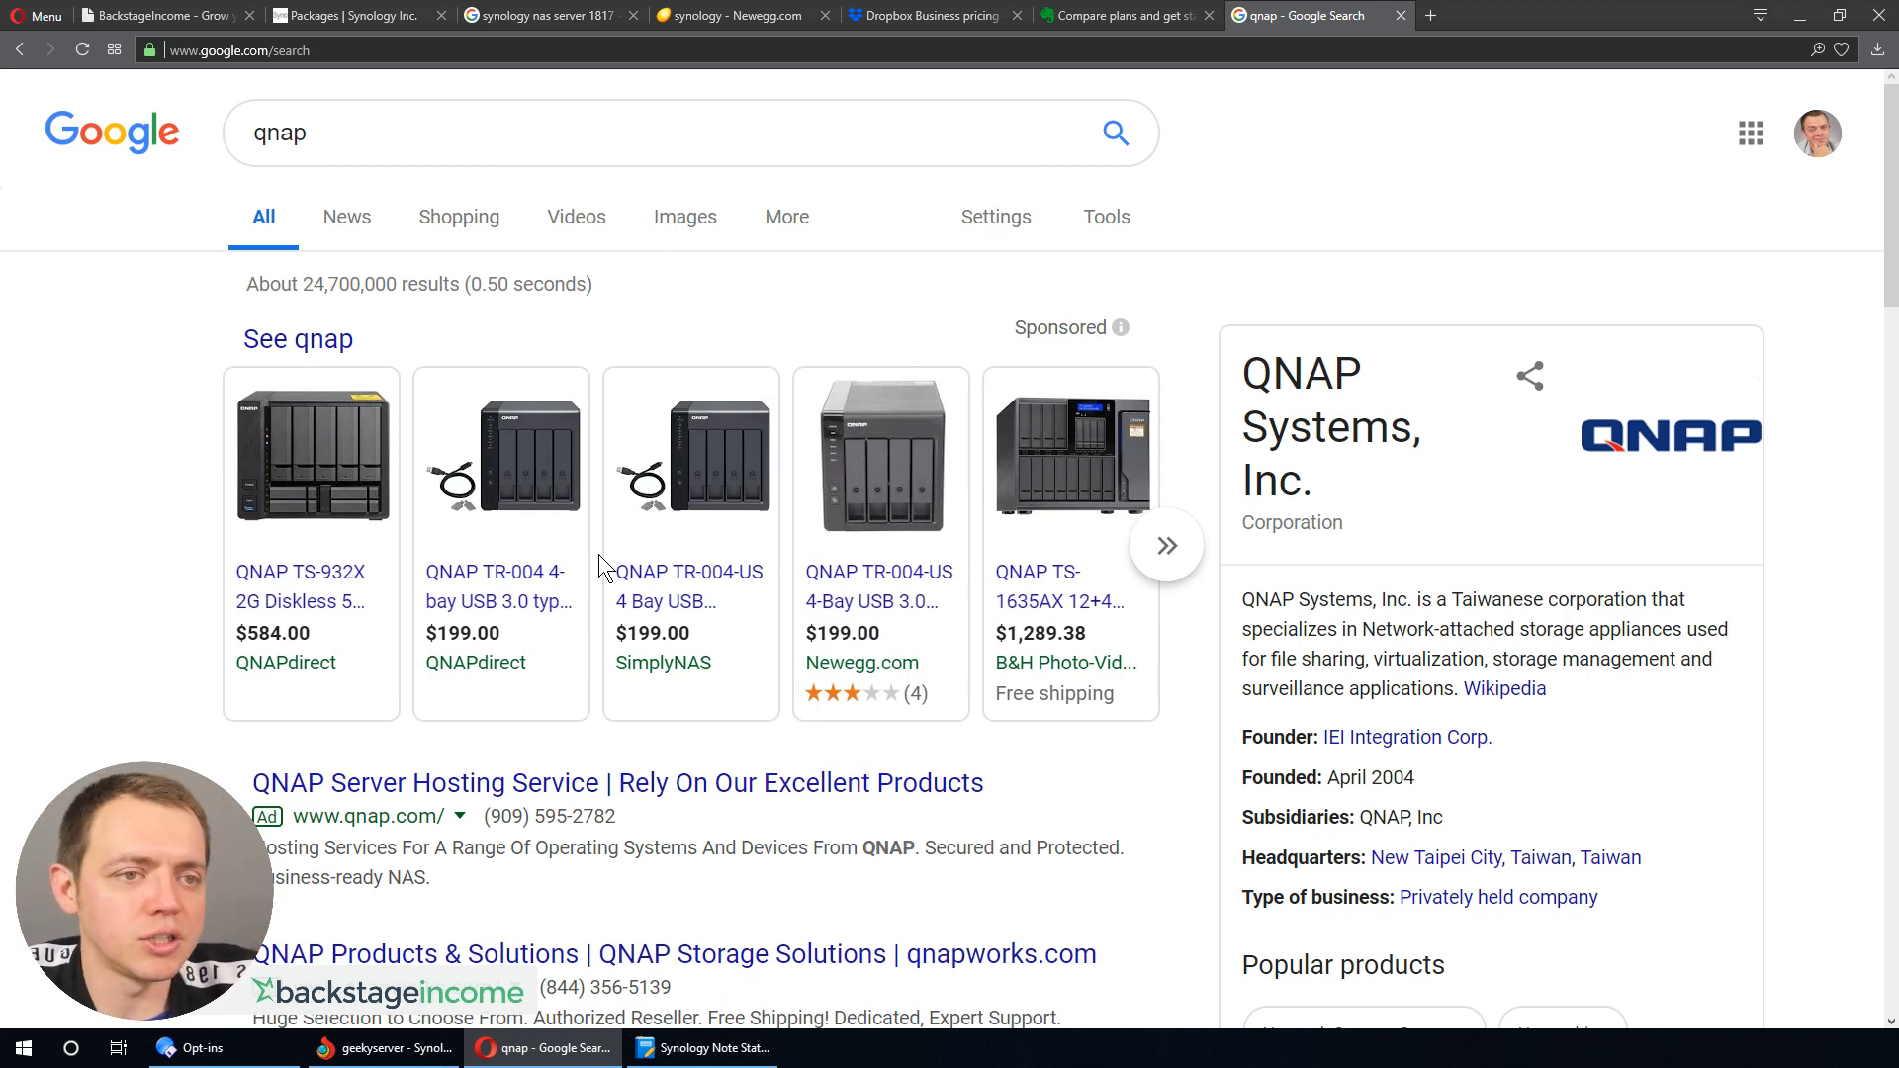
mouse_move(482, 509)
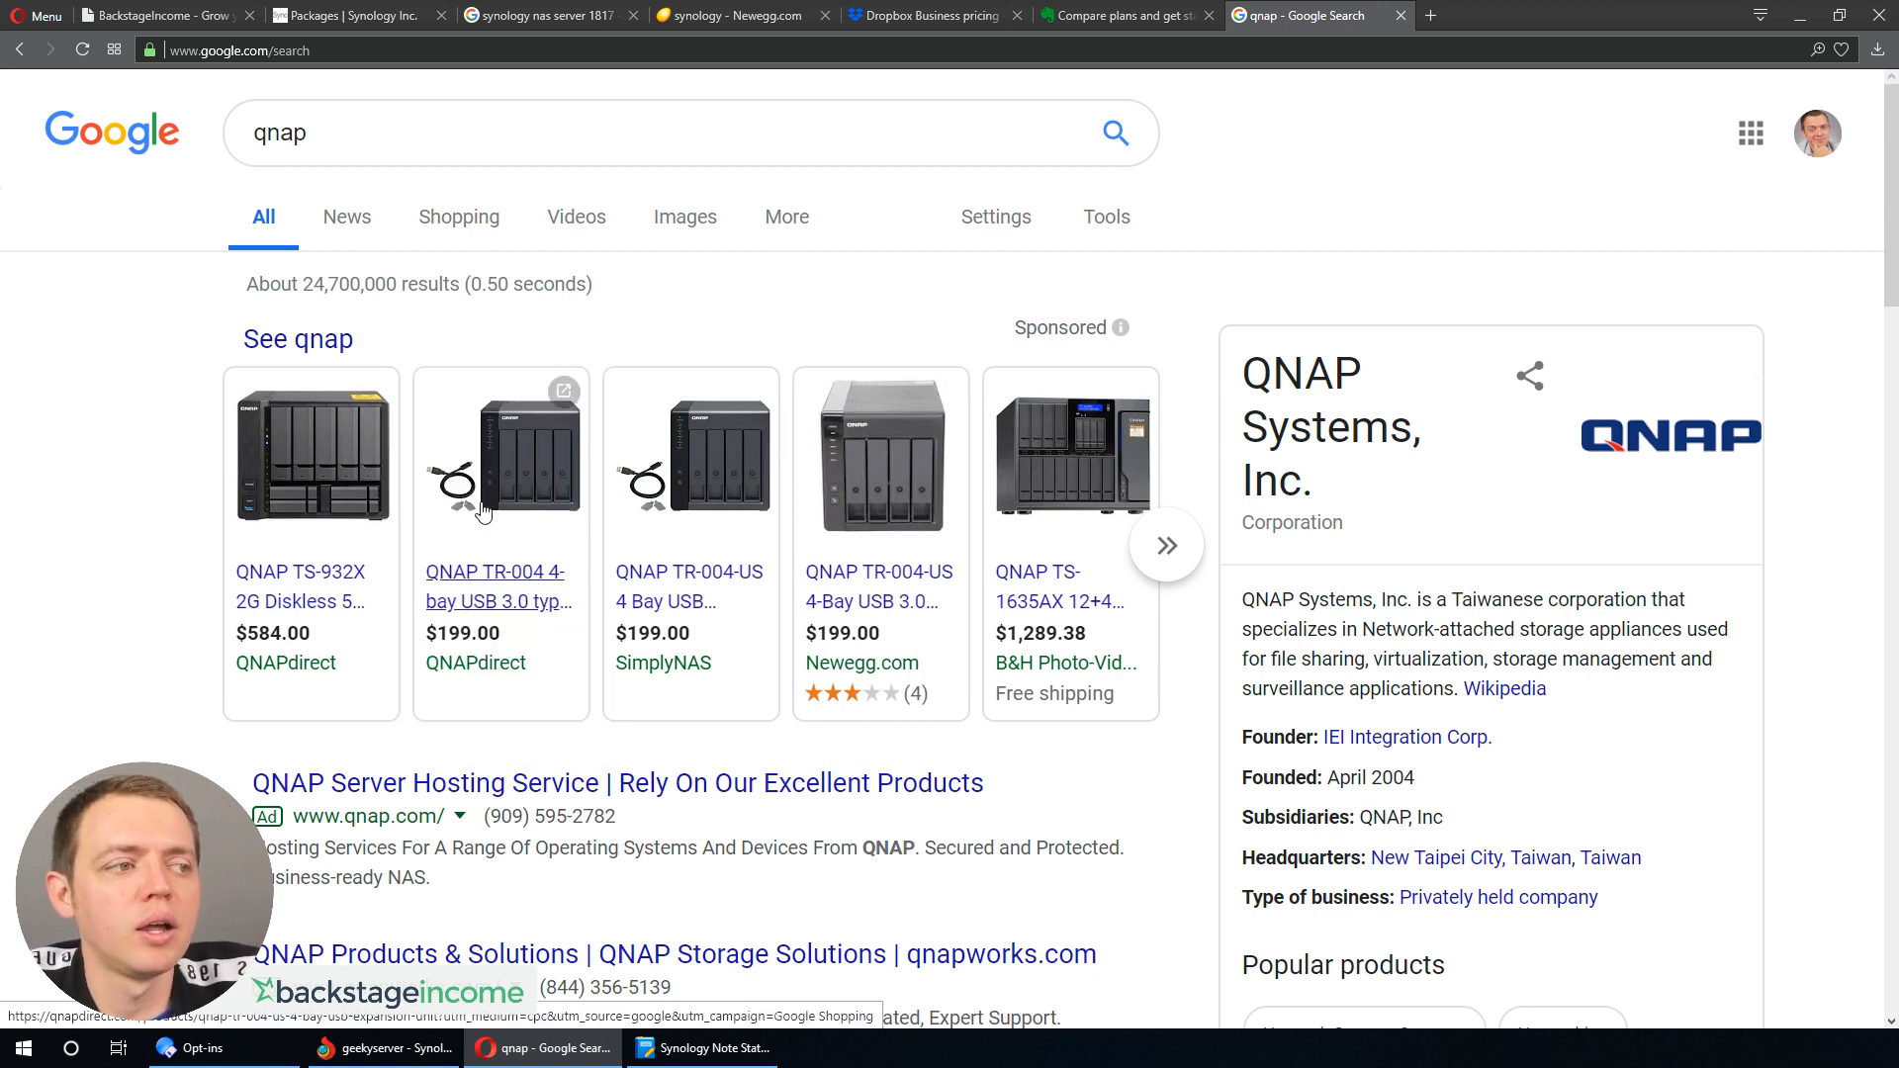
mouse_move(405, 632)
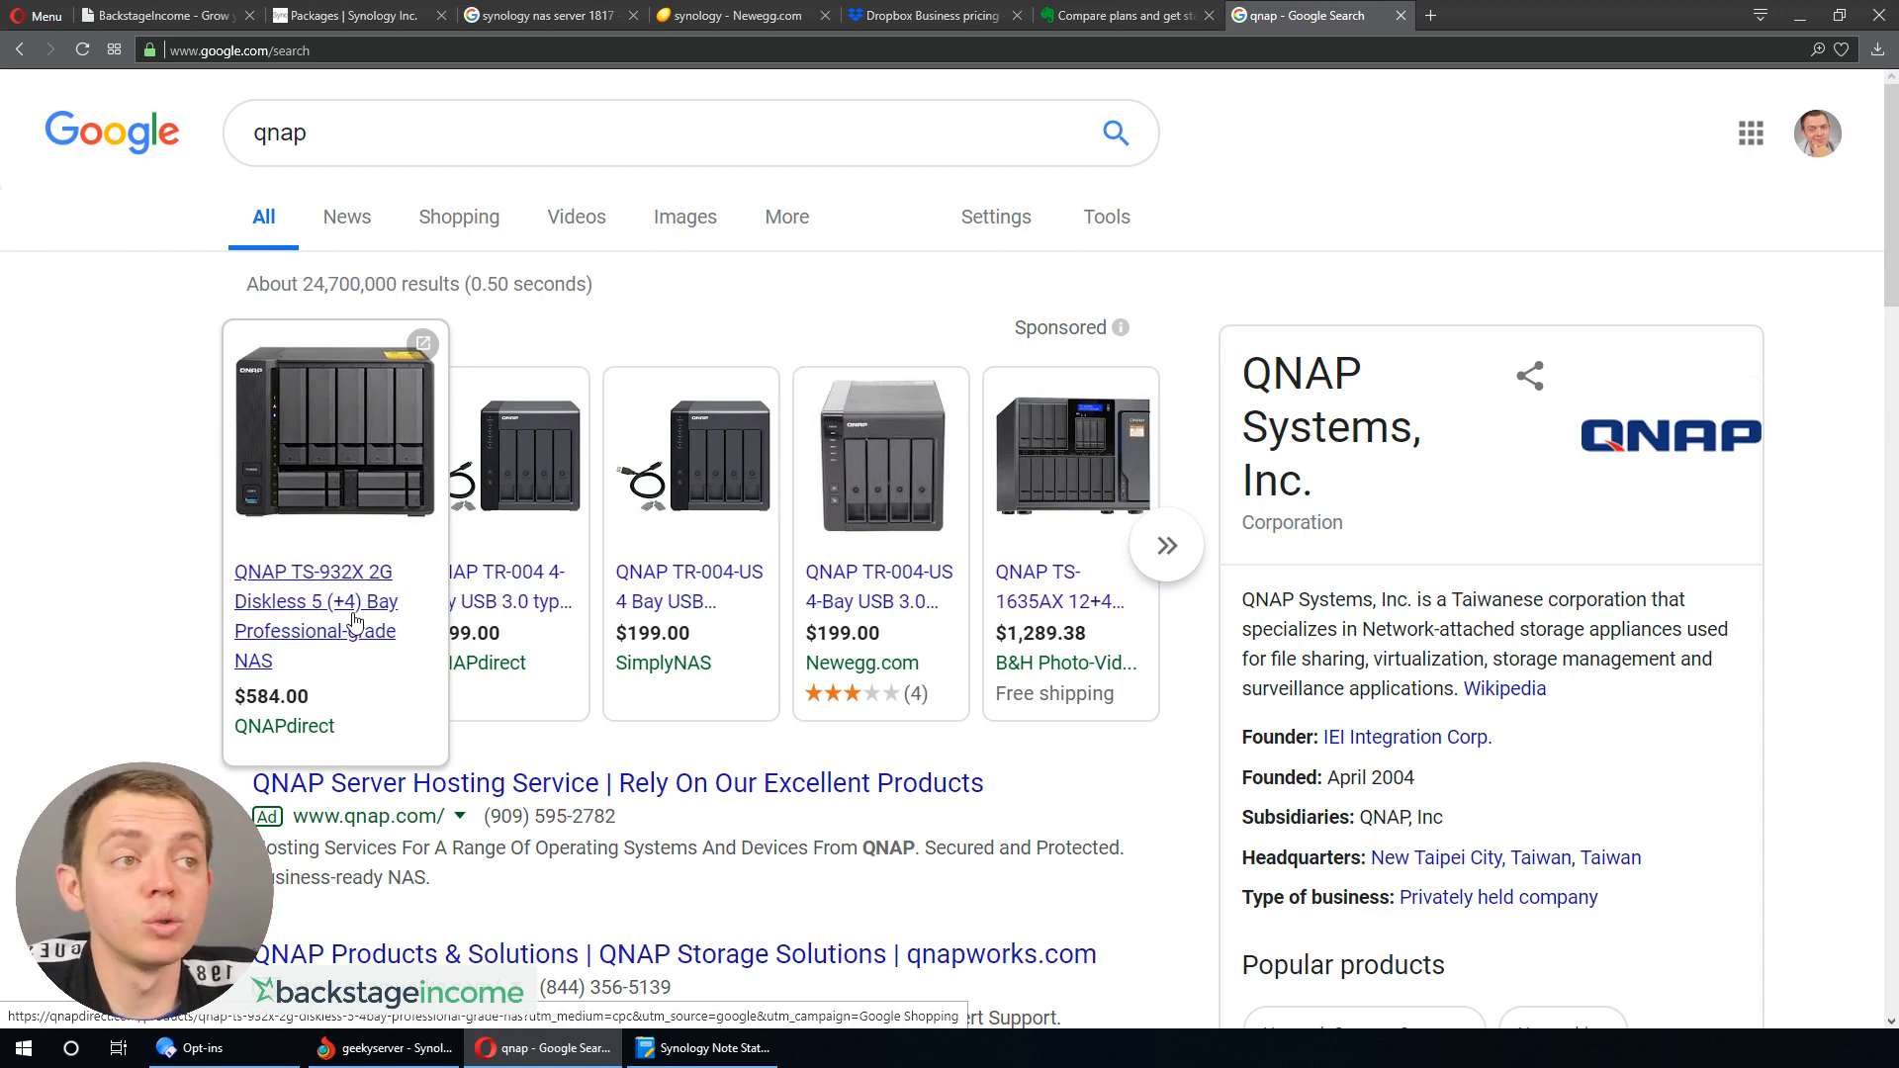
left_click(158, 15)
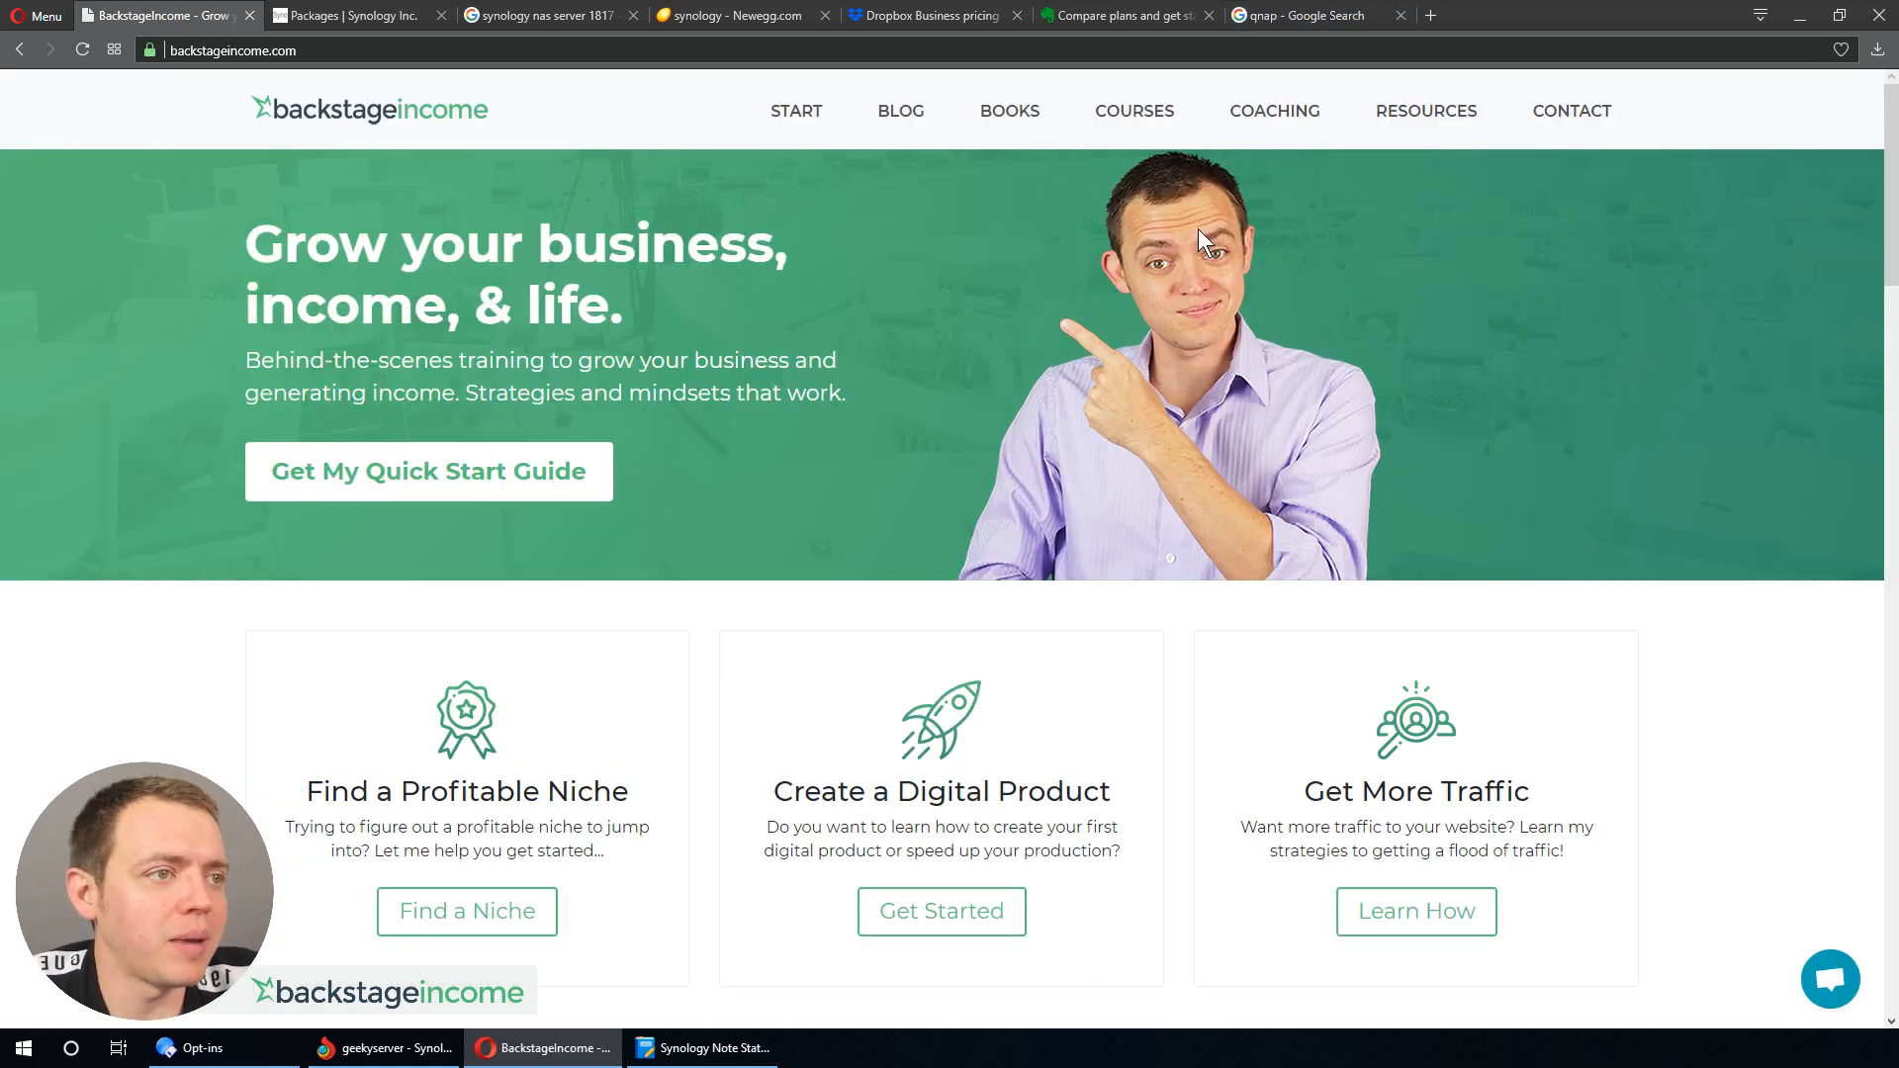
- Browse Backstage Income Resources, then scroll the Computer Gear page to its footer
left_click(1426, 110)
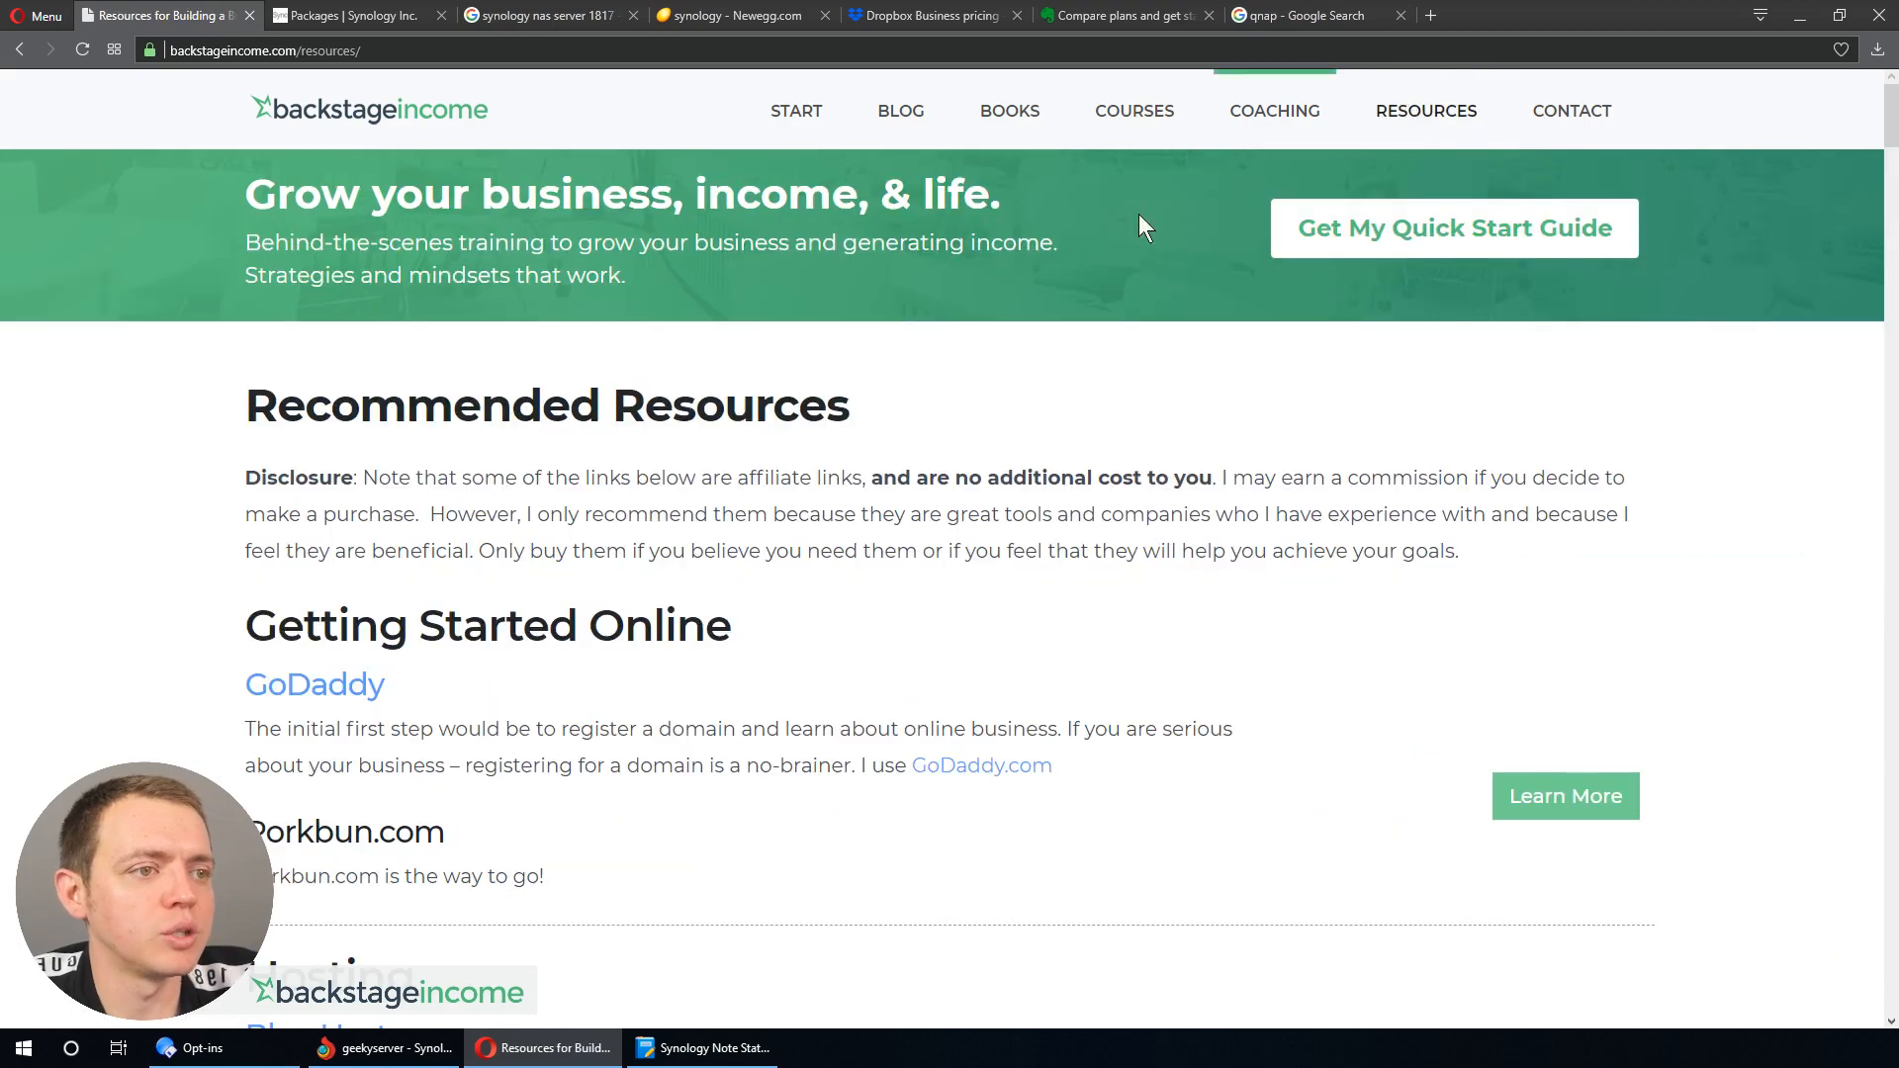
scroll("down", 3)
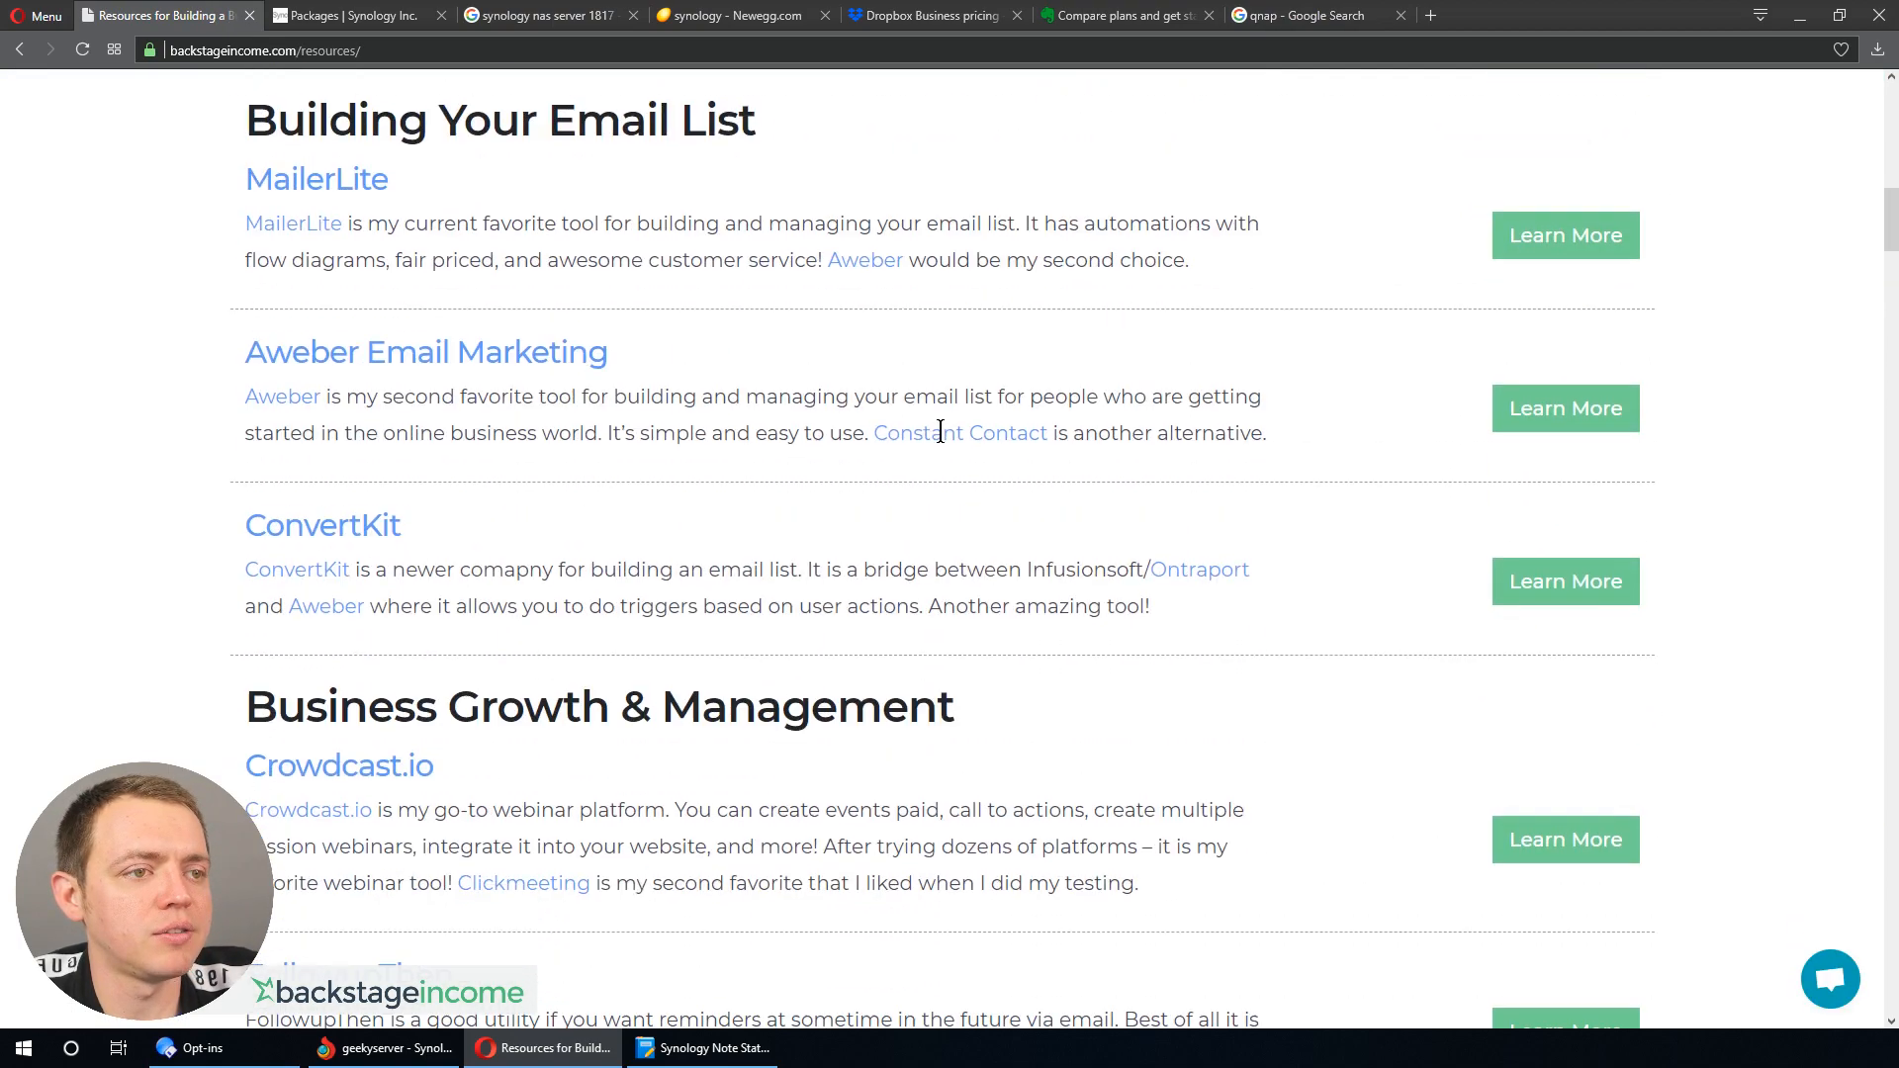
scroll("down", 3)
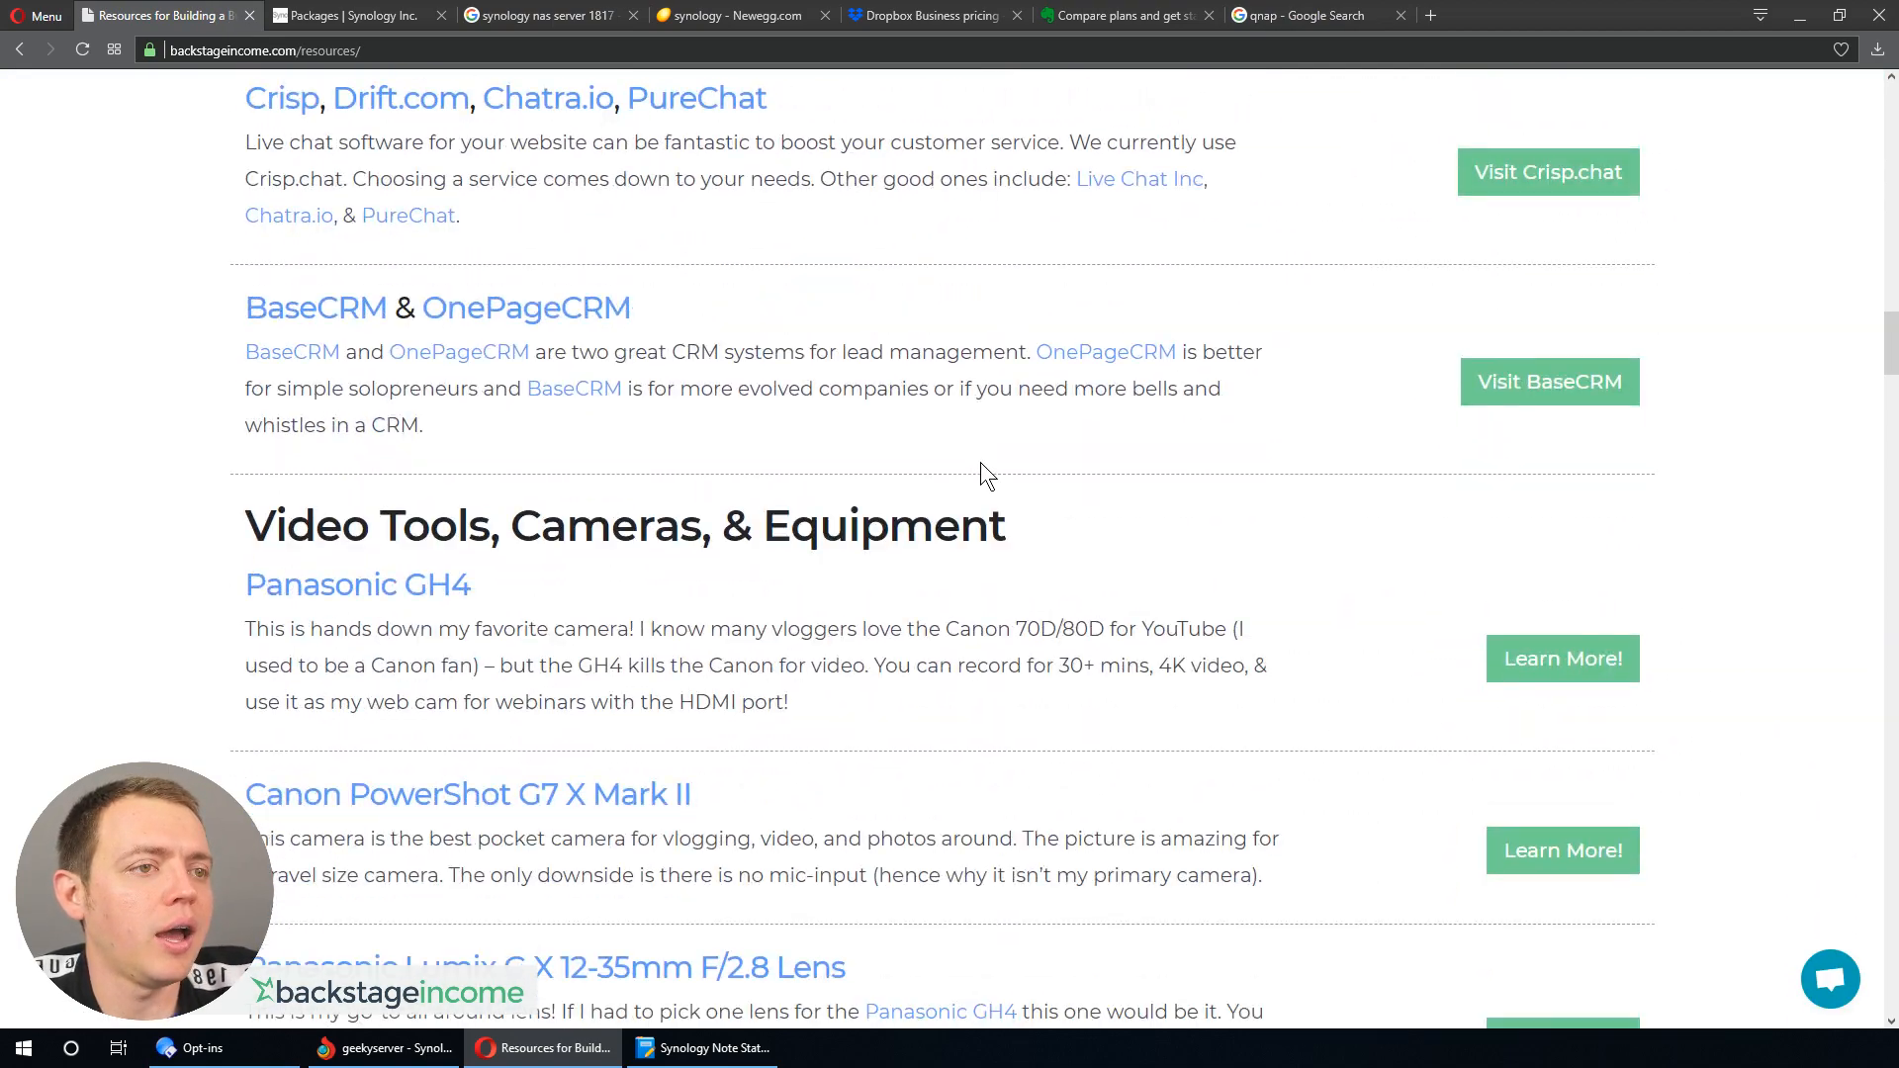
scroll("down", 3)
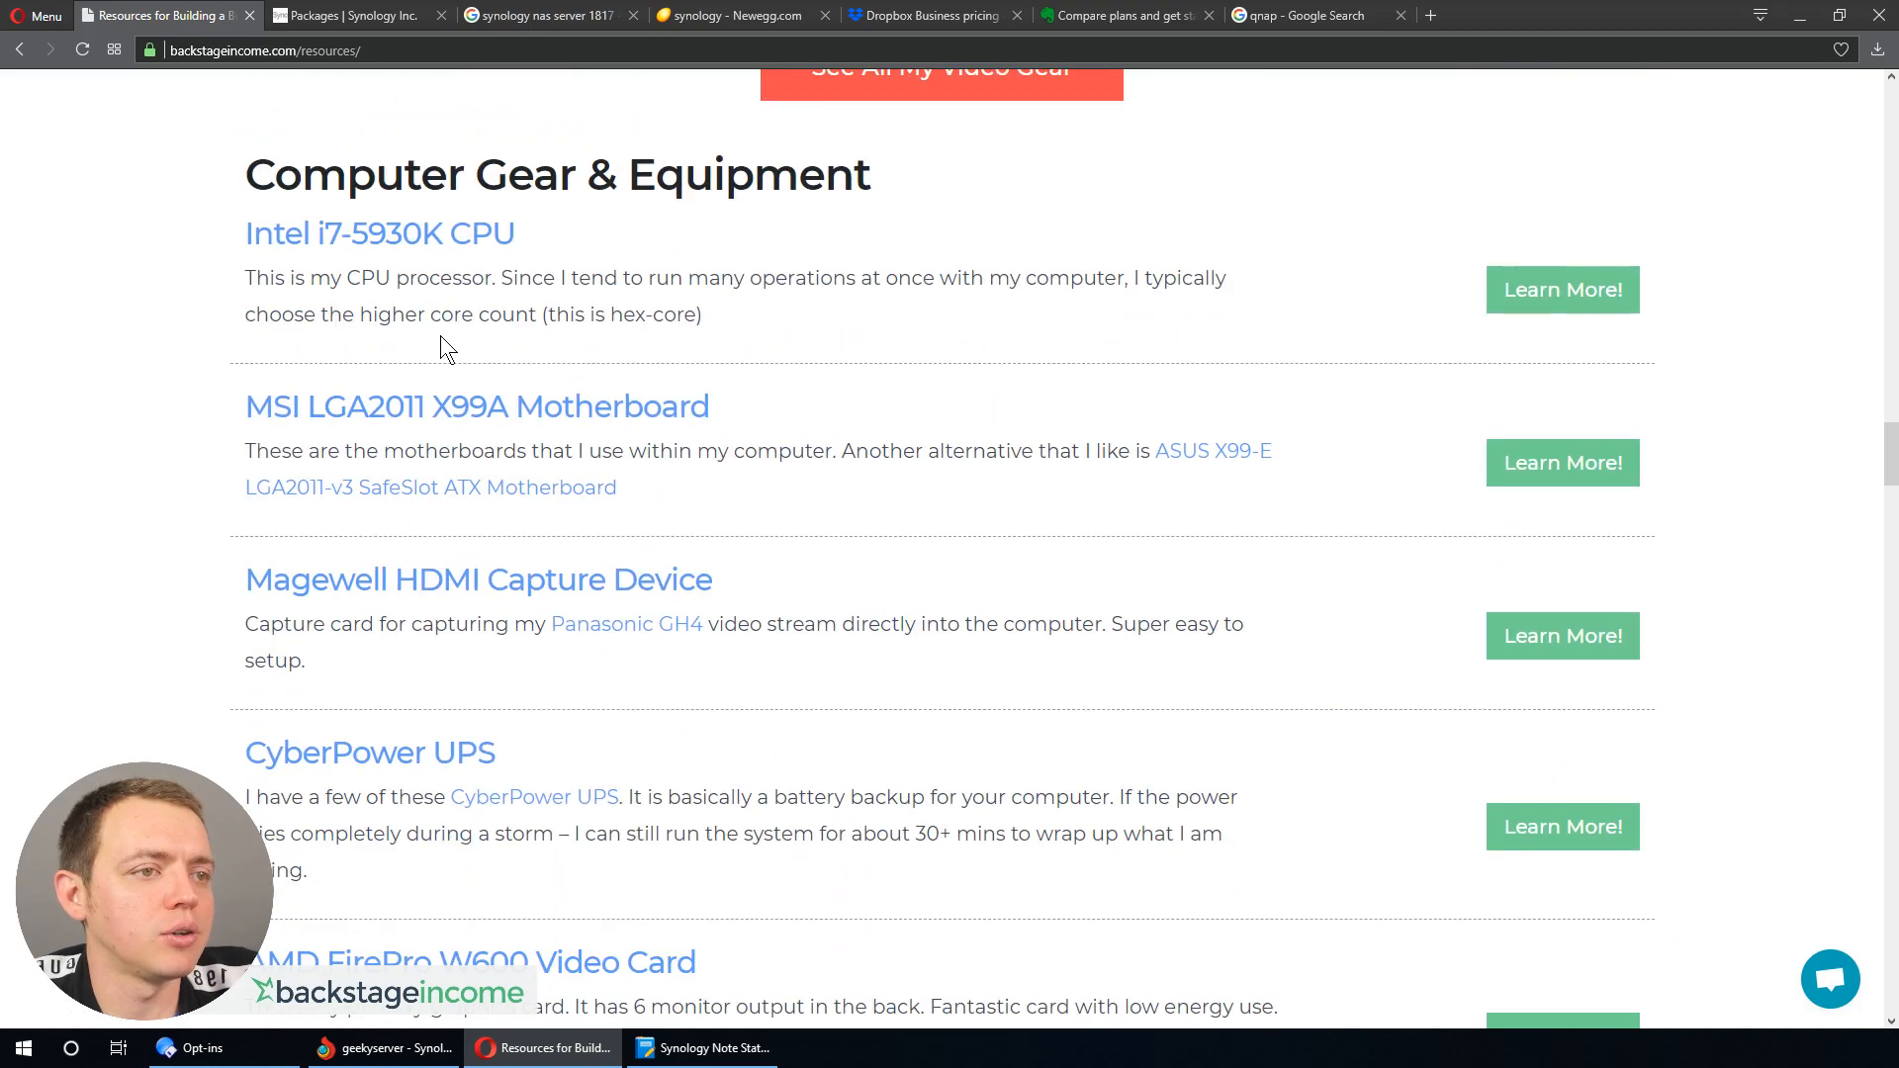
scroll("down", 3)
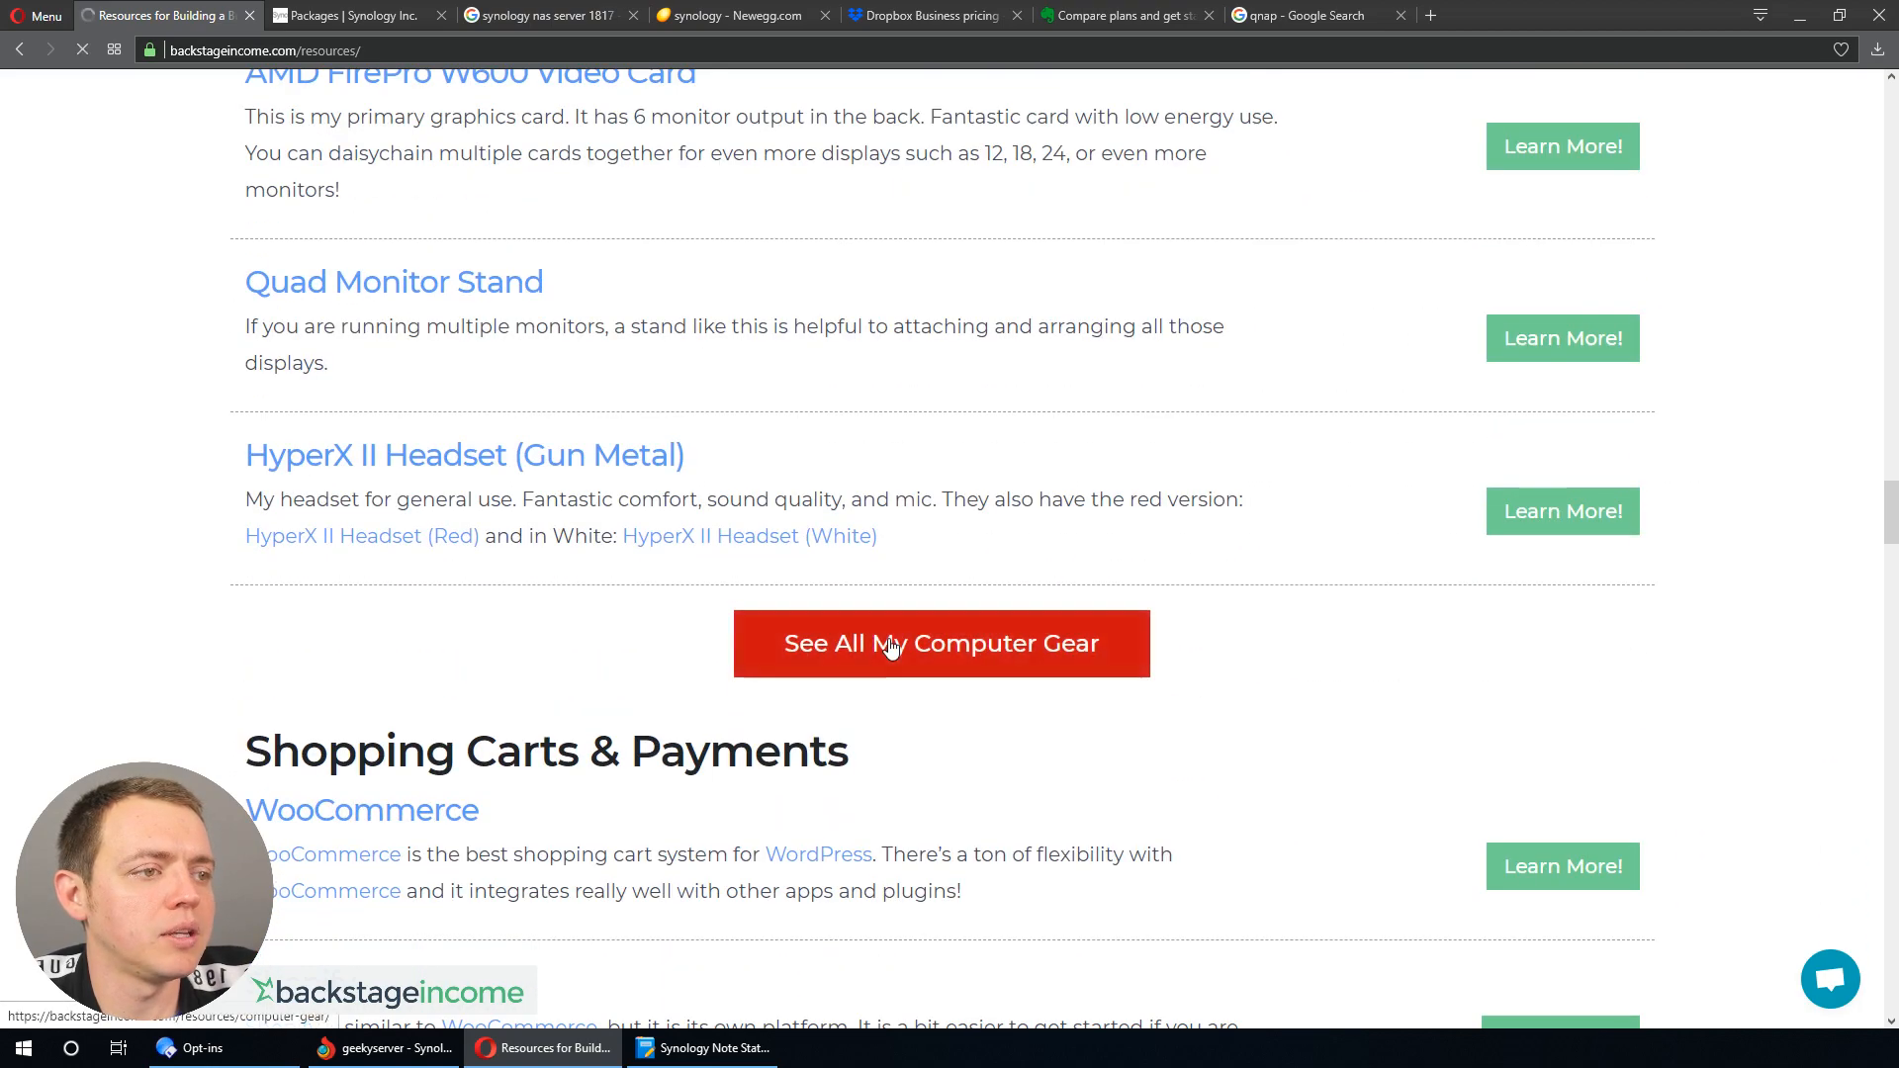
left_click(941, 643)
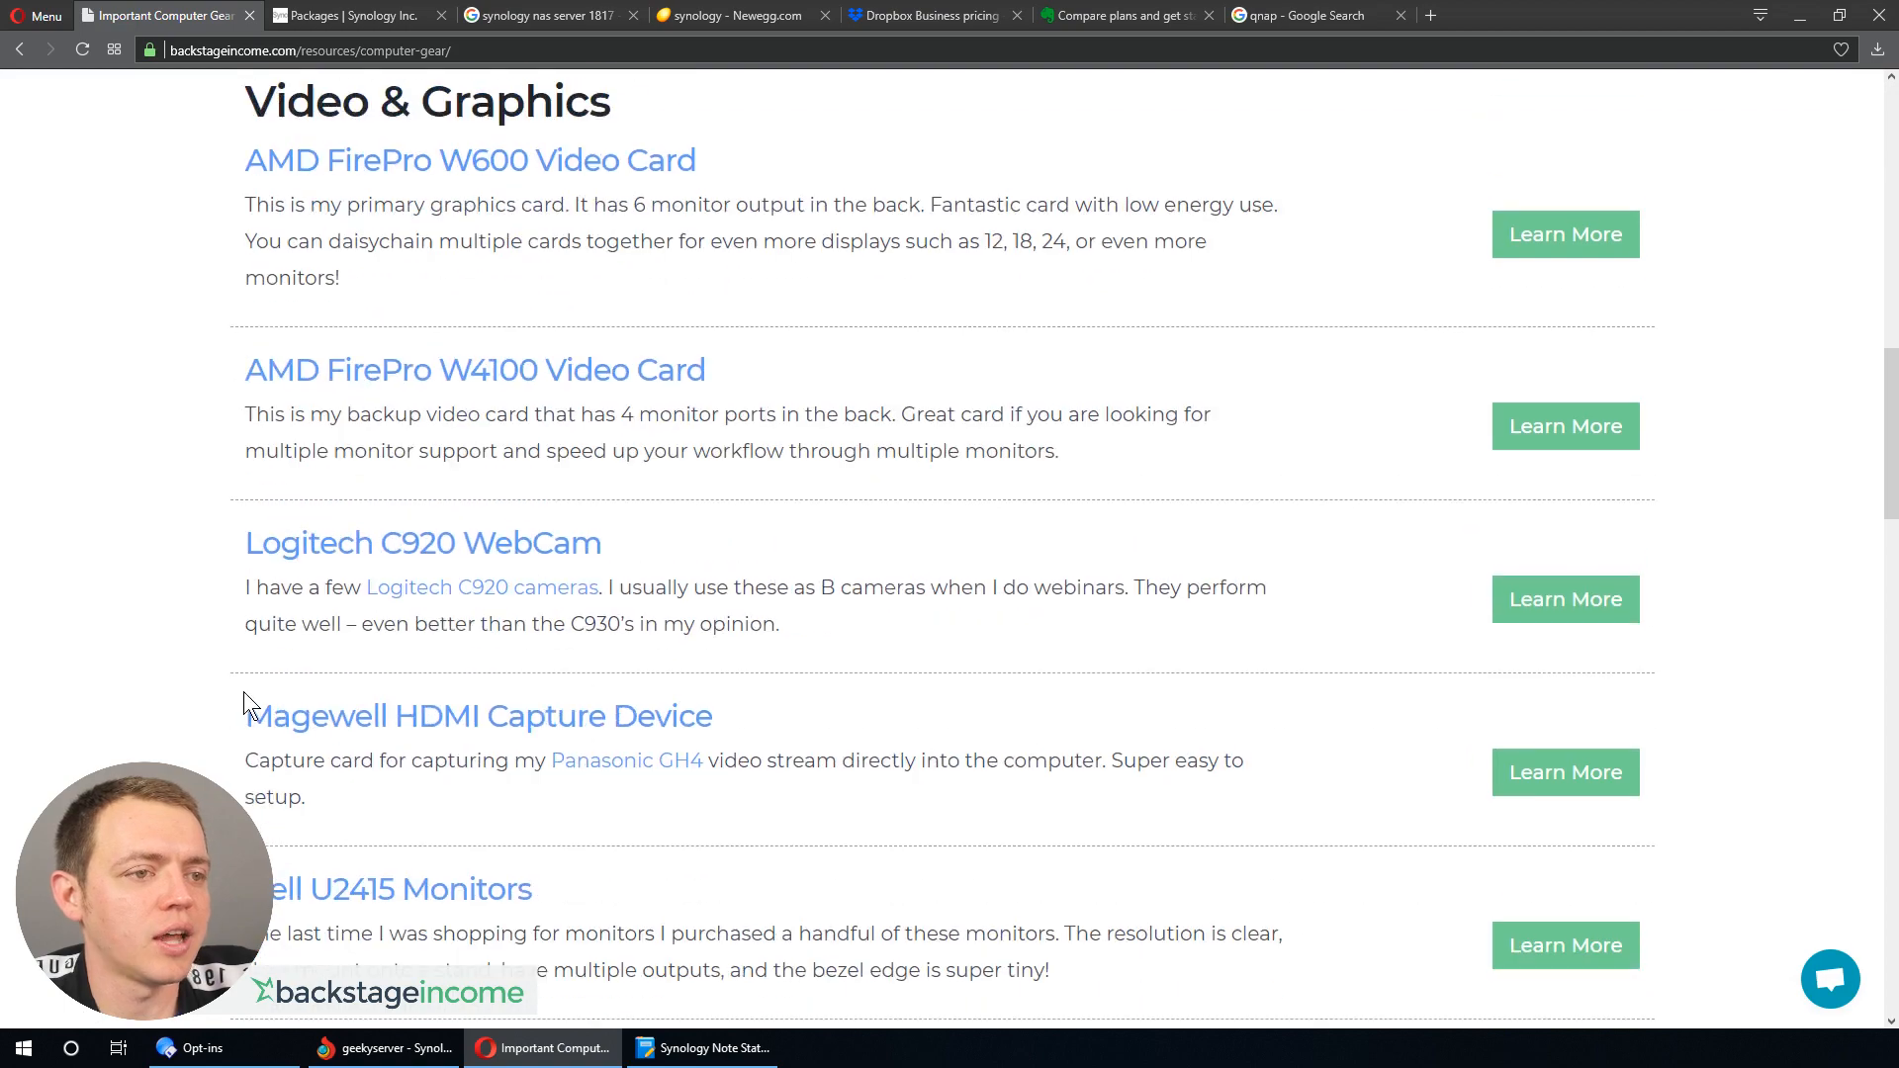
scroll("down", 3)
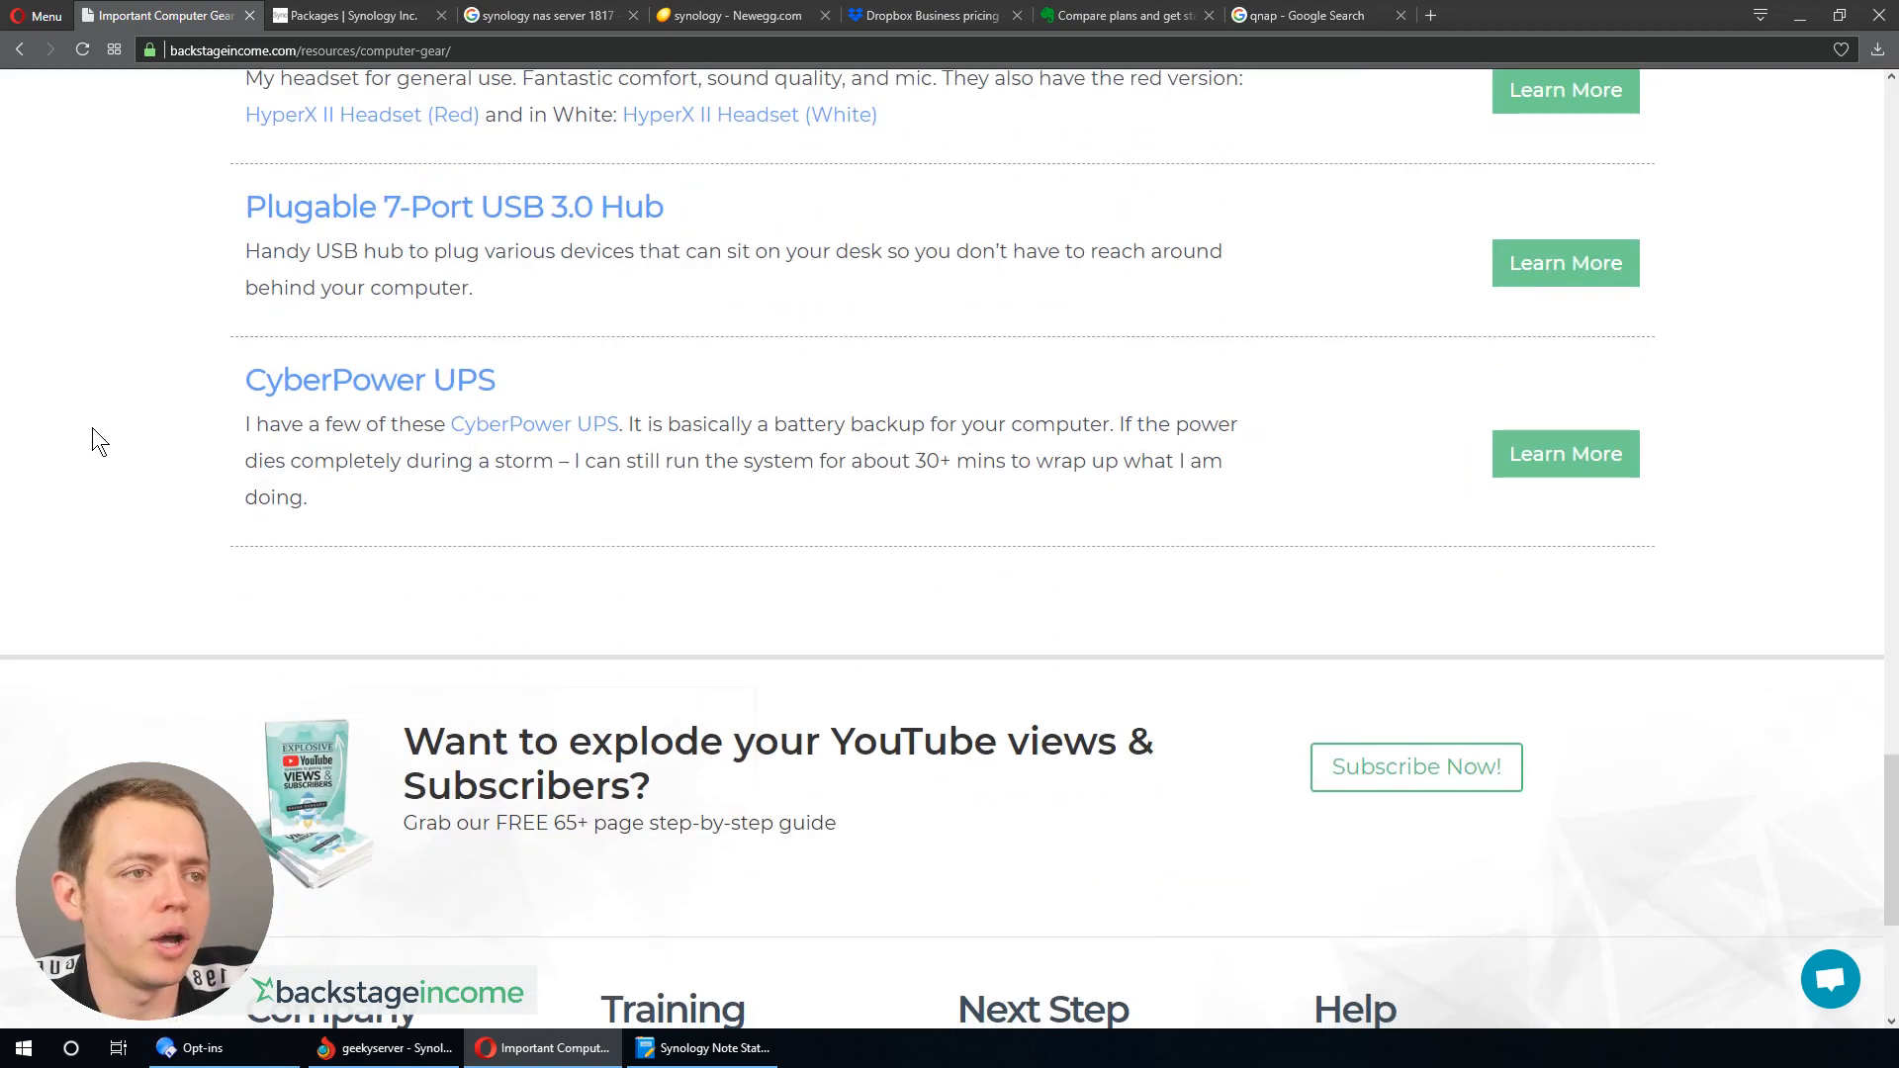
scroll("down", 3)
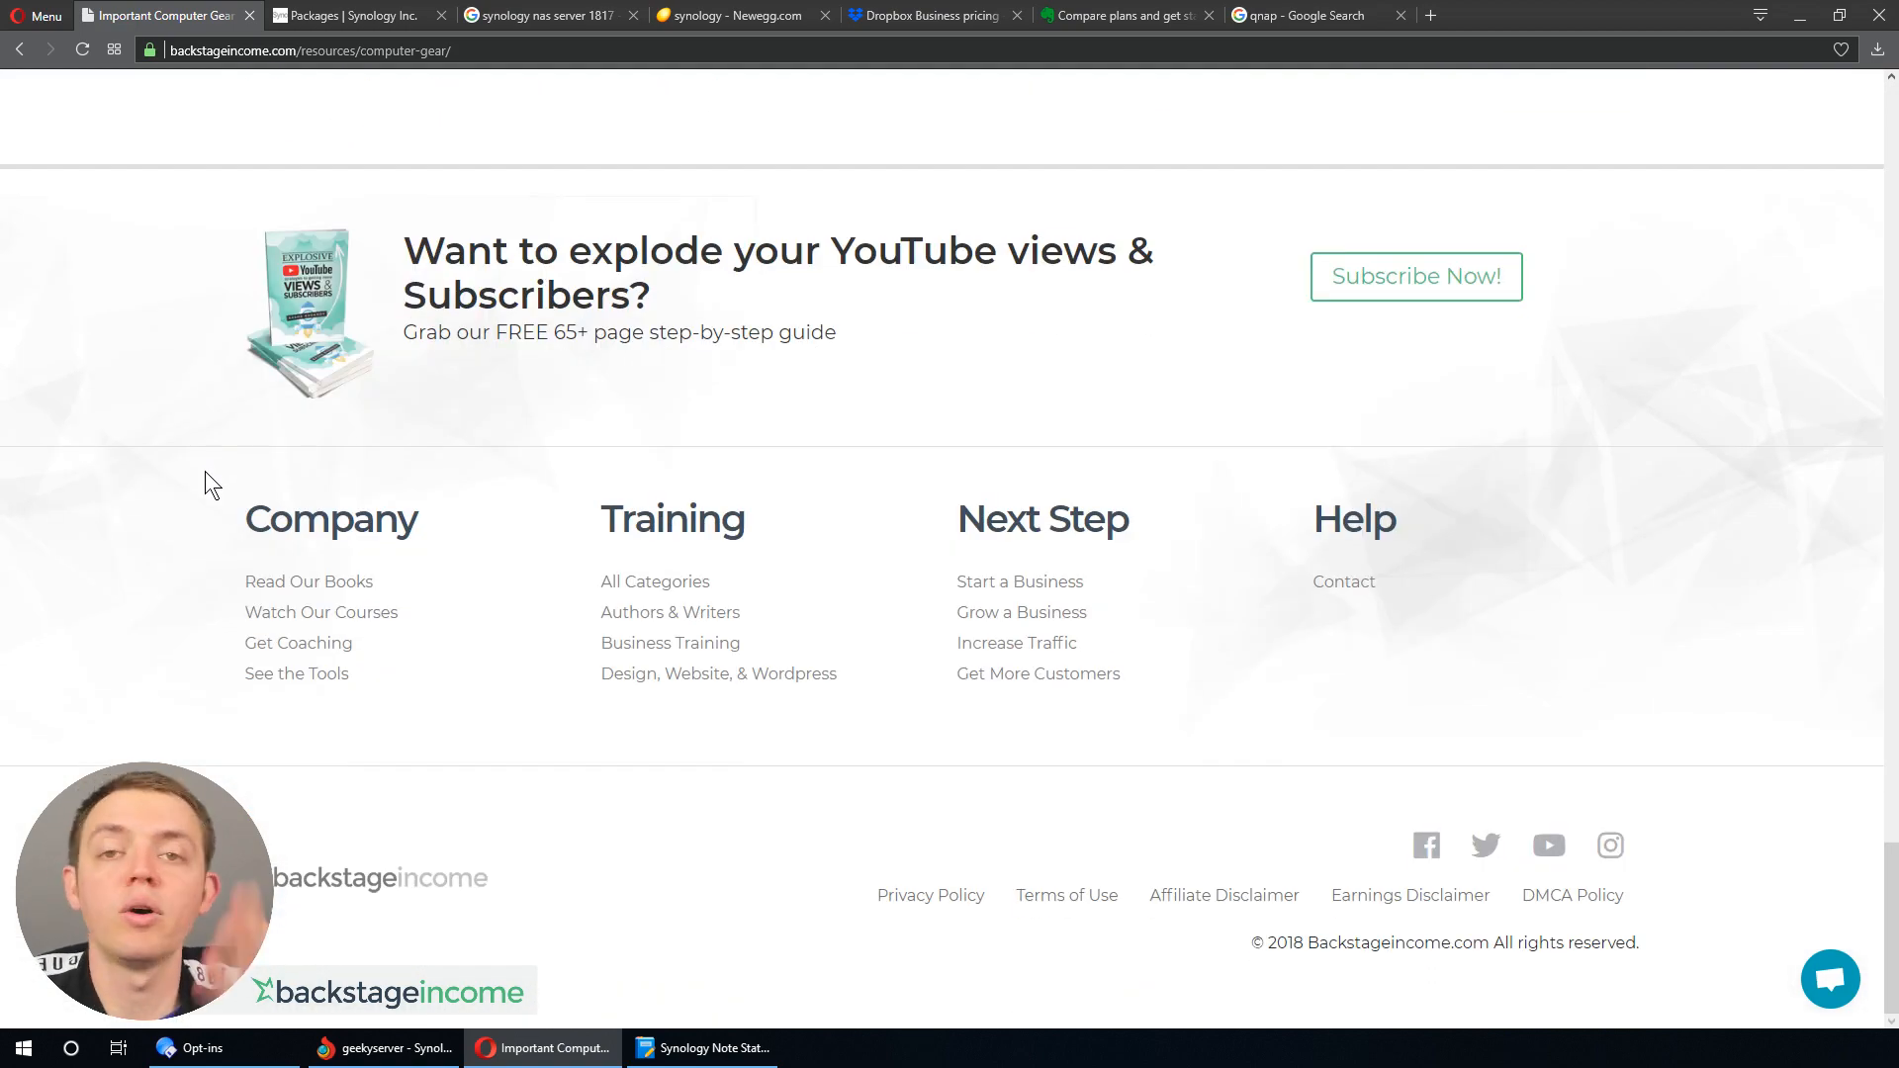